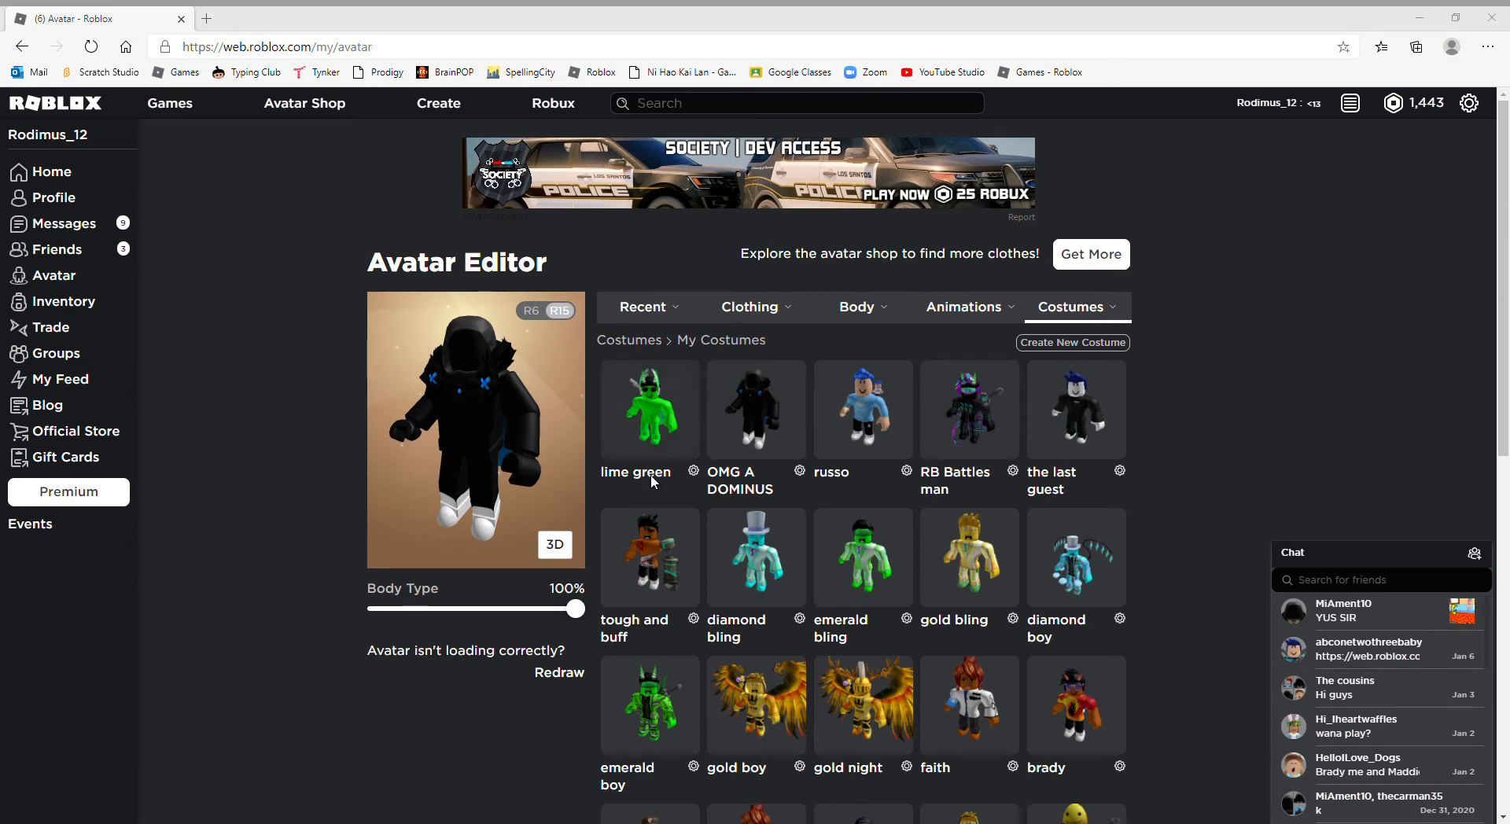
{"action": "mouse_move", "coordinate": [678, 425]}
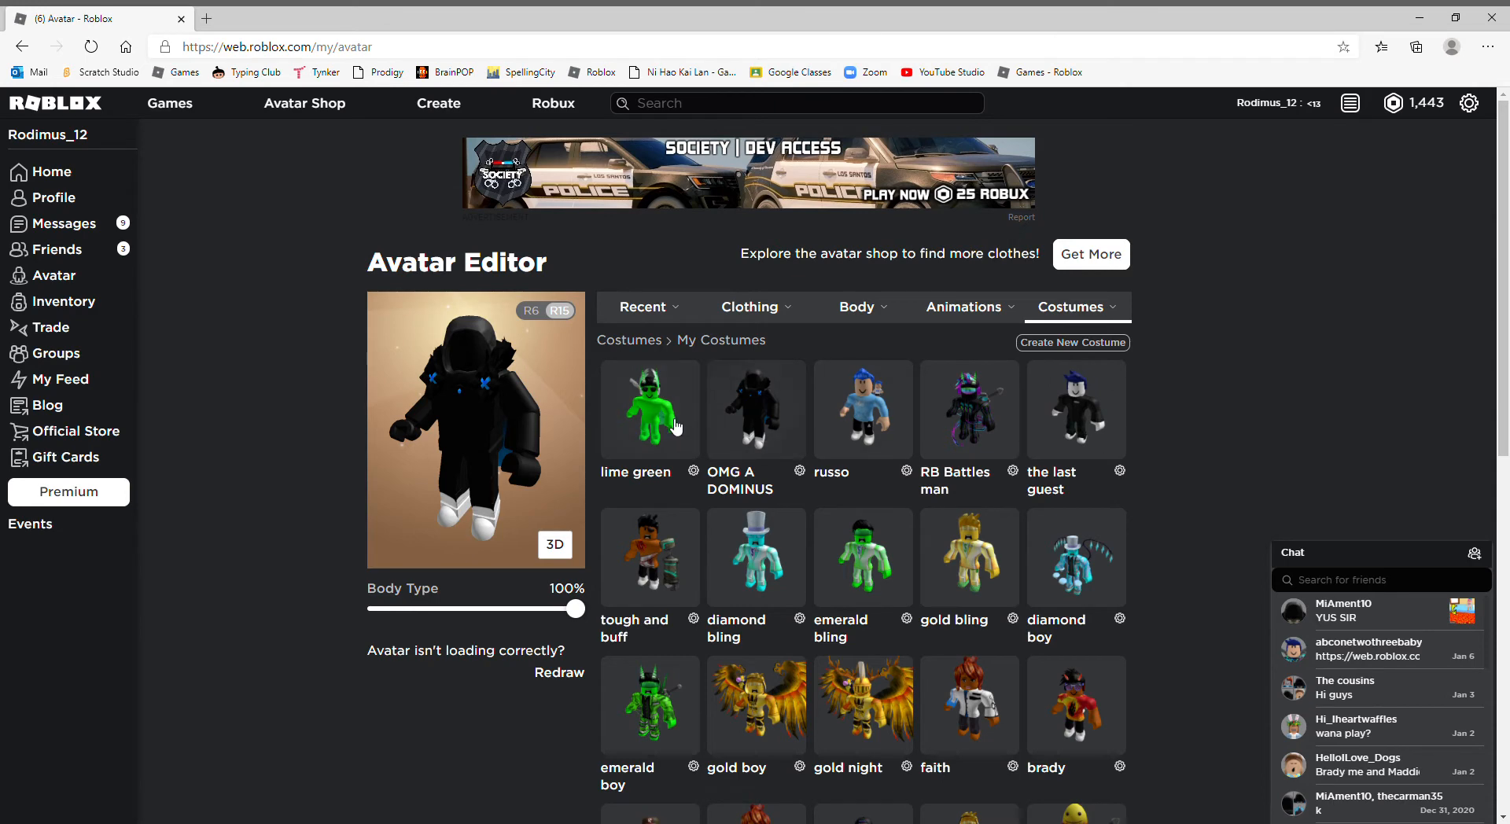
{"action": "mouse_move", "coordinate": [664, 473]}
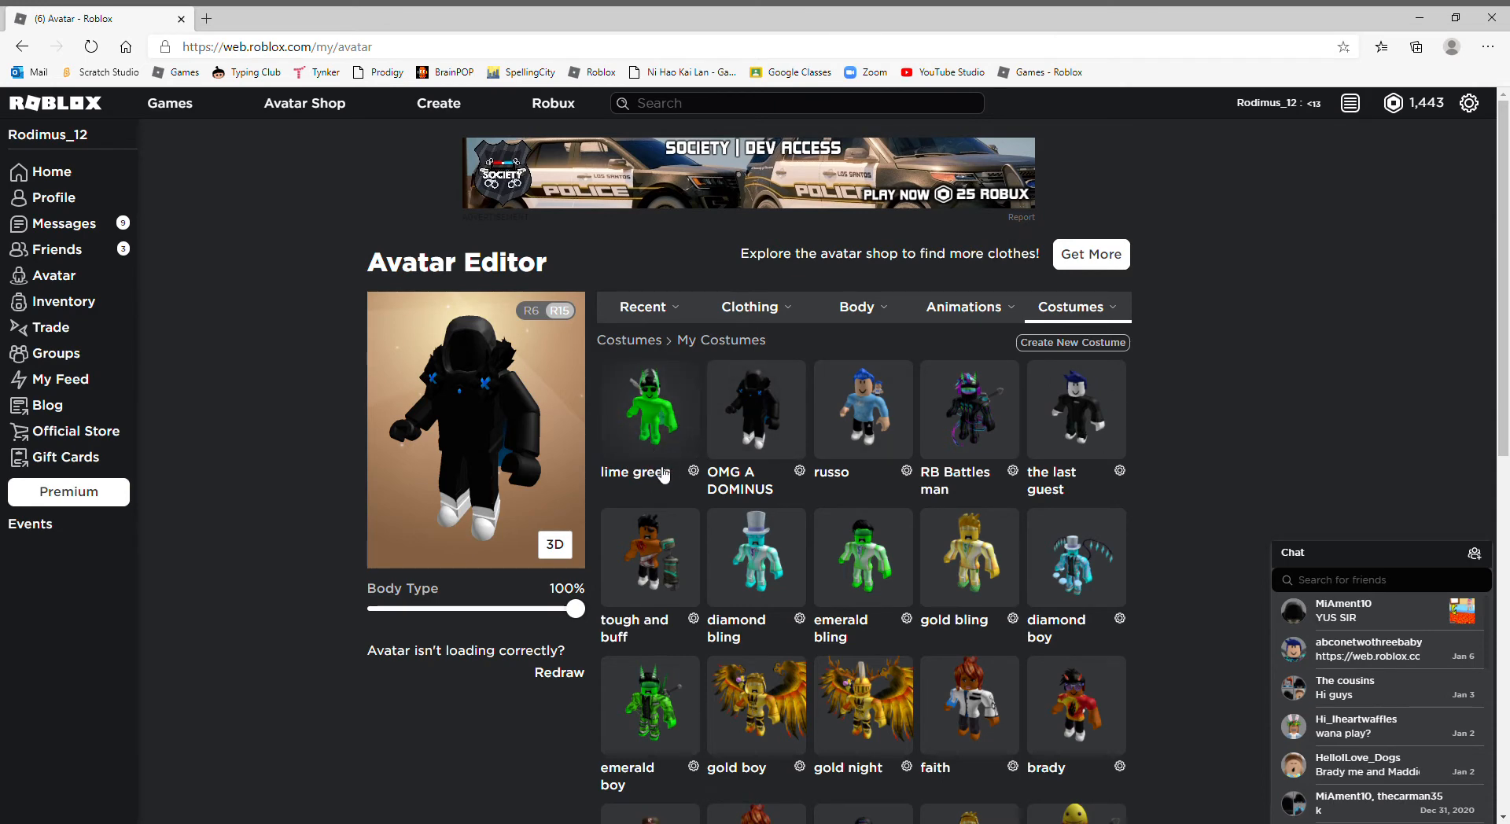
{"action": "mouse_move", "coordinate": [261, 796]}
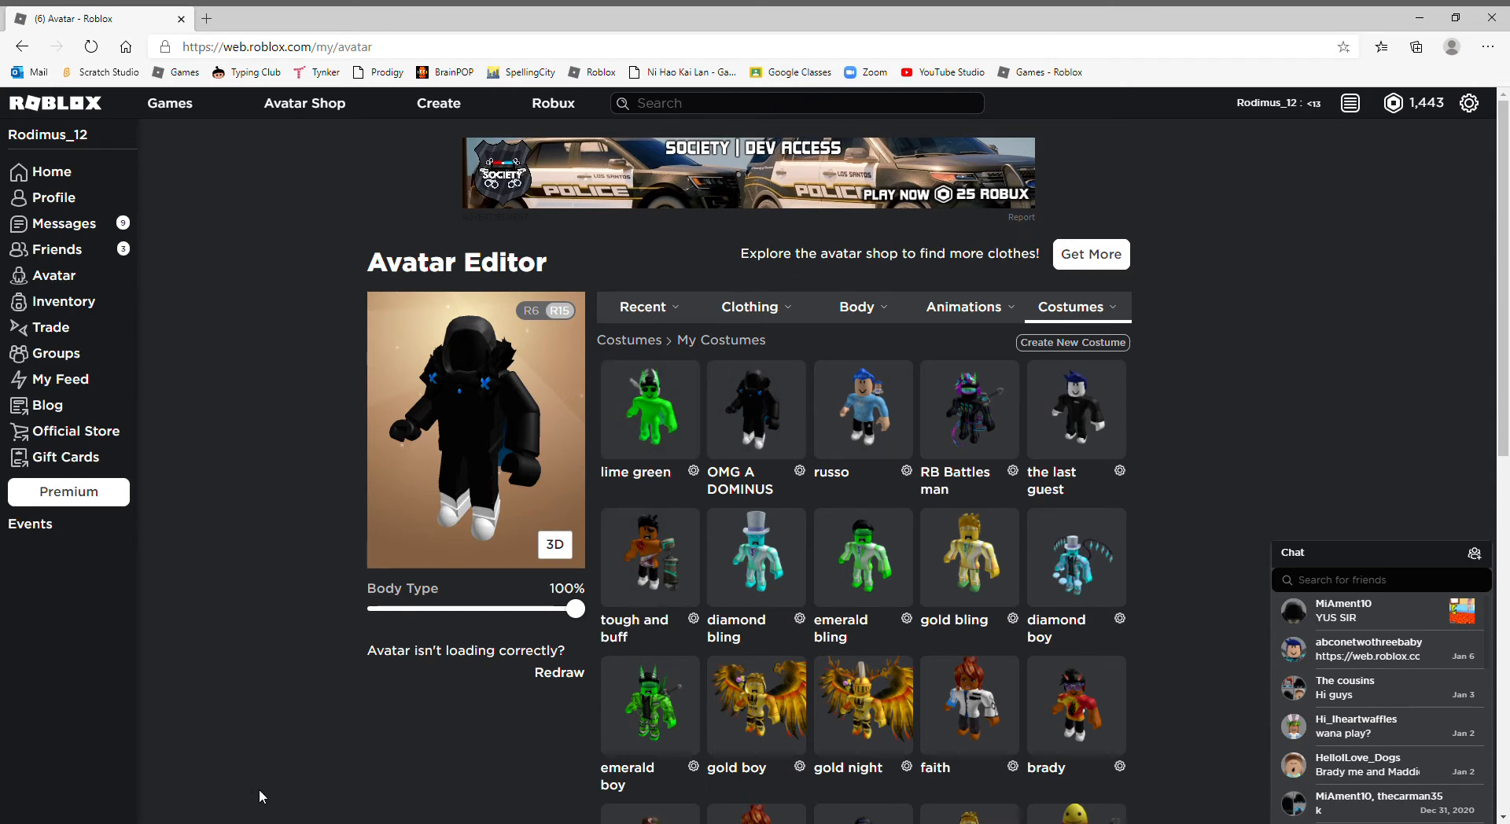
{"action": "mouse_move", "coordinate": [553, 546]}
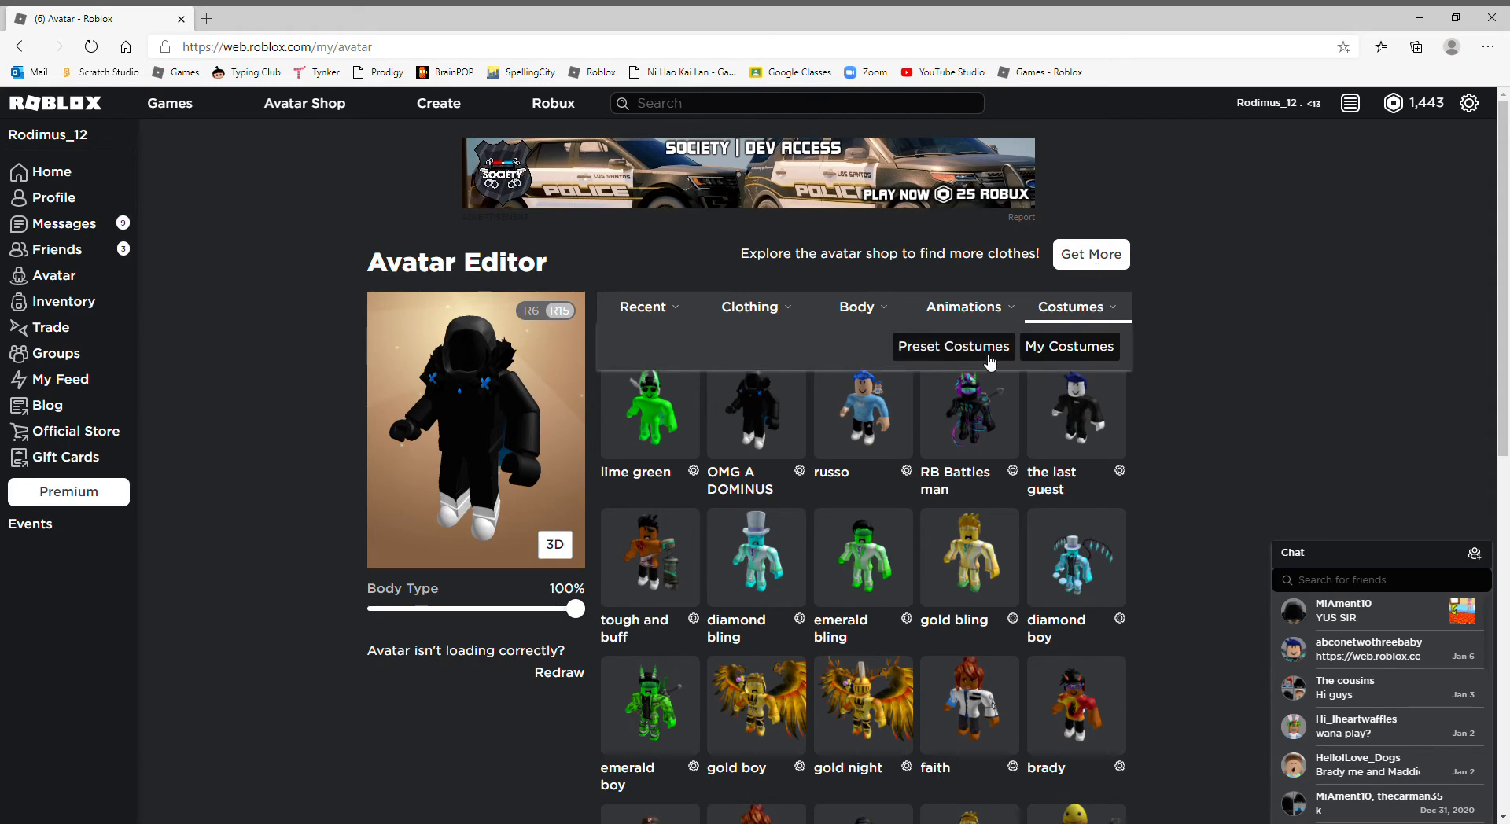
Step: Show the preset costumes, then bring up the Skin Tone colour palette under Body
{"action": "left_click", "coordinate": [953, 346]}
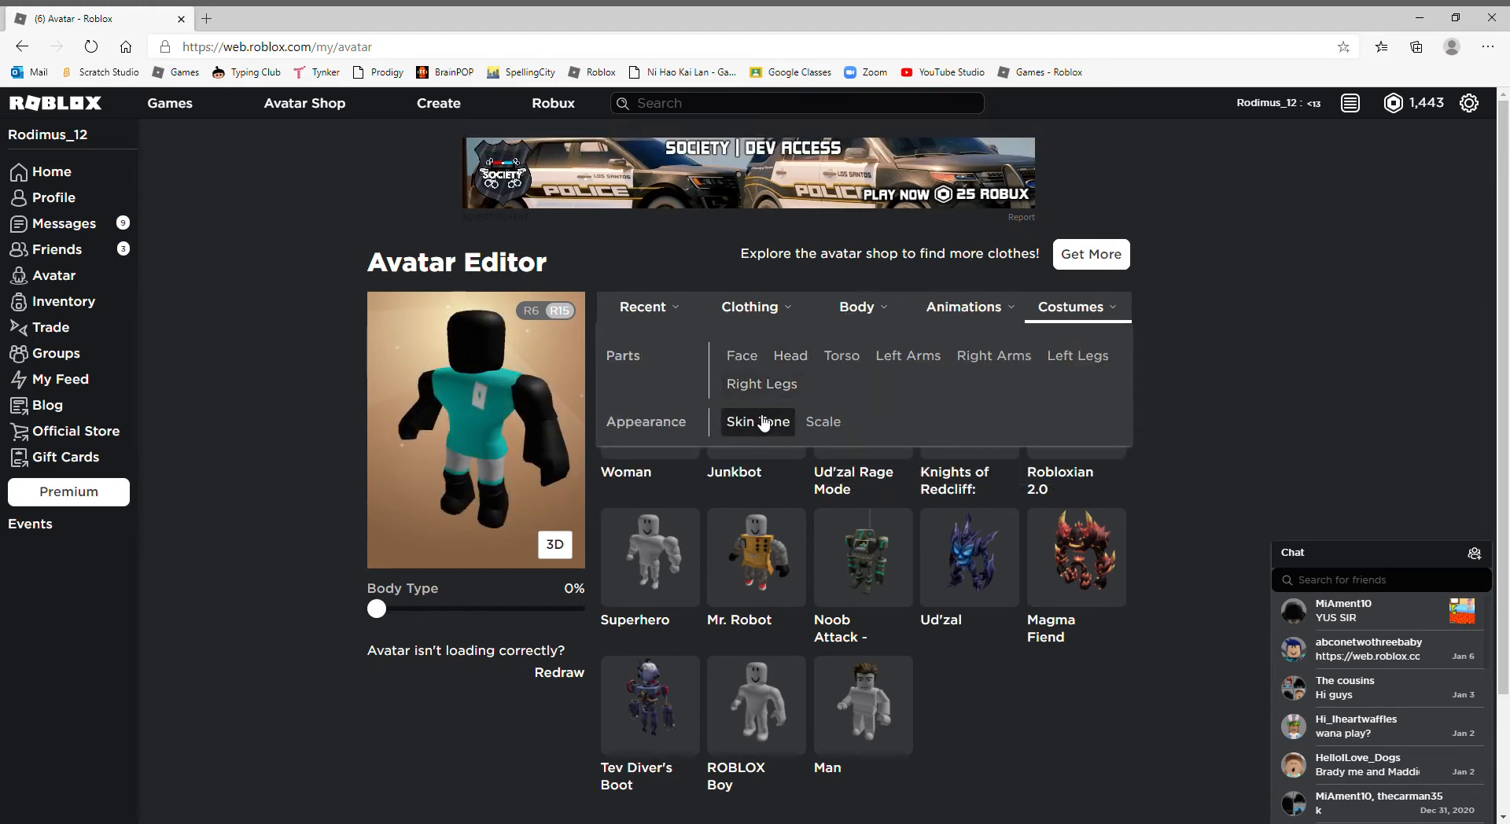
{"action": "left_click", "coordinate": [757, 422]}
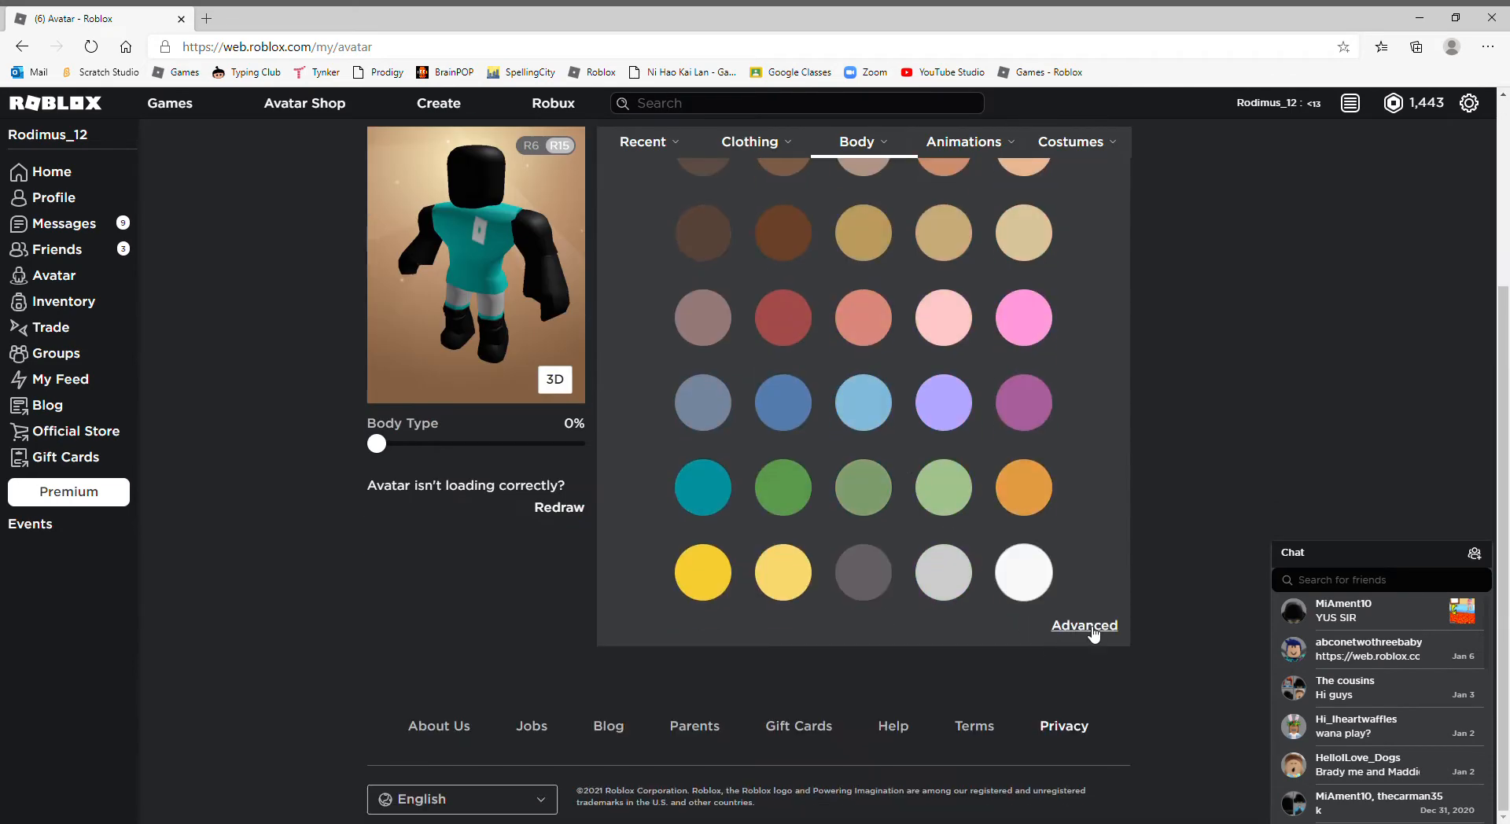
Step: Switch to the Advanced skin tone by body parts palette and choose bright blue
{"action": "left_click", "coordinate": [1084, 624]}
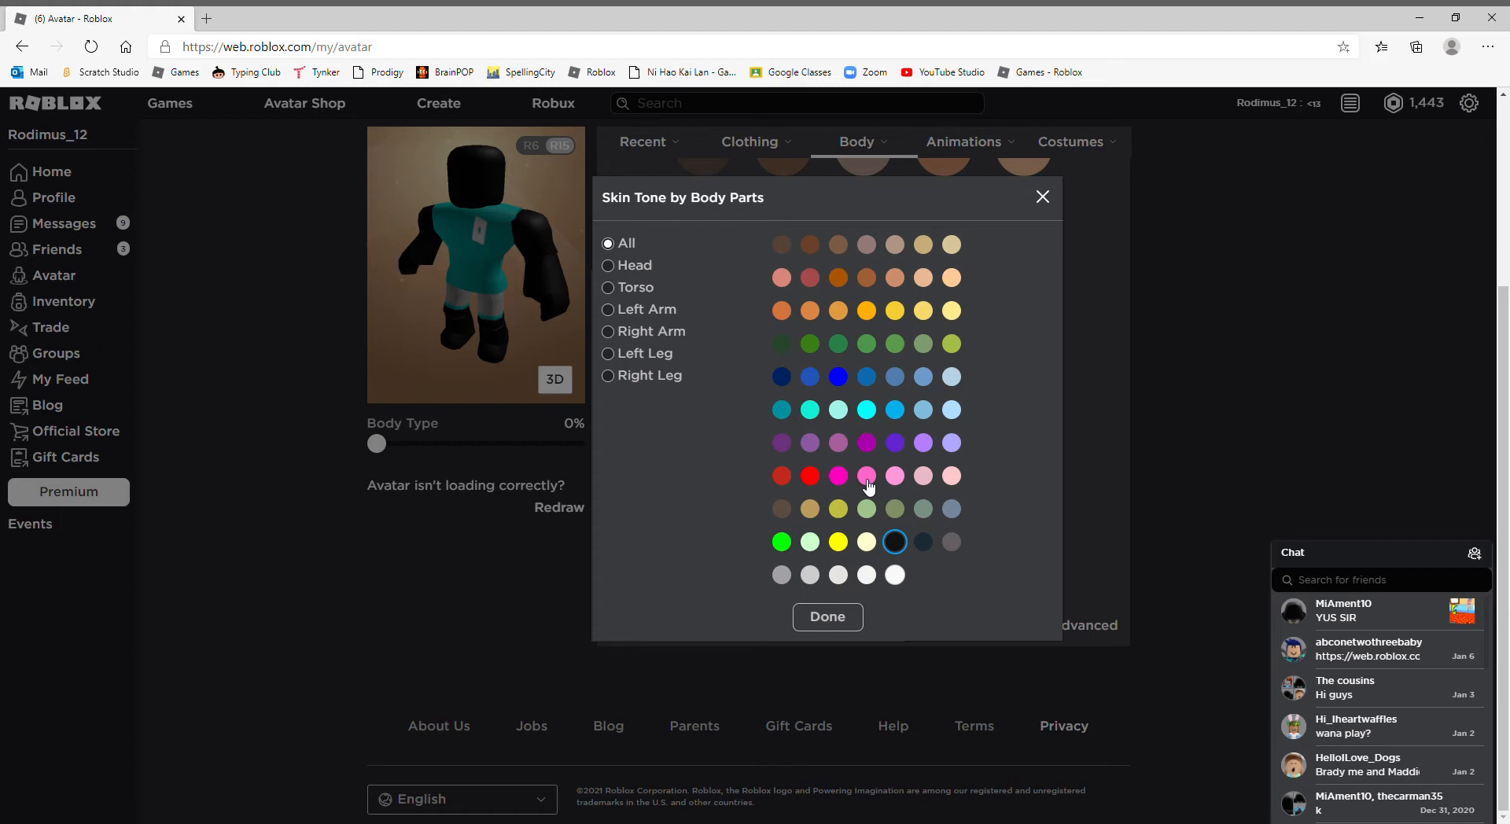
{"action": "mouse_move", "coordinate": [821, 413]}
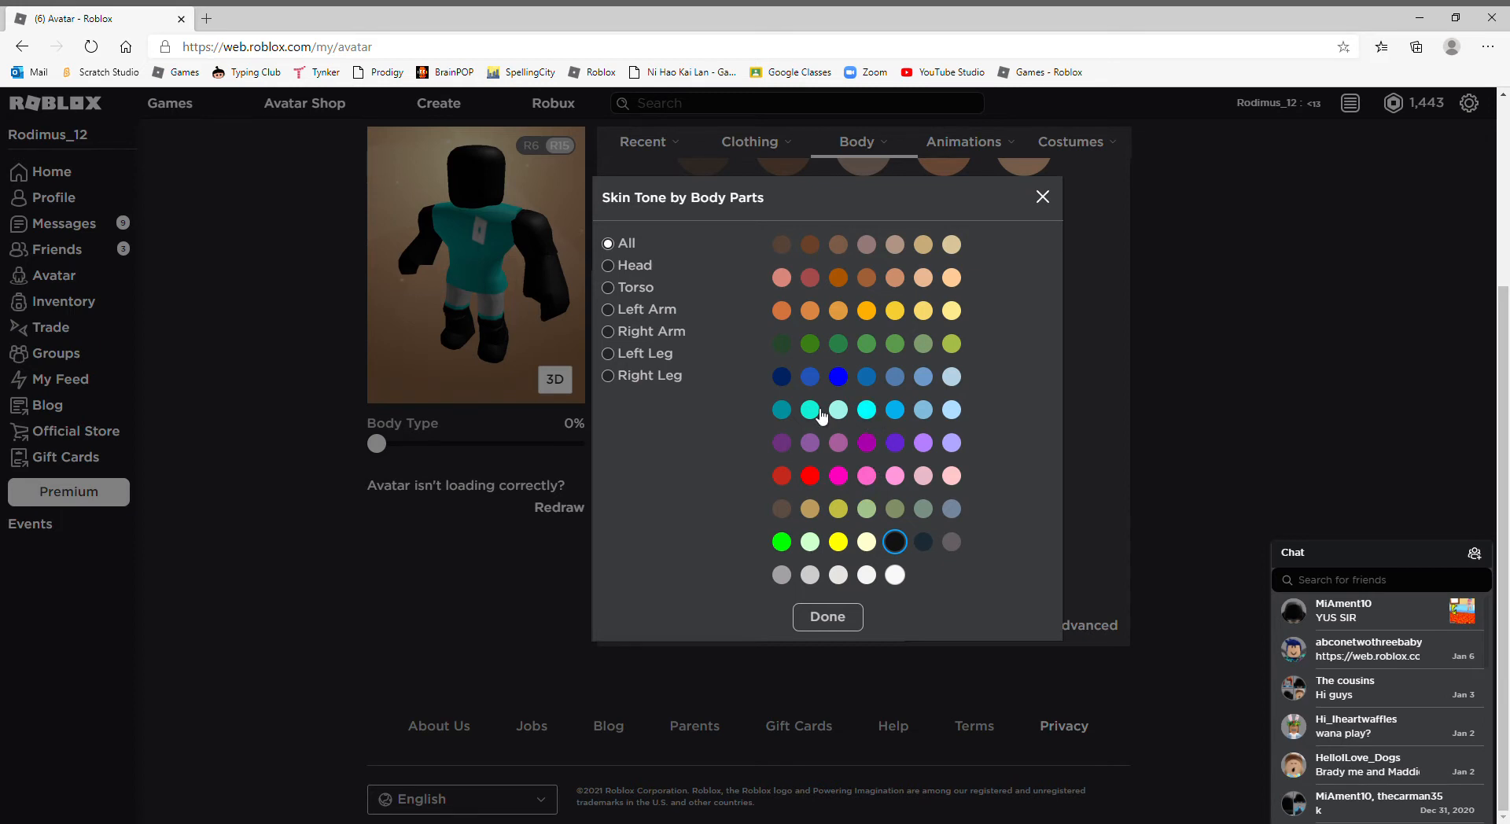
{"action": "mouse_move", "coordinate": [925, 427]}
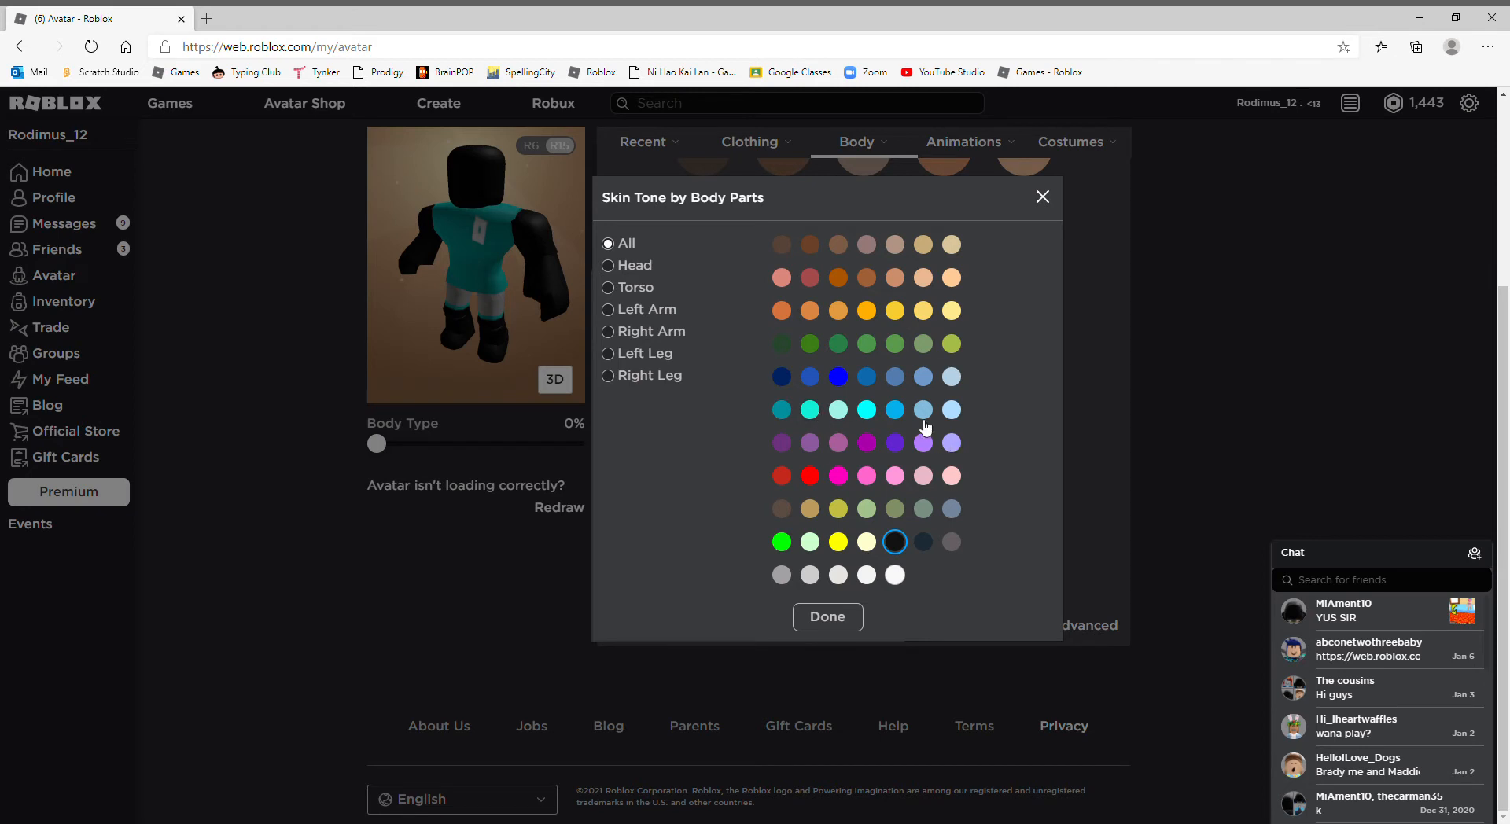
{"action": "mouse_move", "coordinate": [871, 409]}
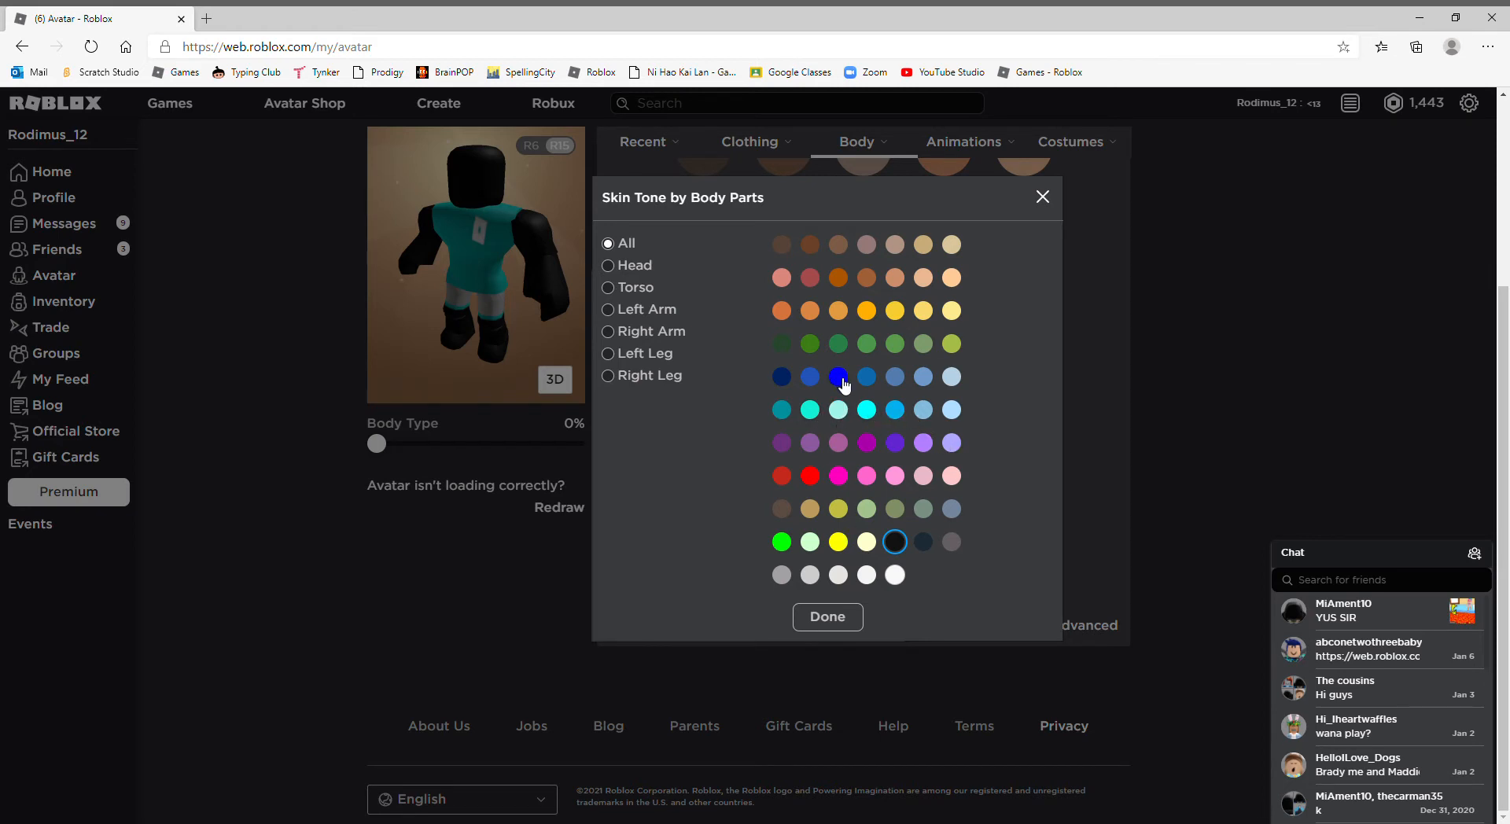
{"action": "left_click", "coordinate": [894, 541]}
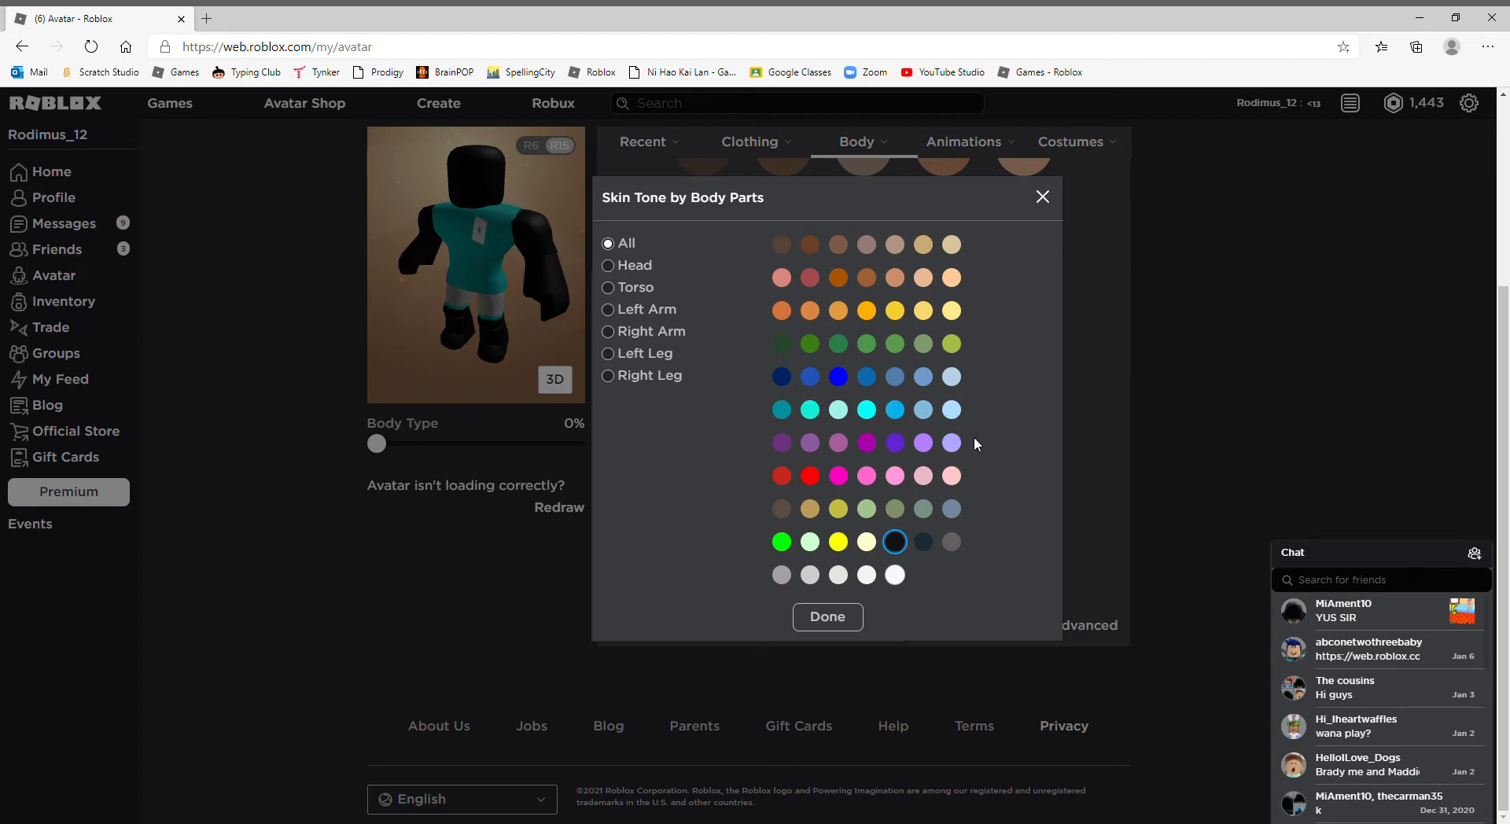
{"action": "mouse_move", "coordinate": [853, 283]}
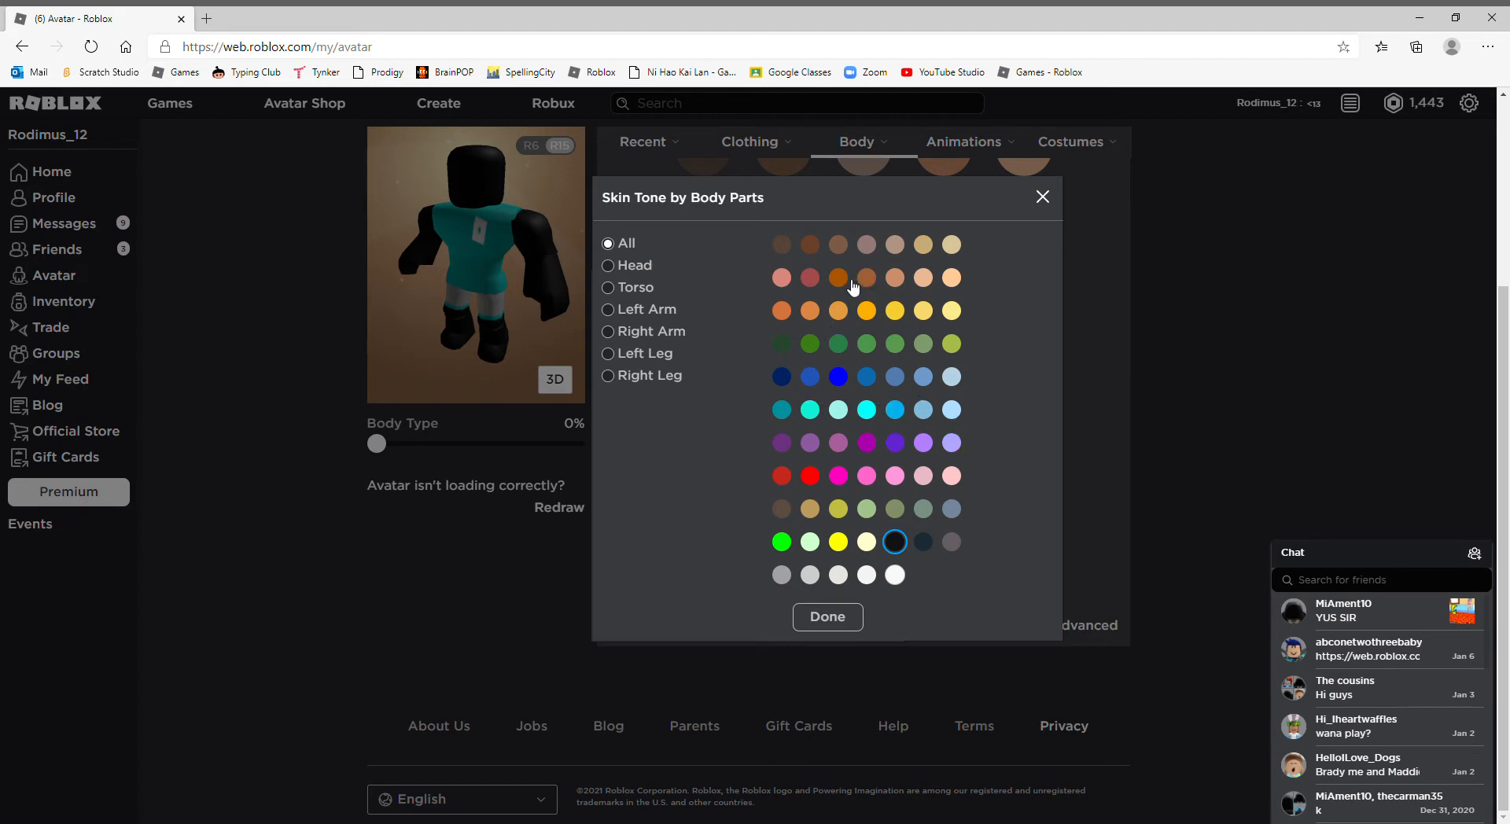
{"action": "mouse_move", "coordinate": [912, 357]}
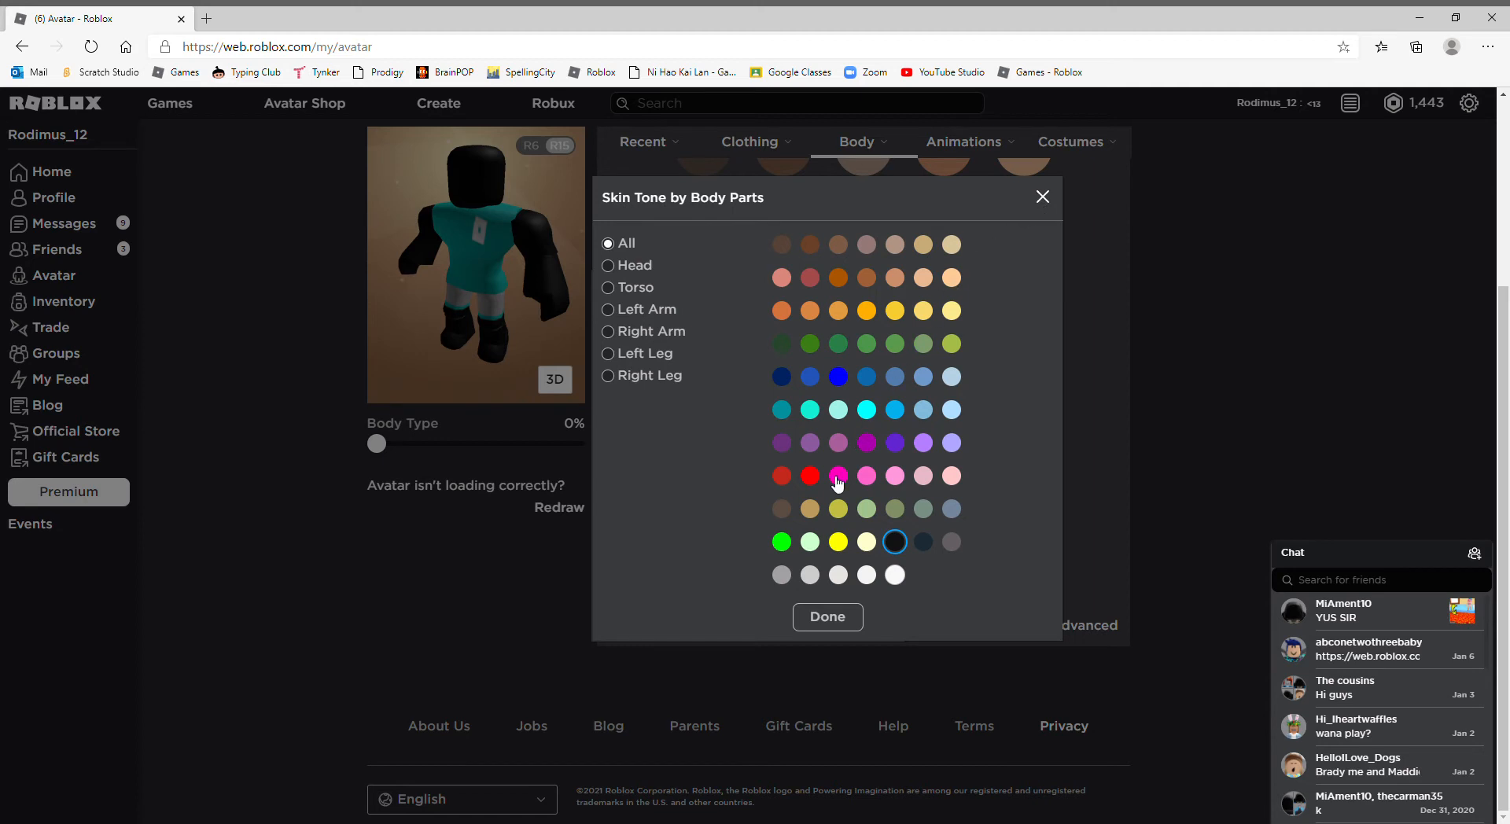
{"action": "mouse_move", "coordinate": [1054, 177]}
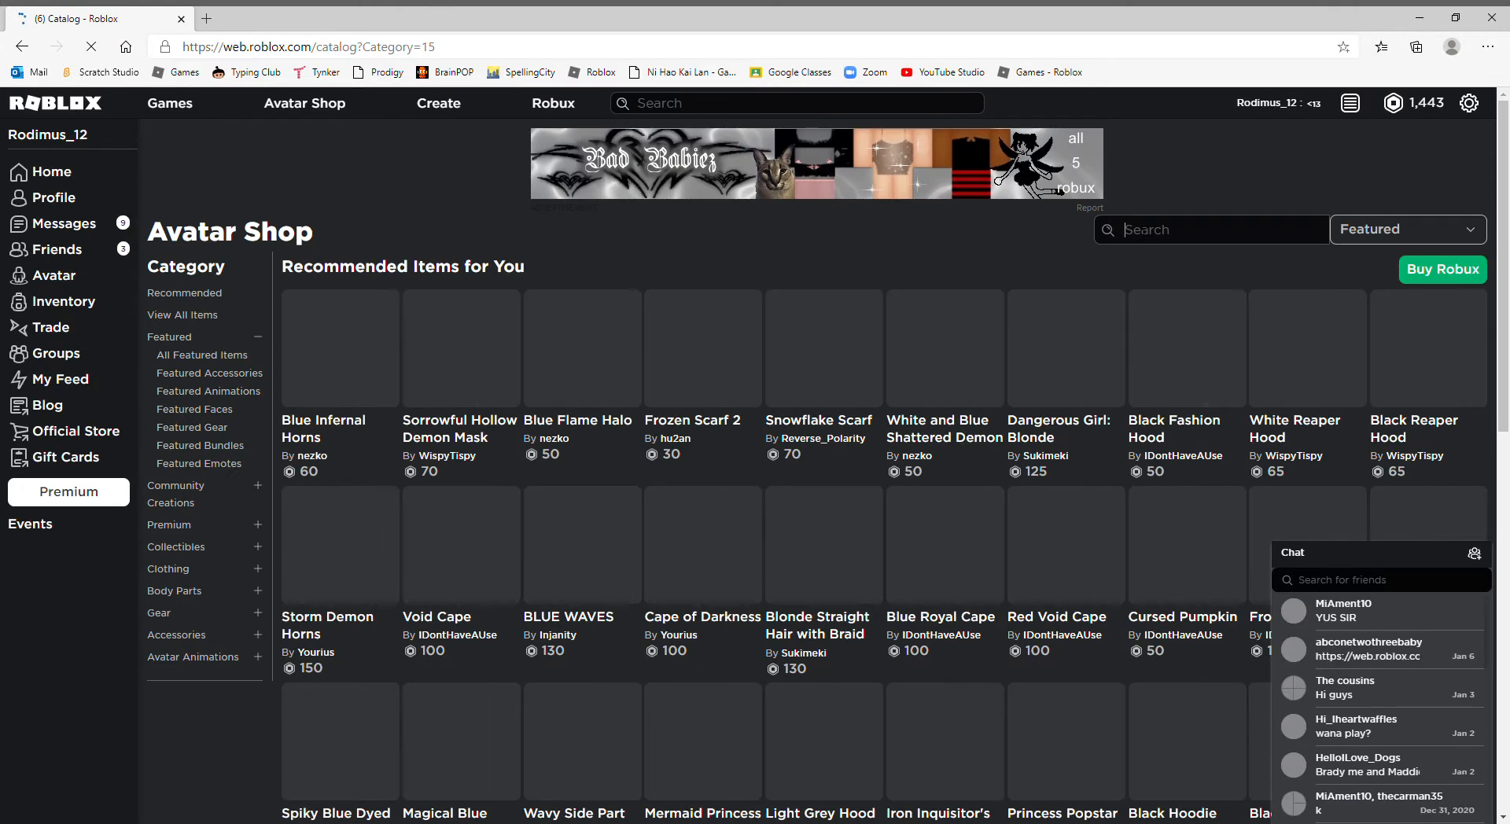
Step: Search the Avatar Shop for 'sonic', returning Sonic Shades and Sonic Boom Tuba
{"action": "type", "text": "sonic"}
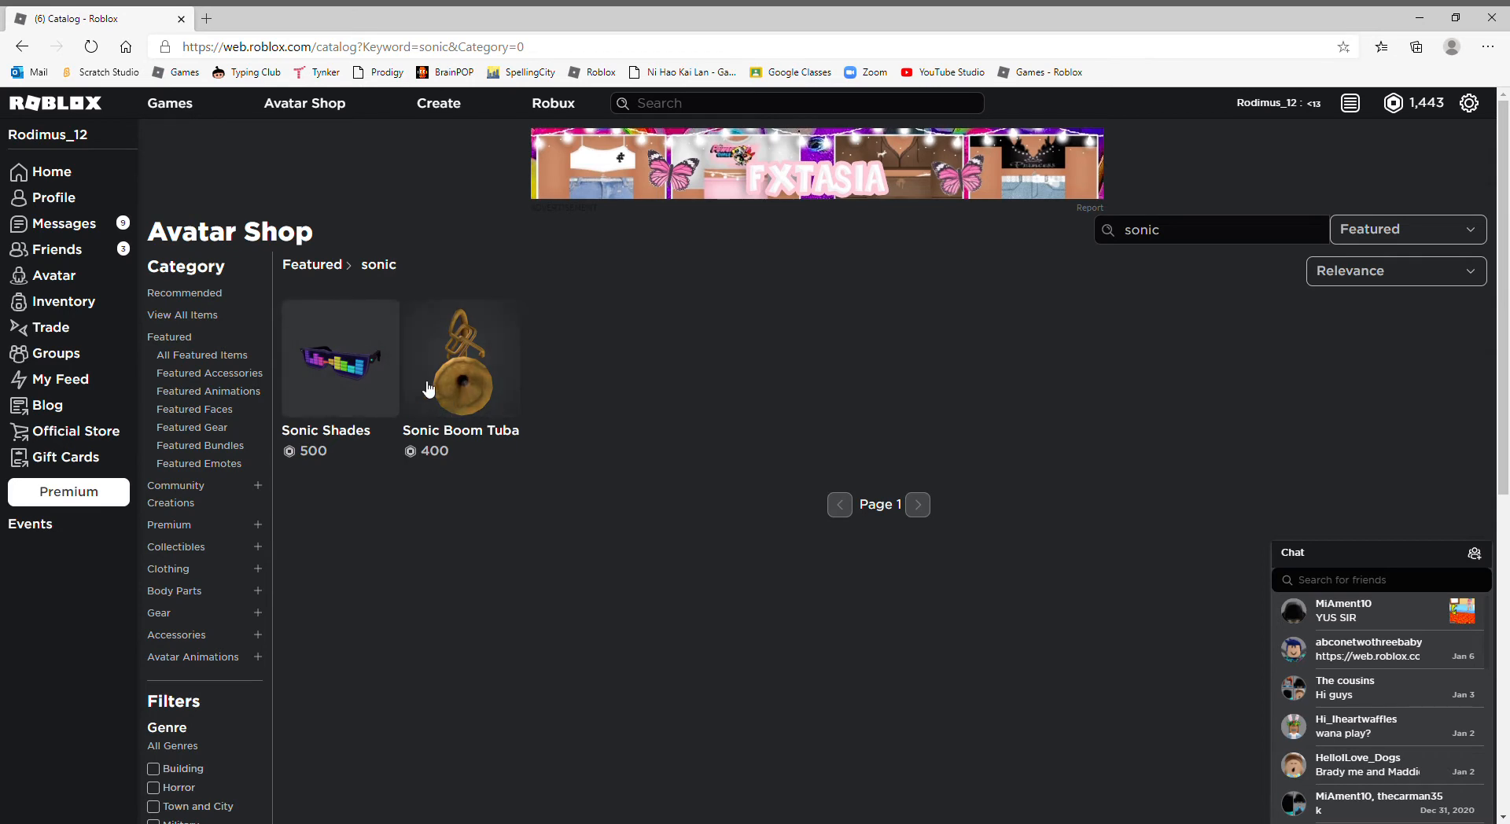
{"action": "mouse_move", "coordinate": [372, 384]}
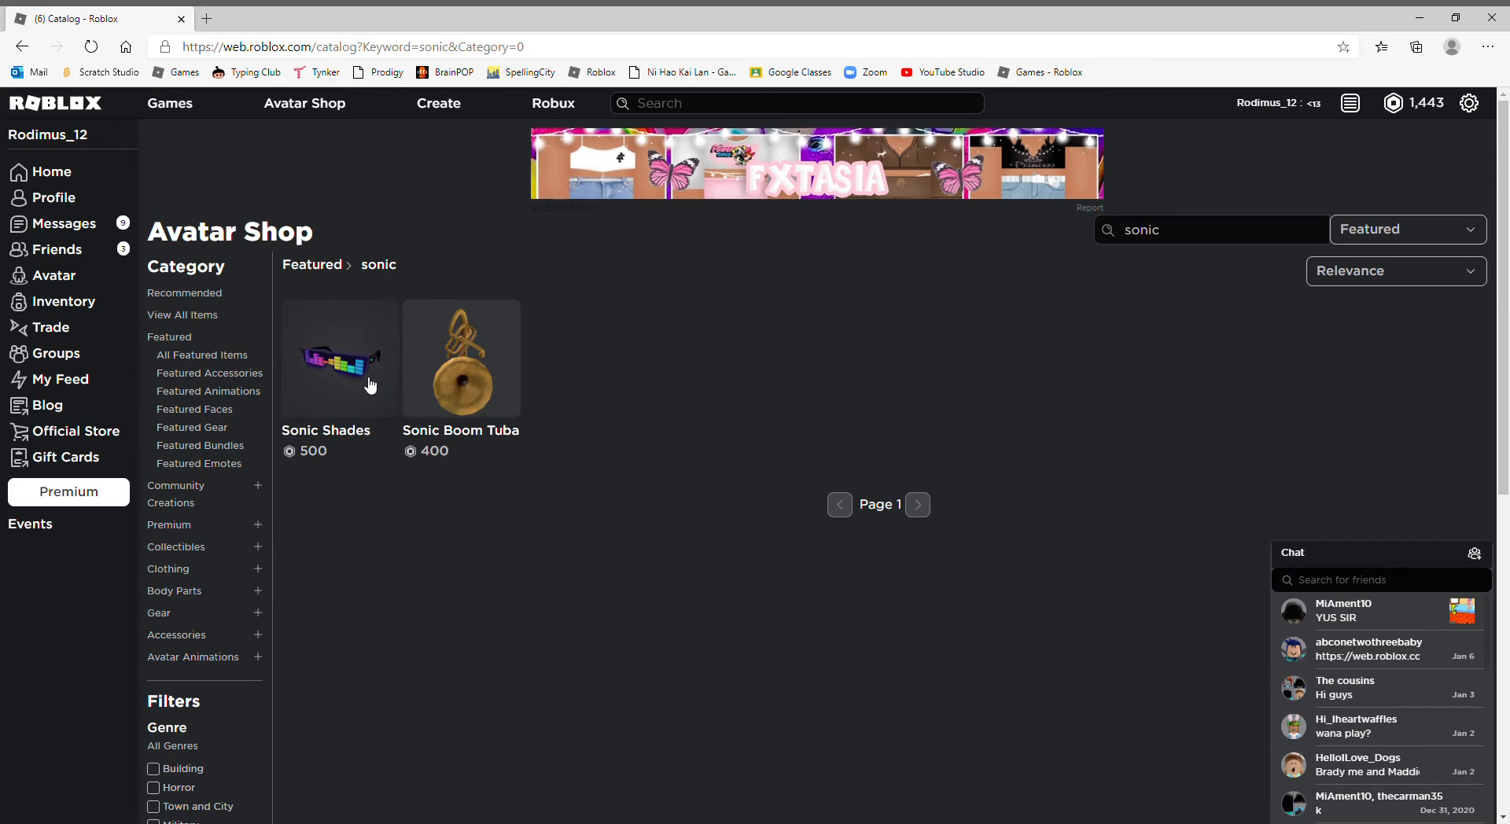
{"action": "mouse_move", "coordinate": [406, 401]}
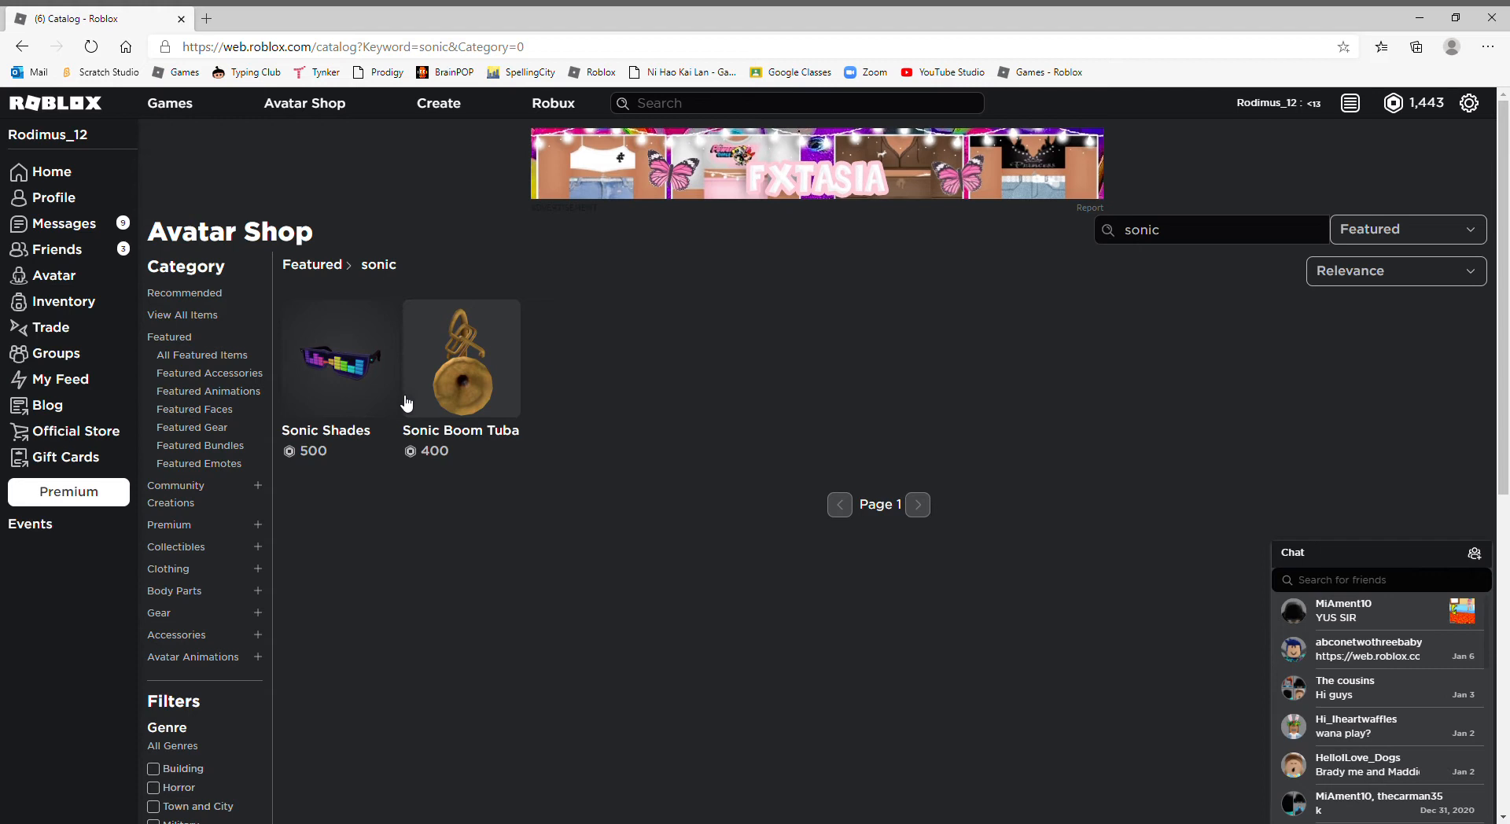
{"action": "mouse_move", "coordinate": [510, 545]}
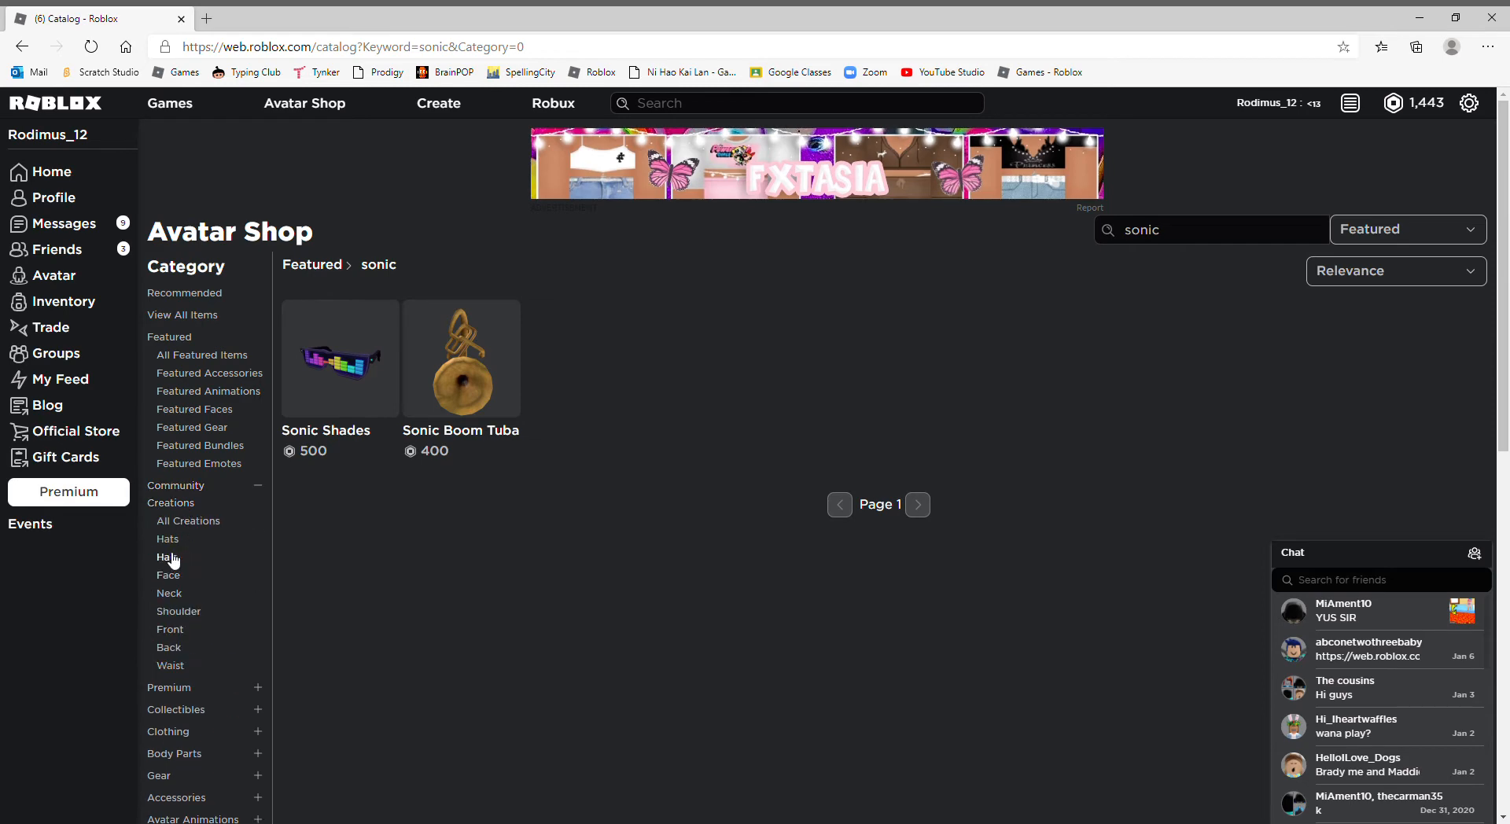
Step: Browse community-made Shoulder then Hats and search 'sonic', which returns no items
{"action": "left_click", "coordinate": [179, 611]}
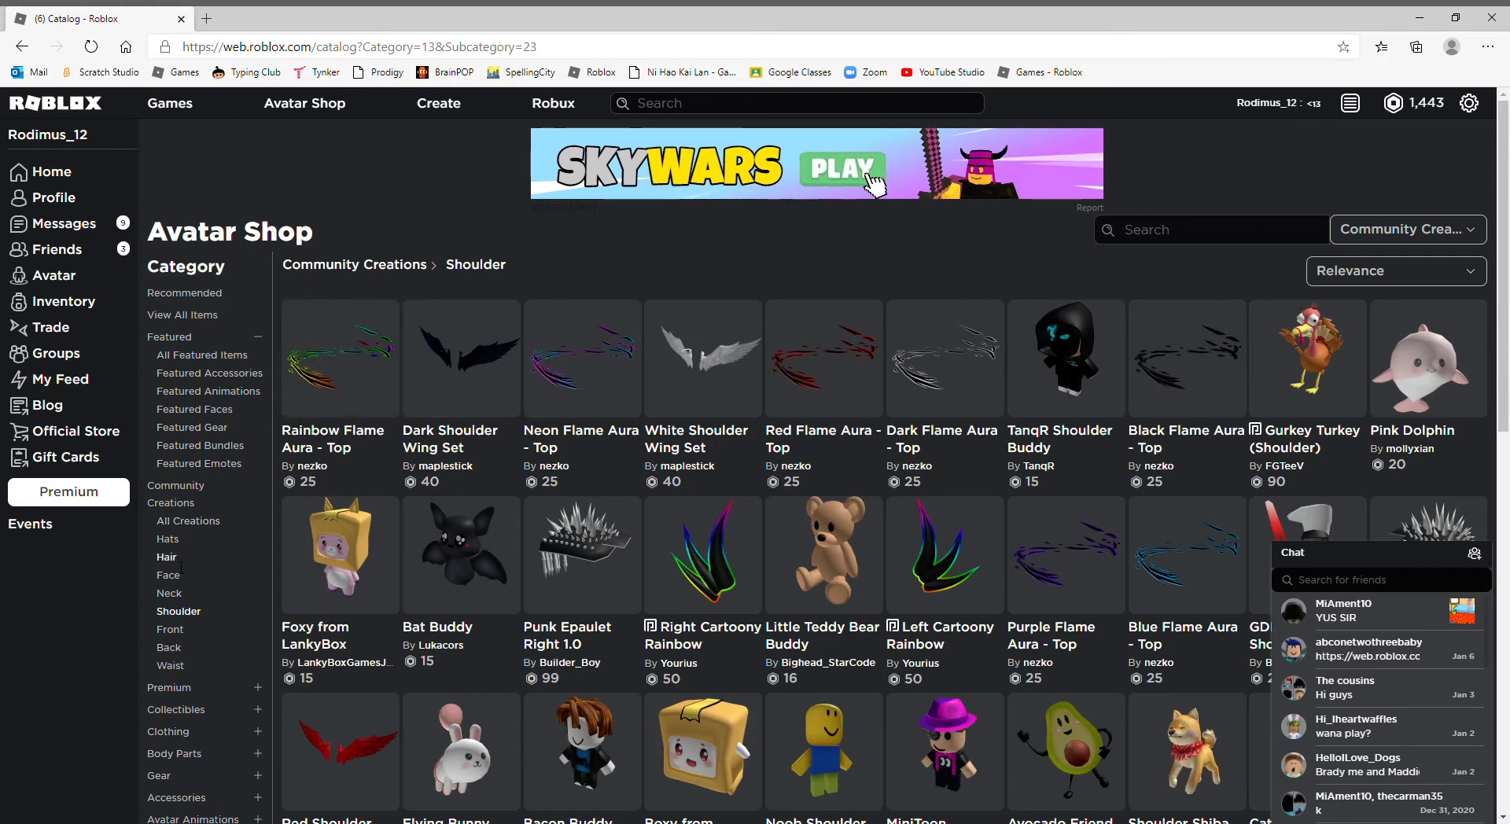
{"action": "left_click", "coordinate": [167, 538]}
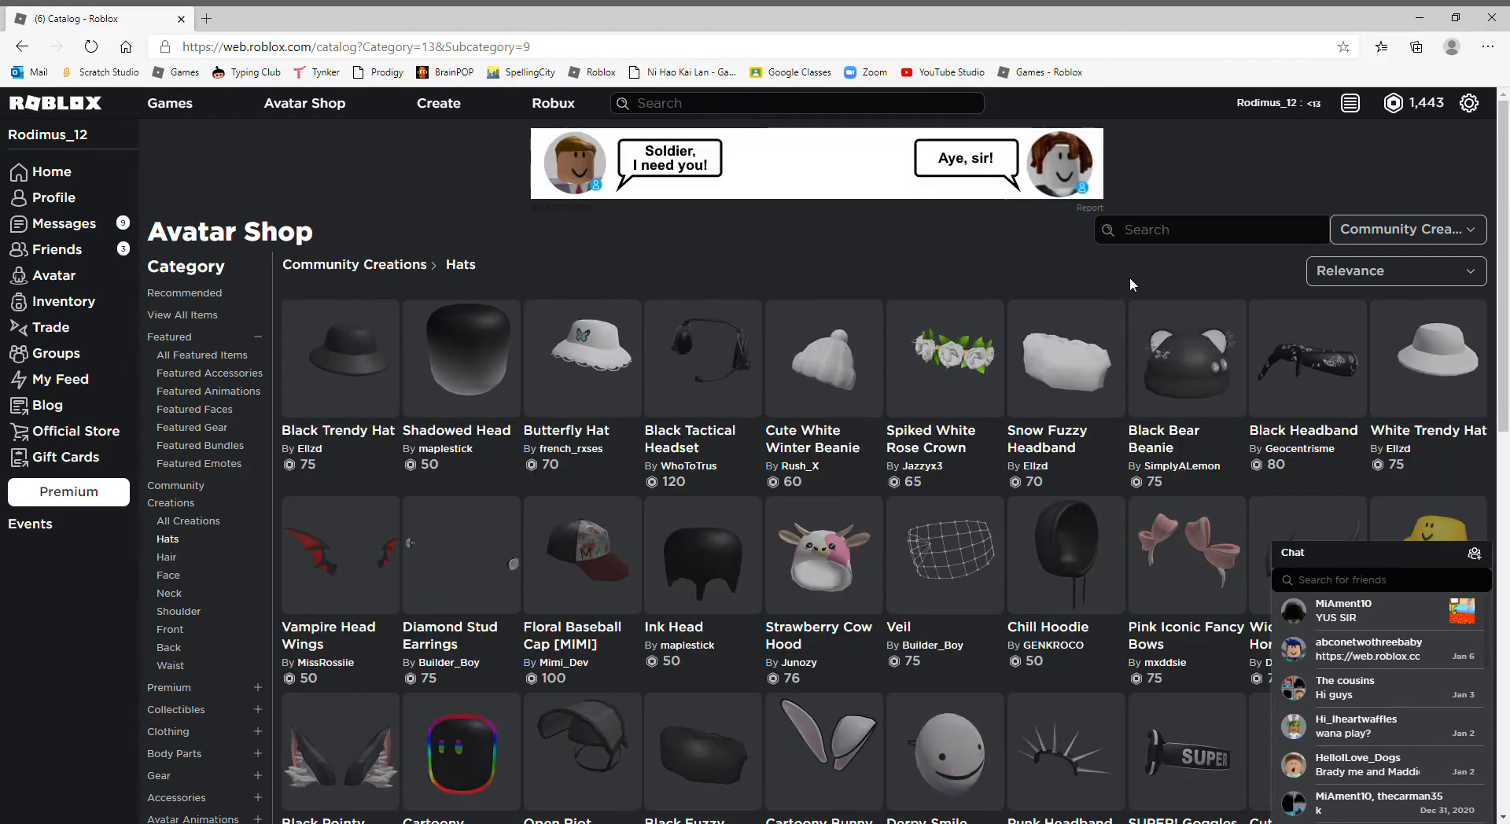
{"action": "type", "text": "s"}
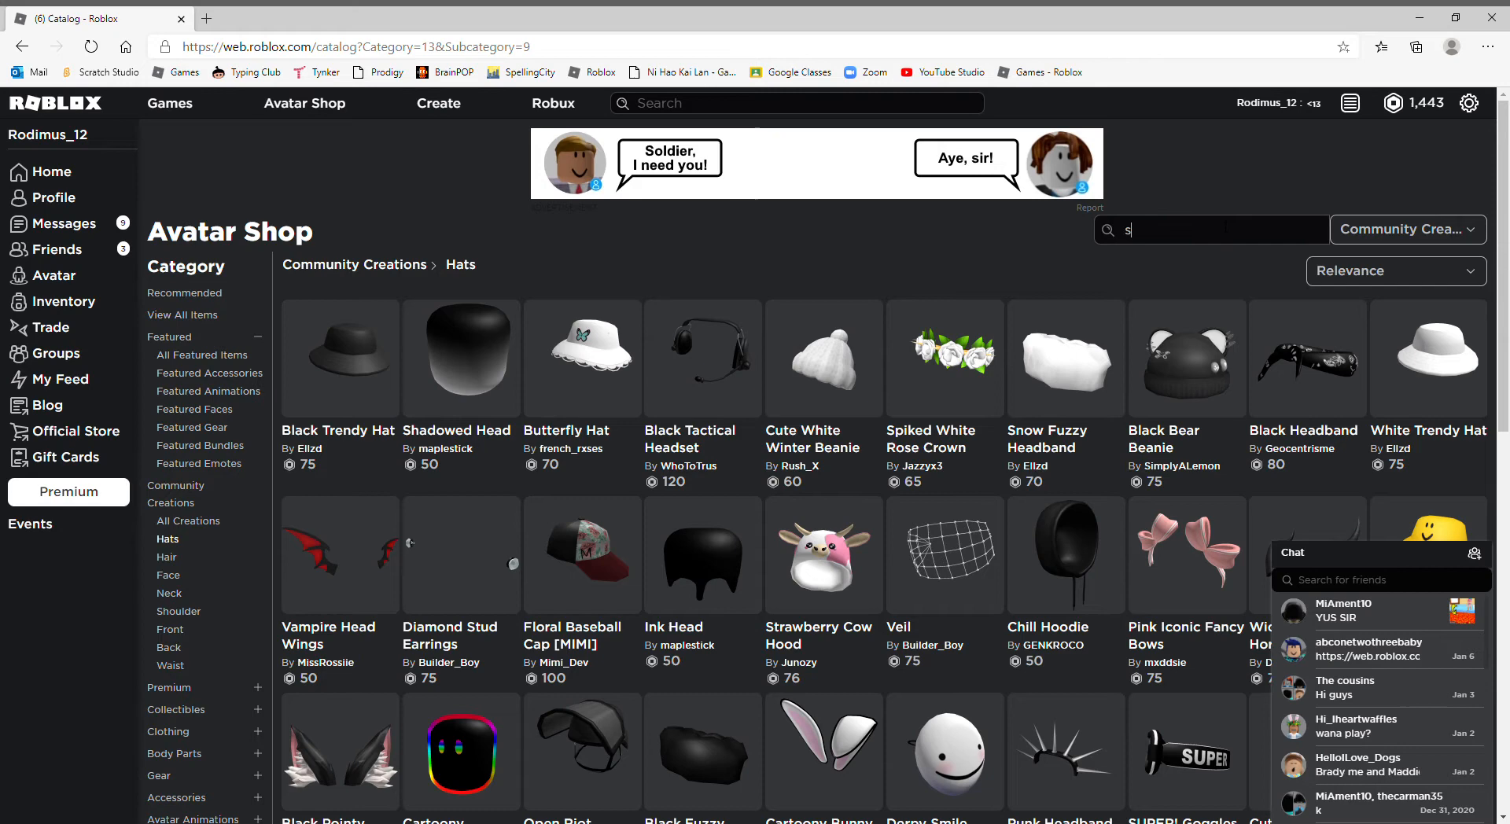
{"action": "type", "text": "onic"}
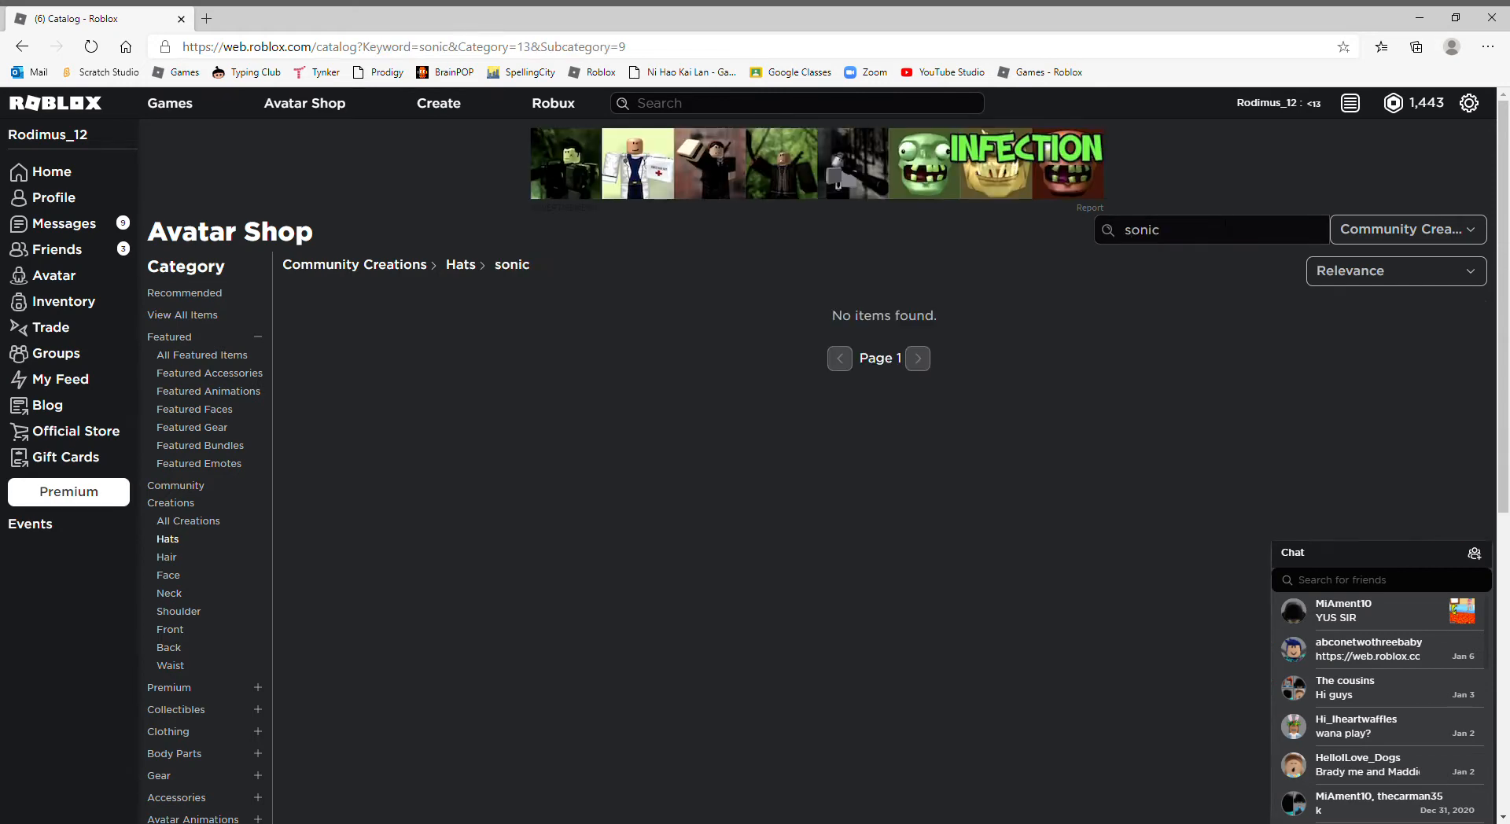
{"action": "scroll", "scroll_direction": "down", "scroll_amount": 3}
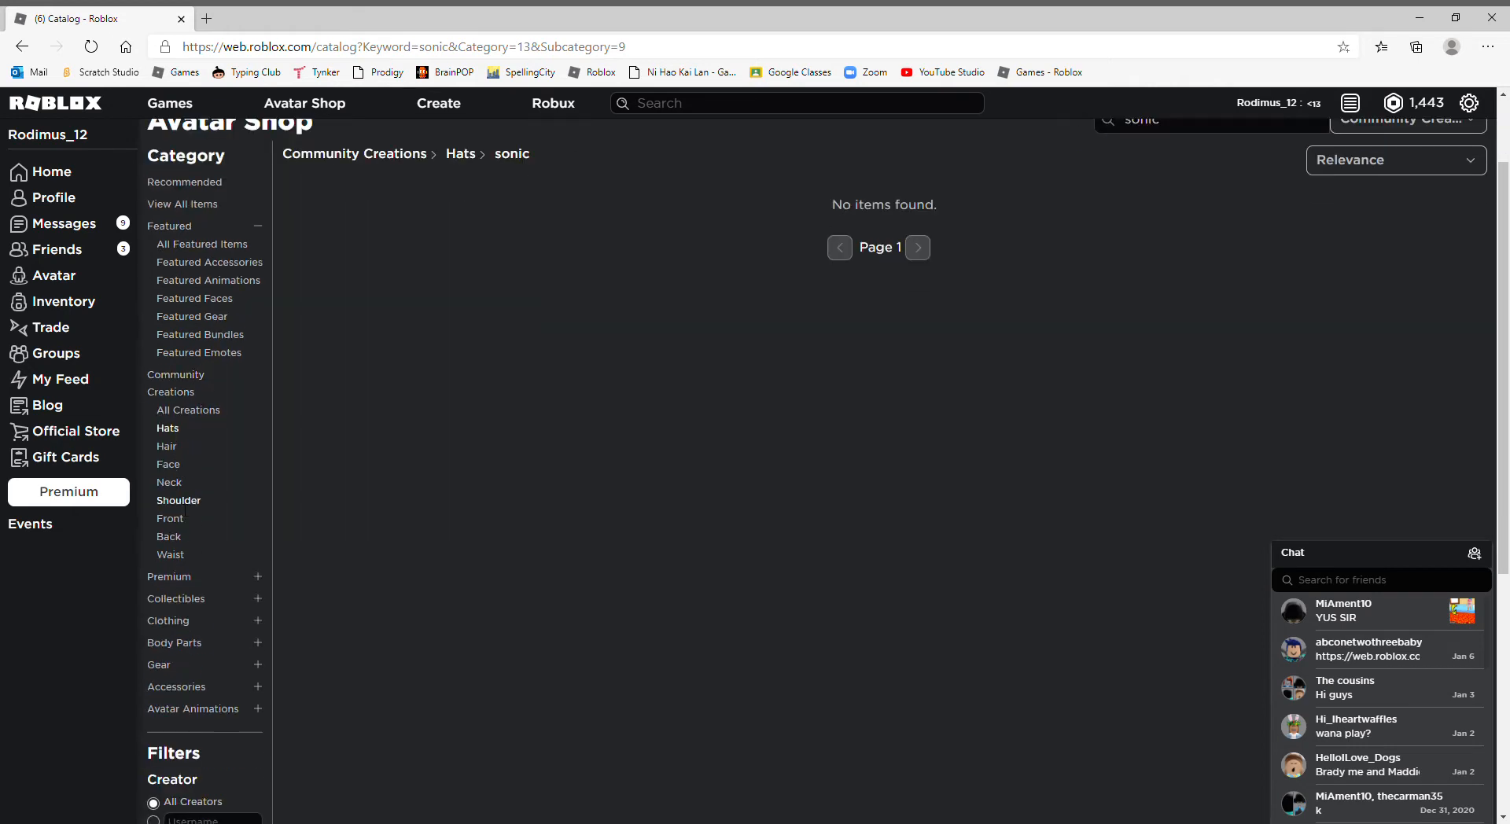
{"action": "mouse_move", "coordinate": [165, 523]}
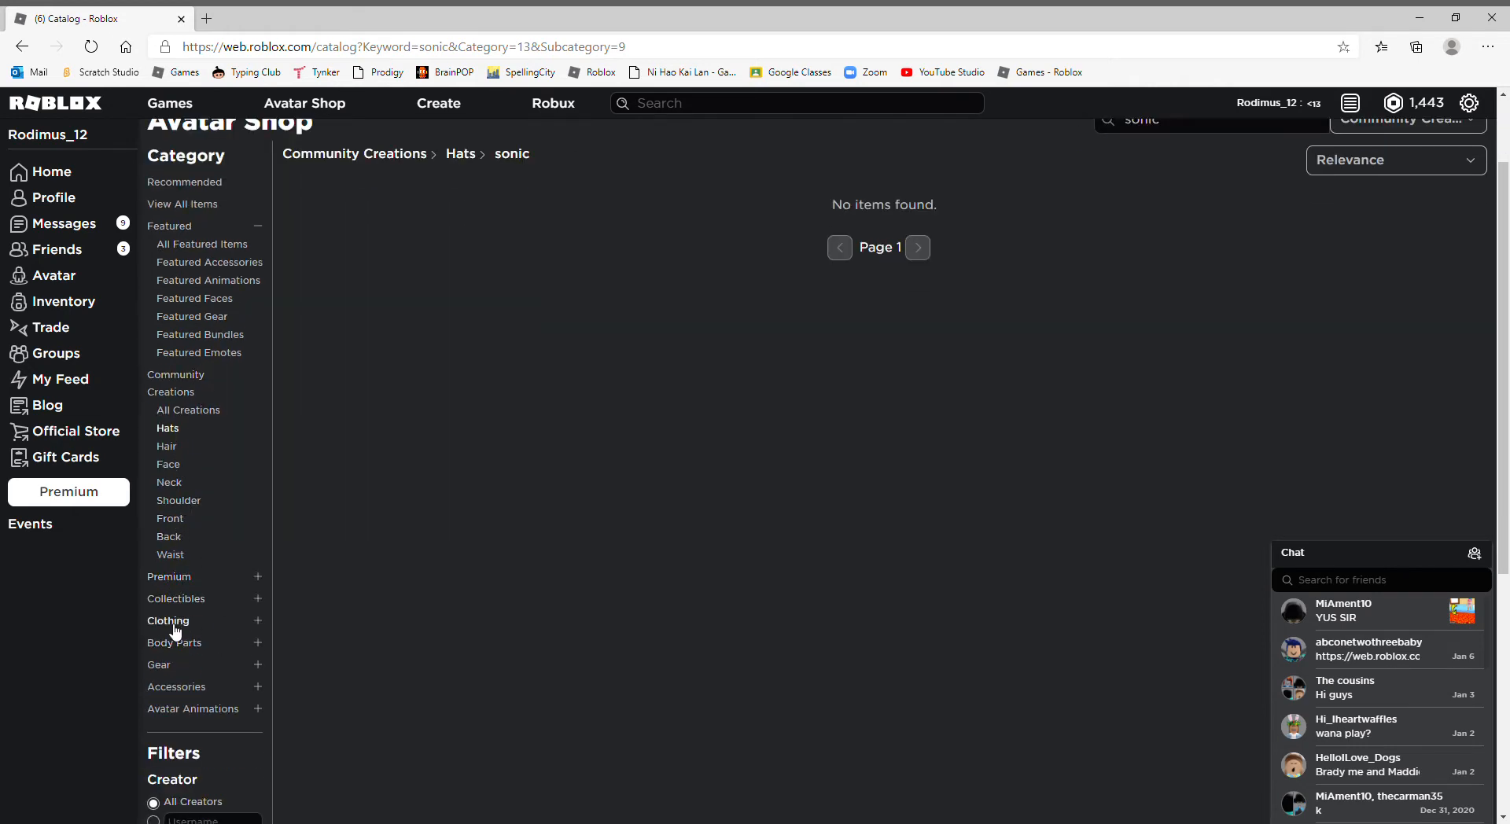
Step: Search 'sonic' under Clothing > Shirts and browse the first page of results
{"action": "left_click", "coordinate": [167, 620]}
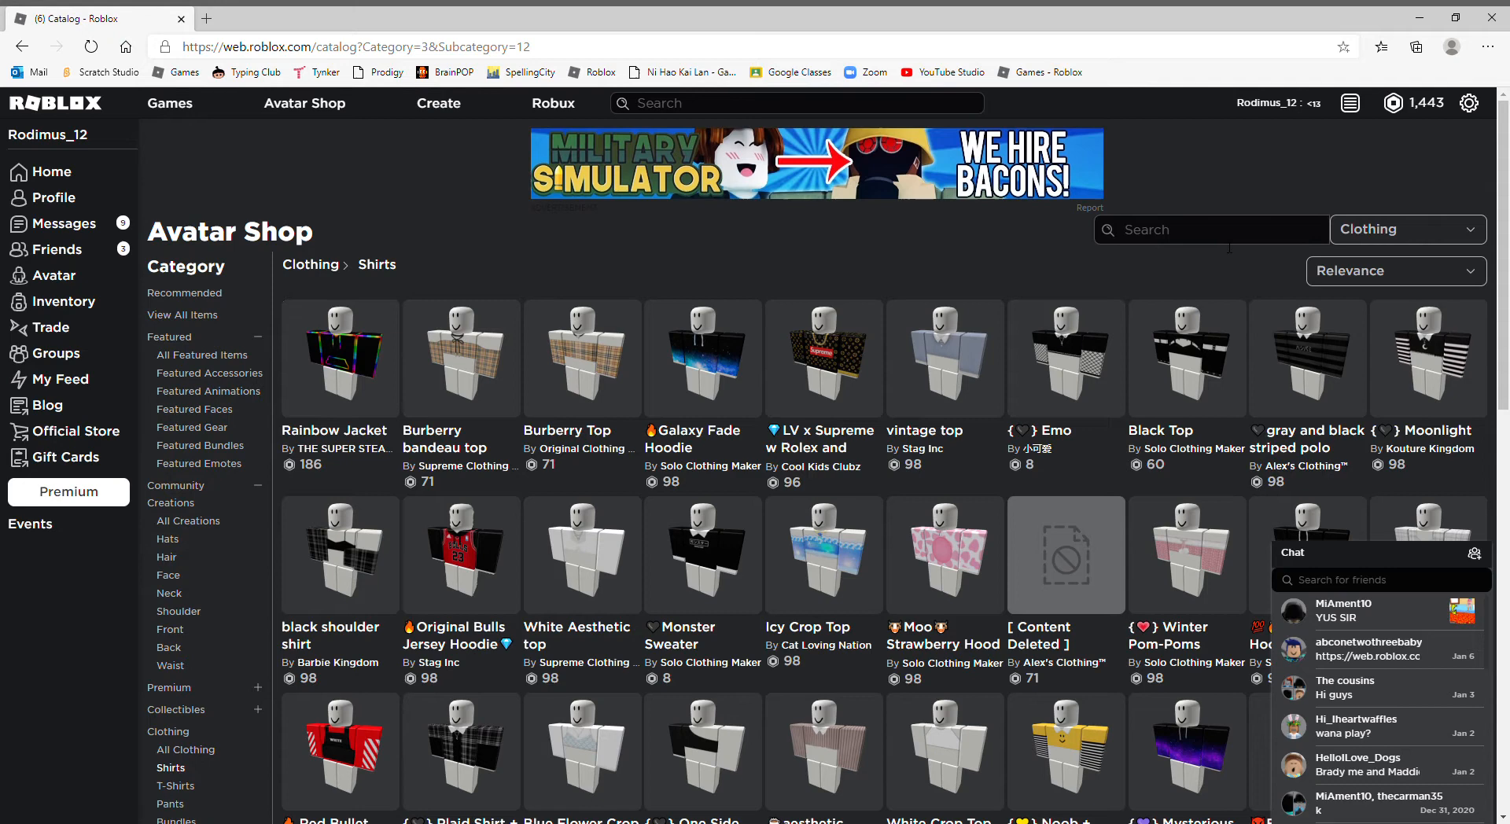
{"action": "type", "text": "sonic"}
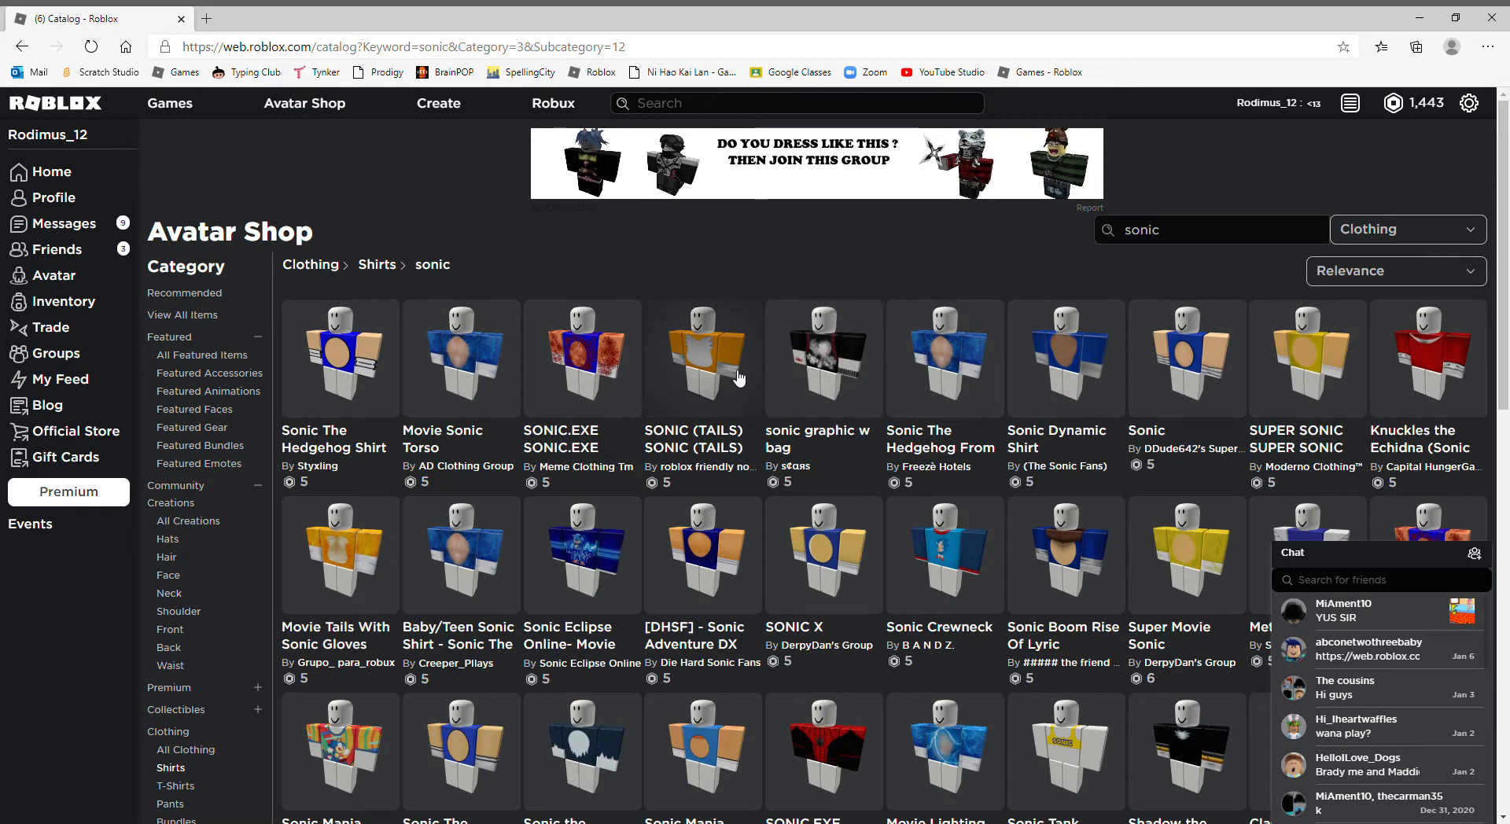
{"action": "mouse_move", "coordinate": [1108, 507]}
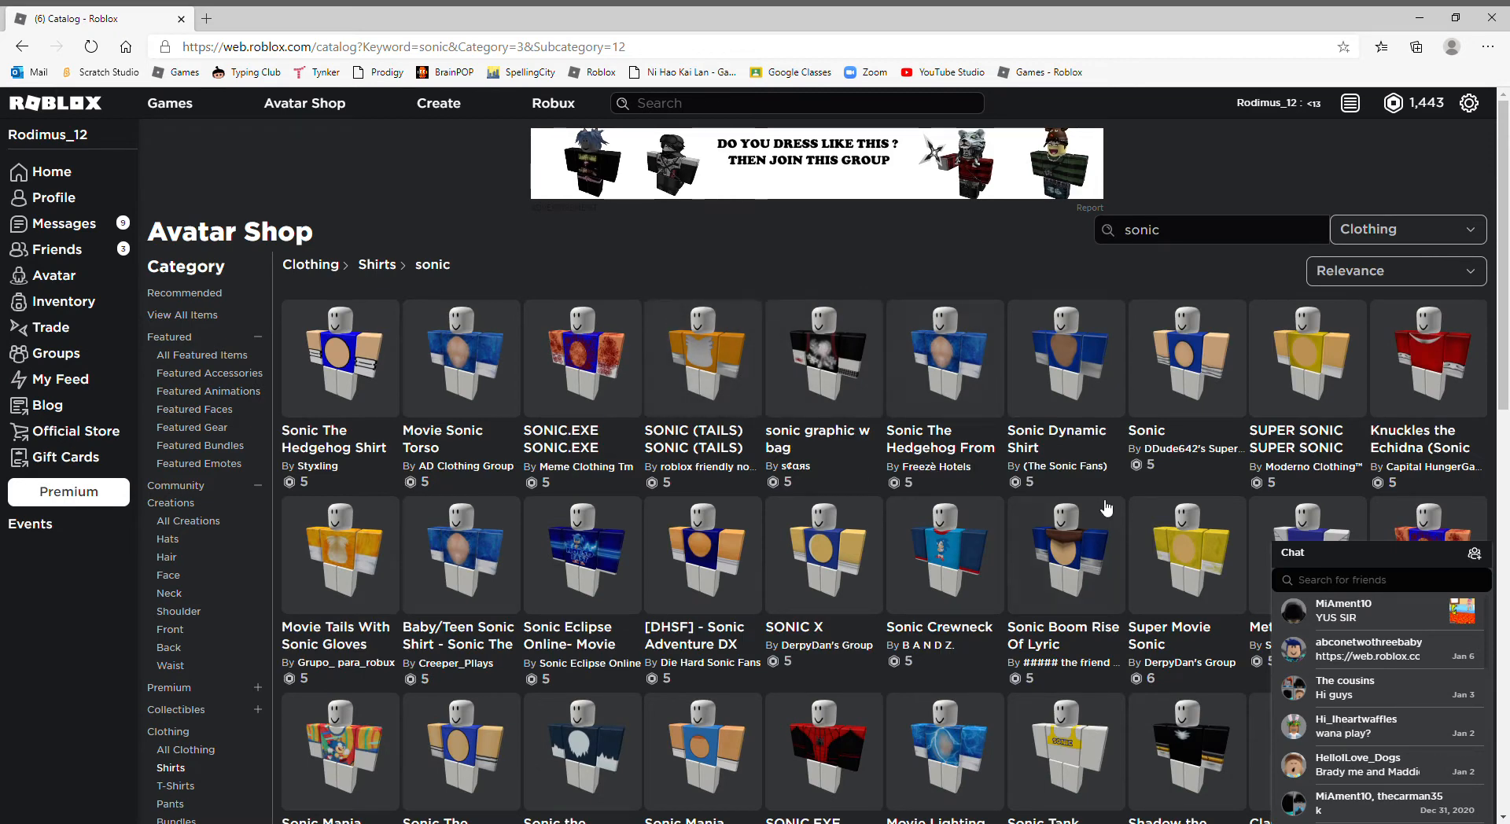
{"action": "mouse_move", "coordinate": [816, 476]}
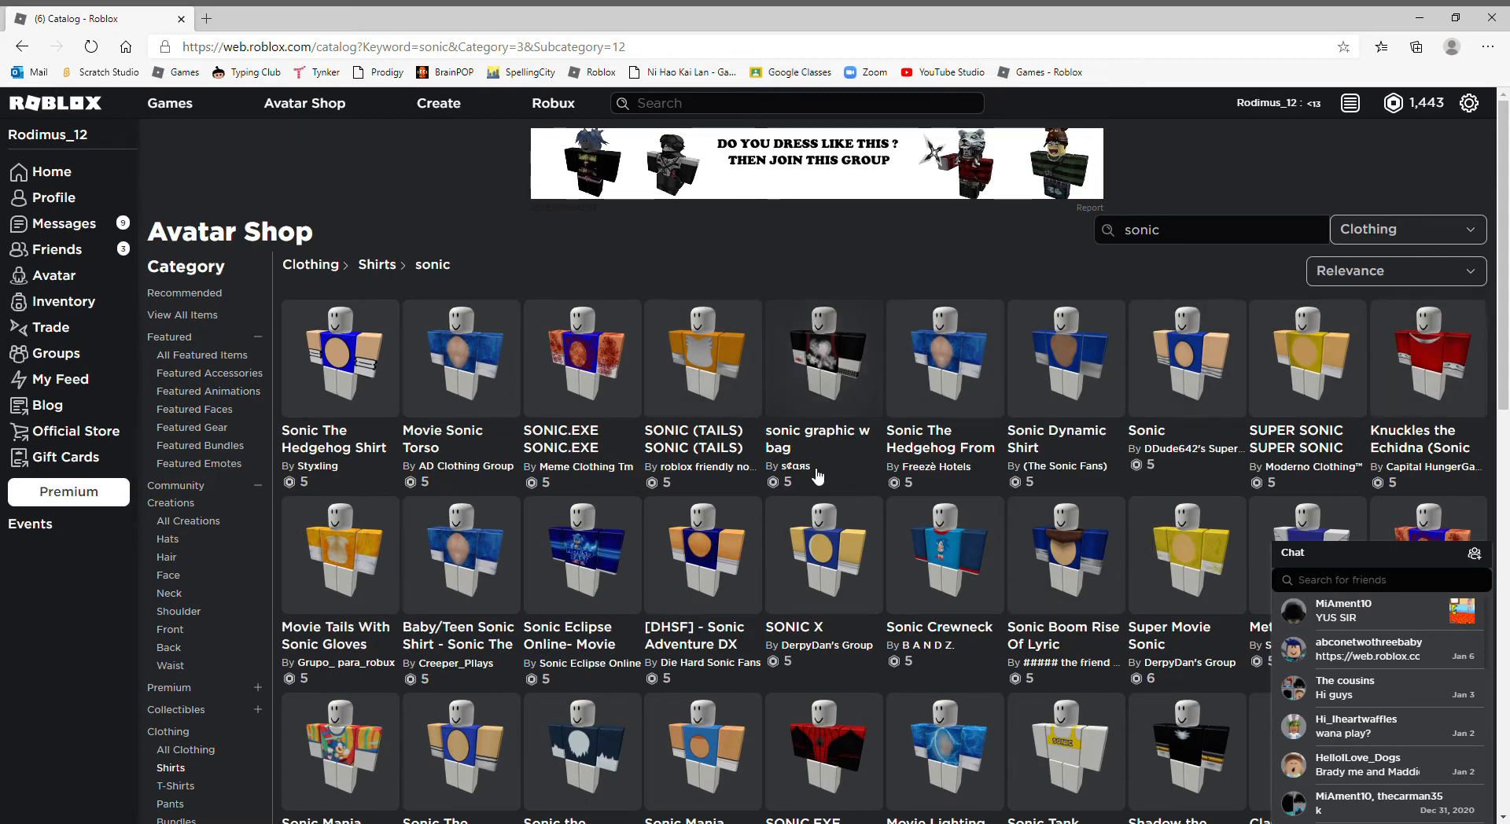
{"action": "scroll", "scroll_direction": "down", "scroll_amount": 3}
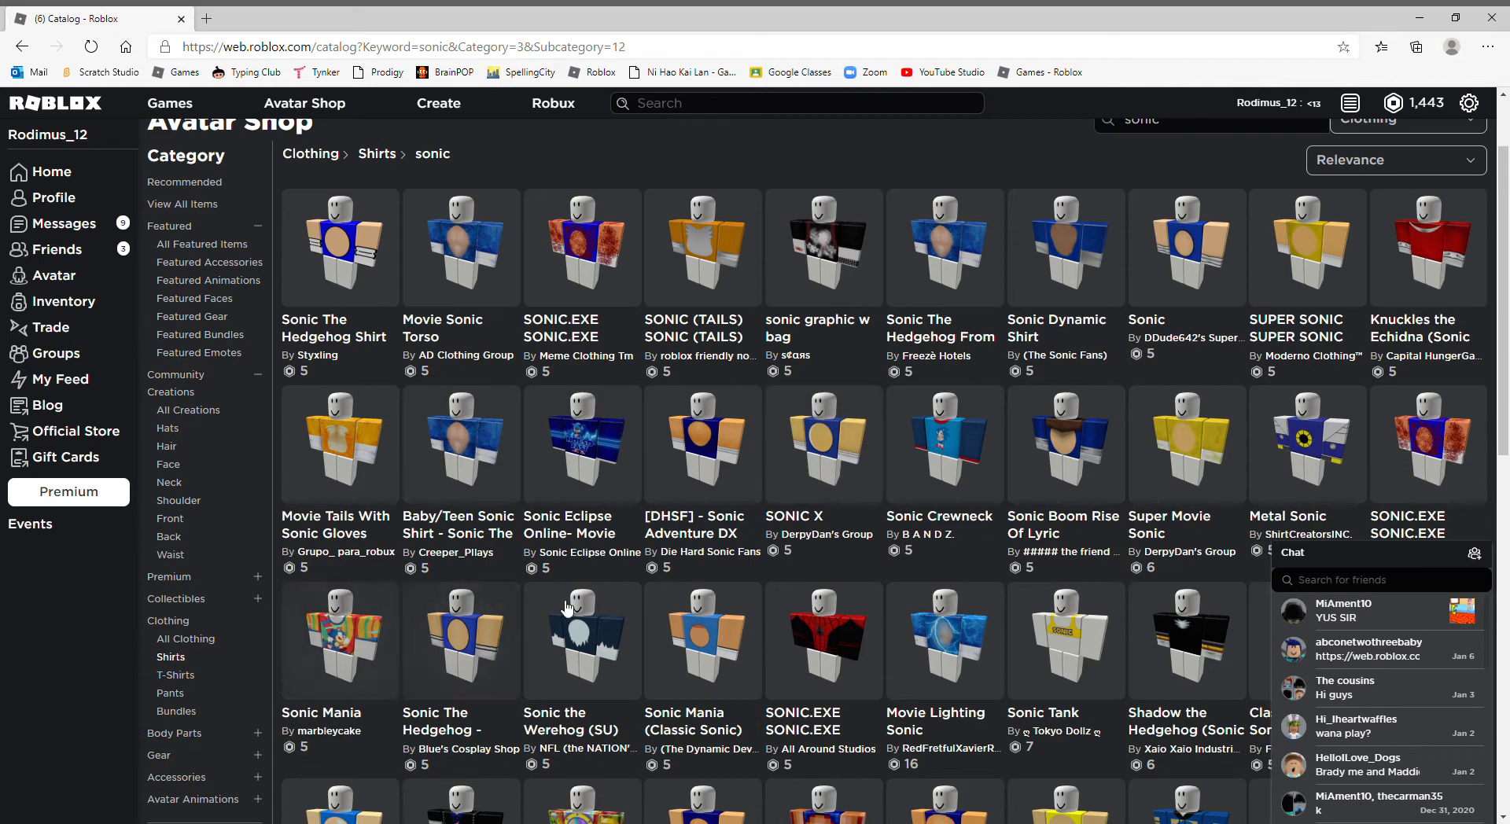
{"action": "mouse_move", "coordinate": [415, 452]}
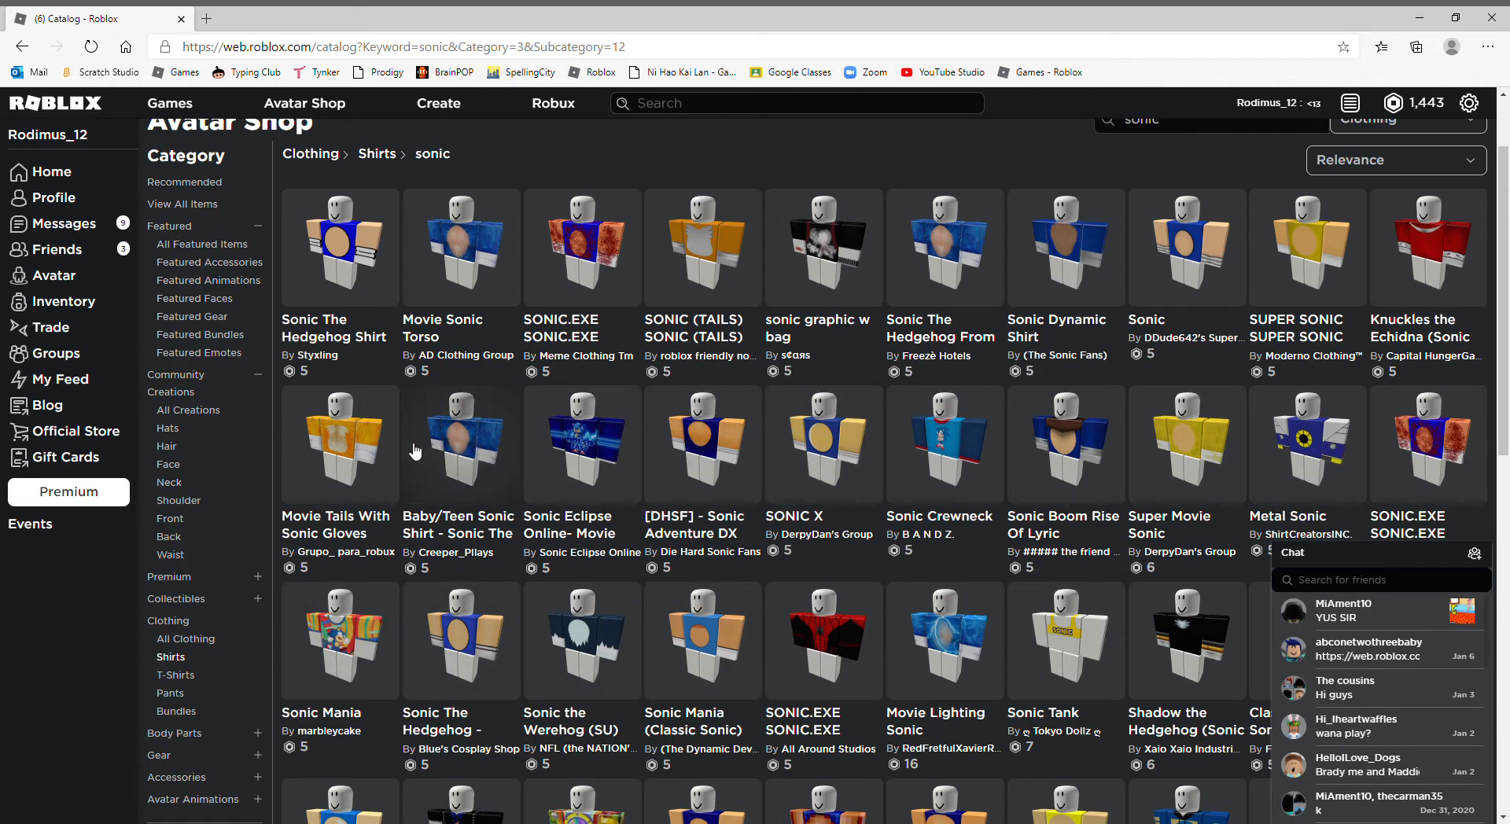
{"action": "mouse_move", "coordinate": [568, 461]}
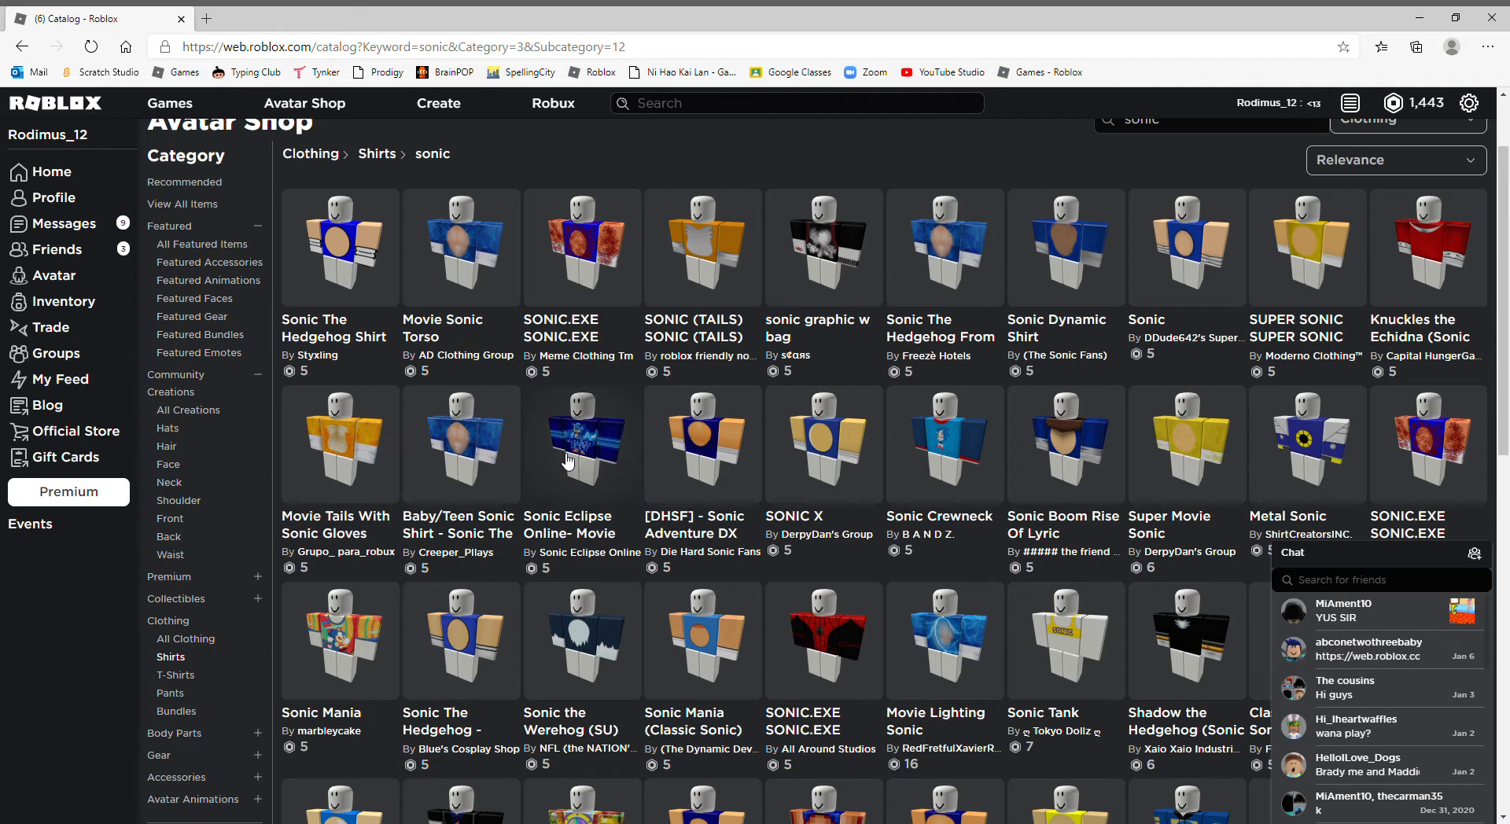
{"action": "scroll", "scroll_direction": "down", "scroll_amount": 3}
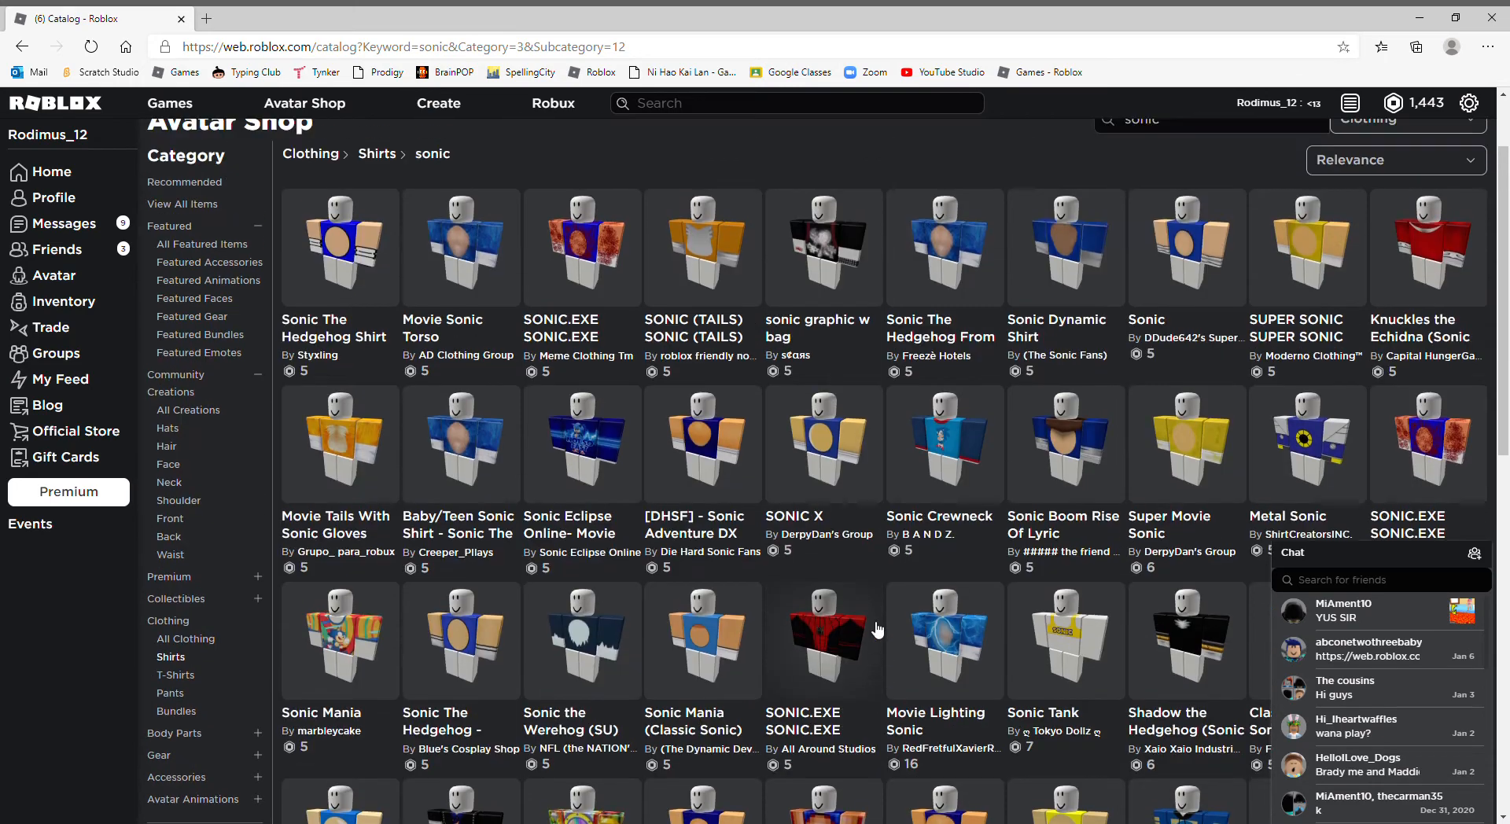
{"action": "scroll", "scroll_direction": "down", "scroll_amount": 3}
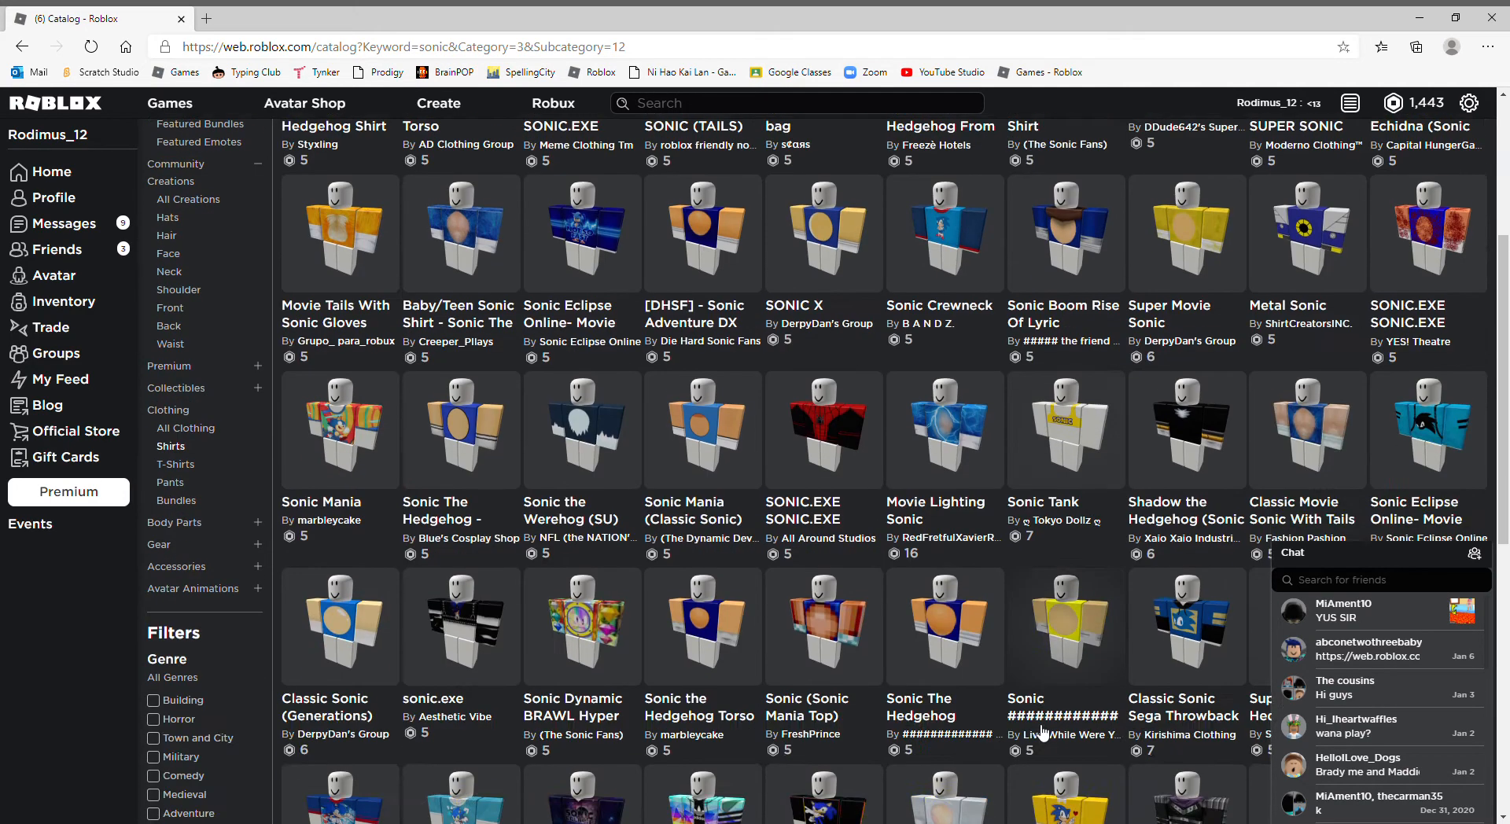
{"action": "scroll", "scroll_direction": "down", "scroll_amount": 3}
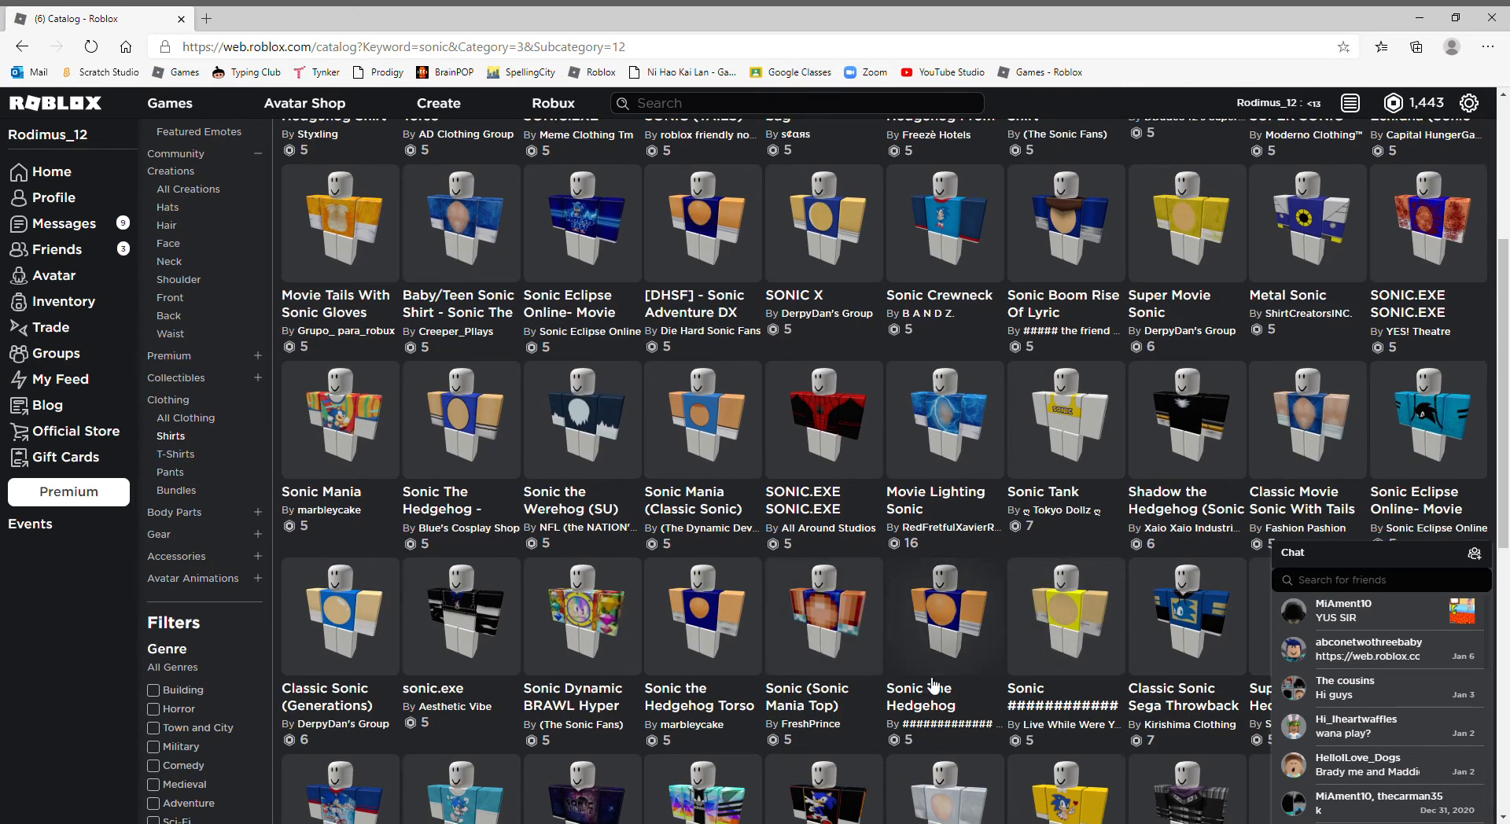
{"action": "scroll", "scroll_direction": "down", "scroll_amount": 3}
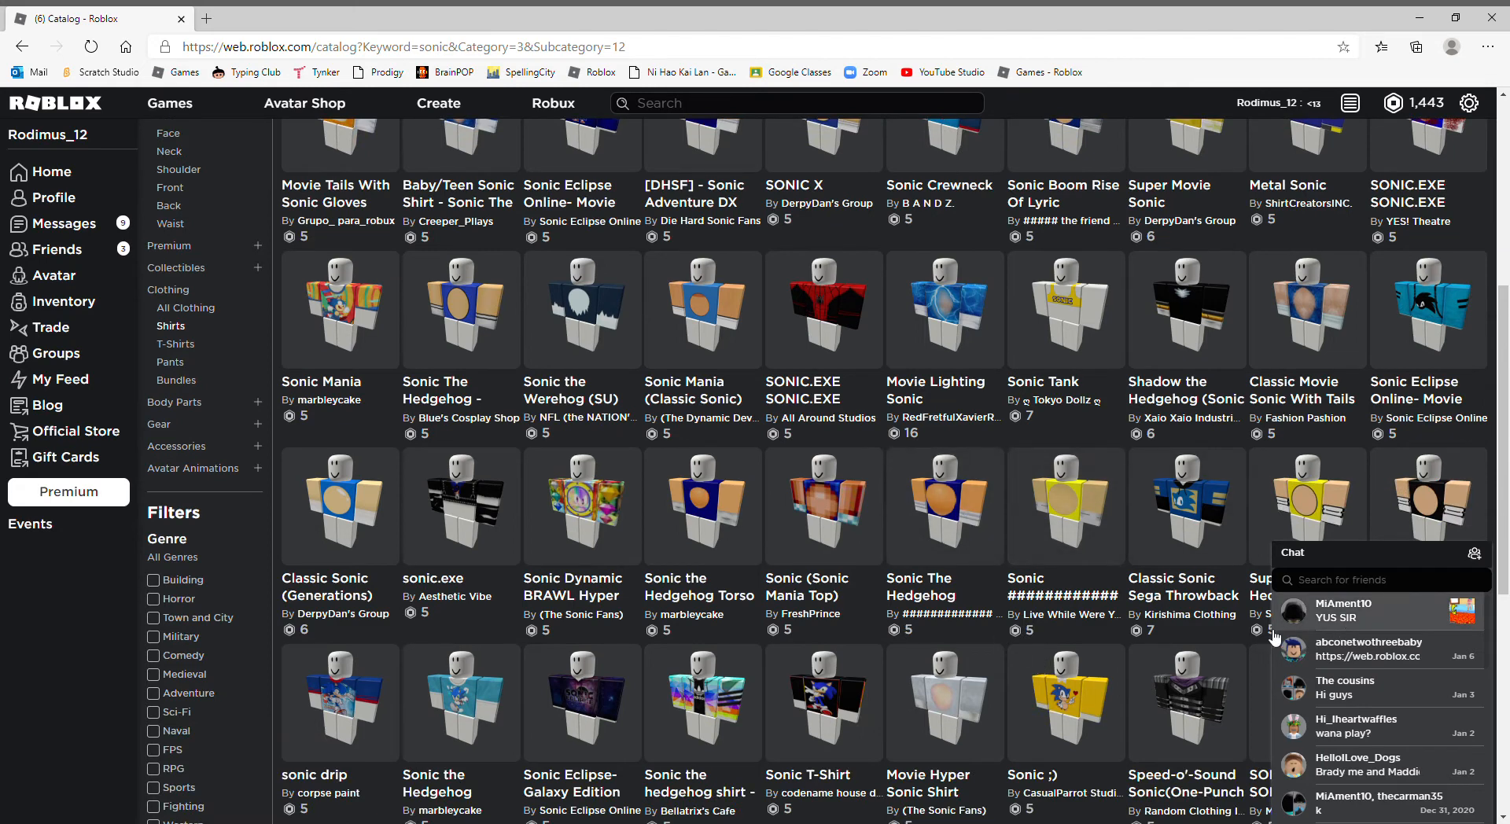
{"action": "scroll", "scroll_direction": "down", "scroll_amount": 3}
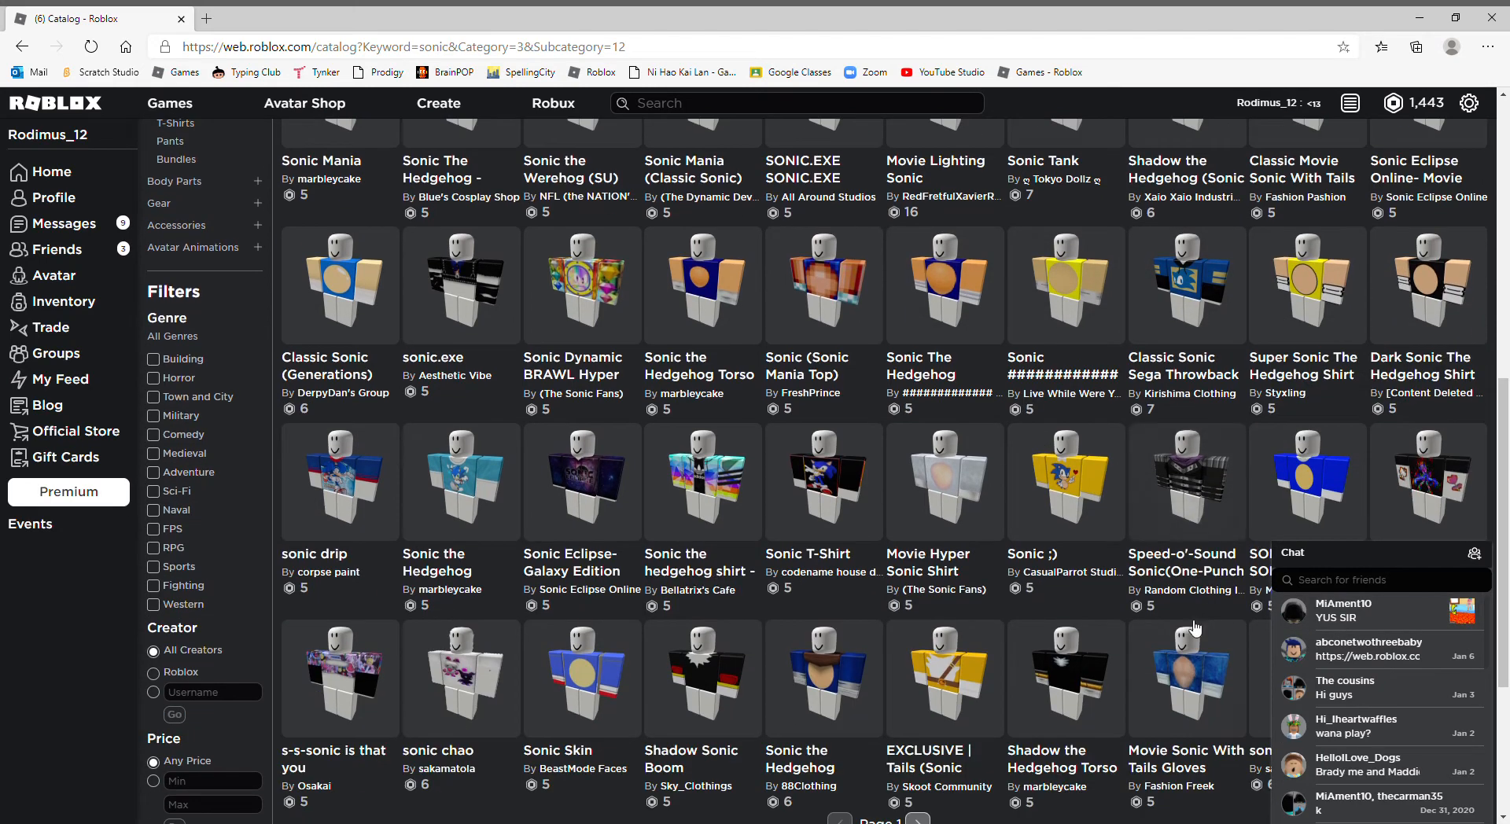
{"action": "mouse_move", "coordinate": [1193, 681]}
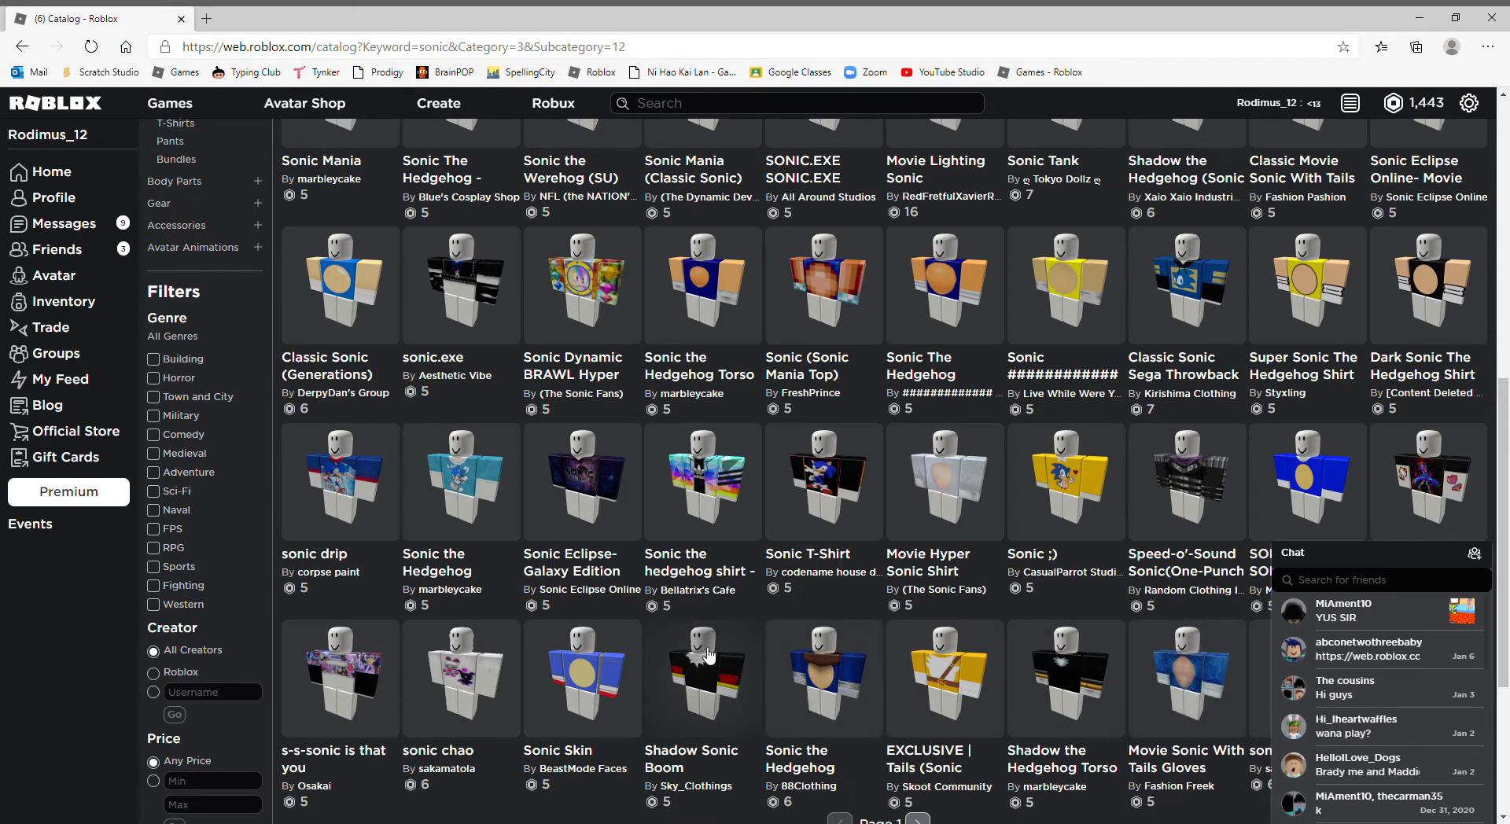
{"action": "mouse_move", "coordinate": [840, 681]}
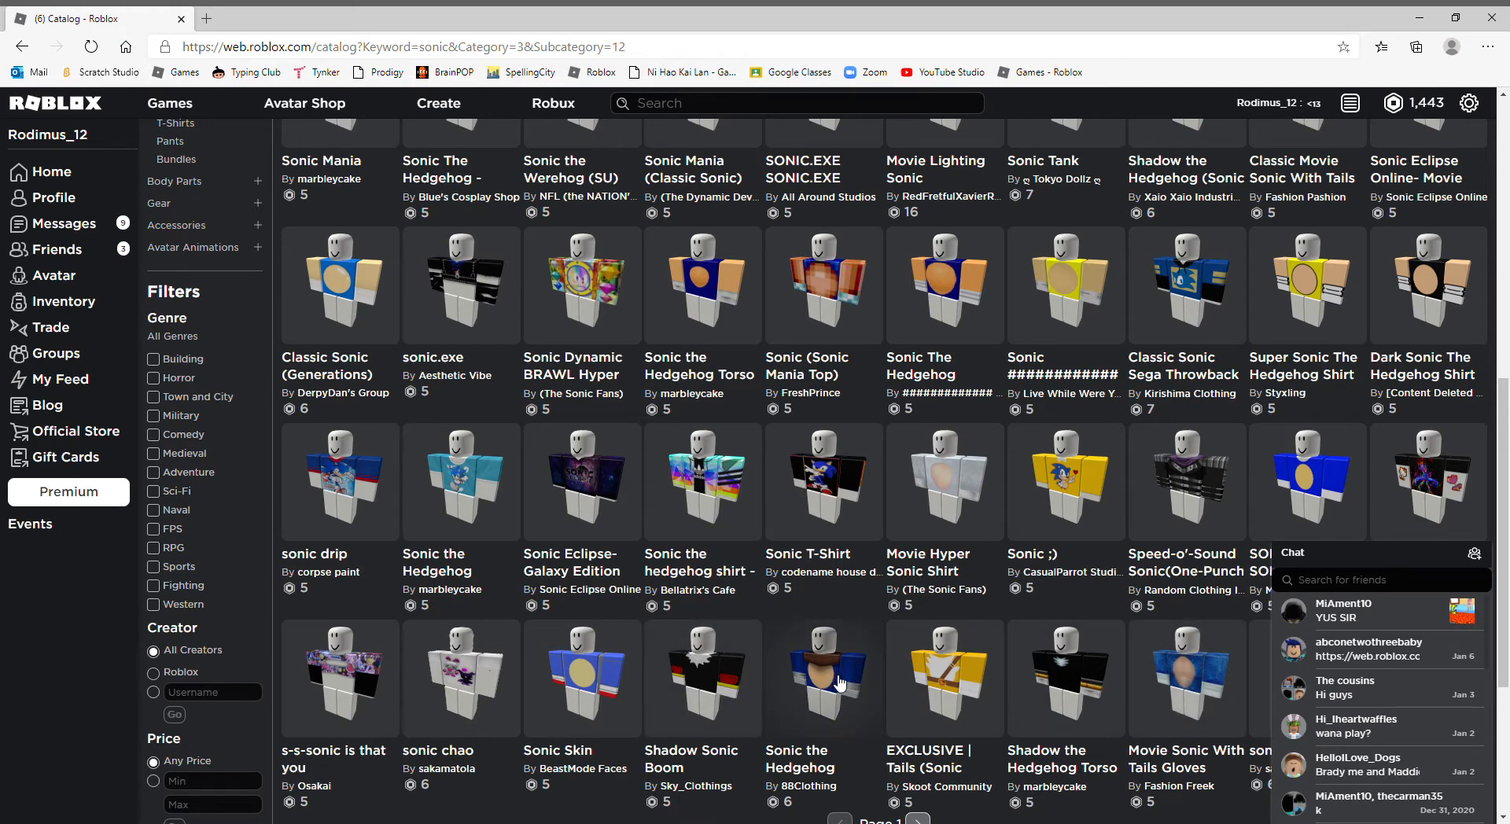
{"action": "mouse_move", "coordinate": [765, 673]}
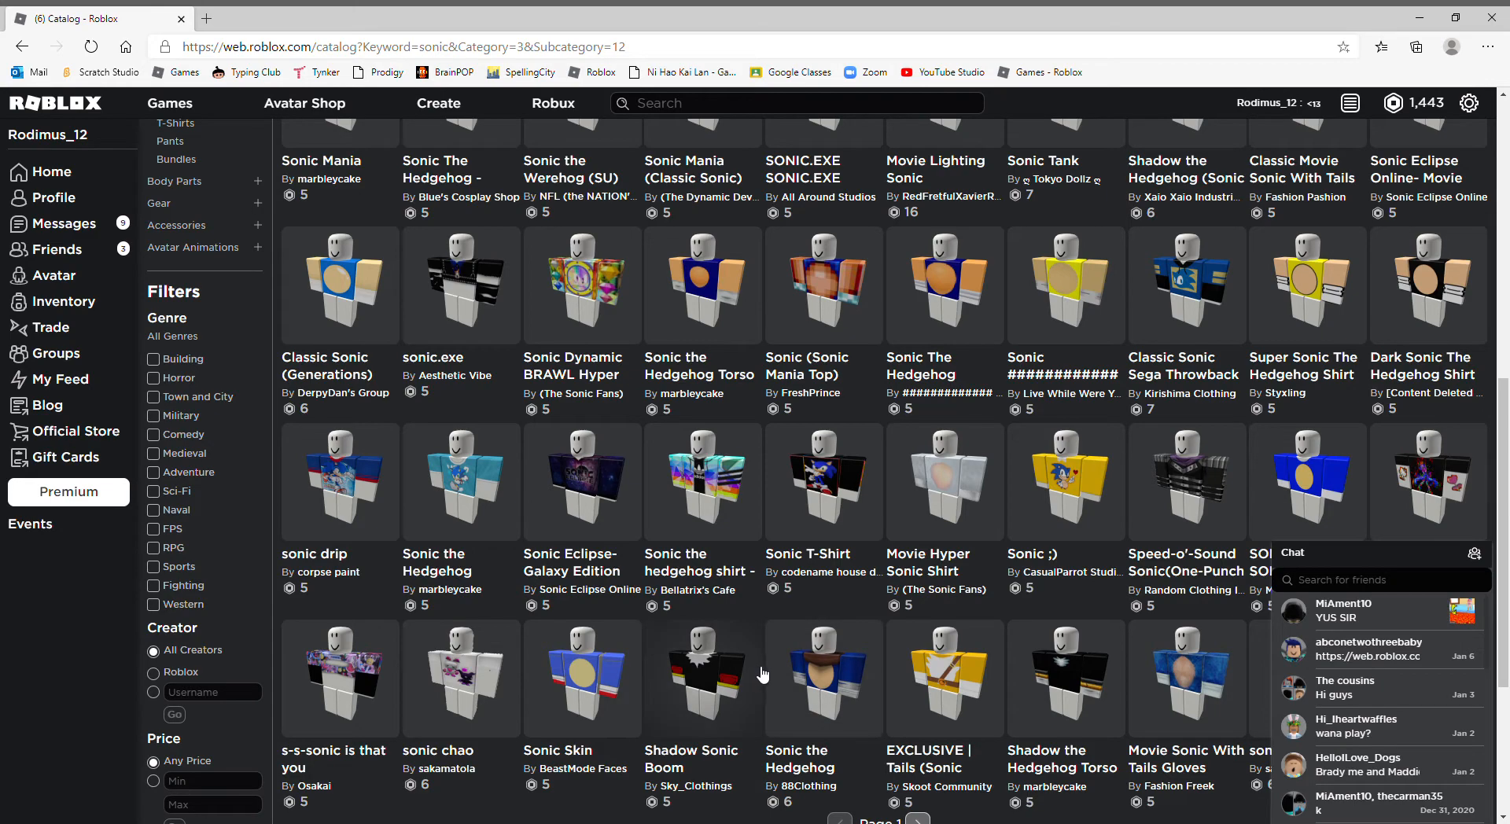
{"action": "mouse_move", "coordinate": [795, 685]}
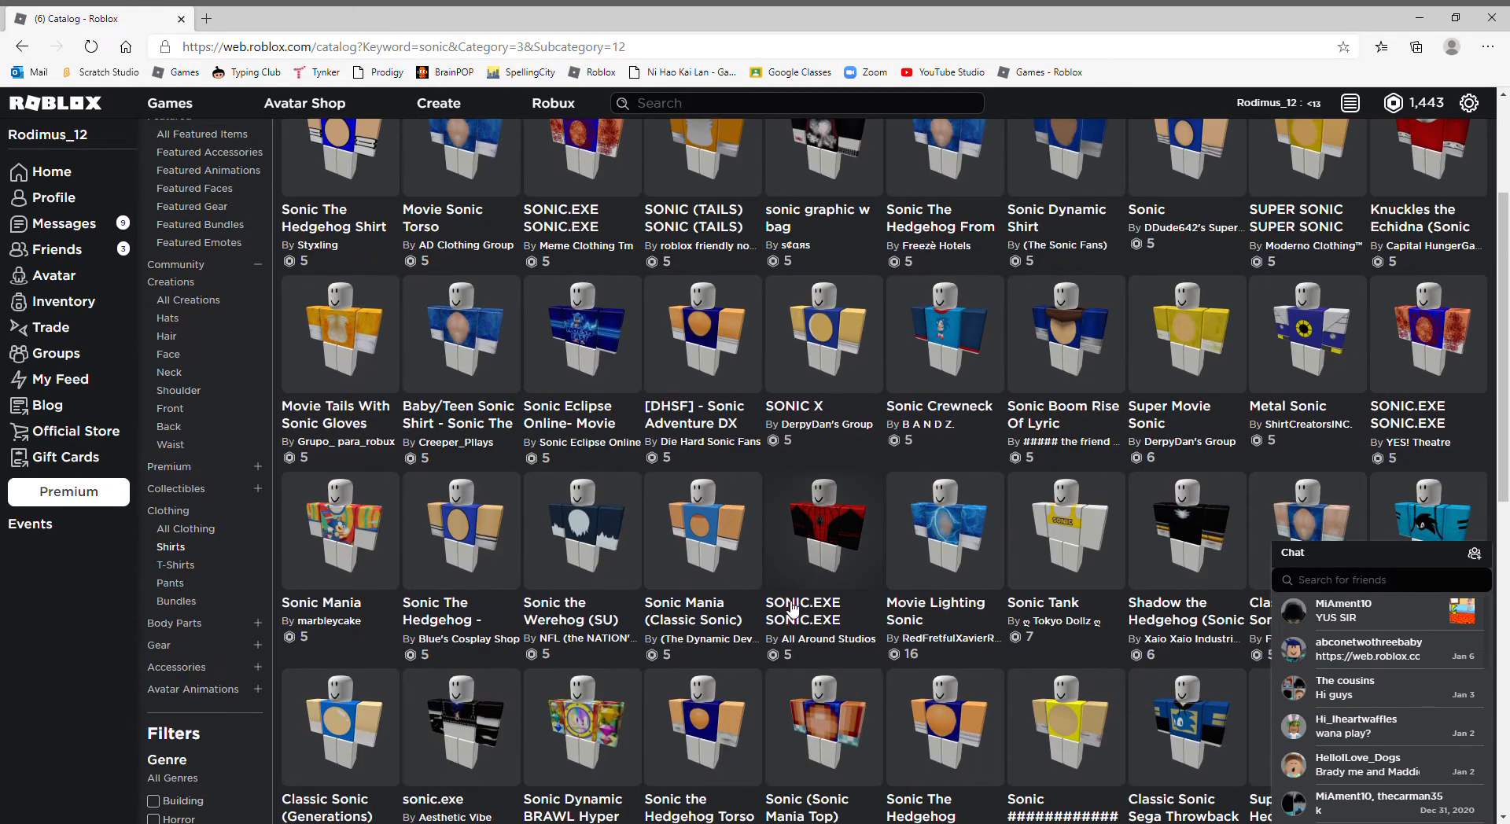
{"action": "mouse_move", "coordinate": [953, 740]}
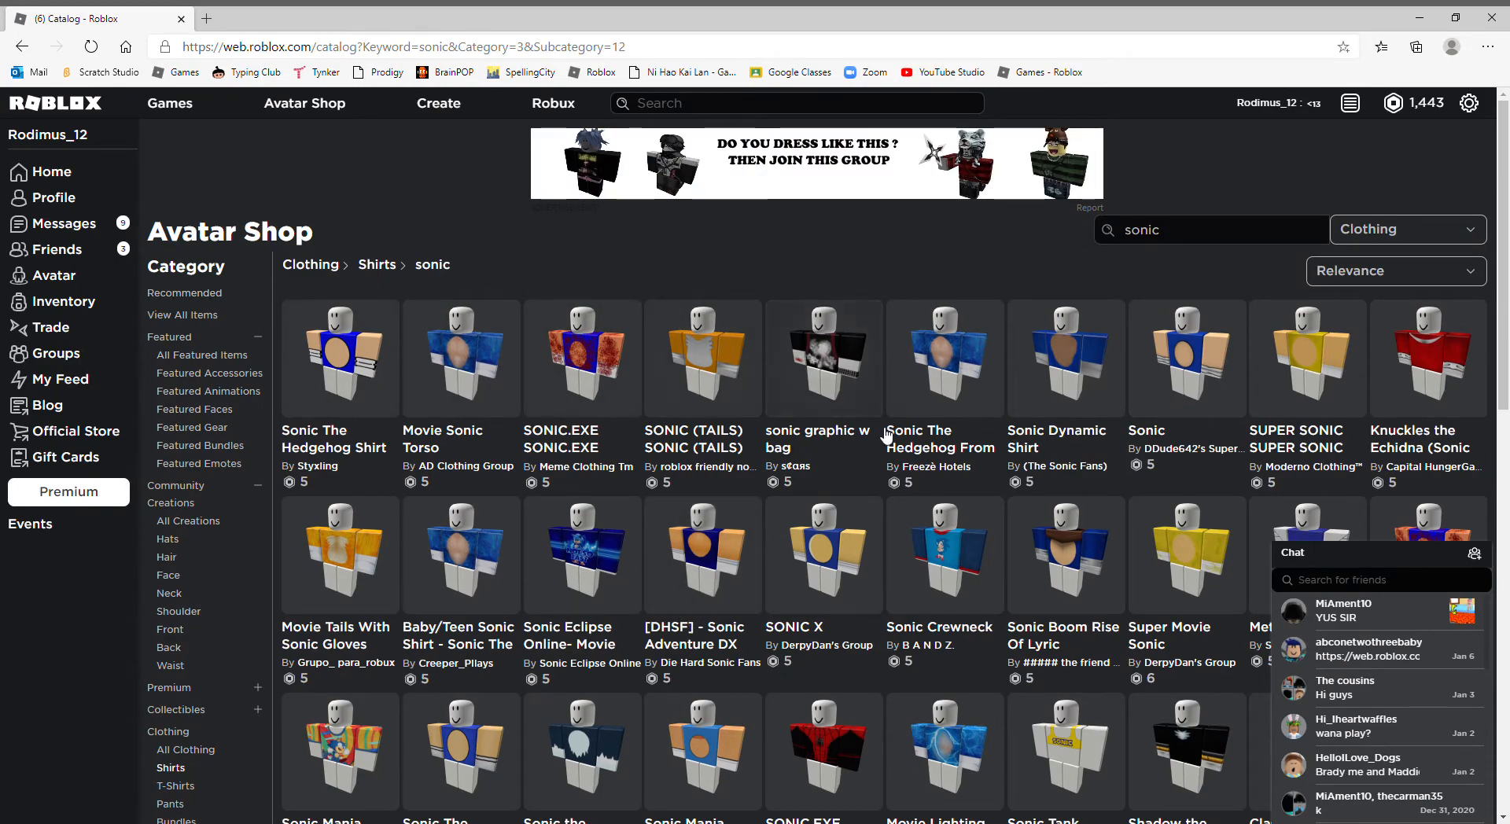
{"action": "scroll", "scroll_direction": "down", "scroll_amount": 3}
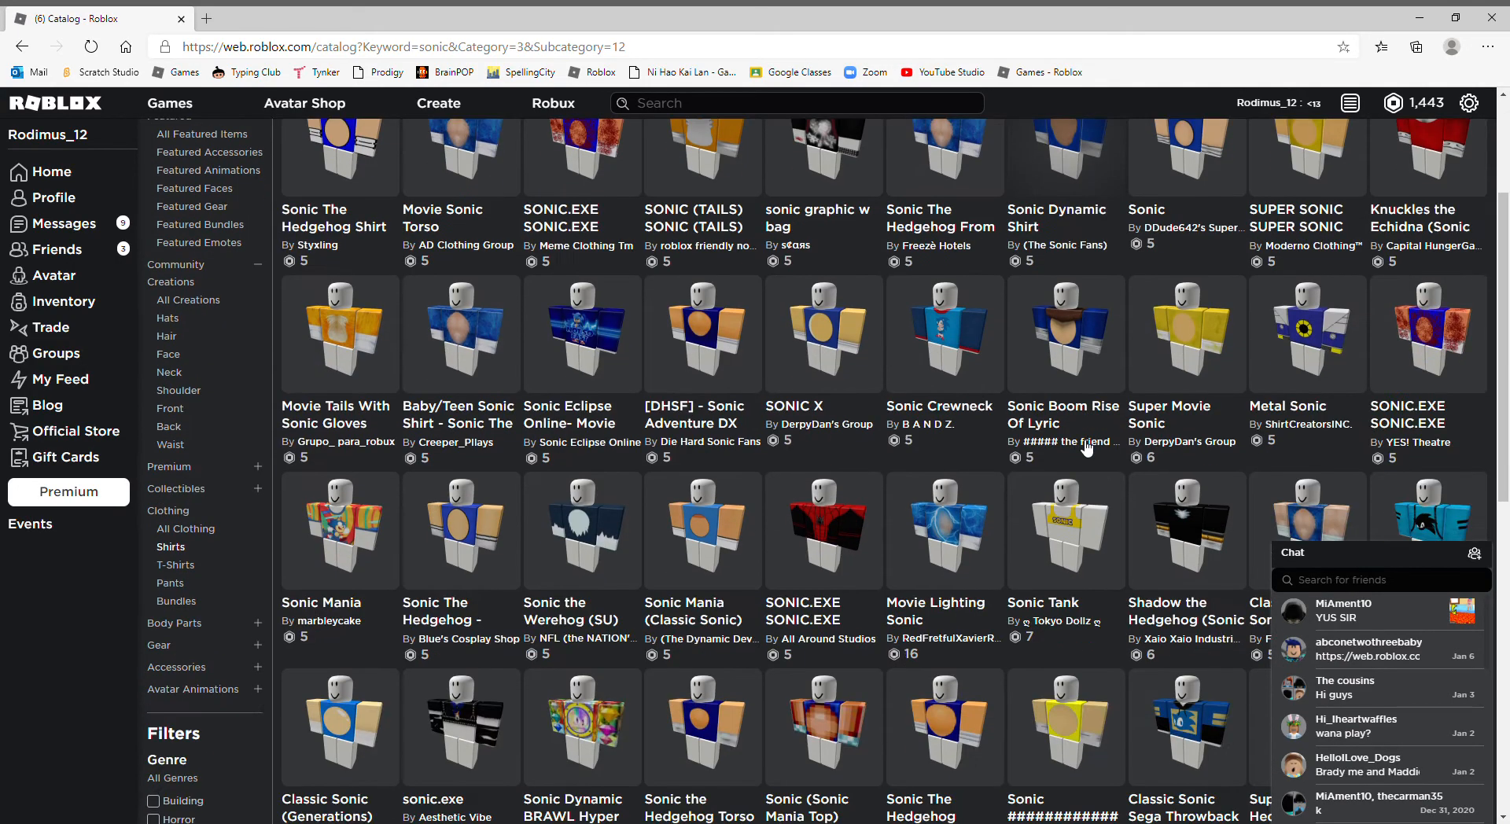
{"action": "scroll", "scroll_direction": "down", "scroll_amount": 3}
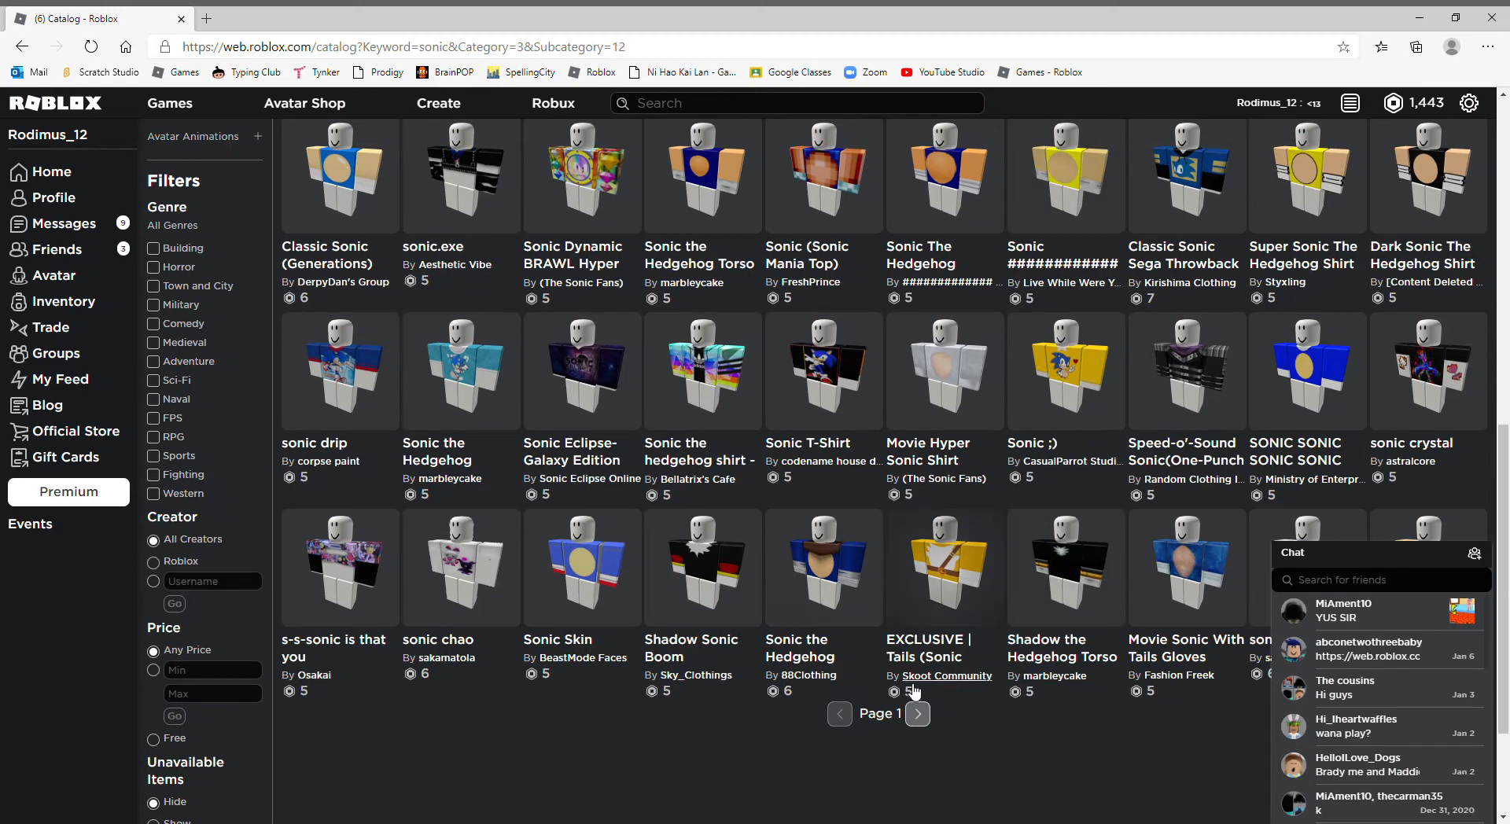
Step: Move to the second page of Sonic shirt results and browse it
{"action": "left_click", "coordinate": [919, 713]}
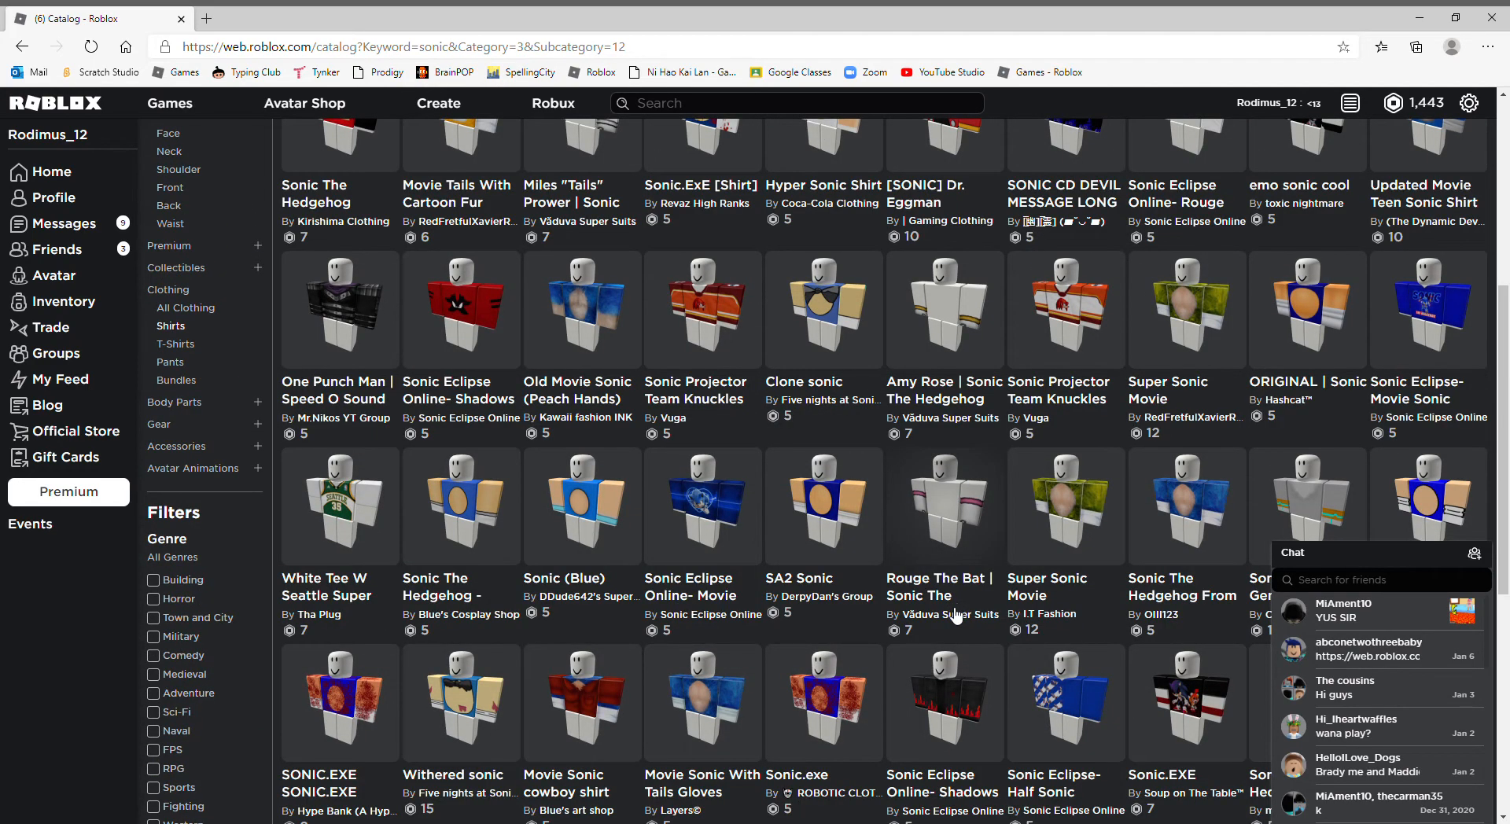
{"action": "scroll", "scroll_direction": "up", "scroll_amount": 3}
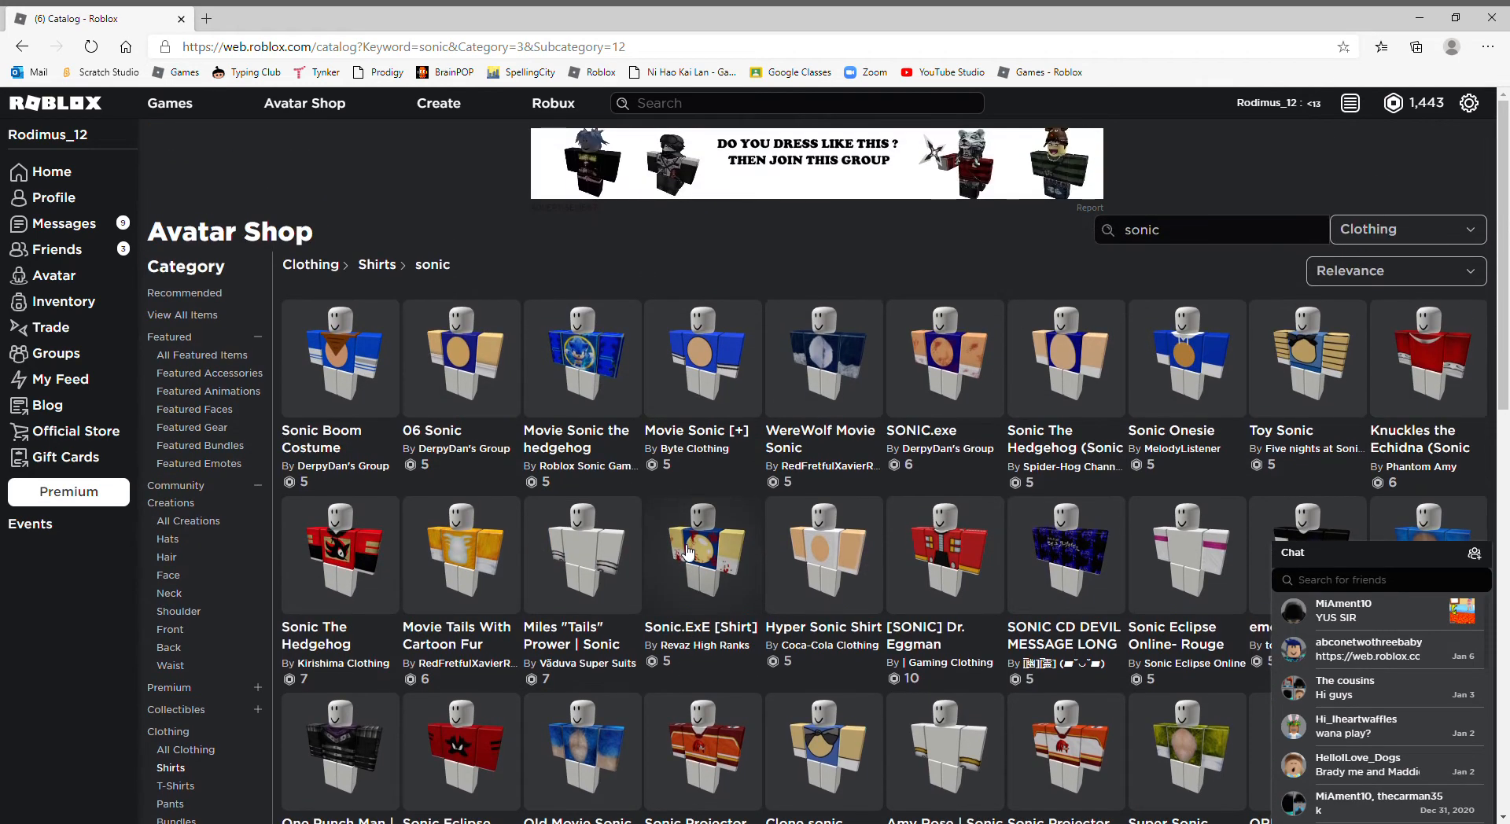
{"action": "mouse_move", "coordinate": [736, 607]}
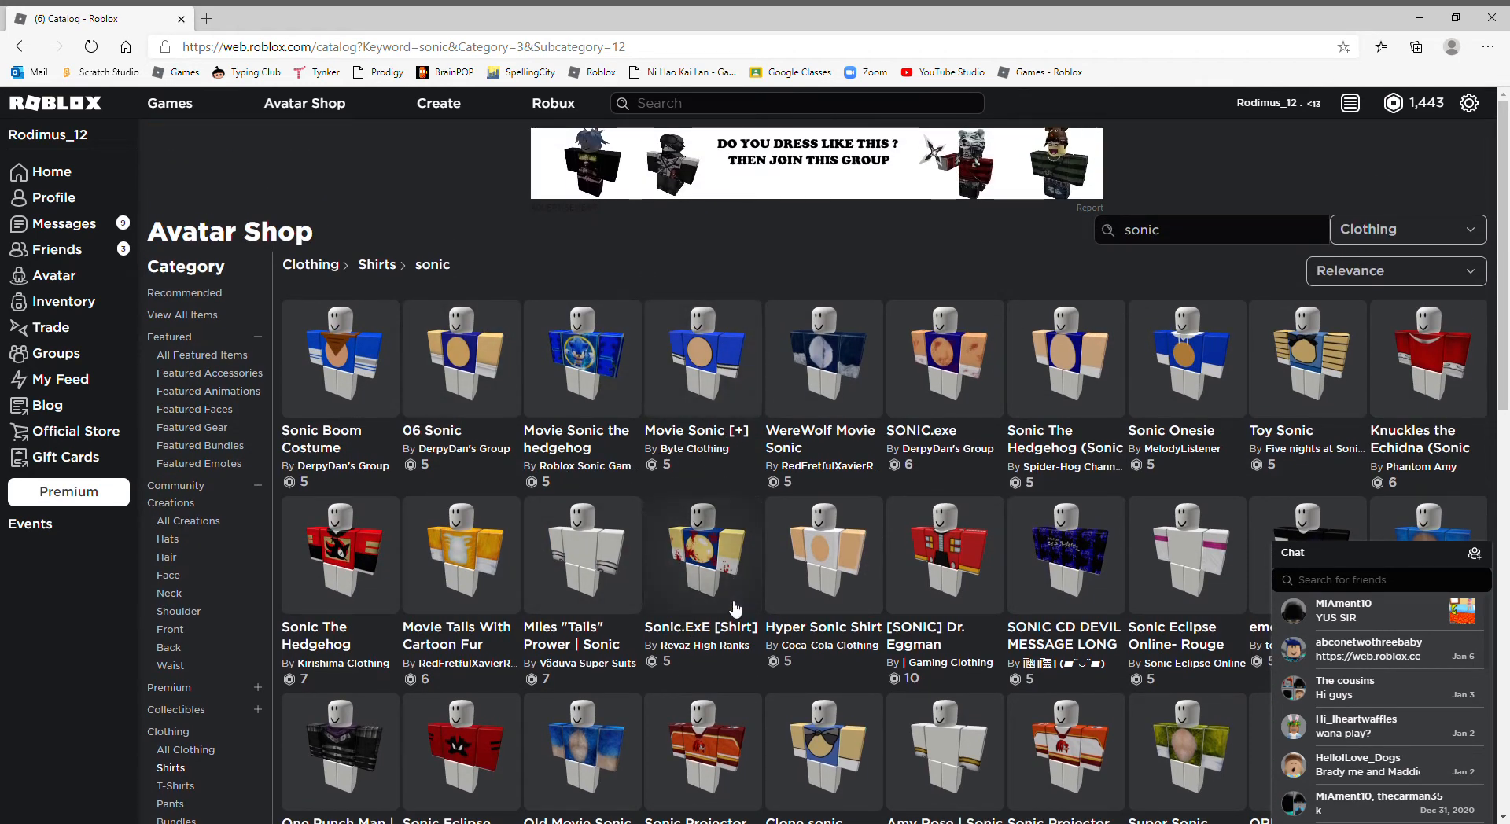
{"action": "mouse_move", "coordinate": [679, 635]}
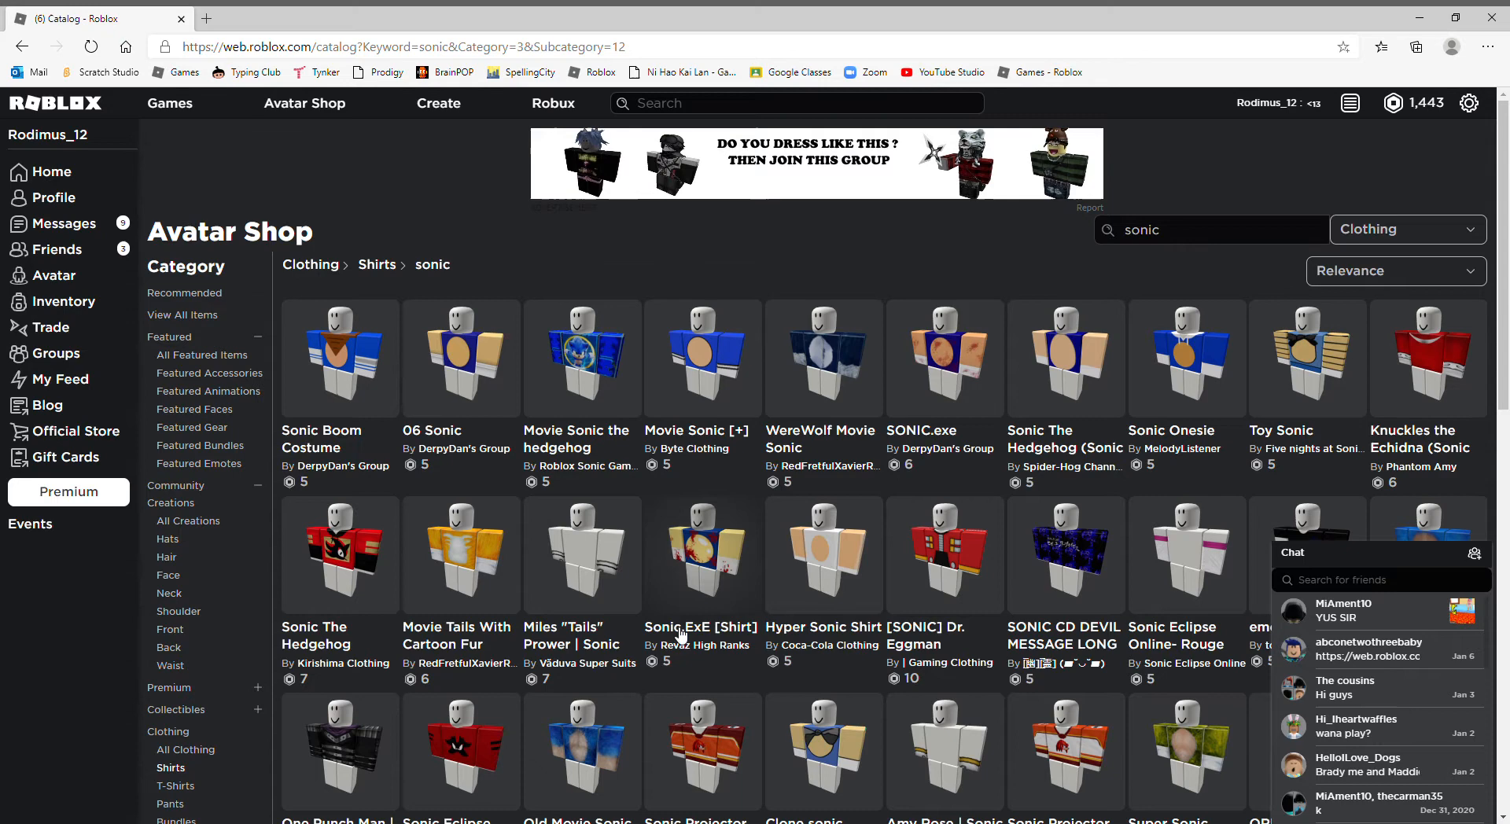
{"action": "mouse_move", "coordinate": [702, 360]}
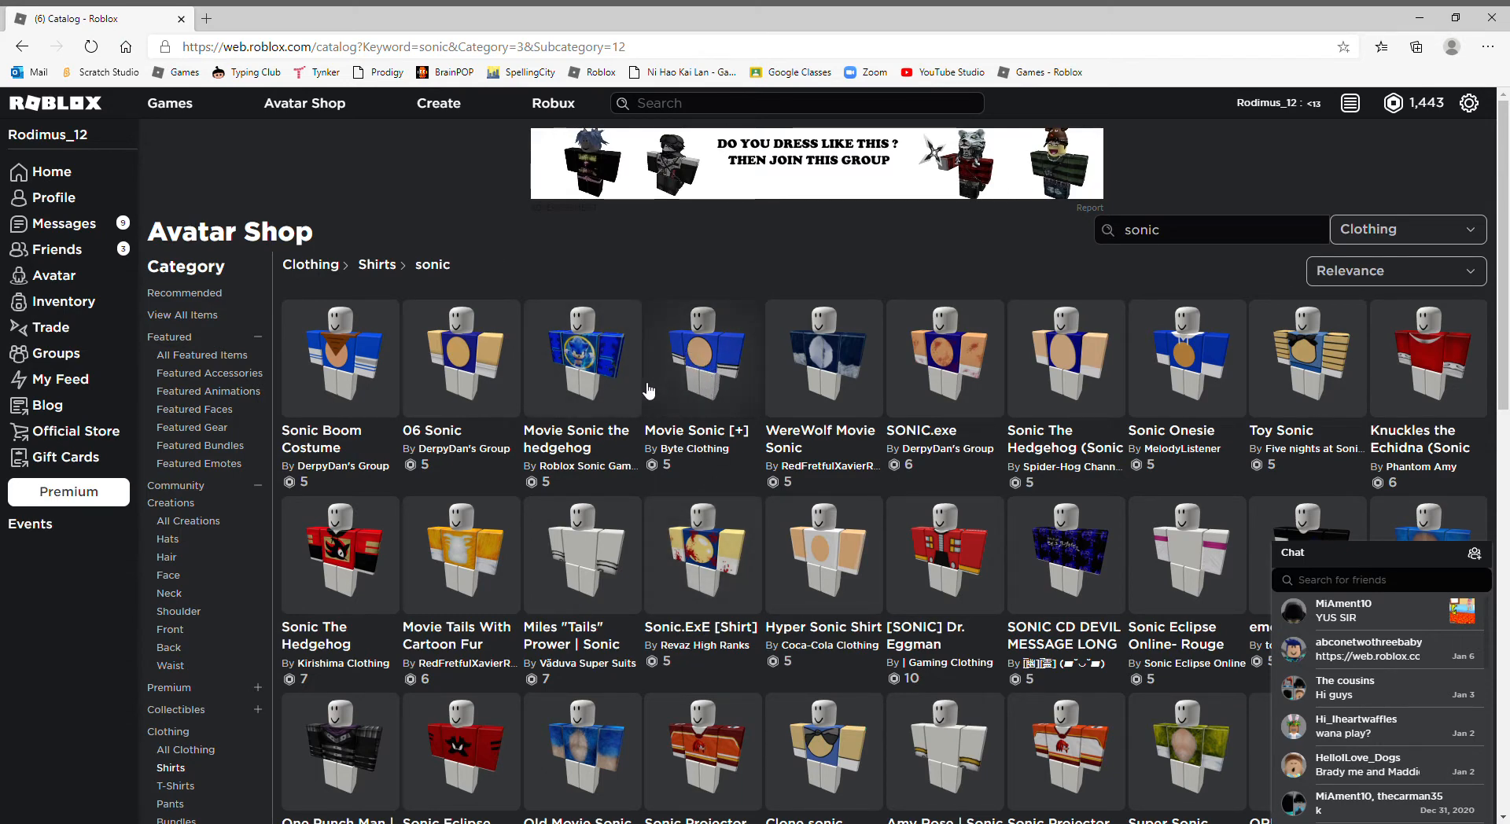
{"action": "mouse_move", "coordinate": [998, 393]}
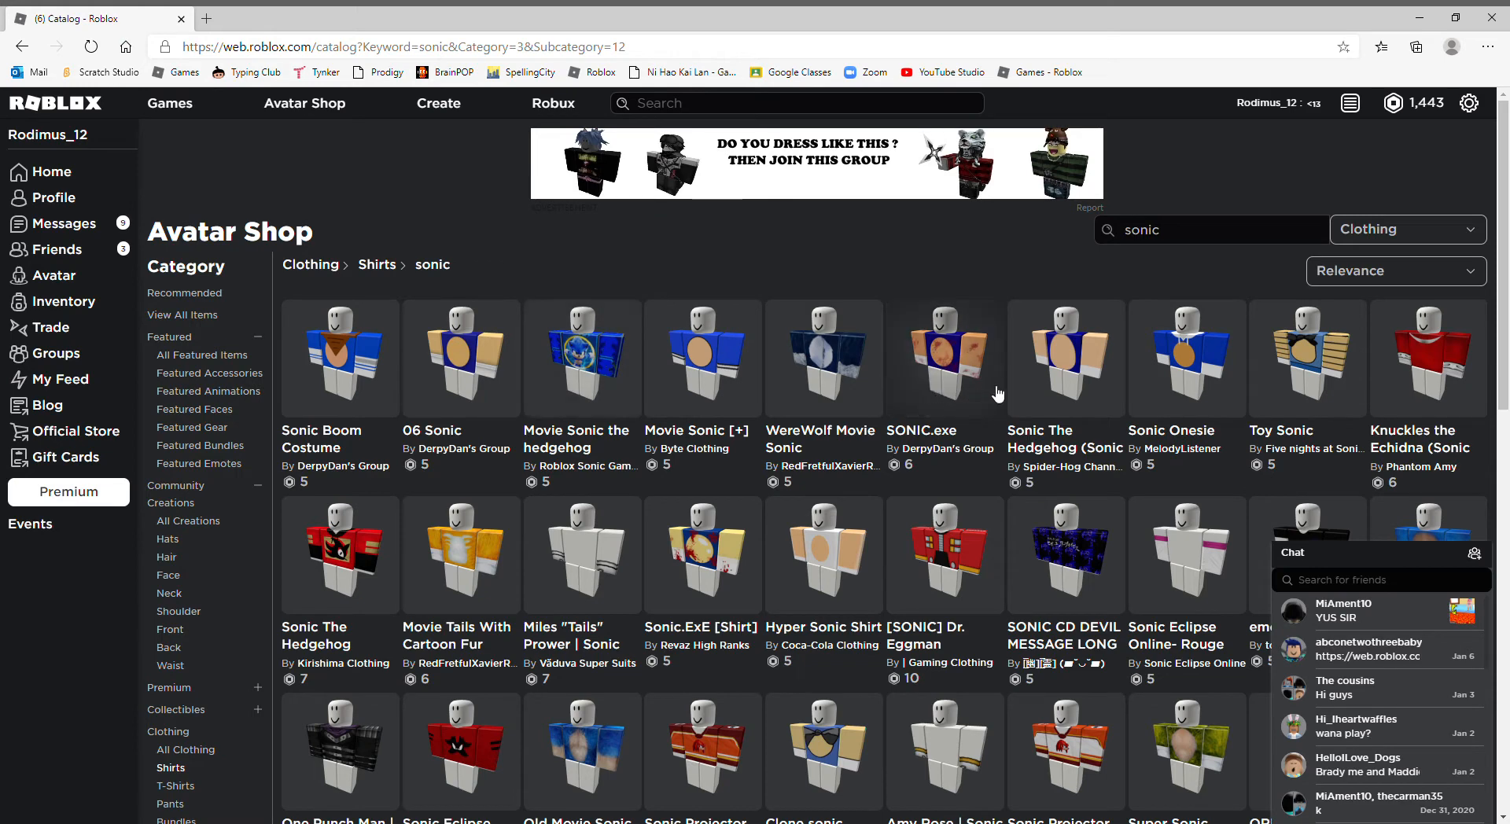
{"action": "mouse_move", "coordinate": [1092, 384]}
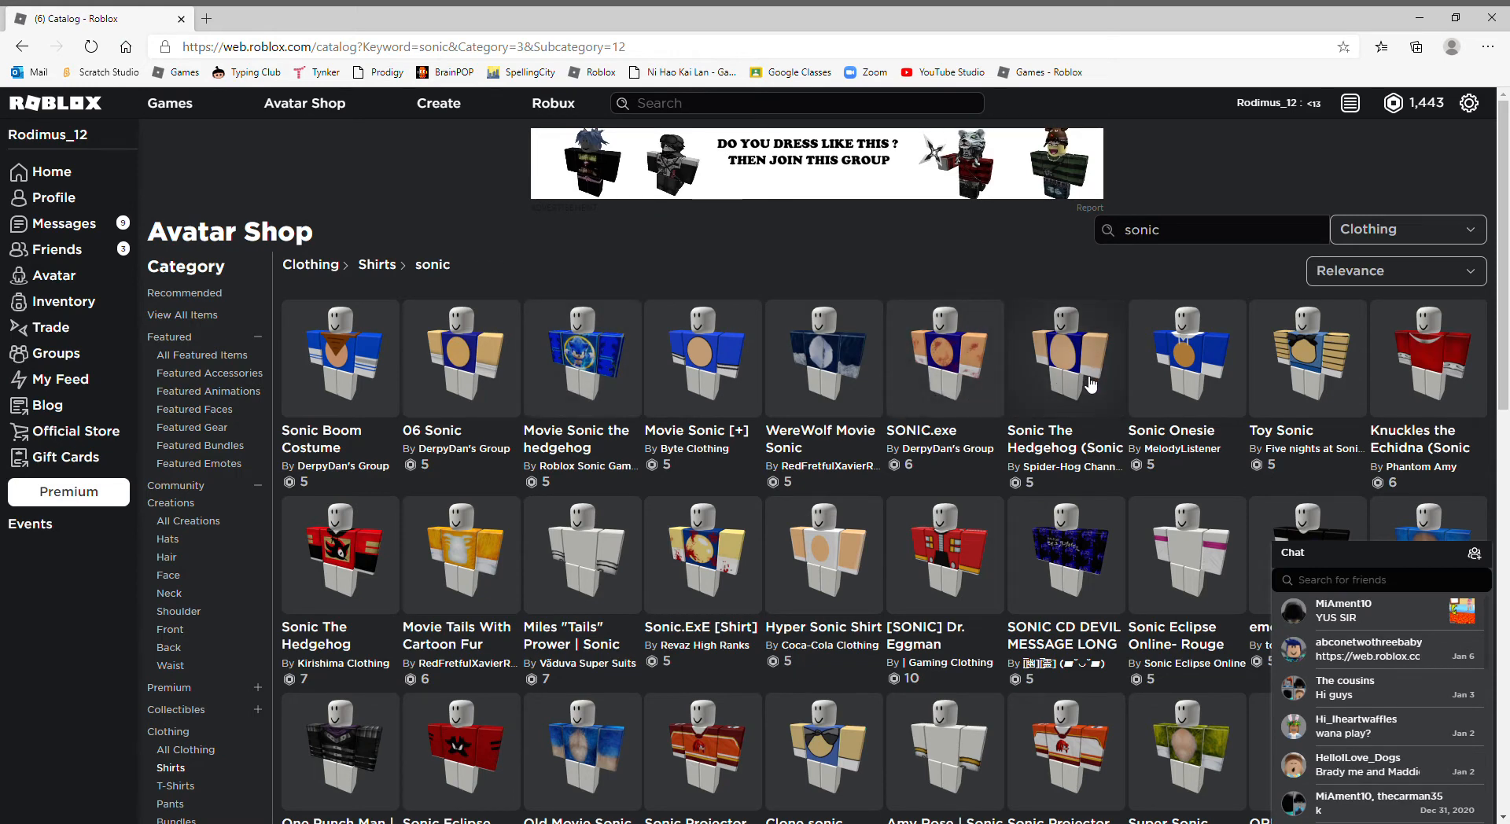
{"action": "scroll", "scroll_direction": "down", "scroll_amount": 3}
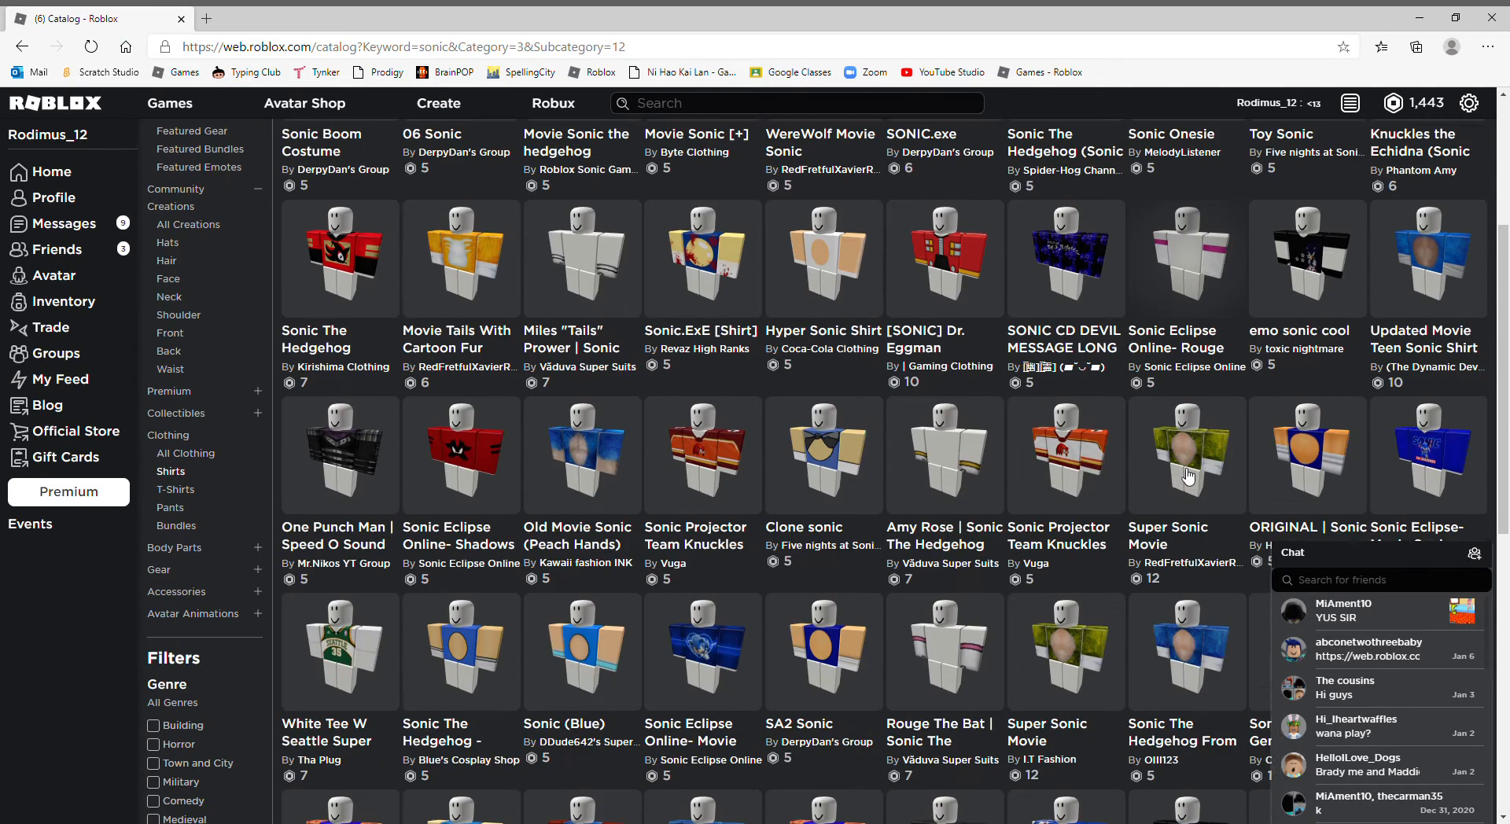
{"action": "scroll", "scroll_direction": "down", "scroll_amount": 3}
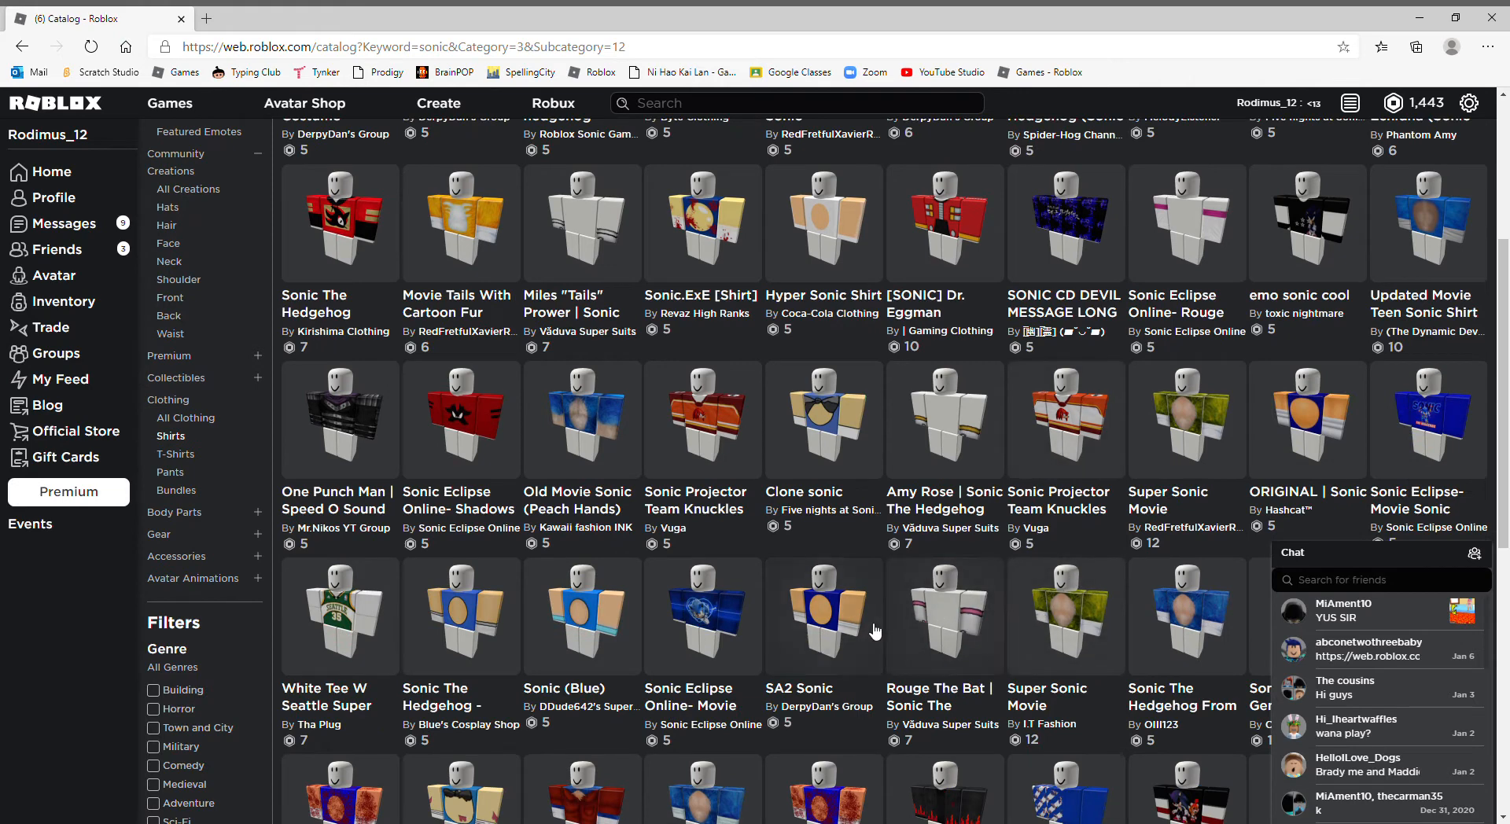
{"action": "mouse_move", "coordinate": [872, 631]}
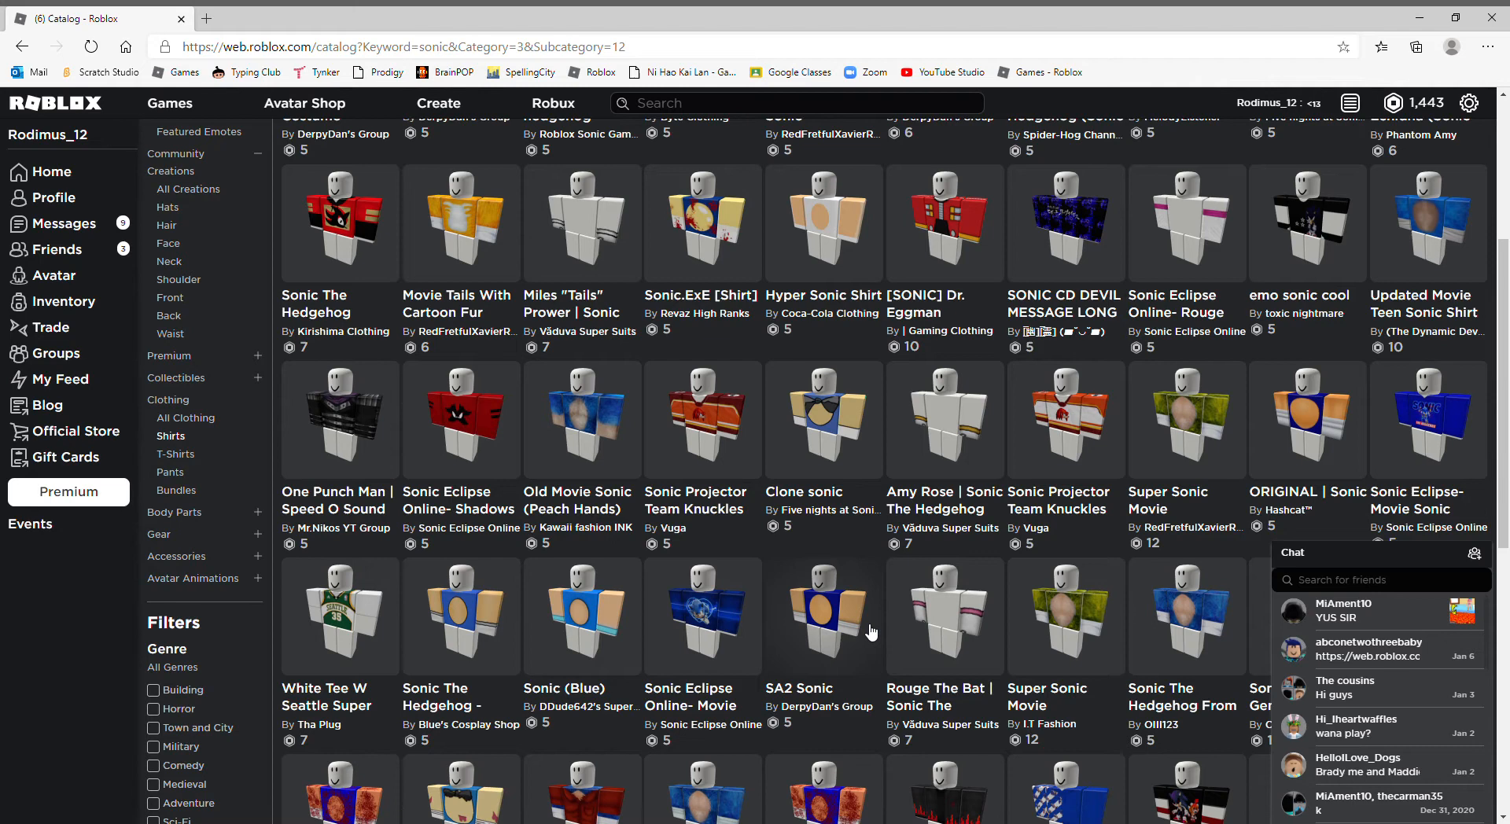
Step: Buy the SA2 Sonic shirt for 5 Robux and go back to the Sonic shirt results
{"action": "left_click", "coordinate": [824, 615]}
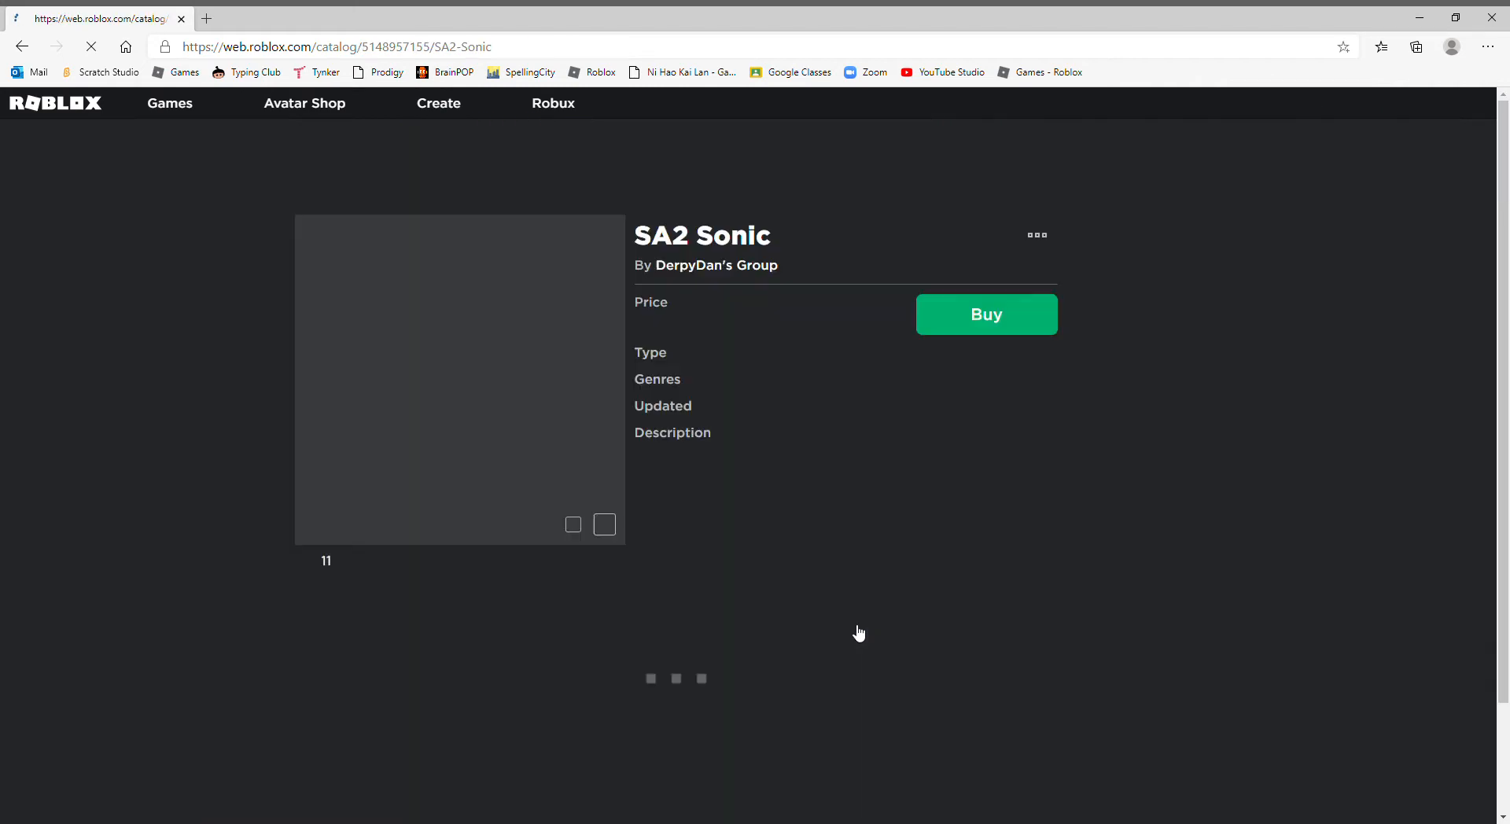
{"action": "left_click", "coordinate": [987, 314]}
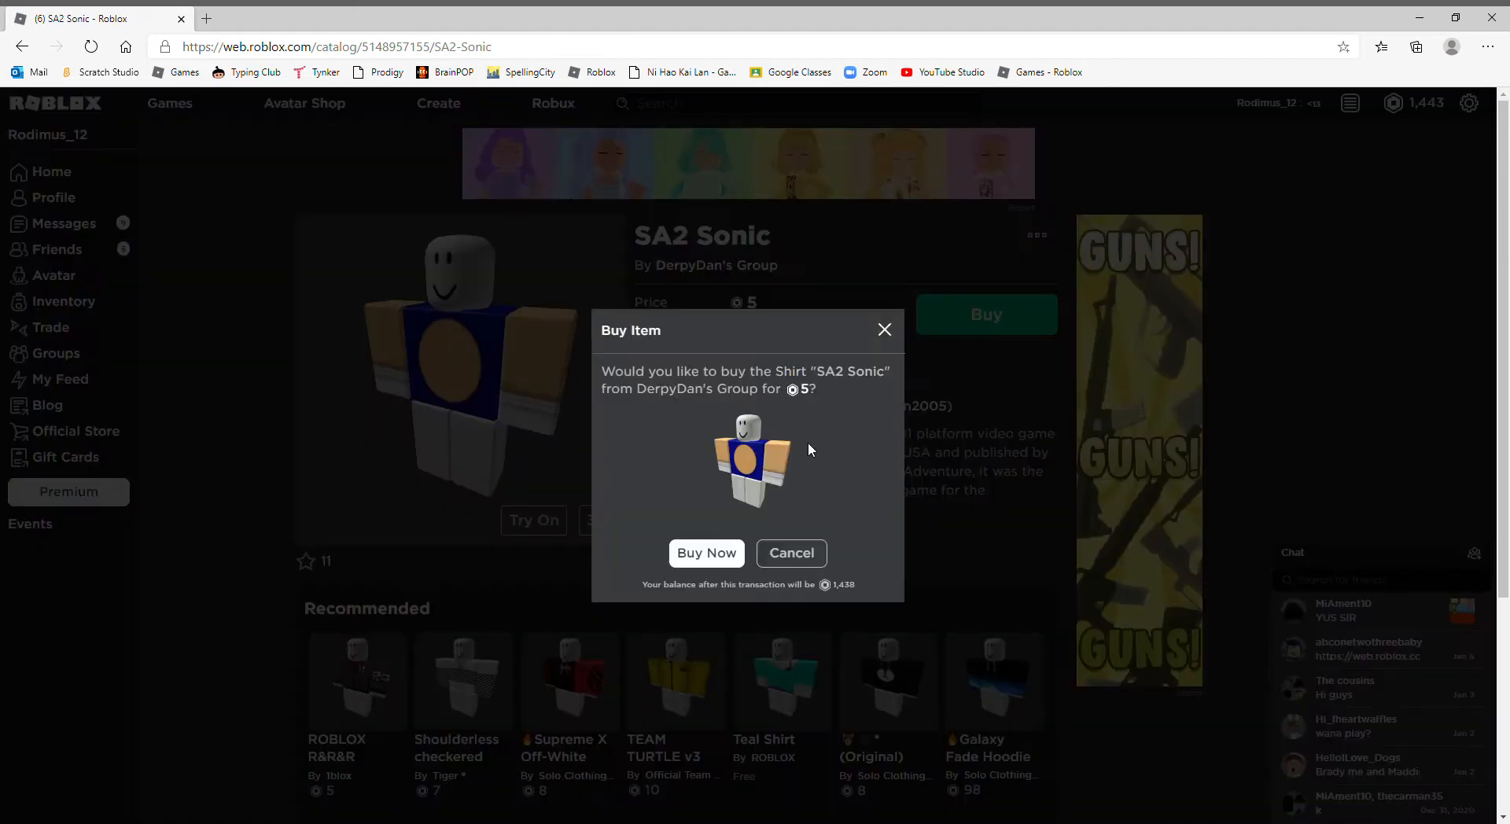
{"action": "left_click", "coordinate": [706, 552]}
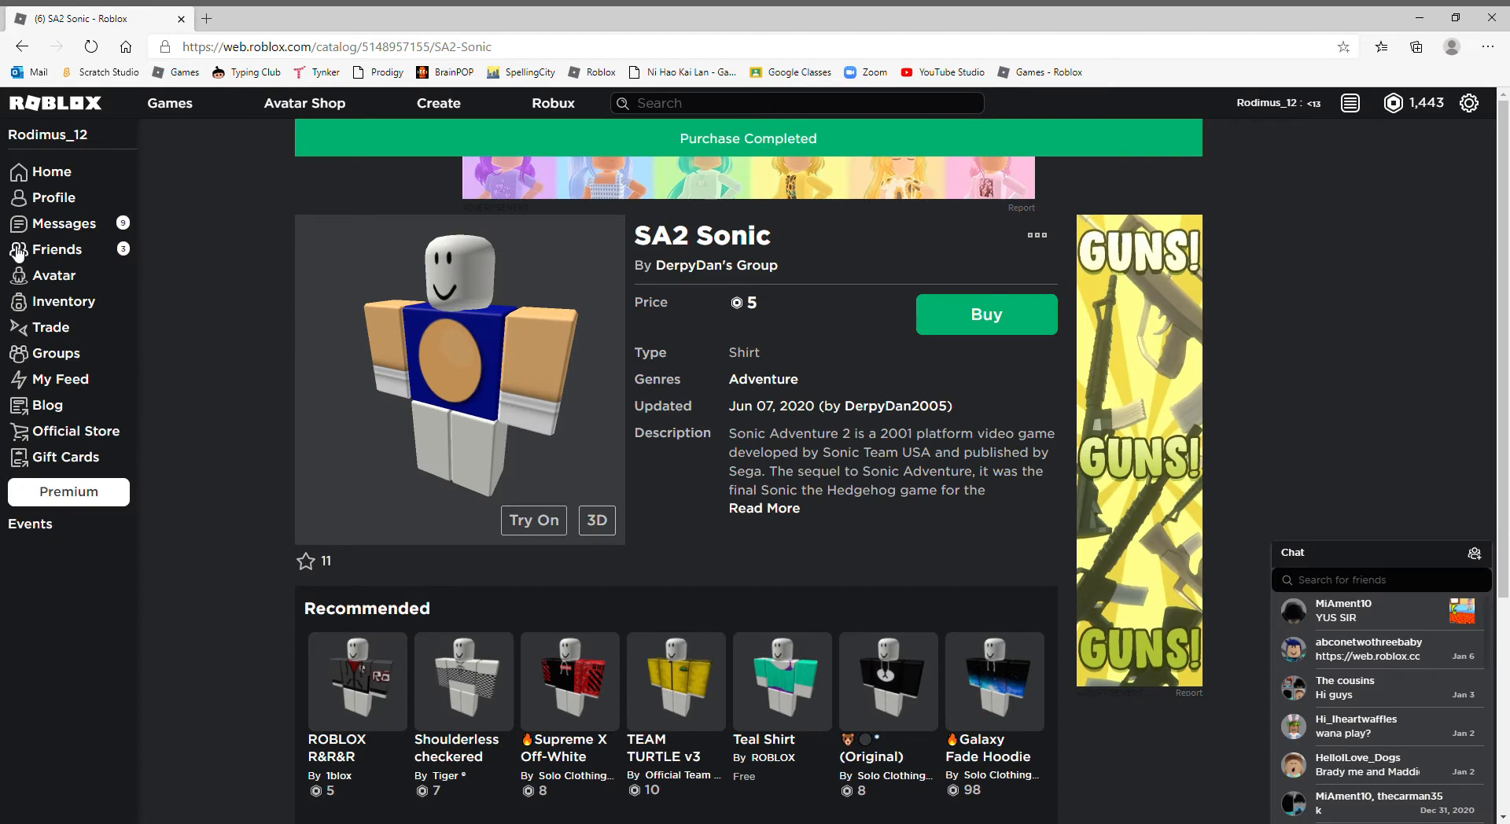
{"action": "left_click", "coordinate": [44, 67]}
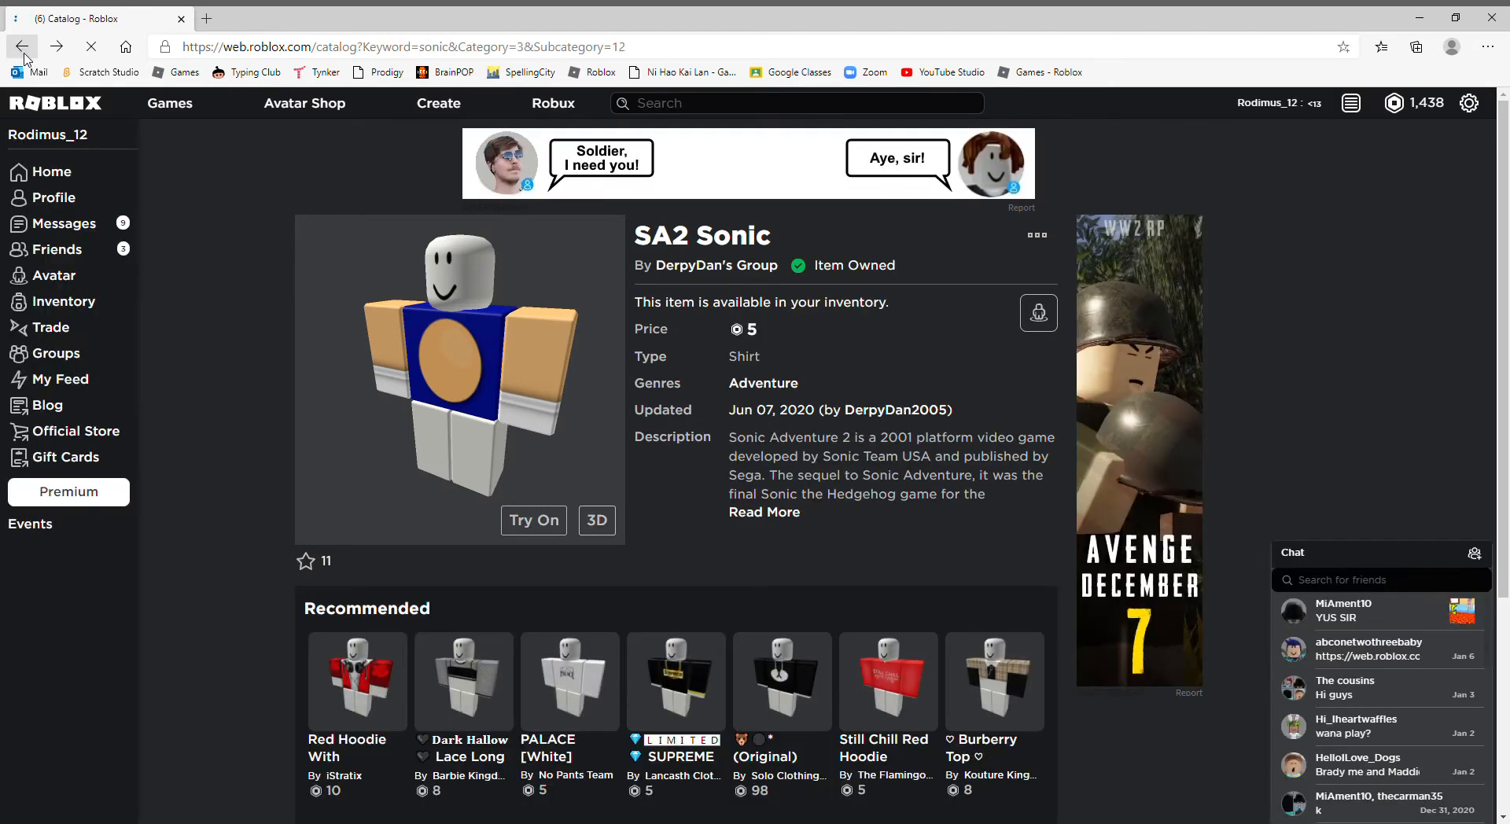
{"action": "left_click", "coordinate": [29, 45]}
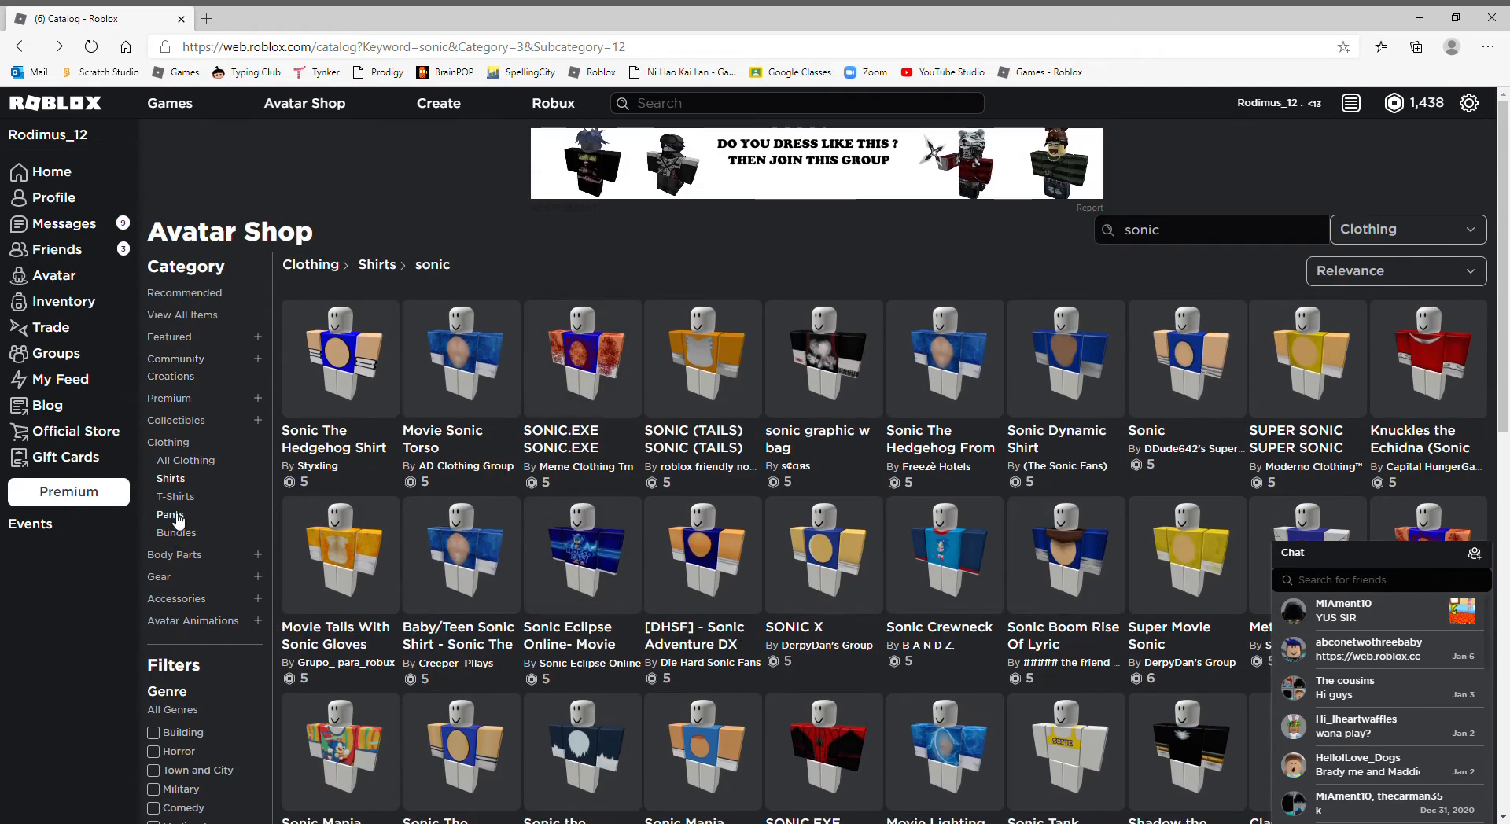
Step: Search 'sonic' under Pants and move to the second page of results
{"action": "left_click", "coordinate": [170, 515]}
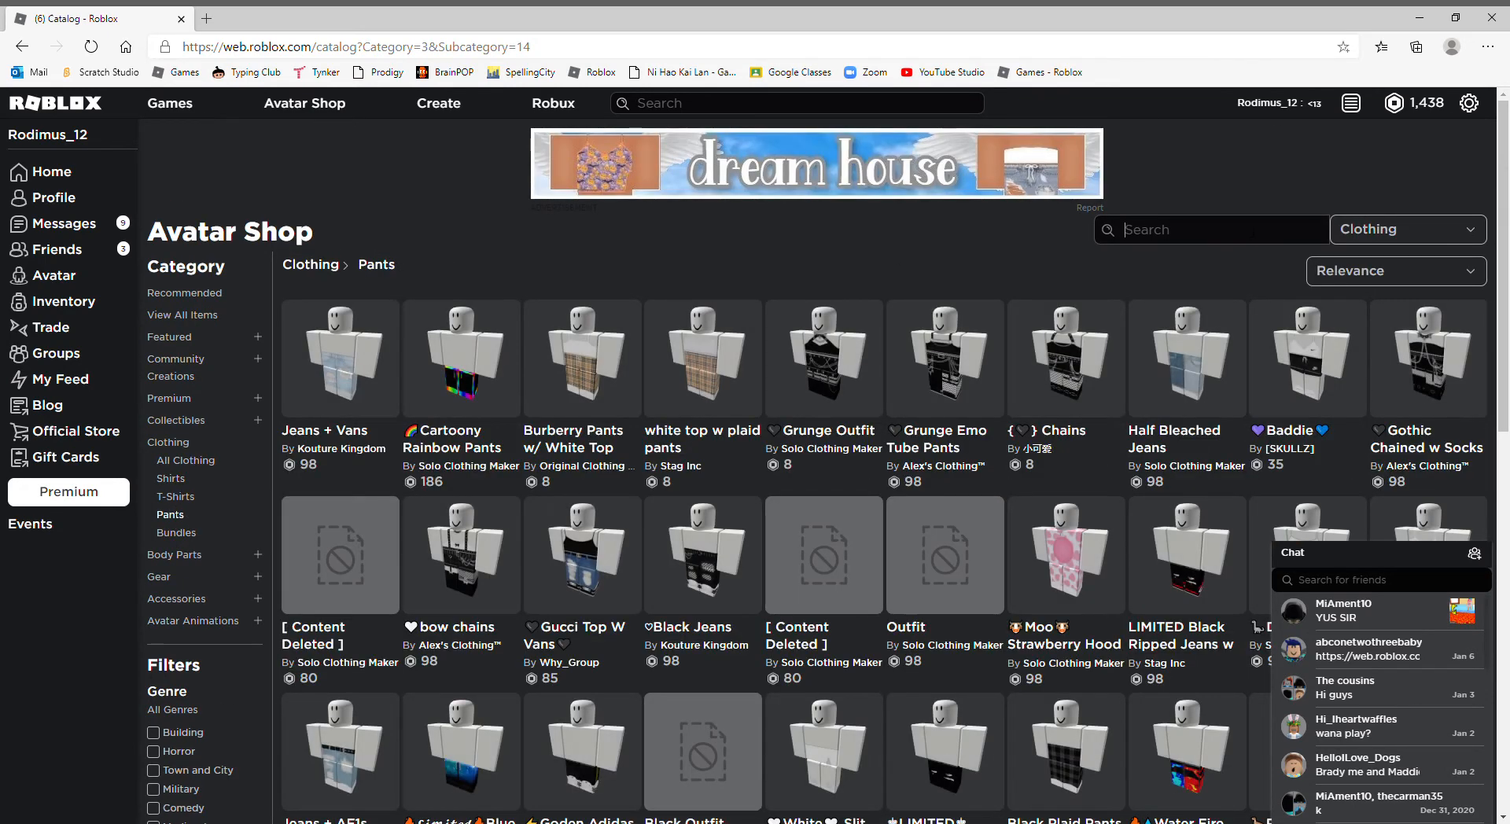
{"action": "type", "text": "sonic"}
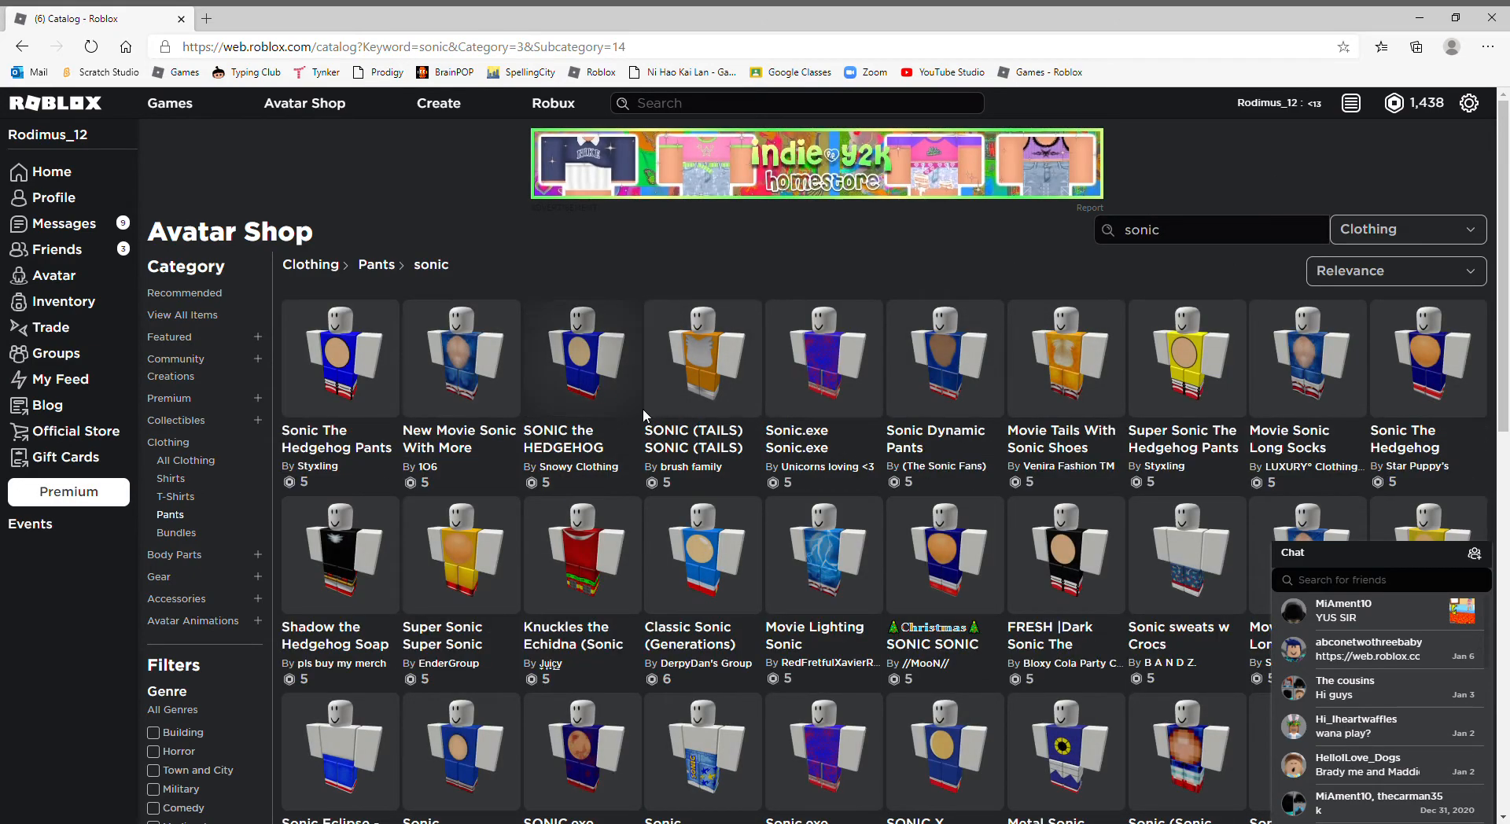
{"action": "scroll", "scroll_direction": "down", "scroll_amount": 3}
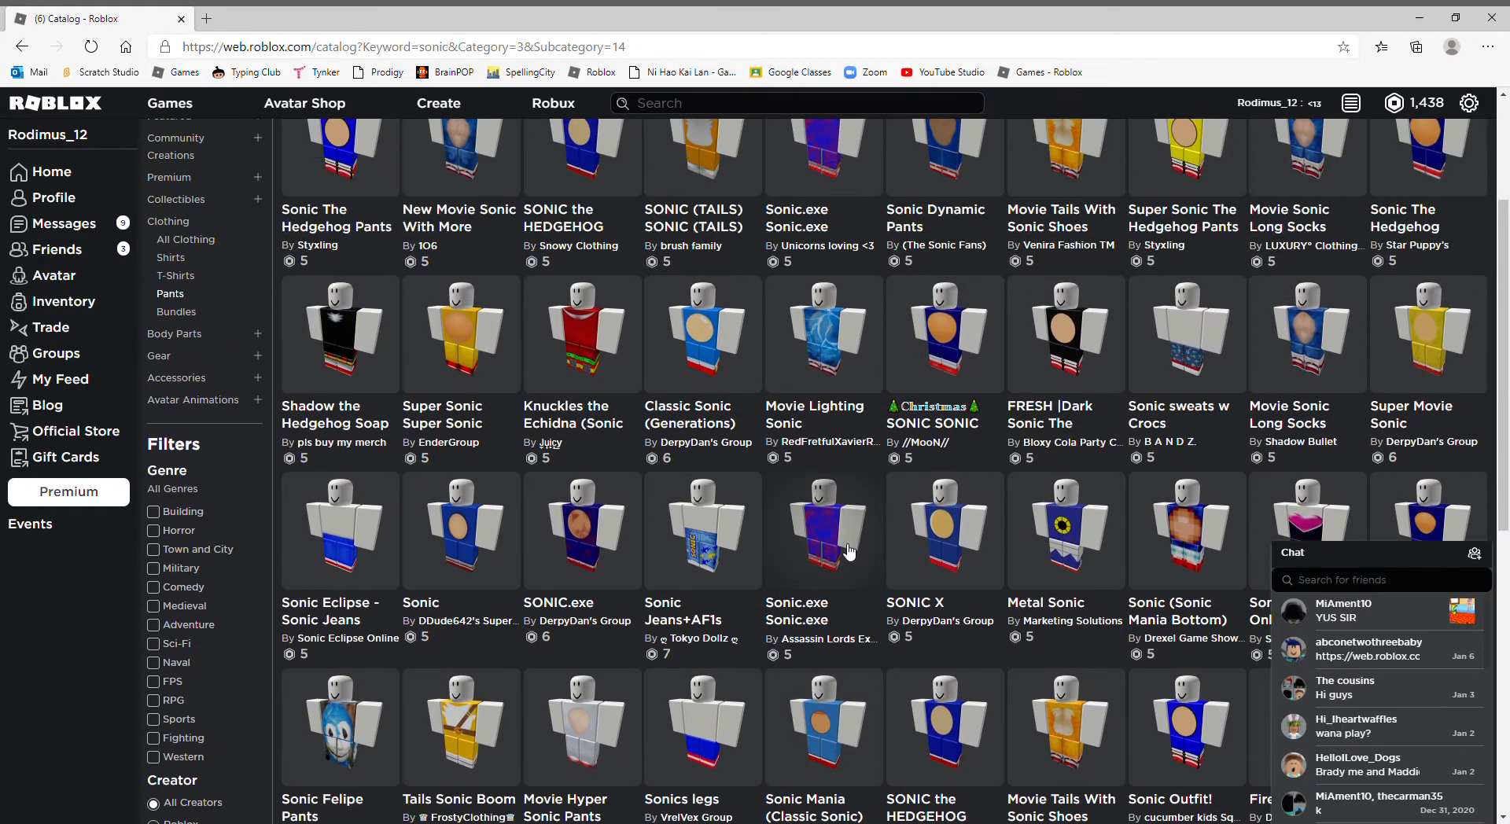
{"action": "scroll", "scroll_direction": "down", "scroll_amount": 3}
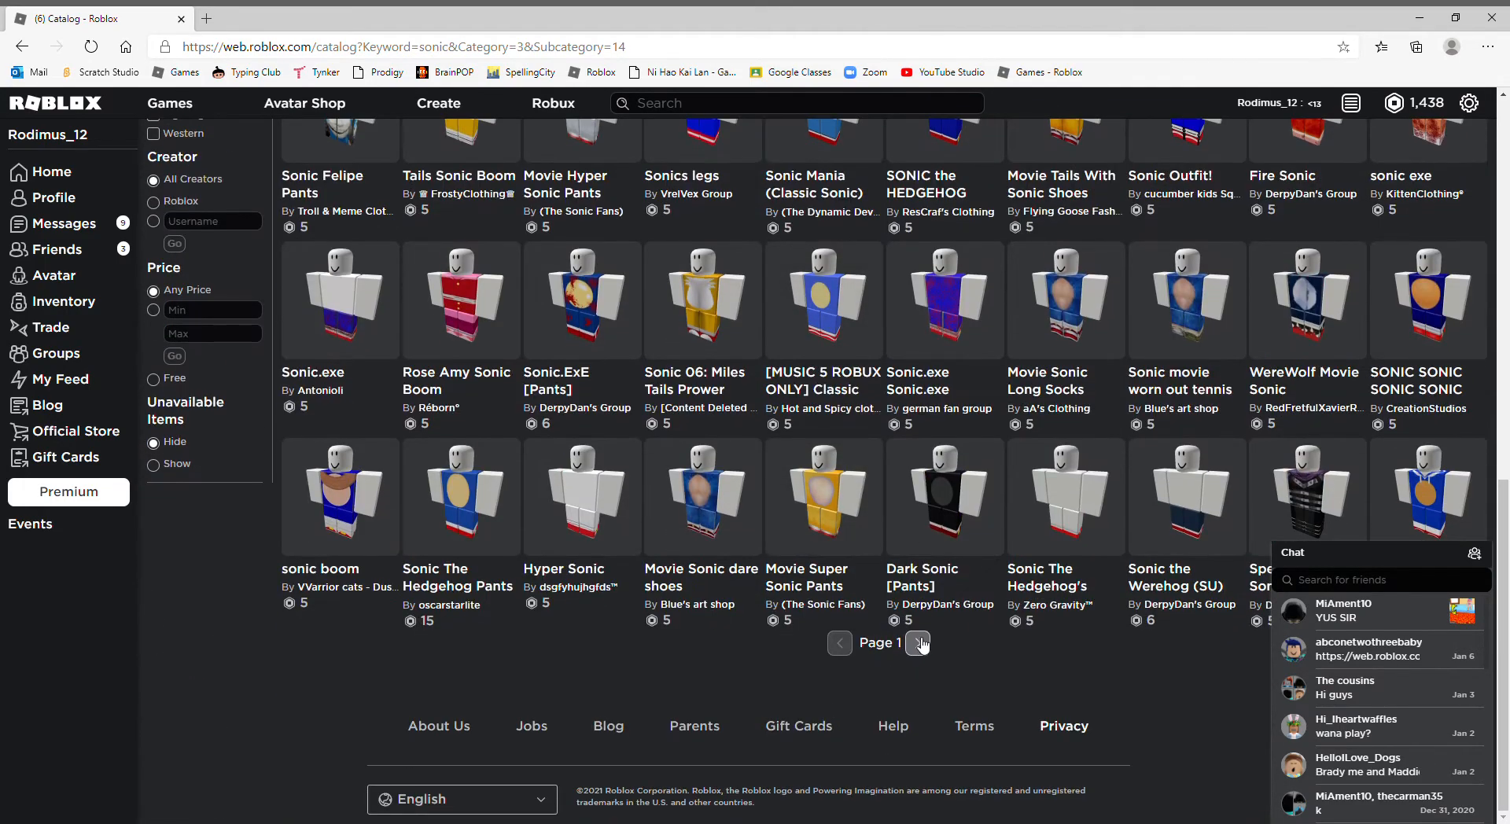
{"action": "left_click", "coordinate": [919, 643]}
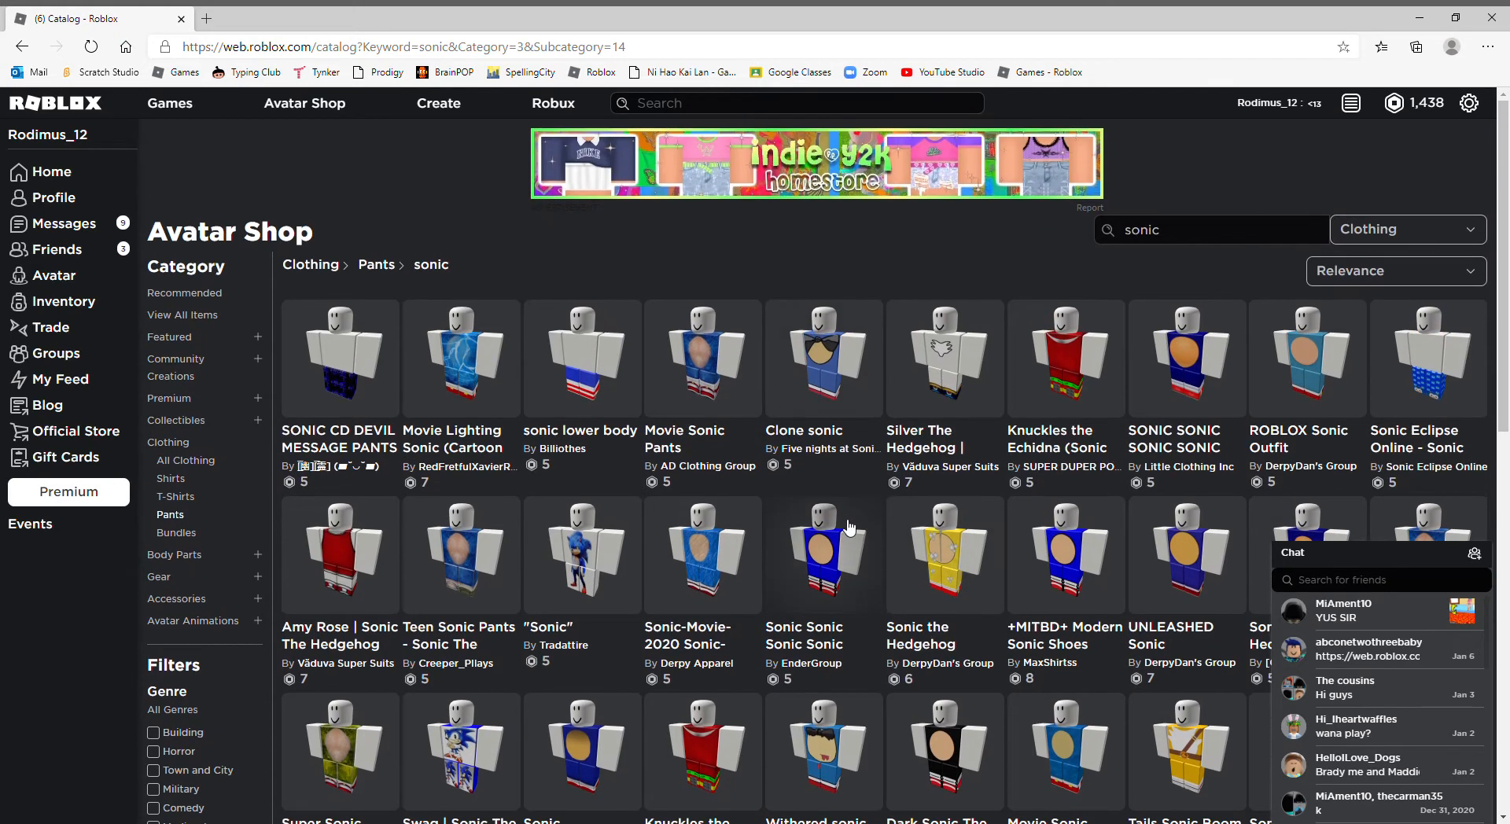
{"action": "mouse_move", "coordinate": [818, 499]}
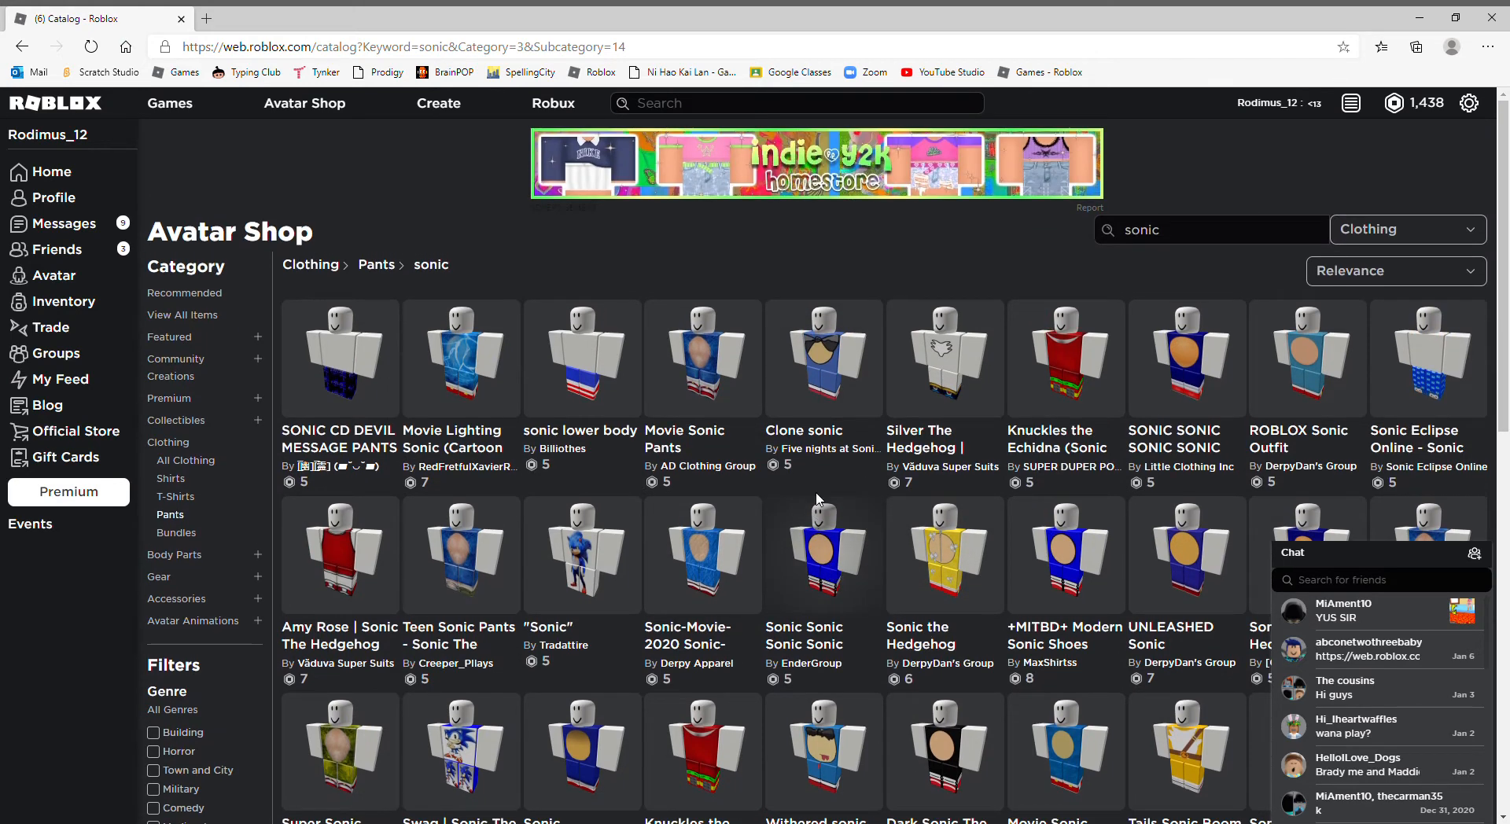
{"action": "mouse_move", "coordinate": [661, 419]}
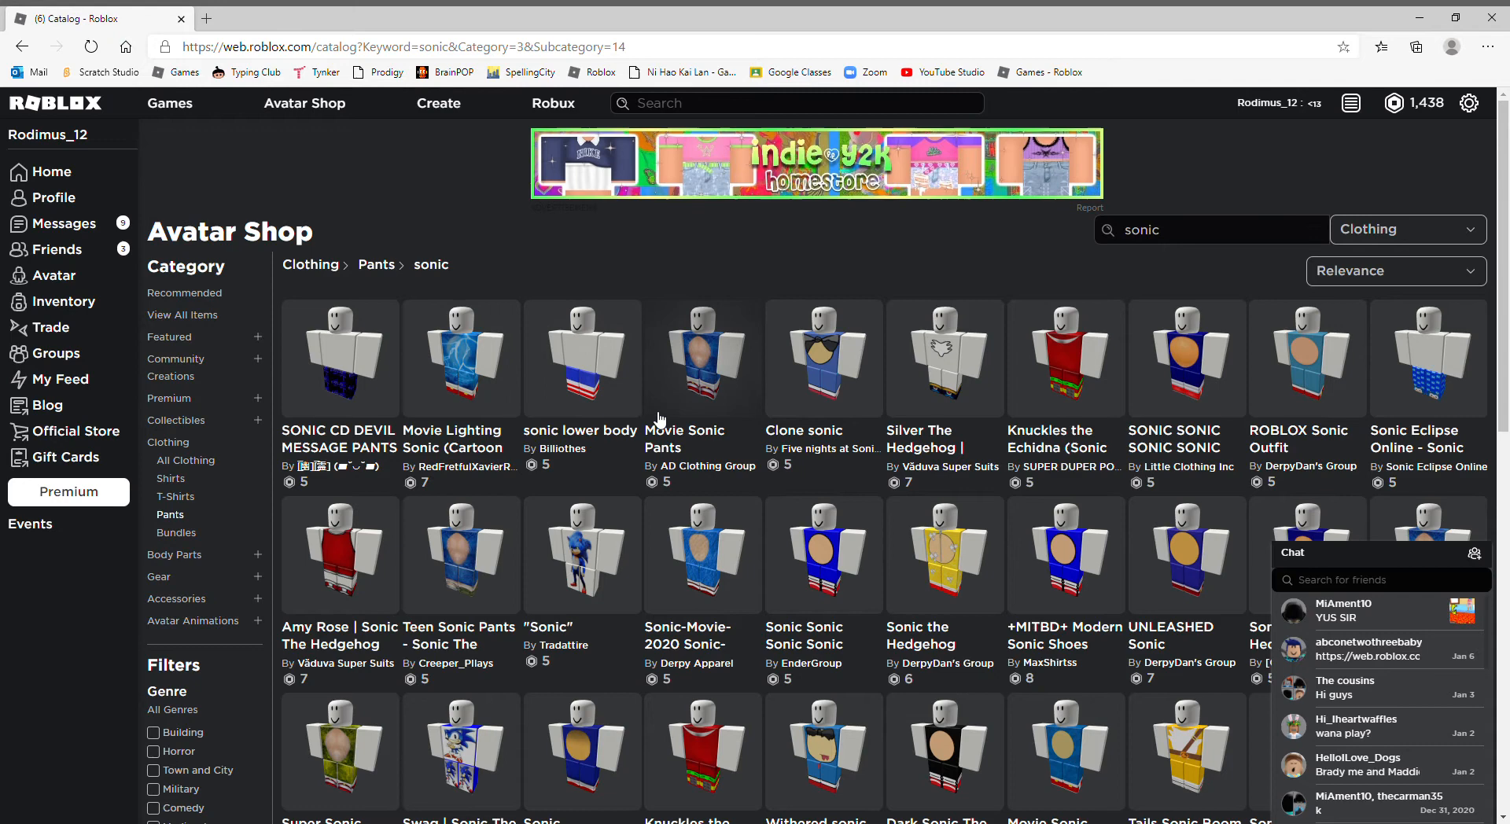
{"action": "mouse_move", "coordinate": [1162, 486]}
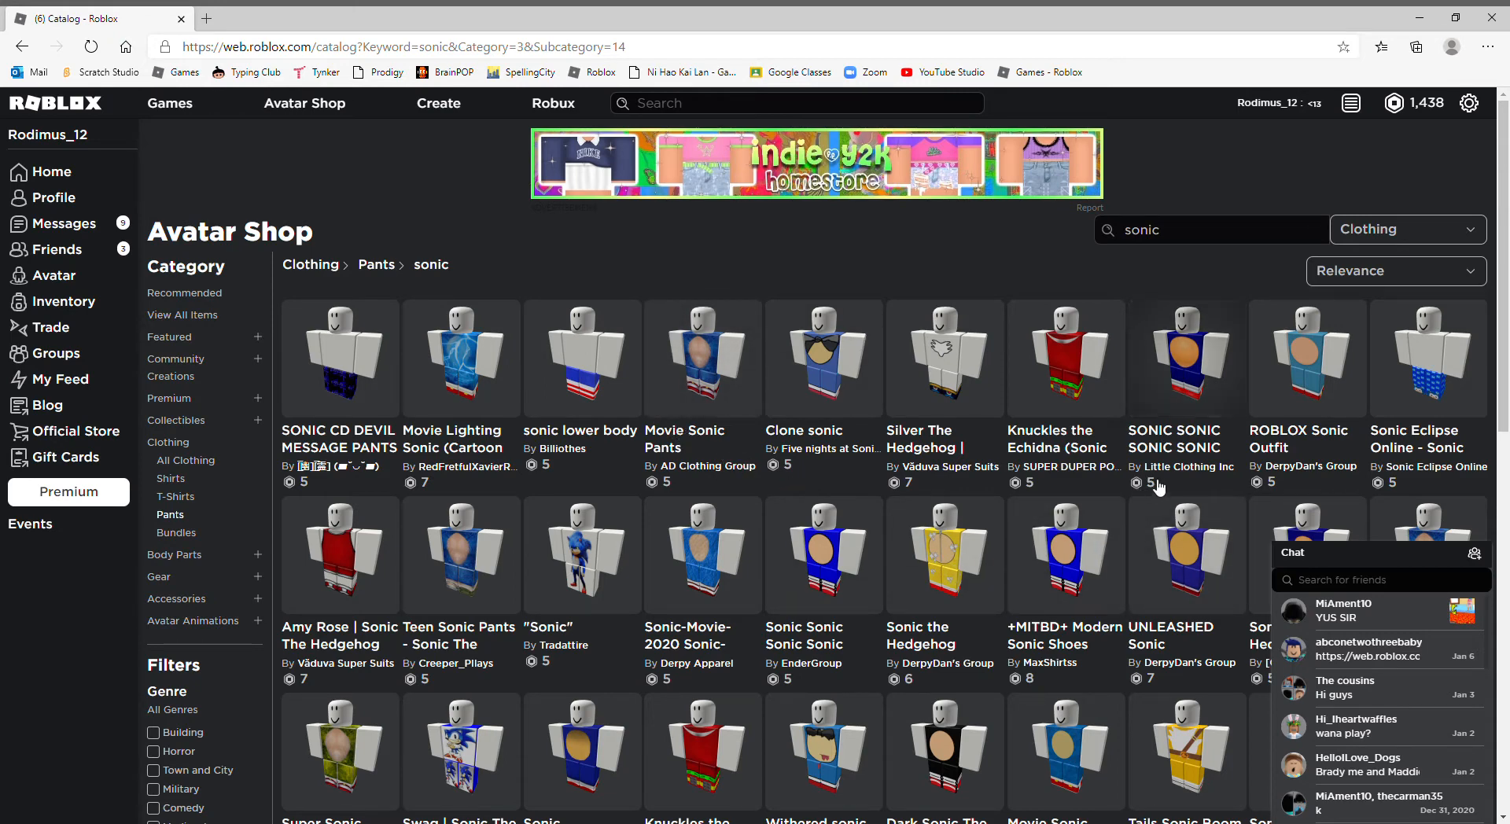
{"action": "mouse_move", "coordinate": [854, 510]}
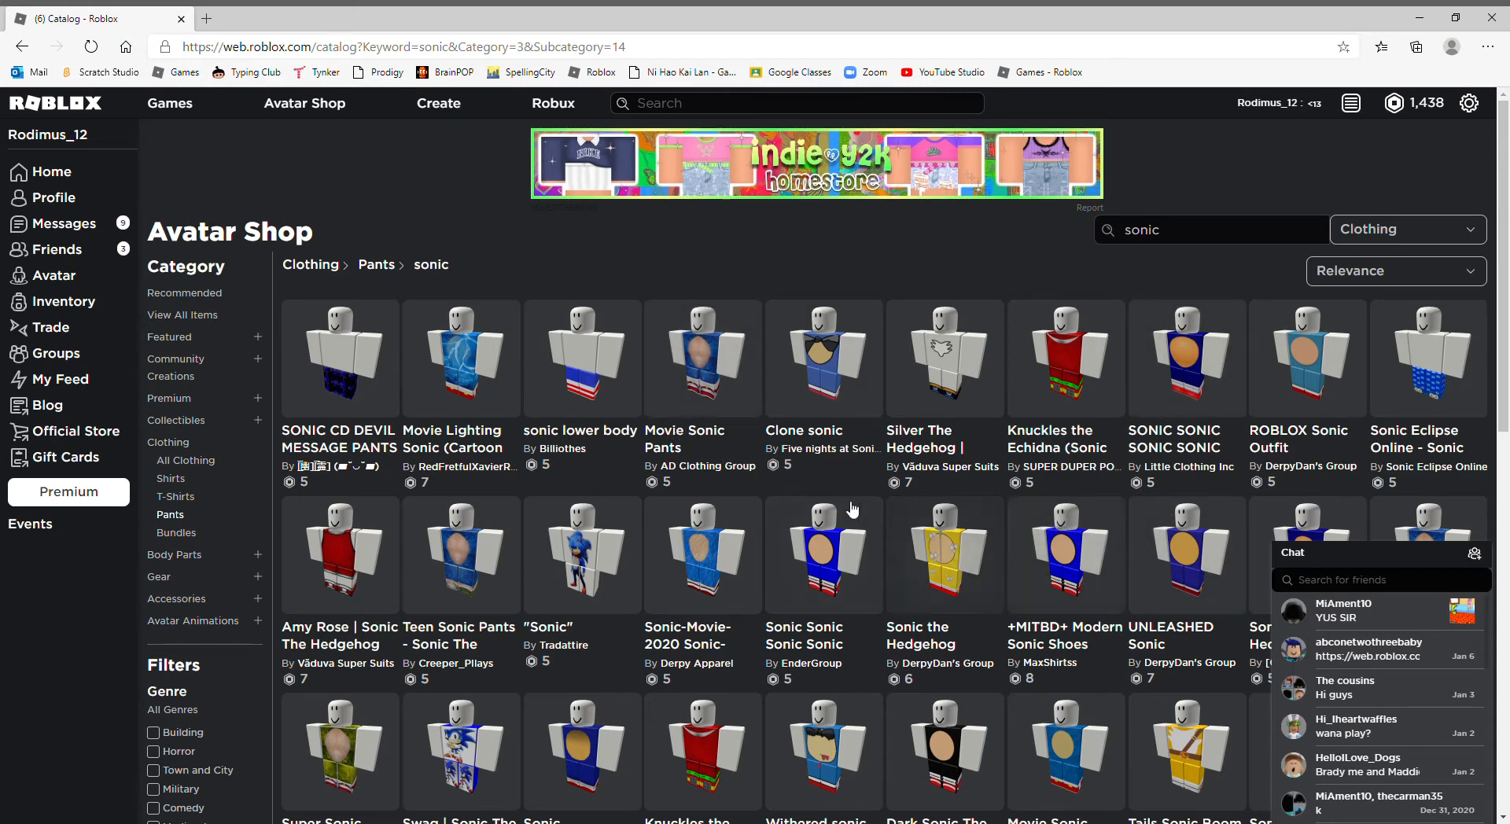
Step: Return to the avatar editor and bring up the Advanced skin tone by body parts palette
{"action": "left_click", "coordinate": [54, 276]}
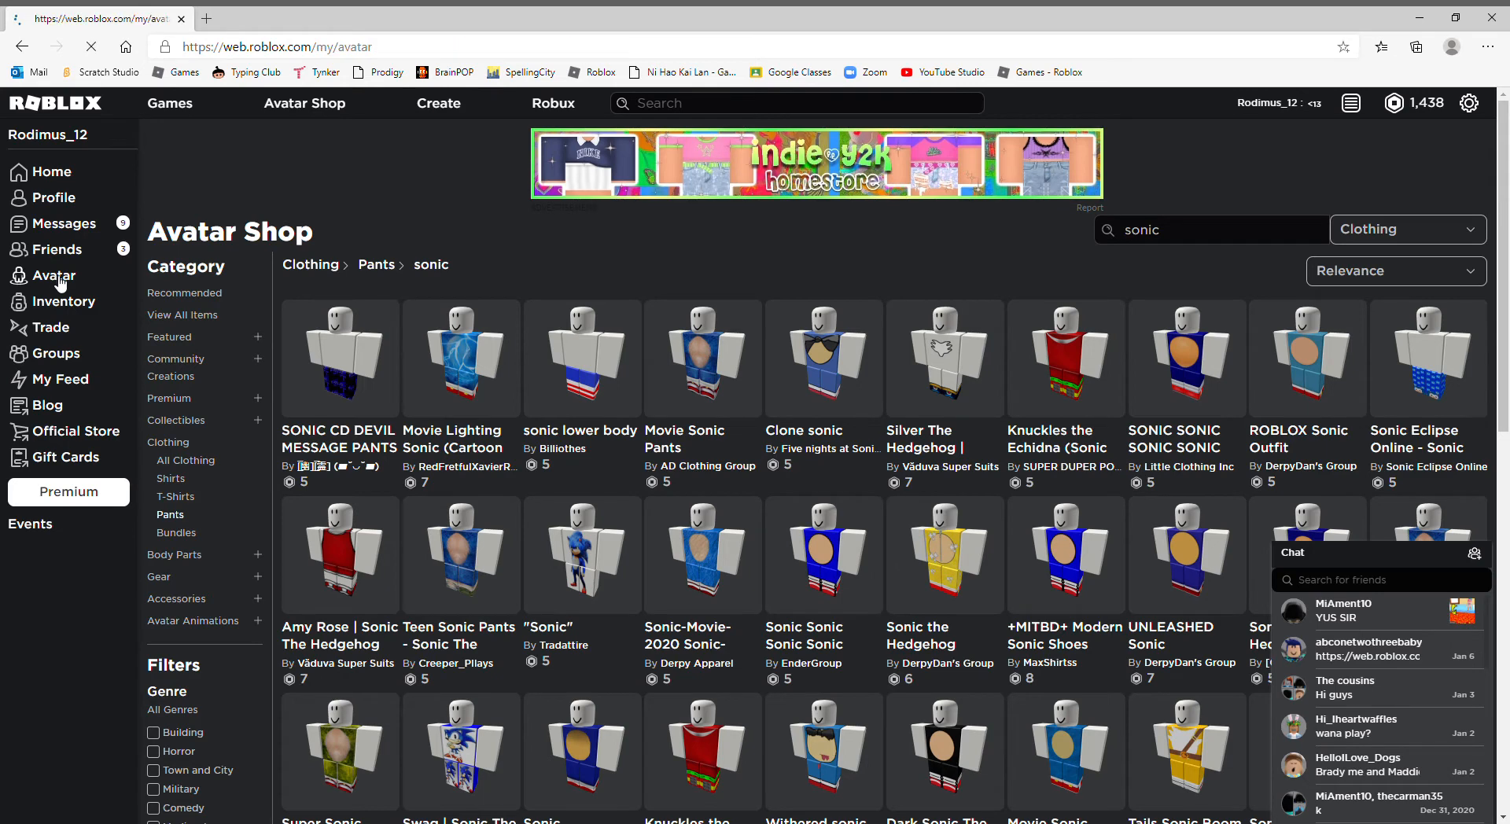
{"action": "left_click", "coordinate": [53, 275]}
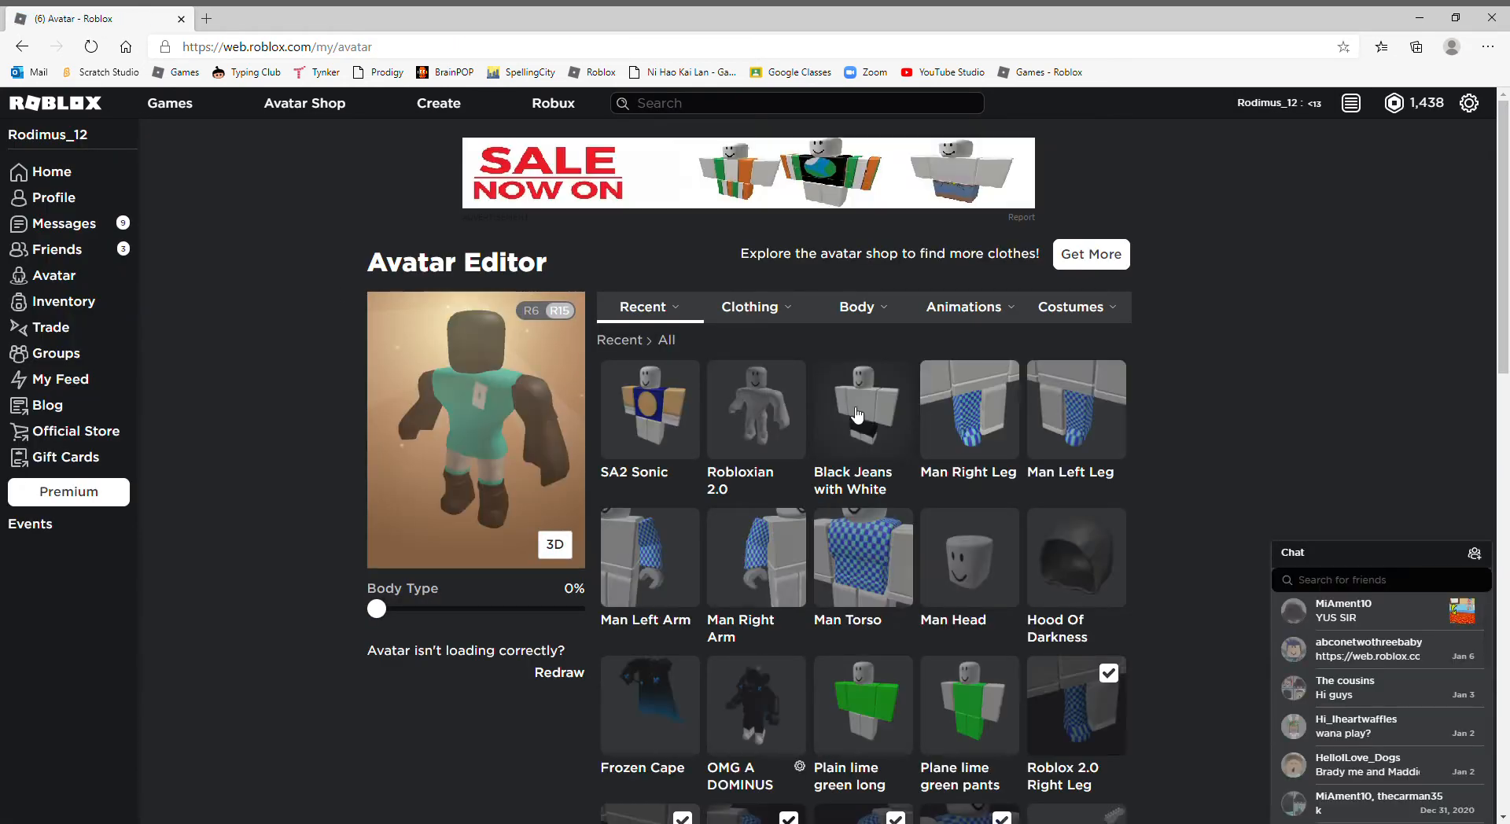
{"action": "left_click", "coordinate": [857, 307]}
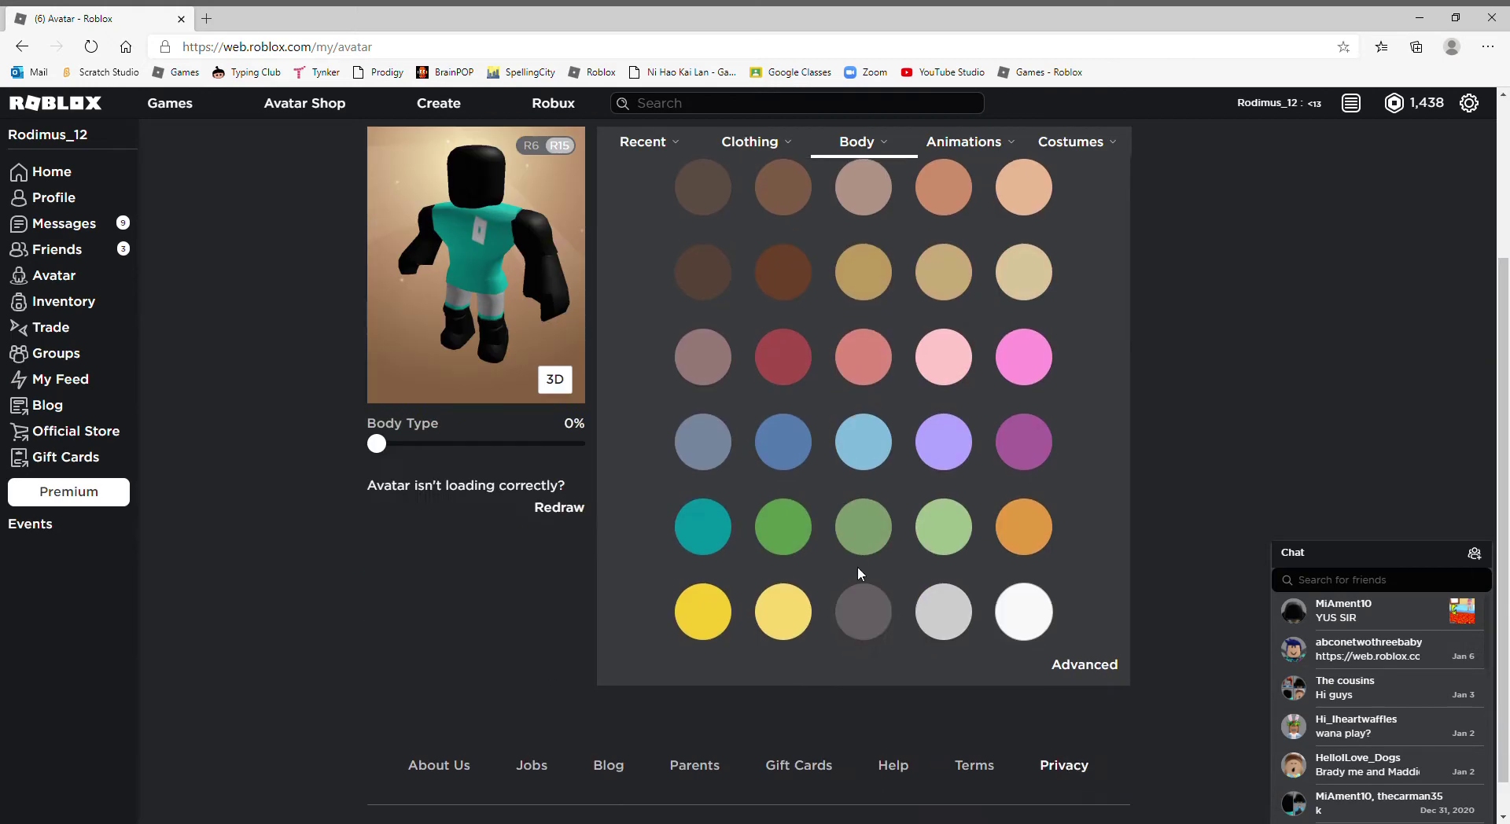
{"action": "left_click", "coordinate": [1084, 664]}
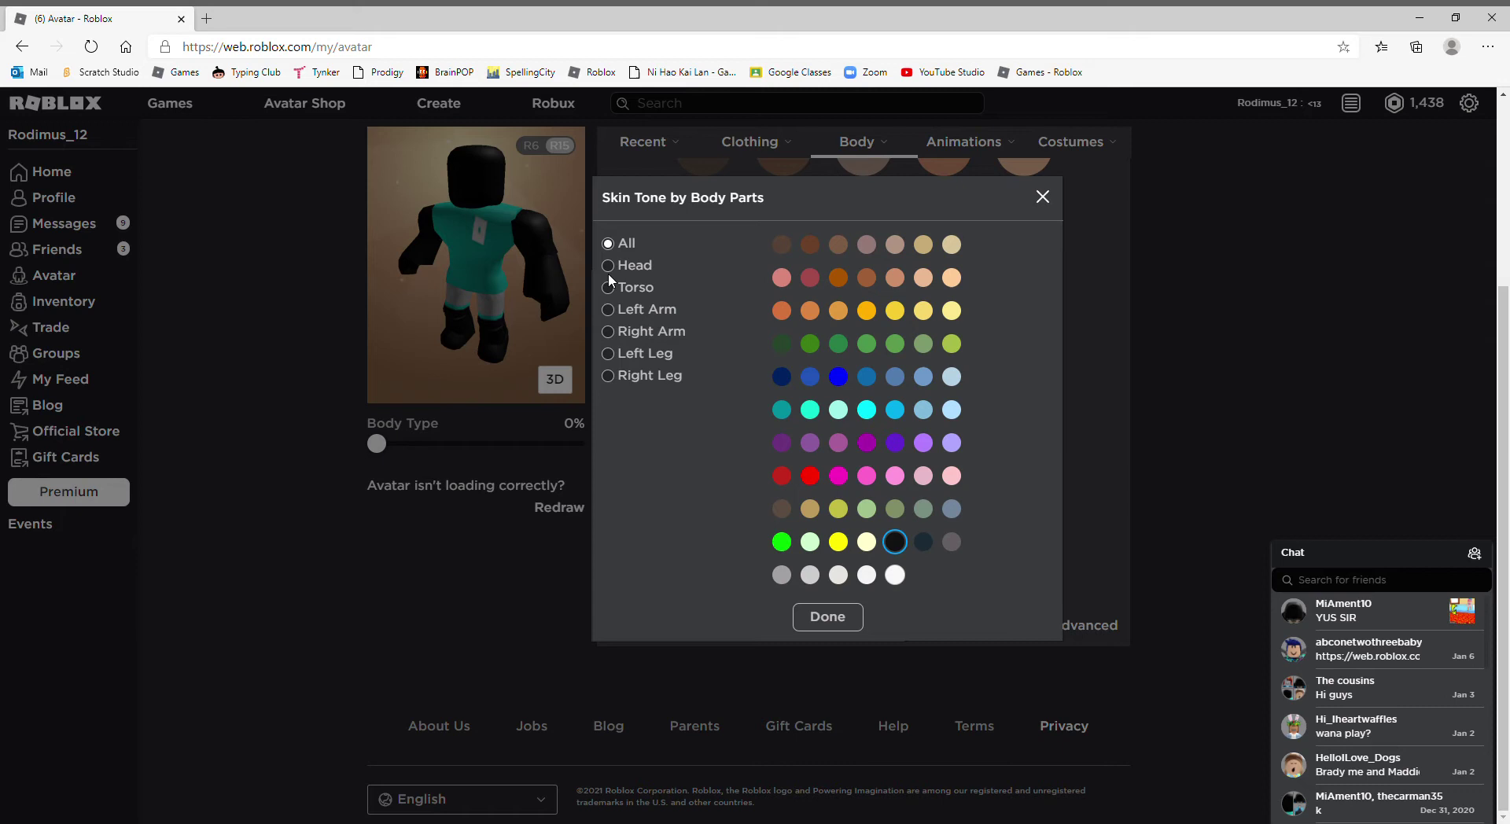
{"action": "mouse_move", "coordinate": [661, 315]}
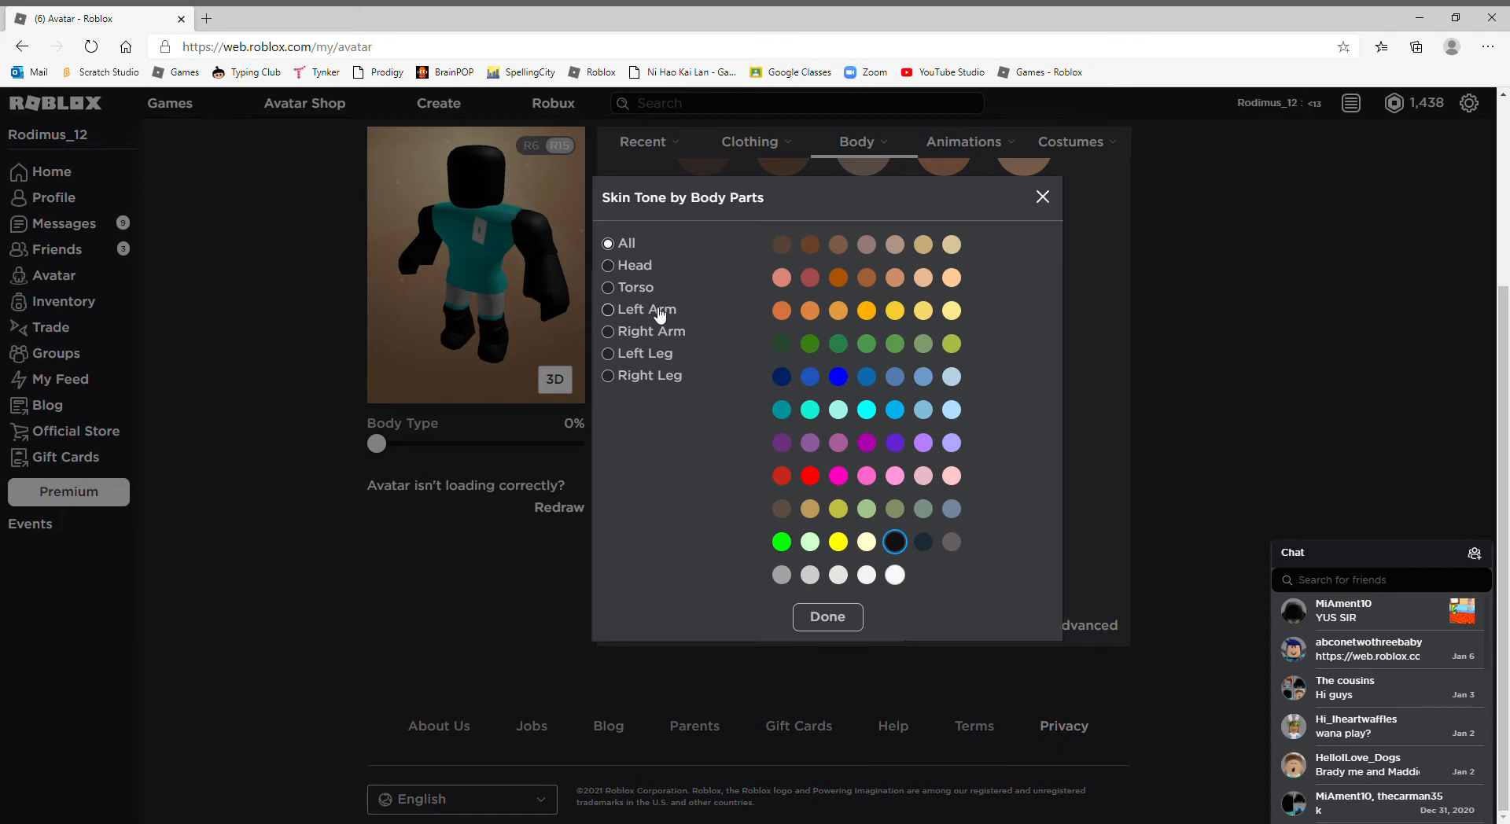
{"action": "mouse_move", "coordinate": [676, 335]}
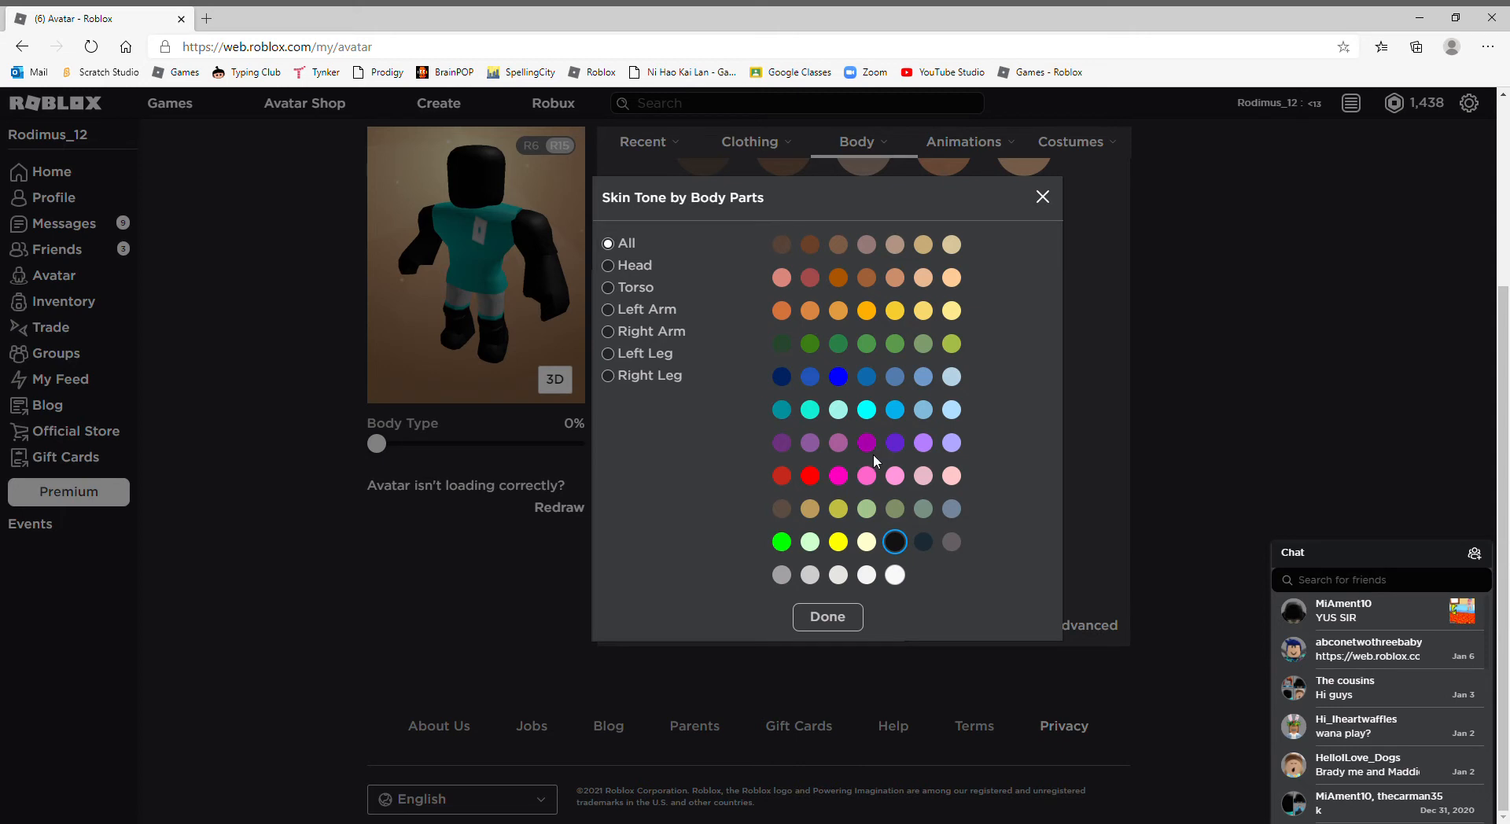
{"action": "mouse_move", "coordinate": [875, 283]}
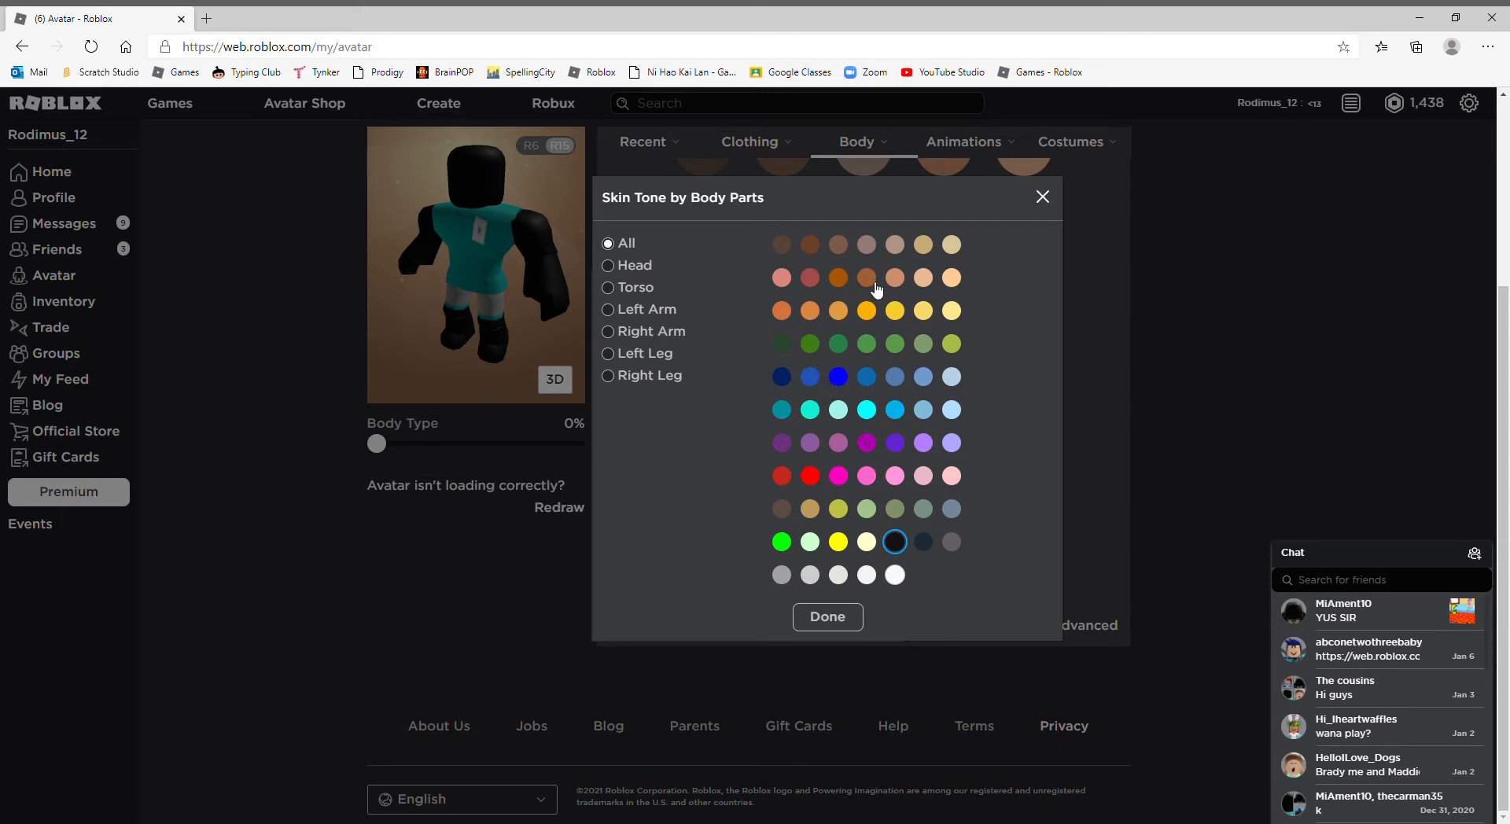
Step: Give all body parts a light tan skin tone and confirm with Done
{"action": "left_click", "coordinate": [922, 277]}
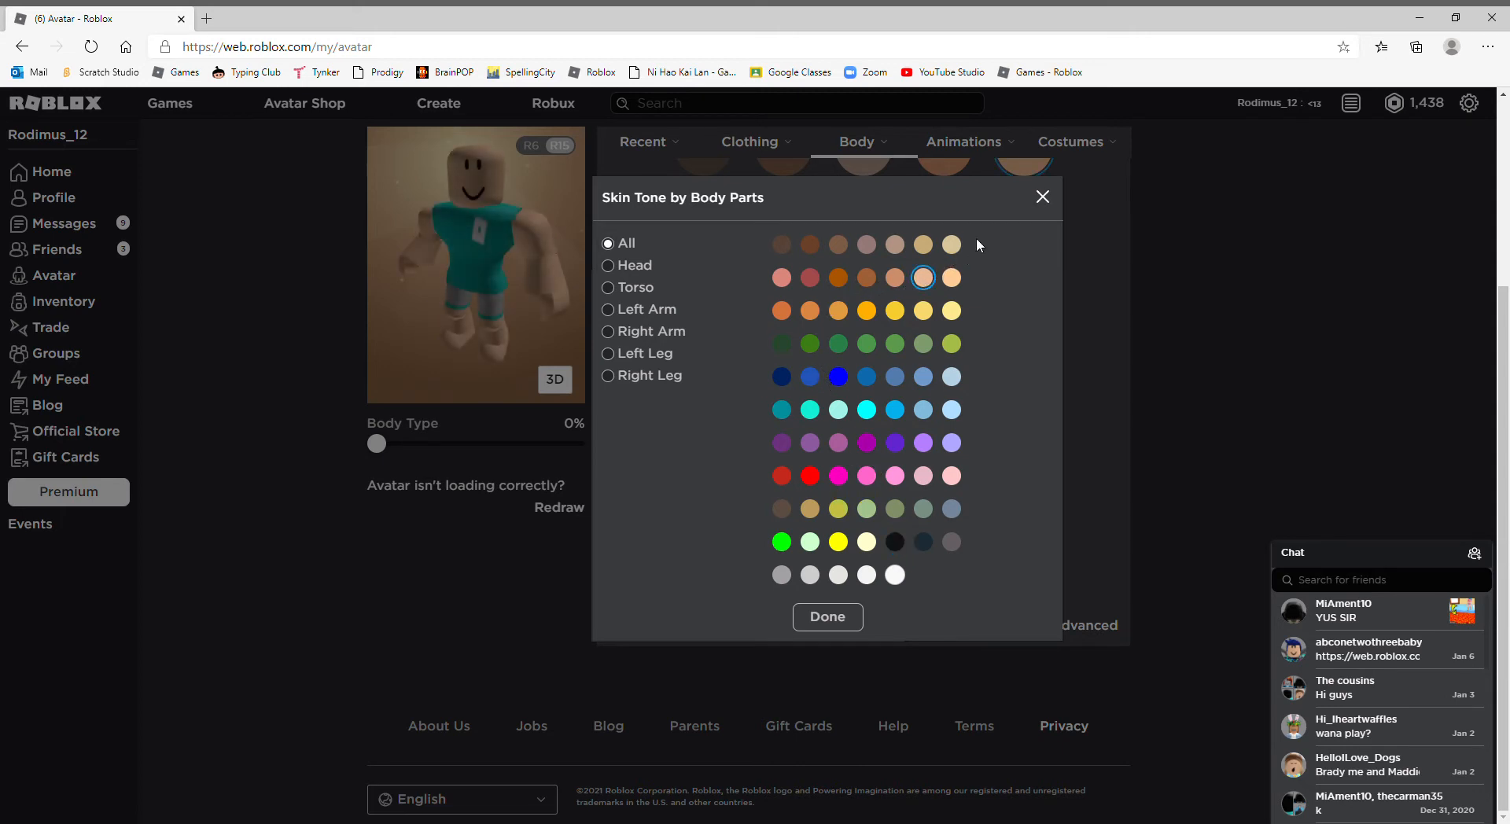
{"action": "left_click", "coordinate": [893, 277]}
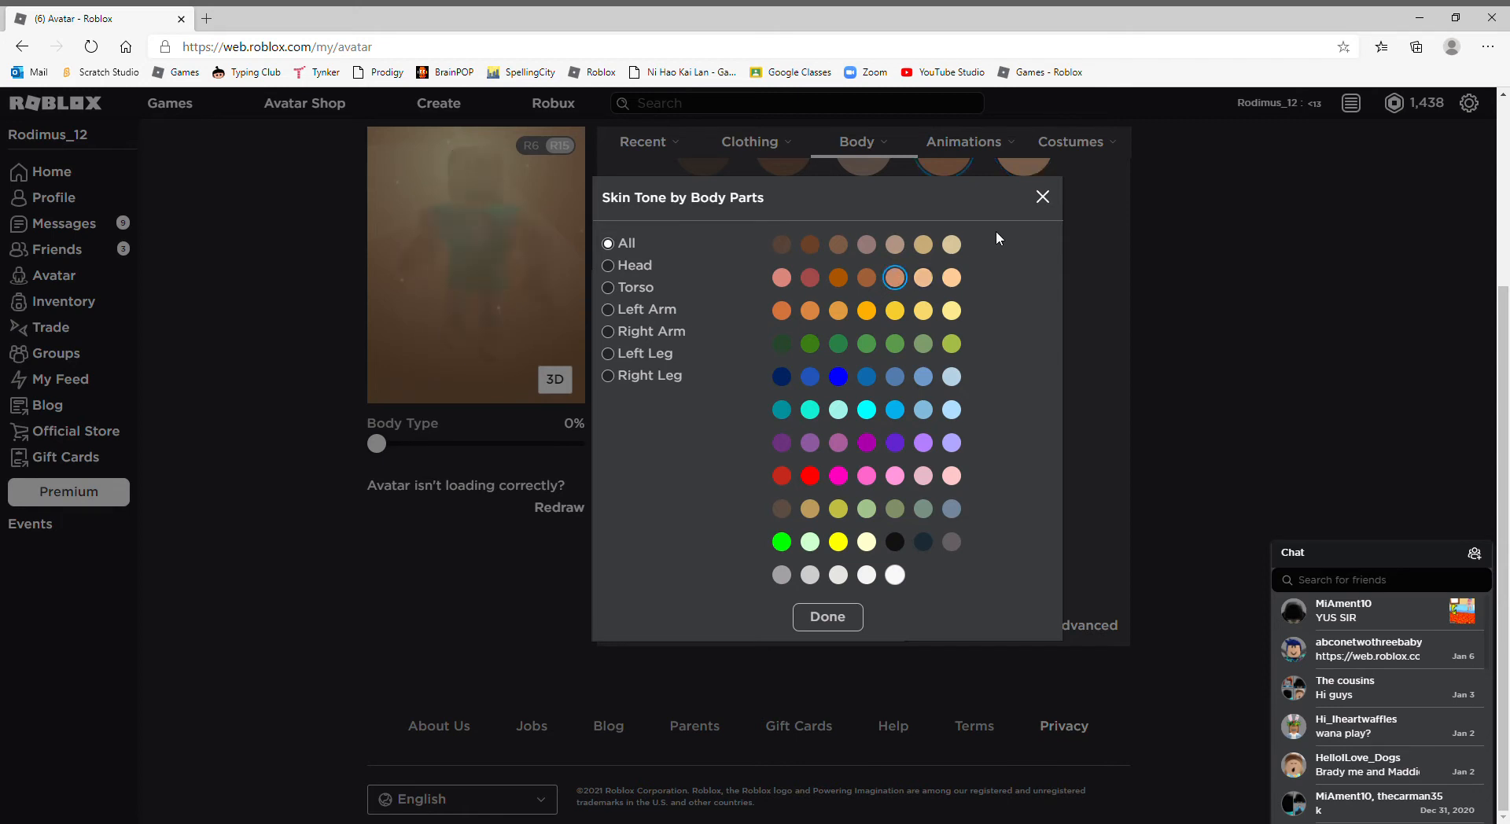
{"action": "left_click", "coordinate": [828, 617]}
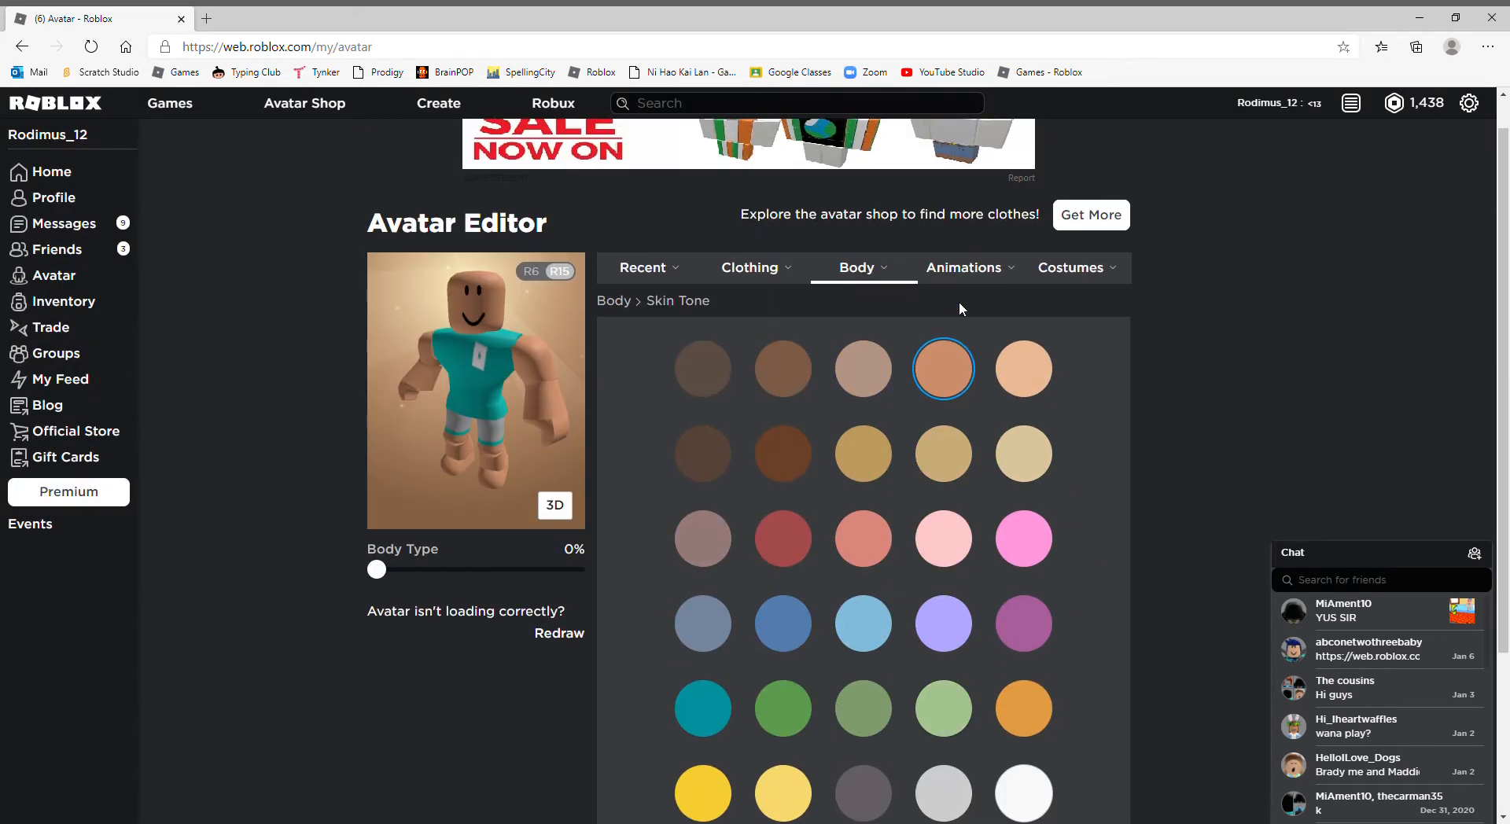
Step: Wear the SA2 Sonic shirt from Clothing > Shirts, then return to Body > Skin Tone
{"action": "left_click", "coordinate": [856, 267]}
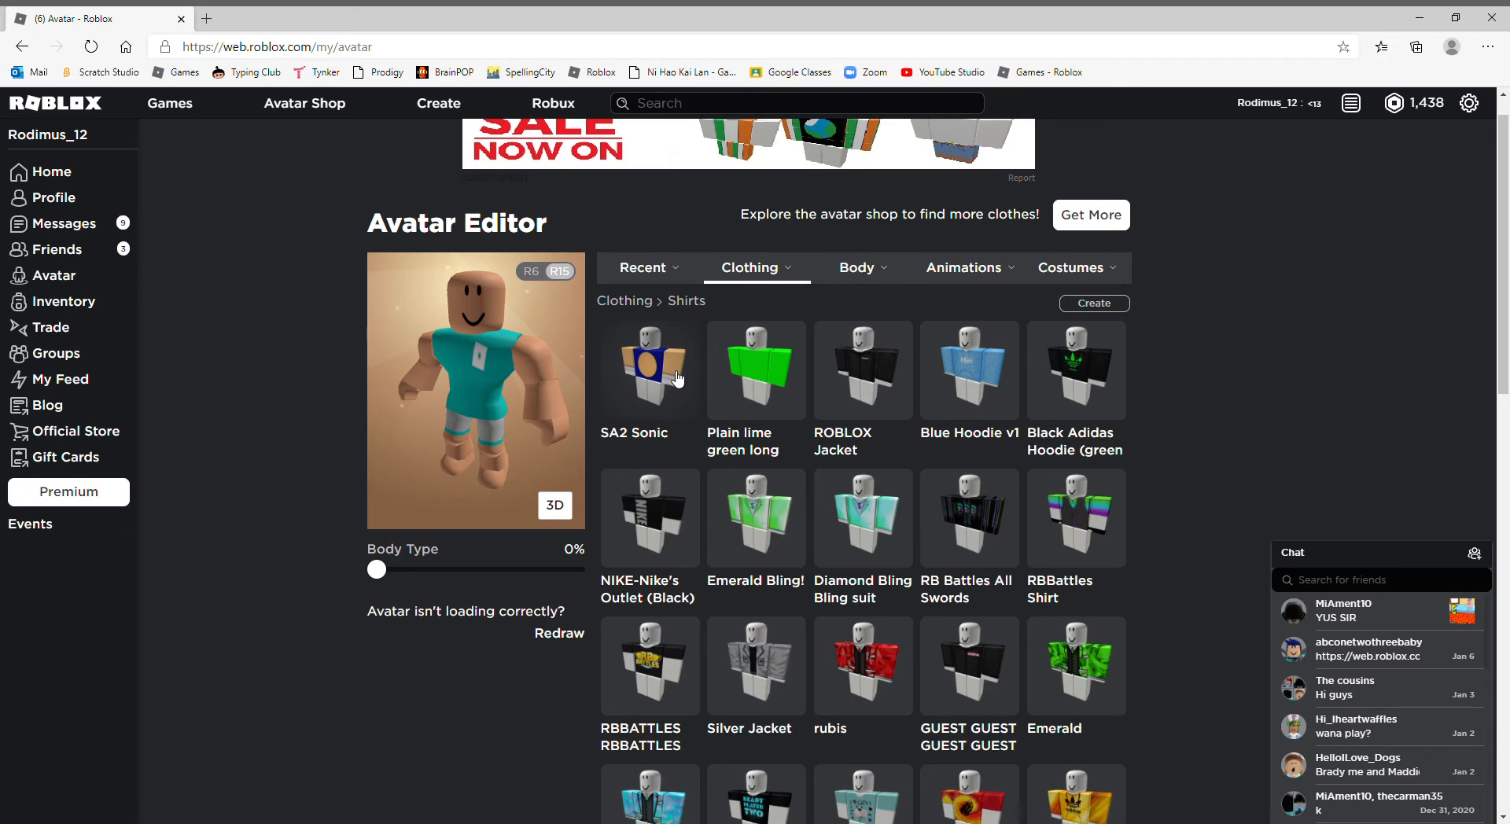
{"action": "mouse_move", "coordinate": [692, 399]}
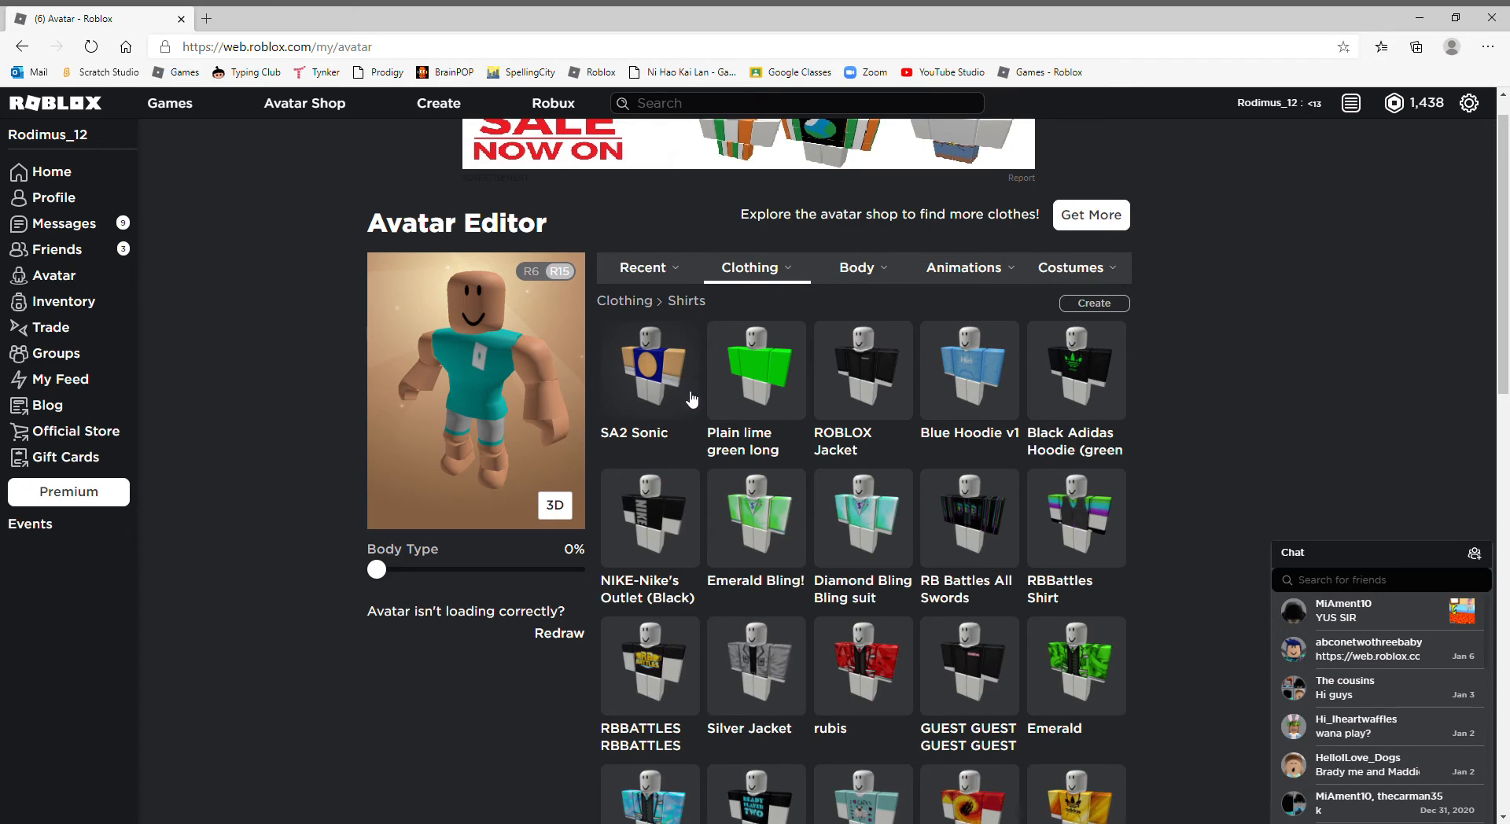
{"action": "left_click", "coordinate": [649, 370]}
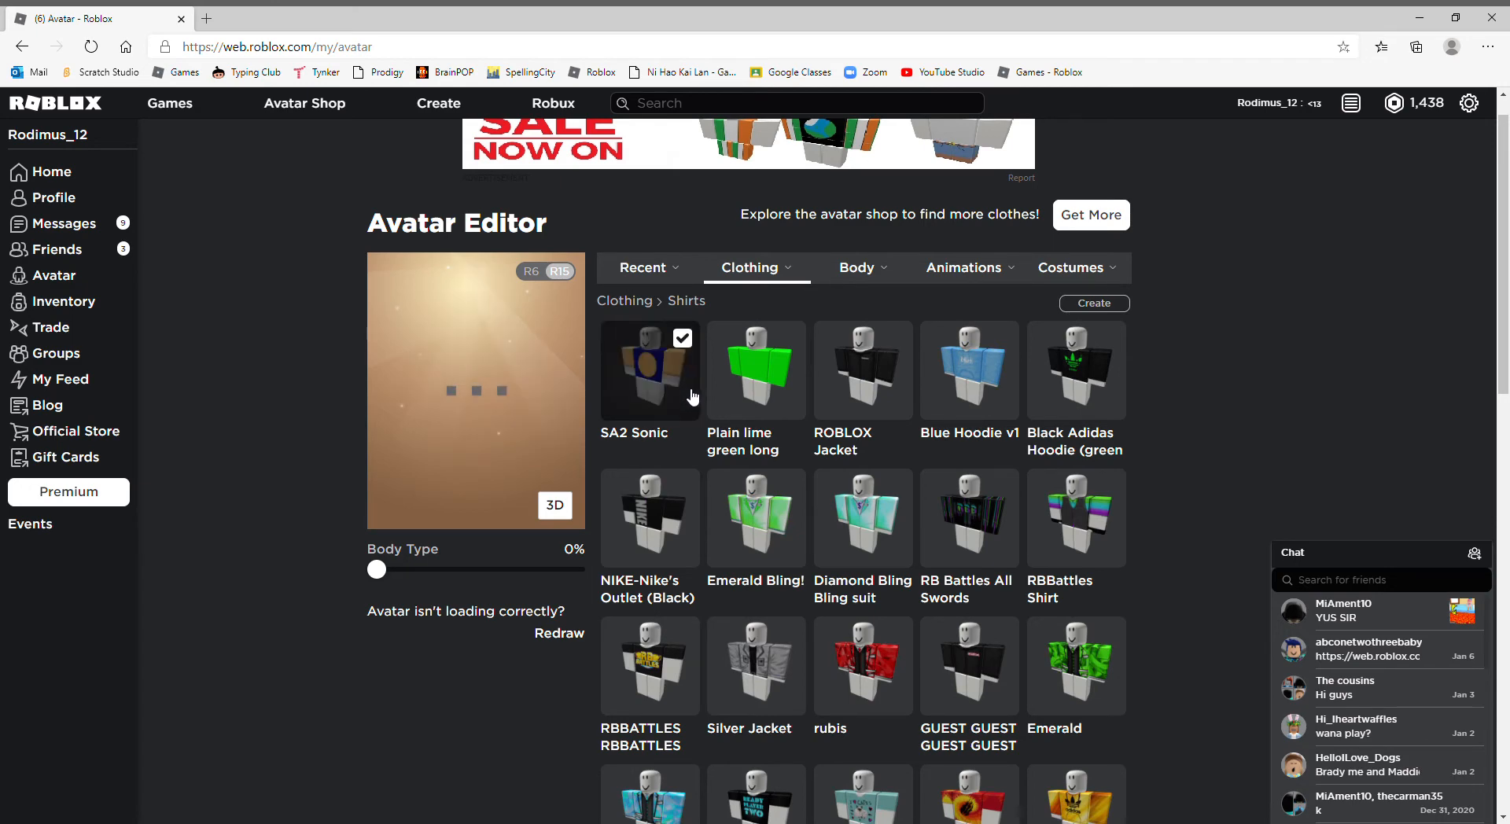
{"action": "mouse_move", "coordinate": [741, 405]}
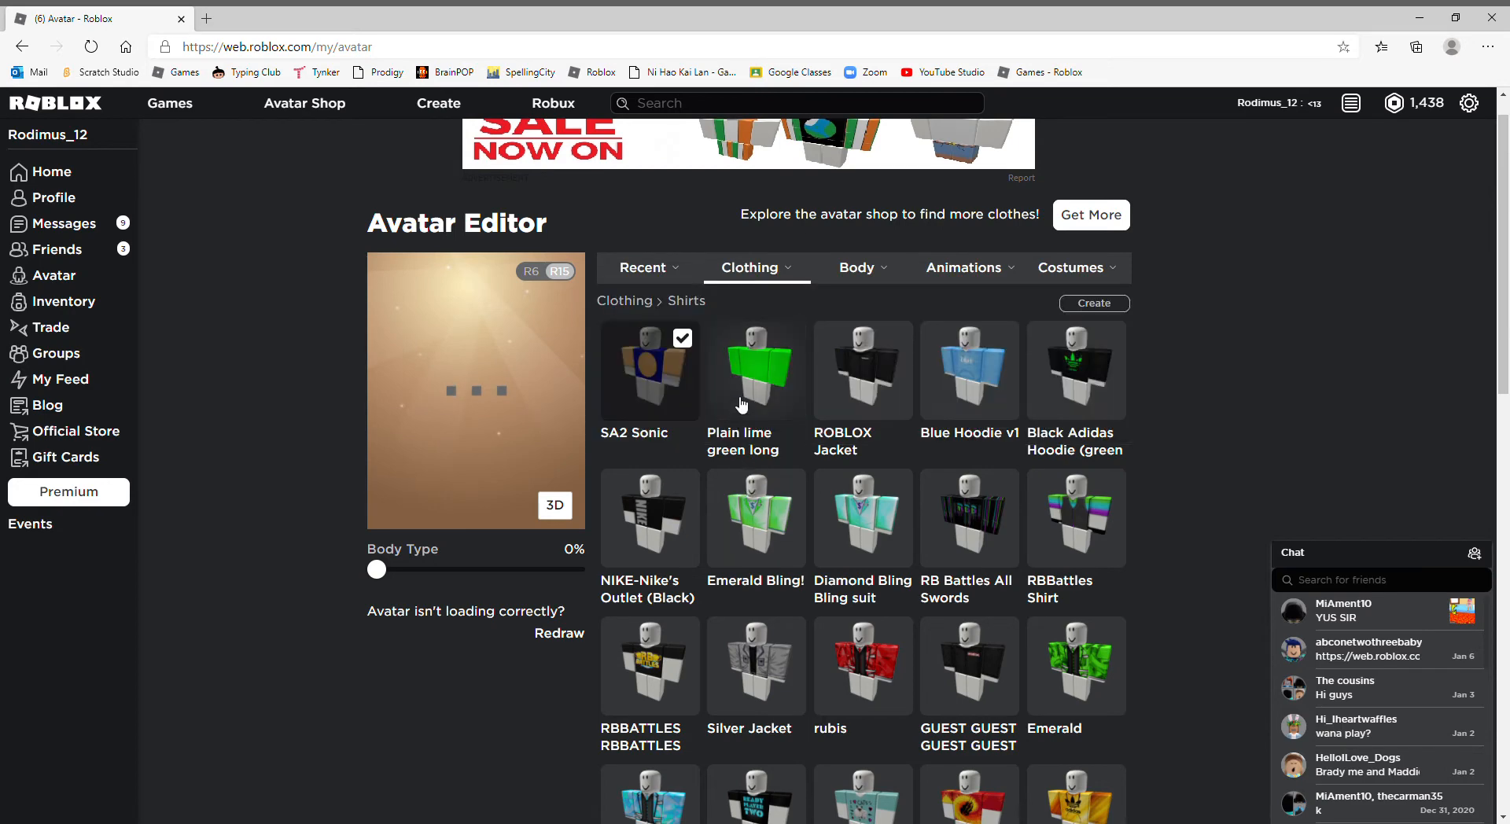
{"action": "mouse_move", "coordinate": [749, 419]}
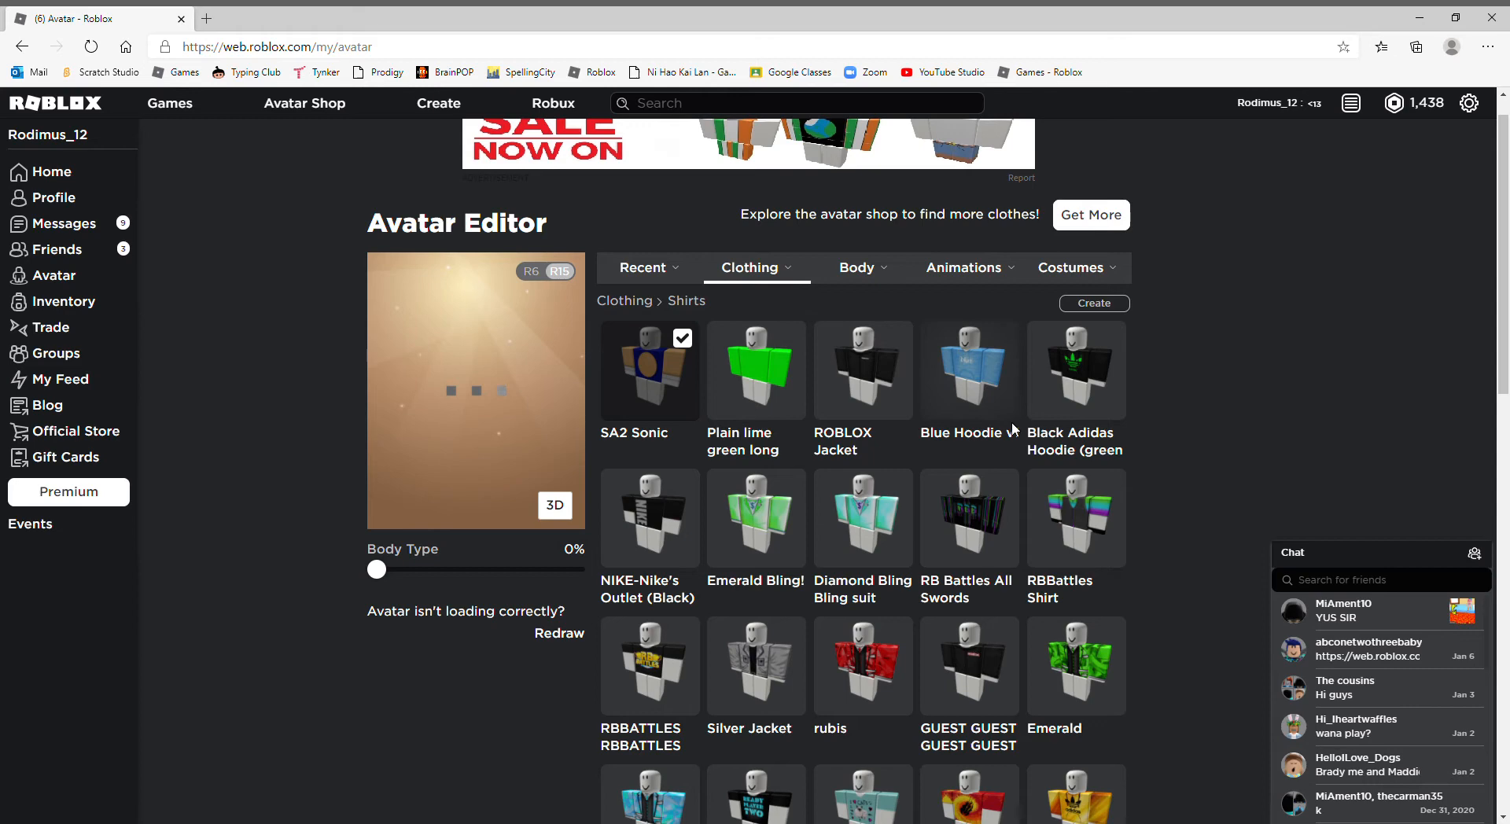
{"action": "left_click", "coordinate": [1072, 268]}
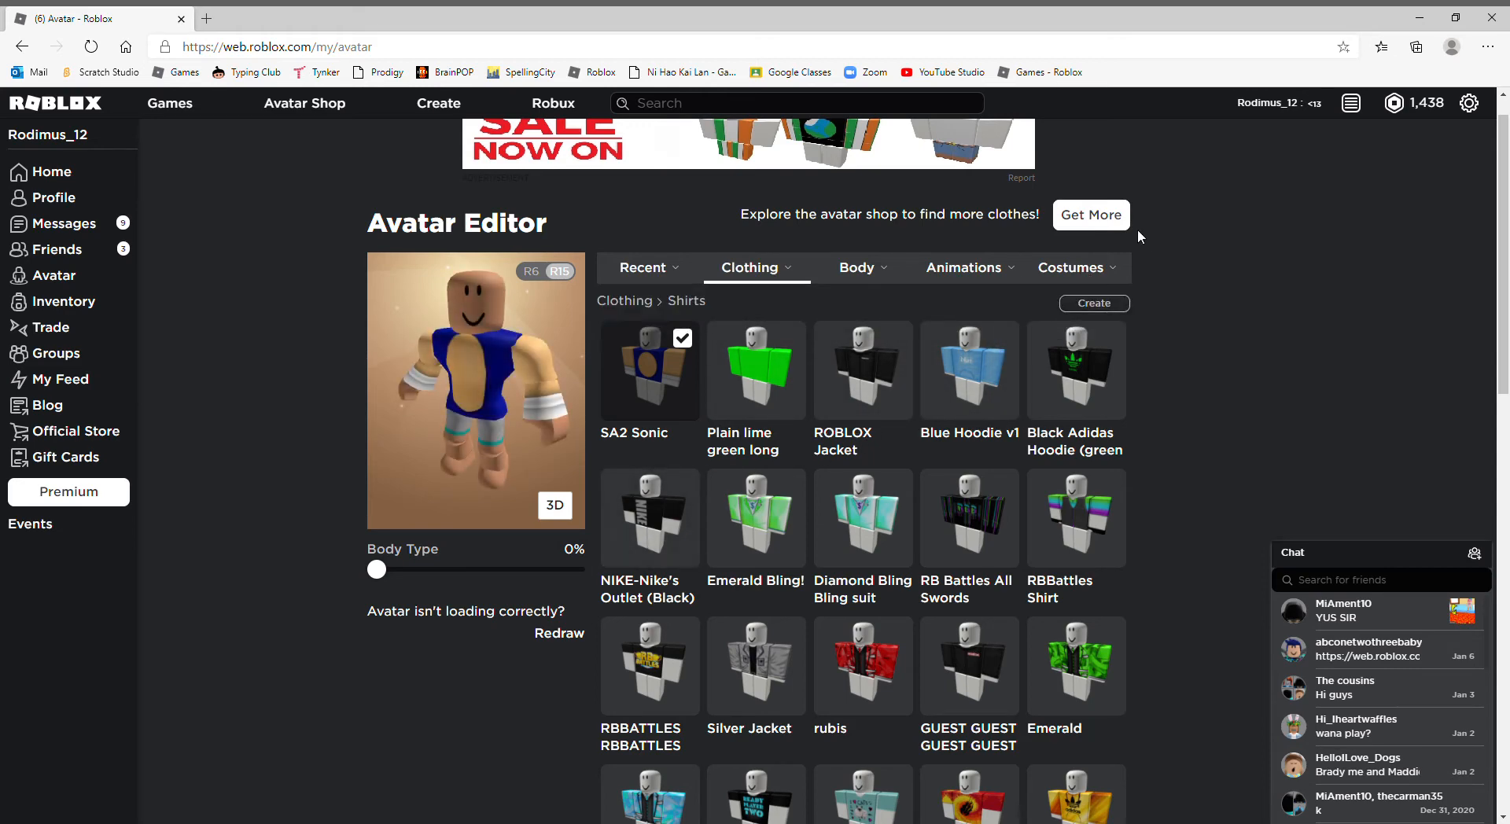
{"action": "left_click", "coordinate": [858, 267]}
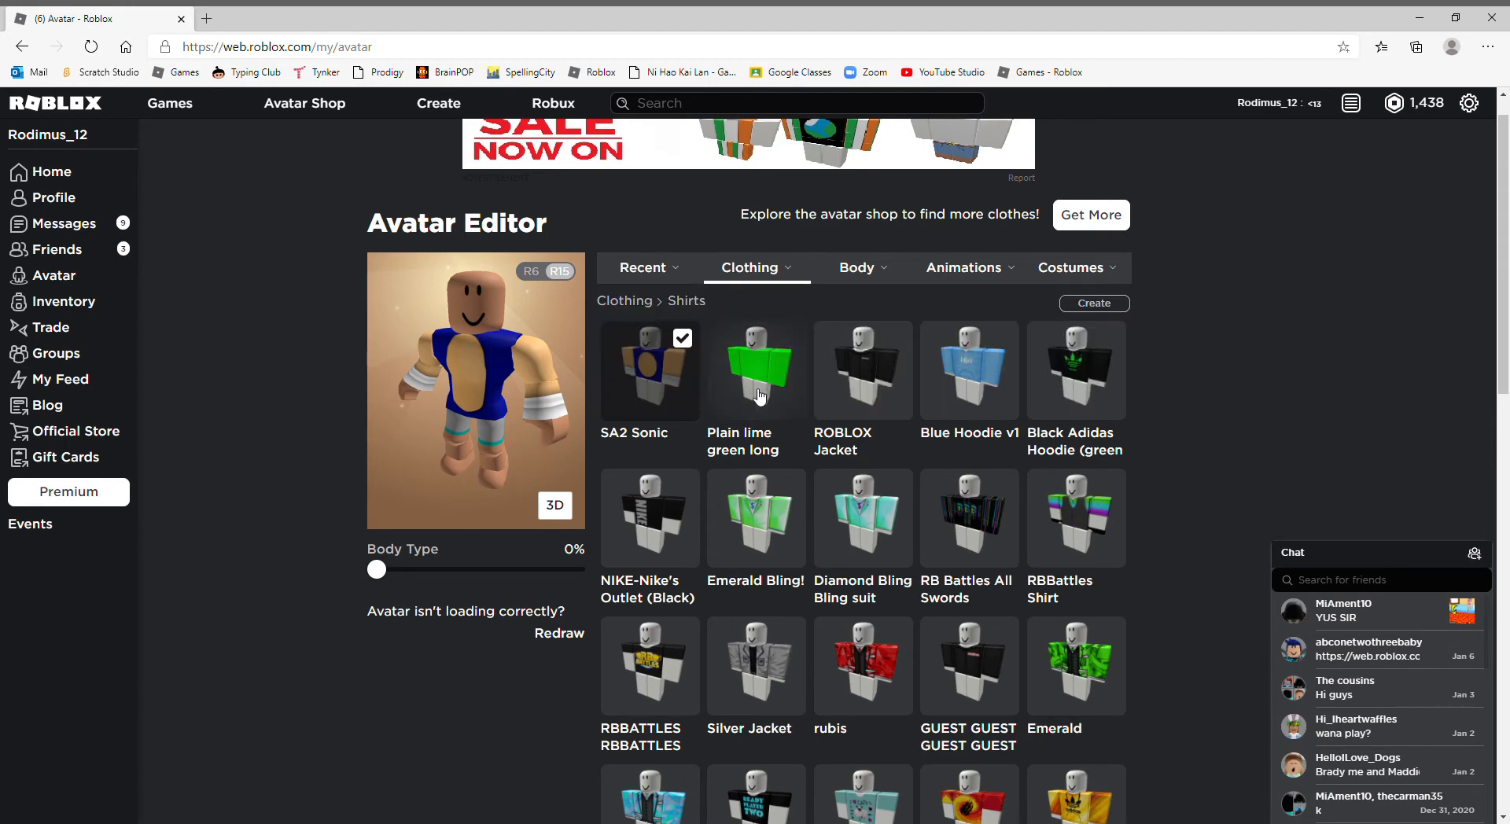
{"action": "left_click", "coordinate": [856, 267]}
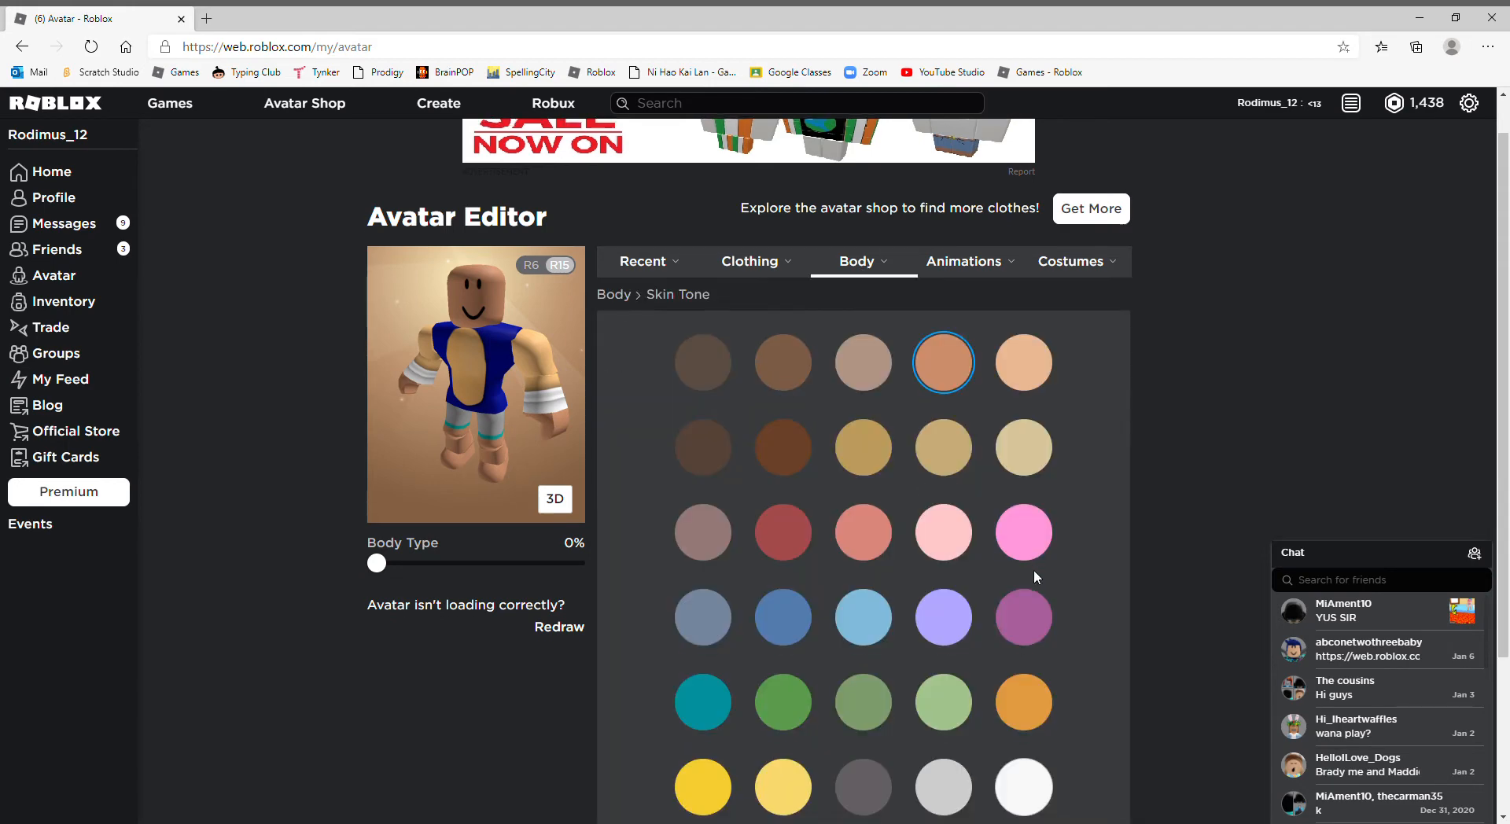
Step: In the Advanced palette, select Right Arm only and give it a pale colour
{"action": "scroll", "scroll_direction": "down", "scroll_amount": 3}
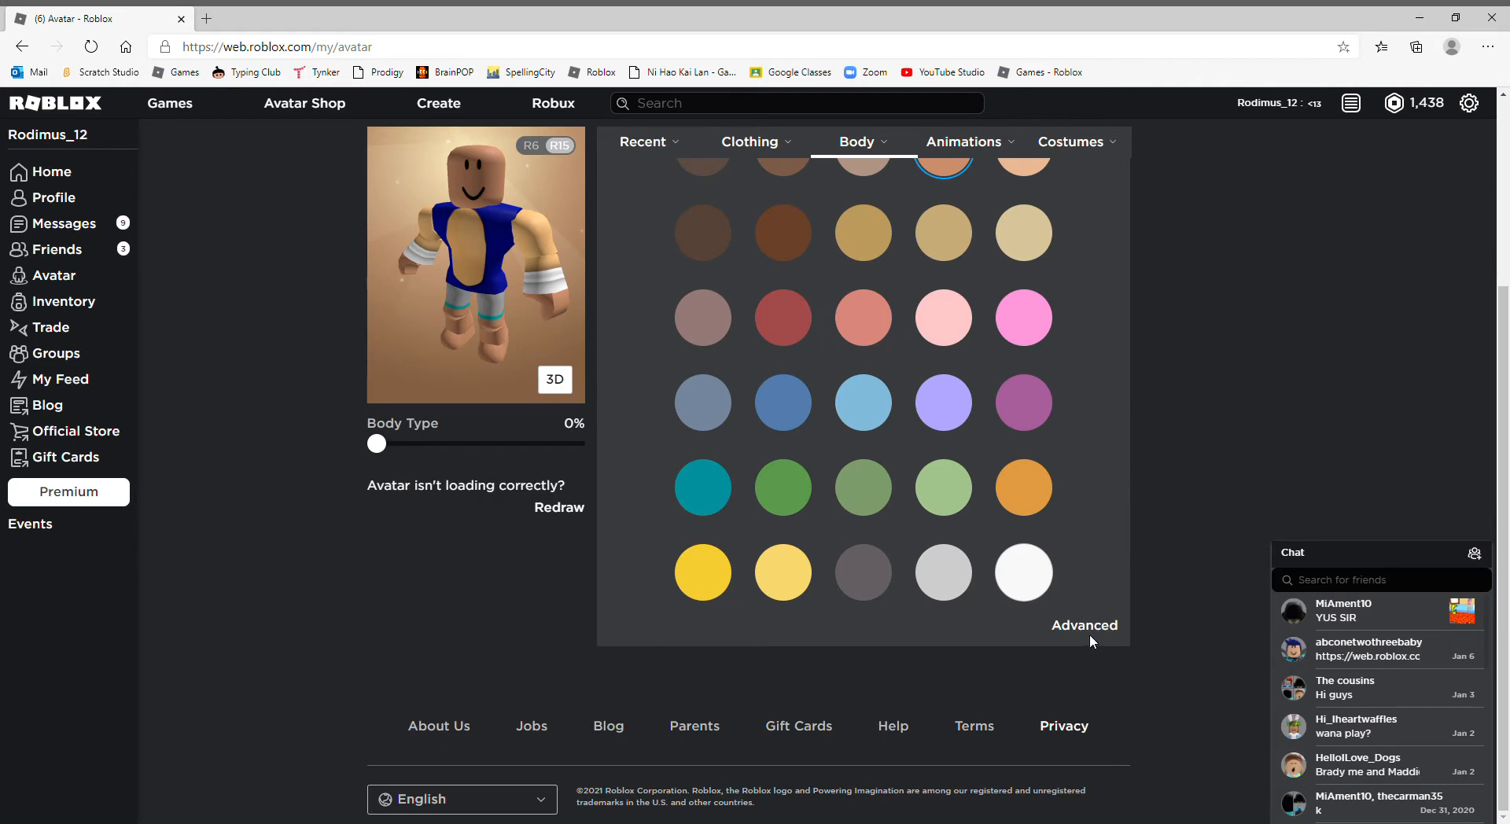
{"action": "left_click", "coordinate": [1086, 625]}
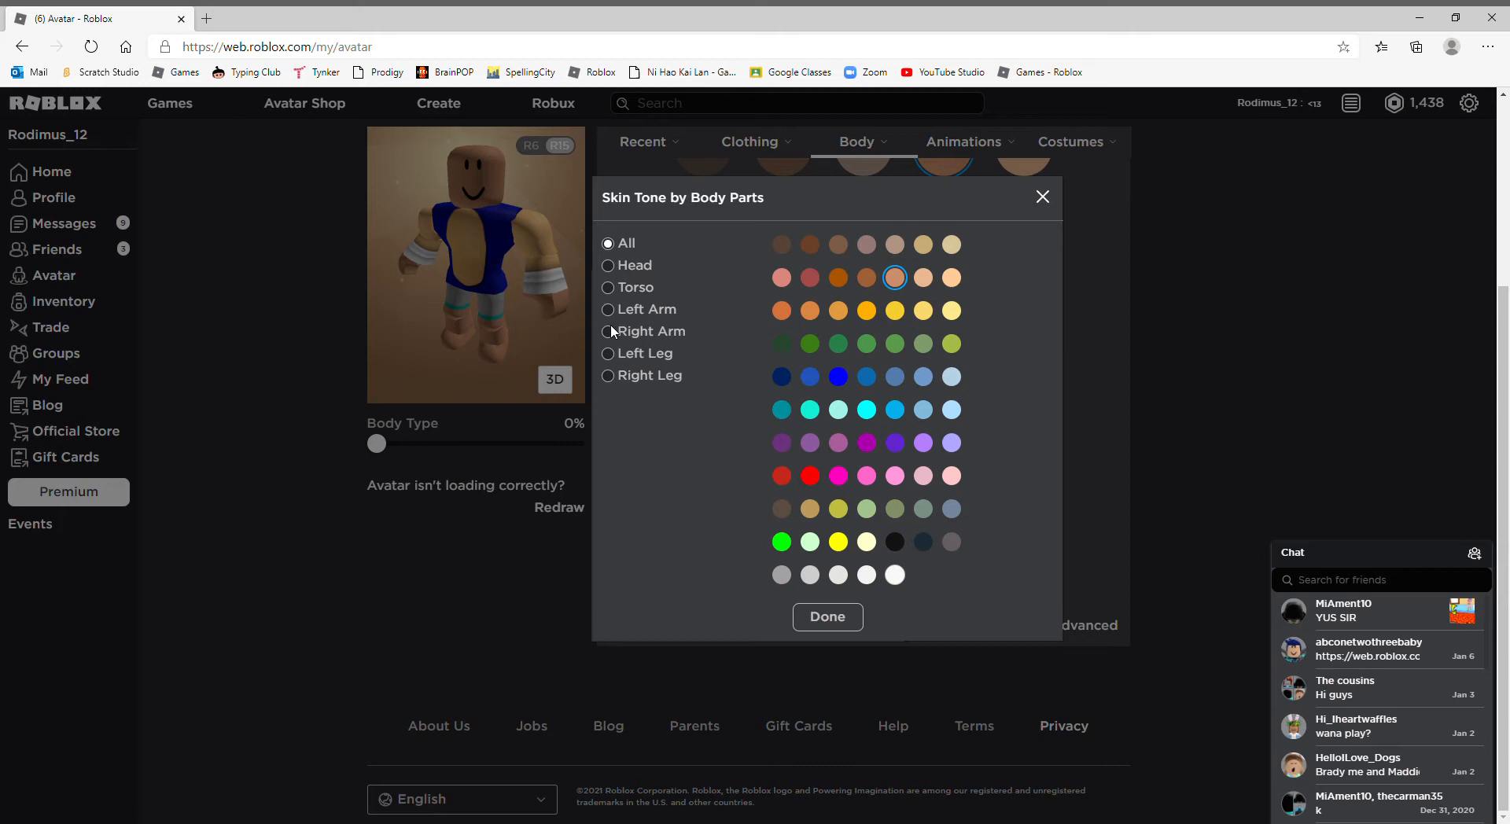
{"action": "left_click", "coordinate": [607, 330]}
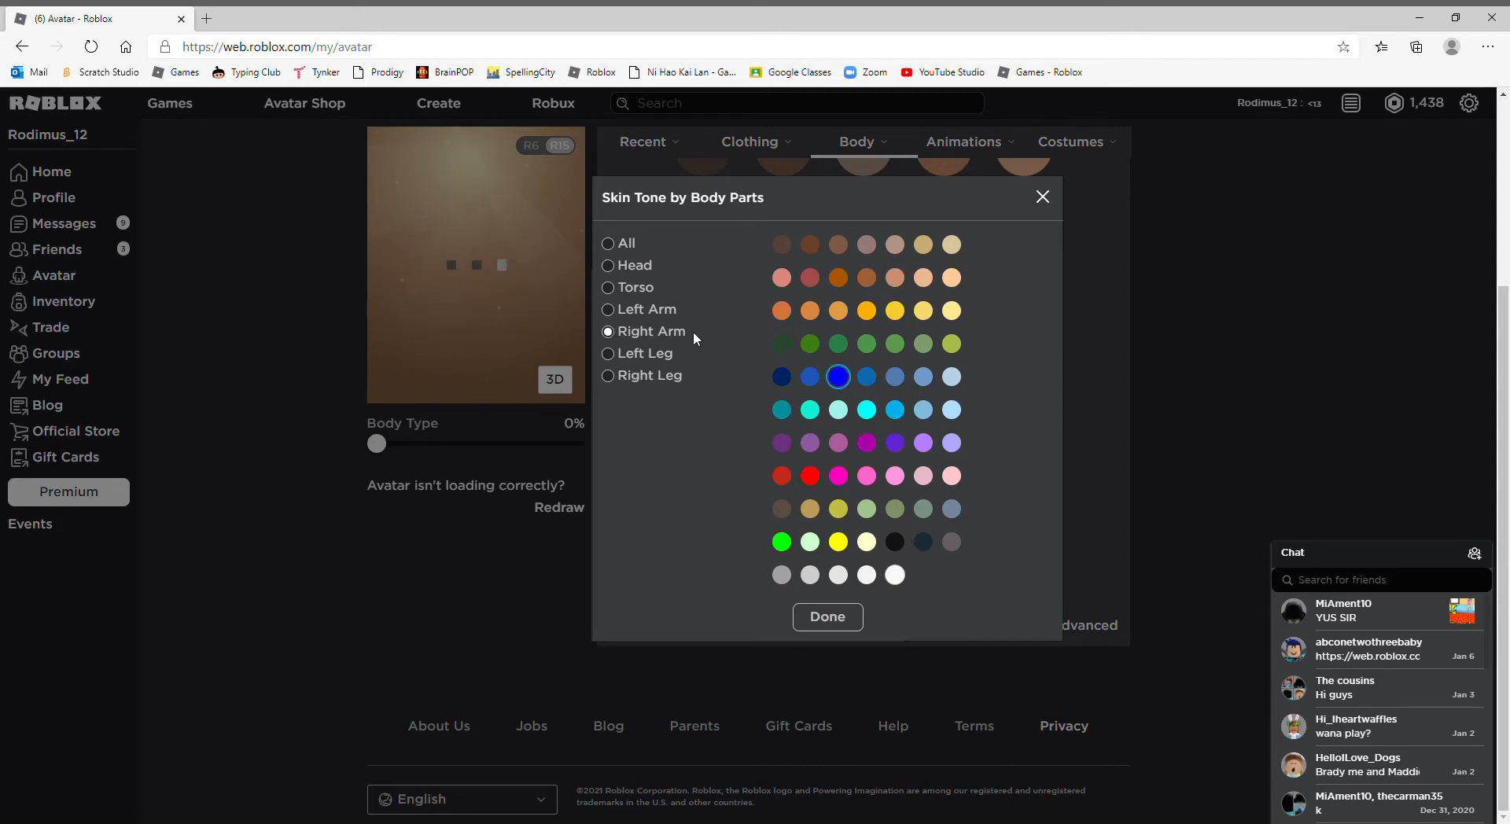
{"action": "mouse_move", "coordinate": [622, 326]}
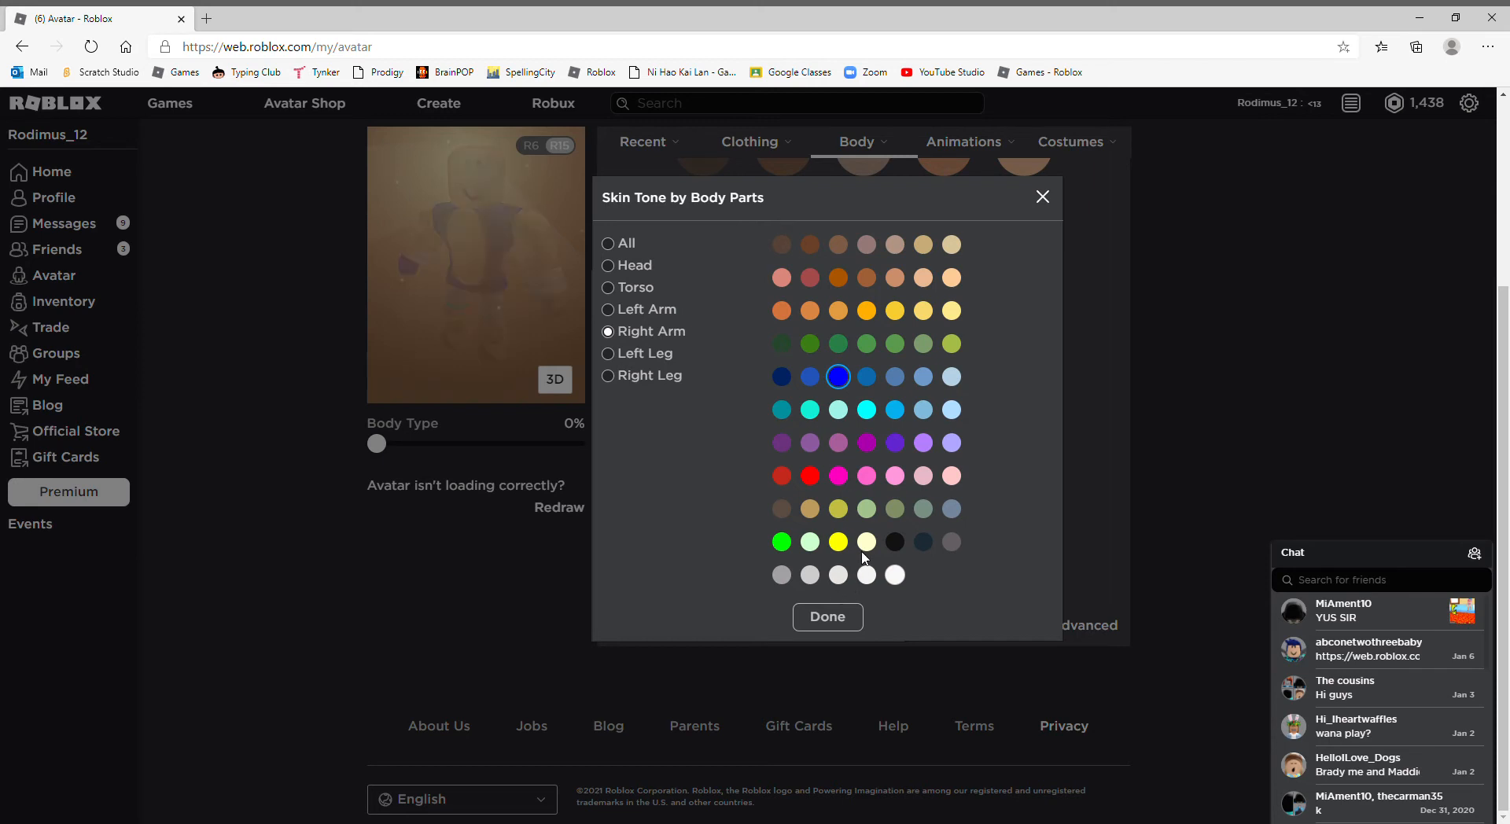
{"action": "left_click", "coordinate": [893, 574]}
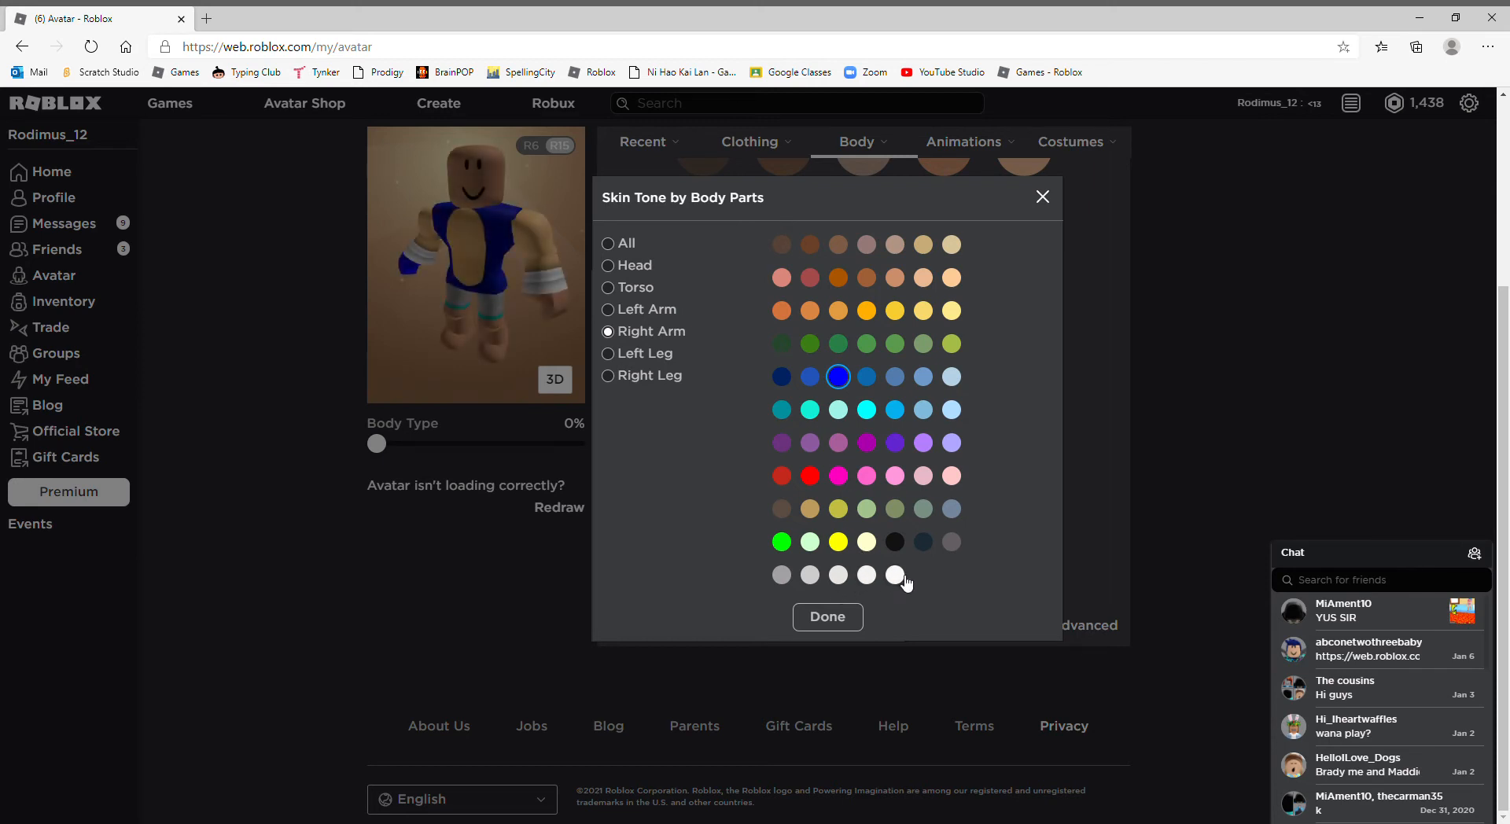
{"action": "left_click", "coordinate": [893, 574]}
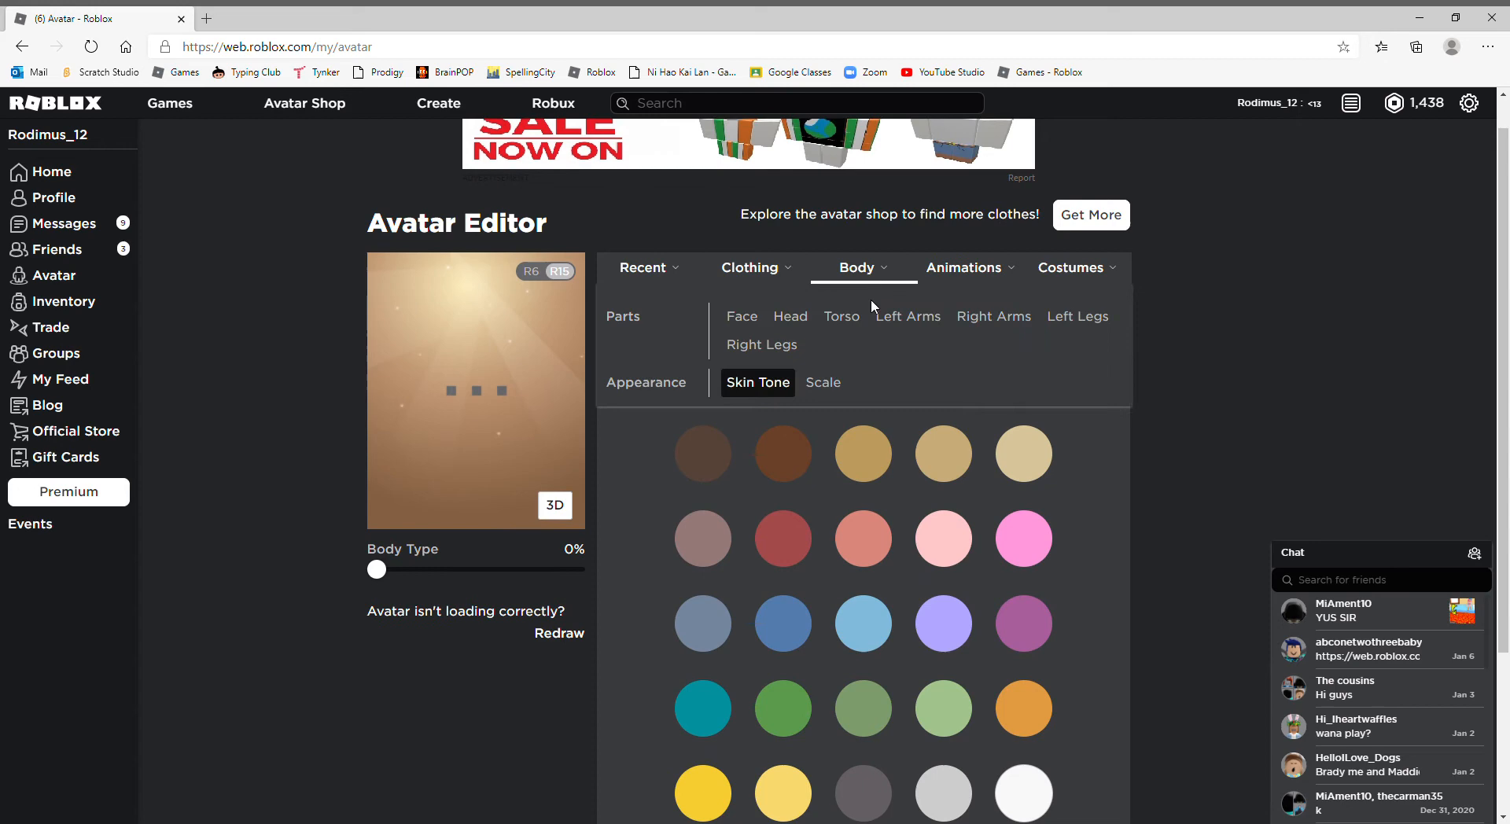
Step: Equip the ROBLOX Boy Left Arm and Right Arm, then move to the torso parts
{"action": "left_click", "coordinate": [908, 316]}
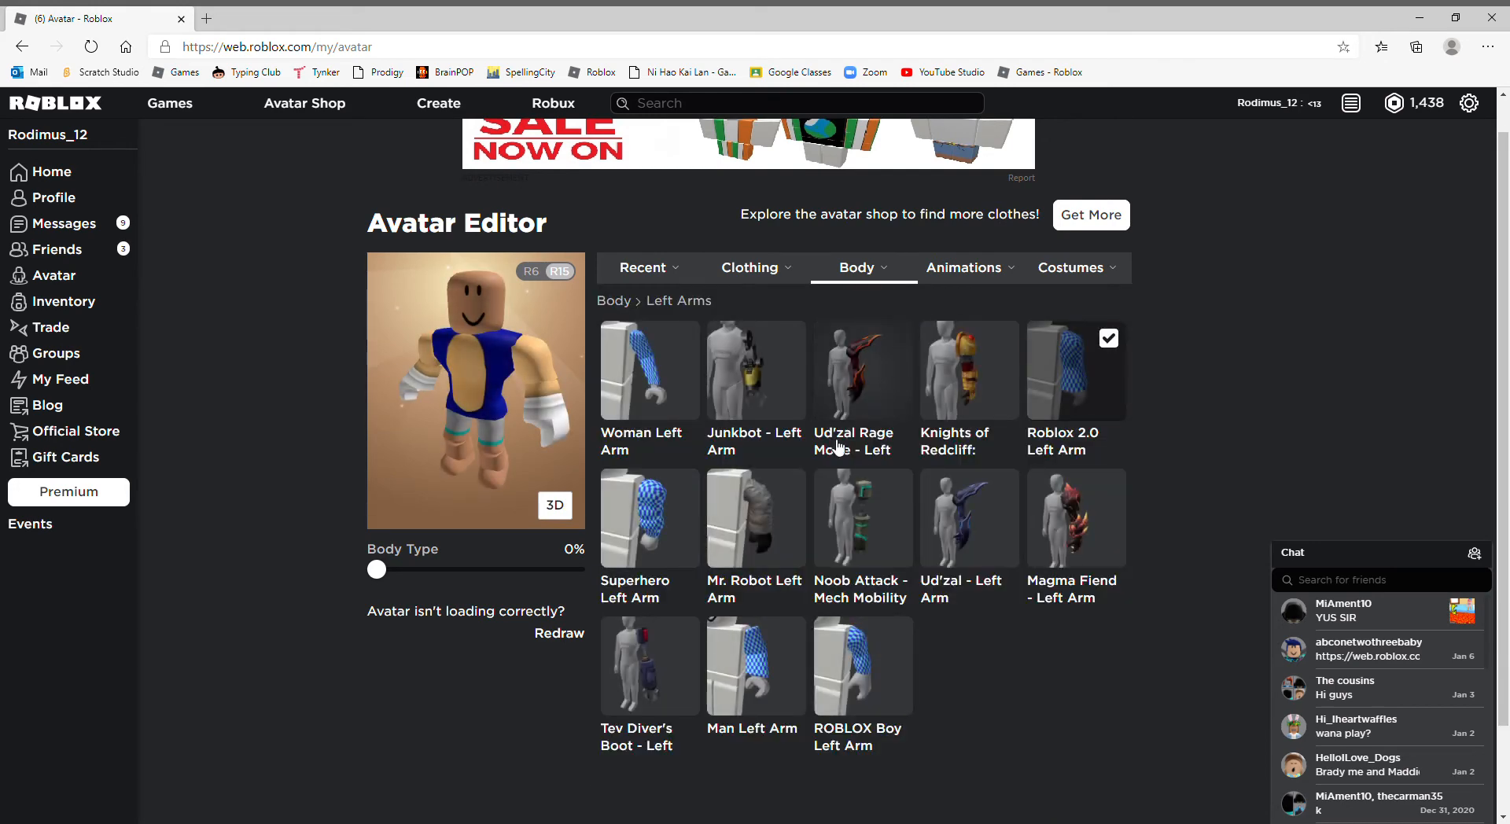
{"action": "left_click", "coordinate": [862, 665]}
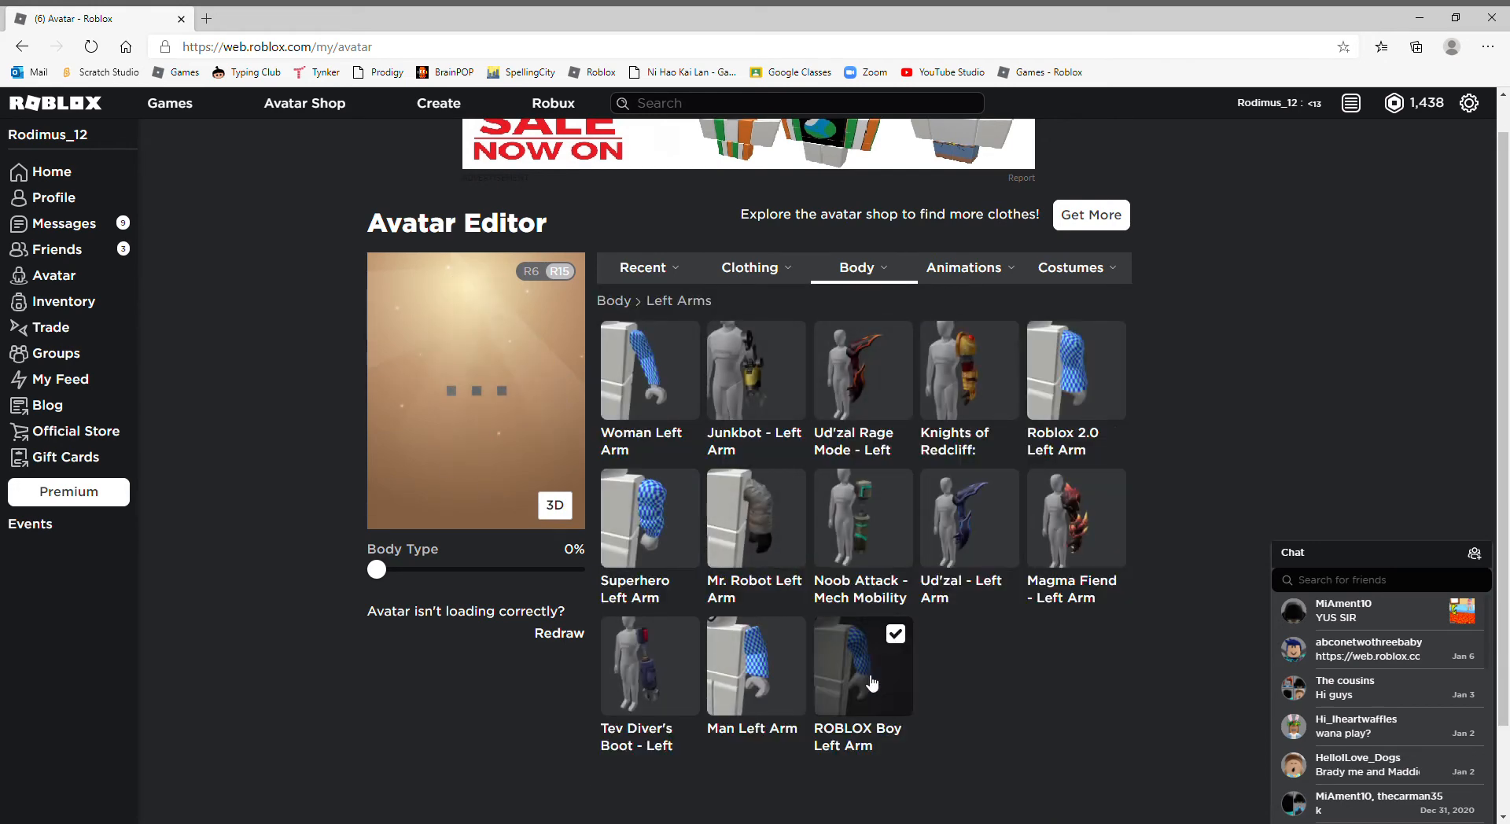
{"action": "left_click", "coordinate": [857, 267]}
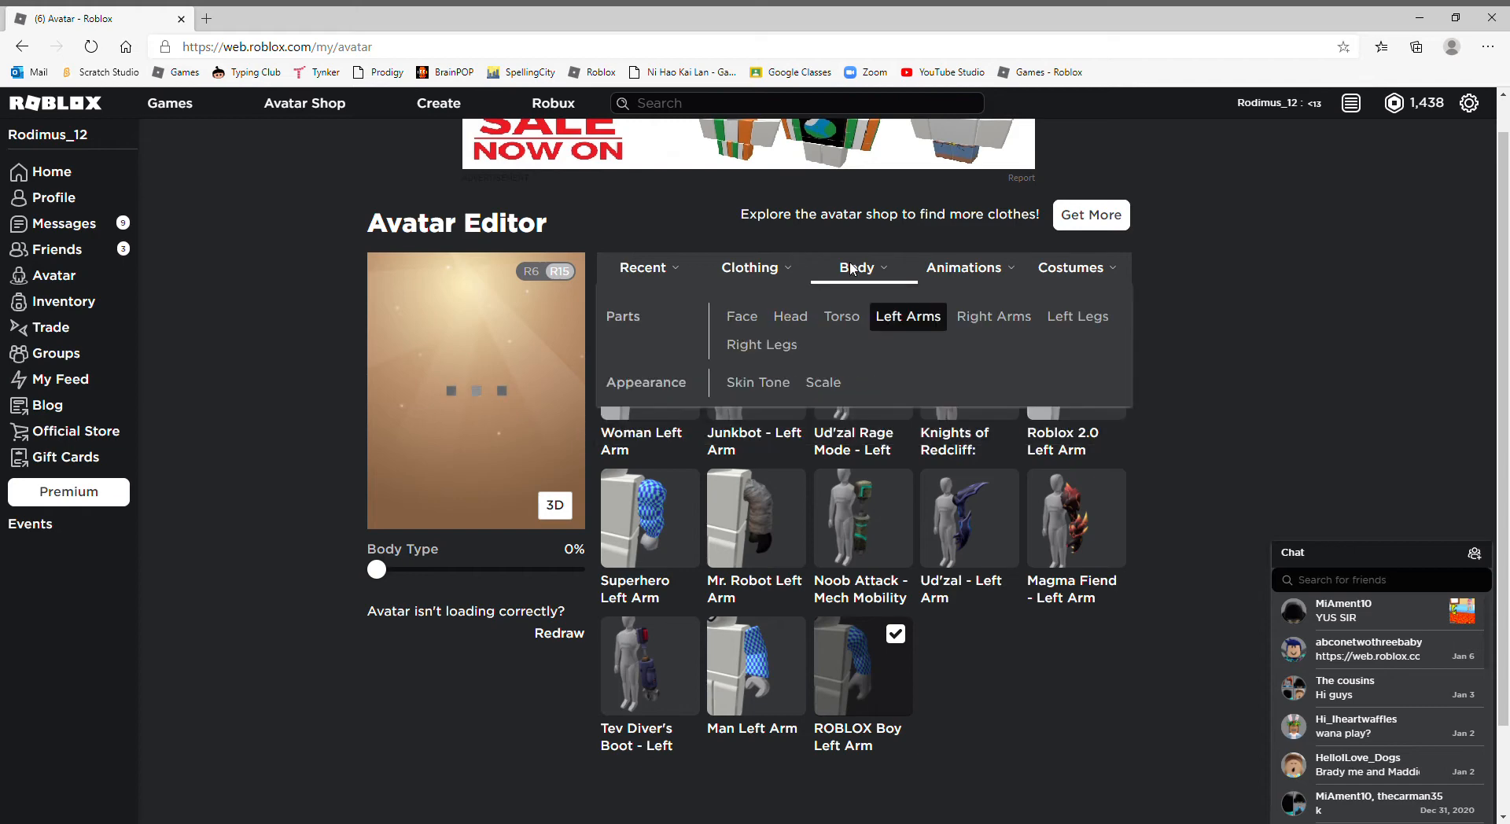
{"action": "left_click", "coordinate": [994, 316]}
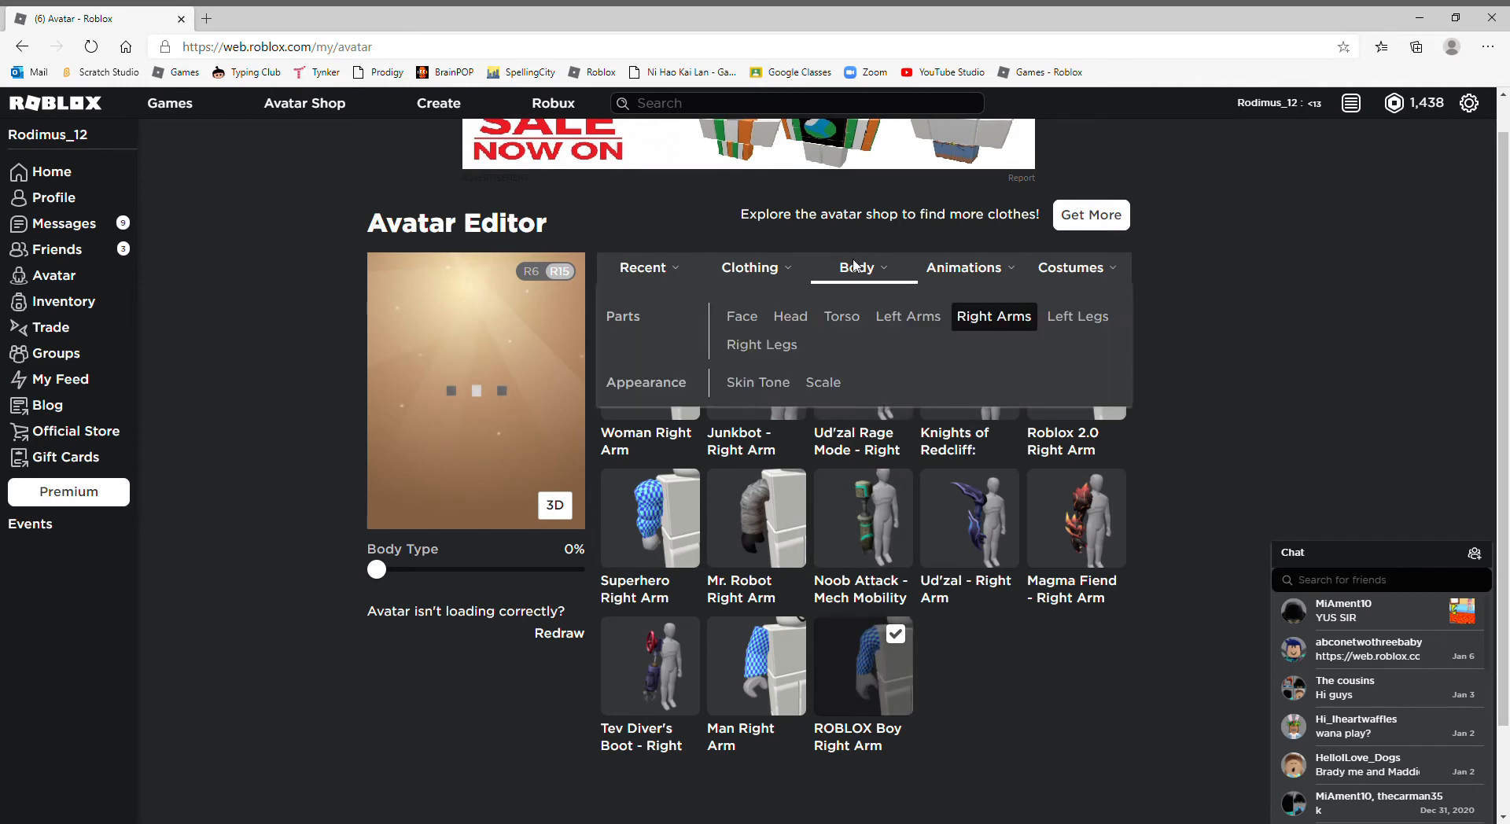
{"action": "left_click", "coordinate": [841, 316]}
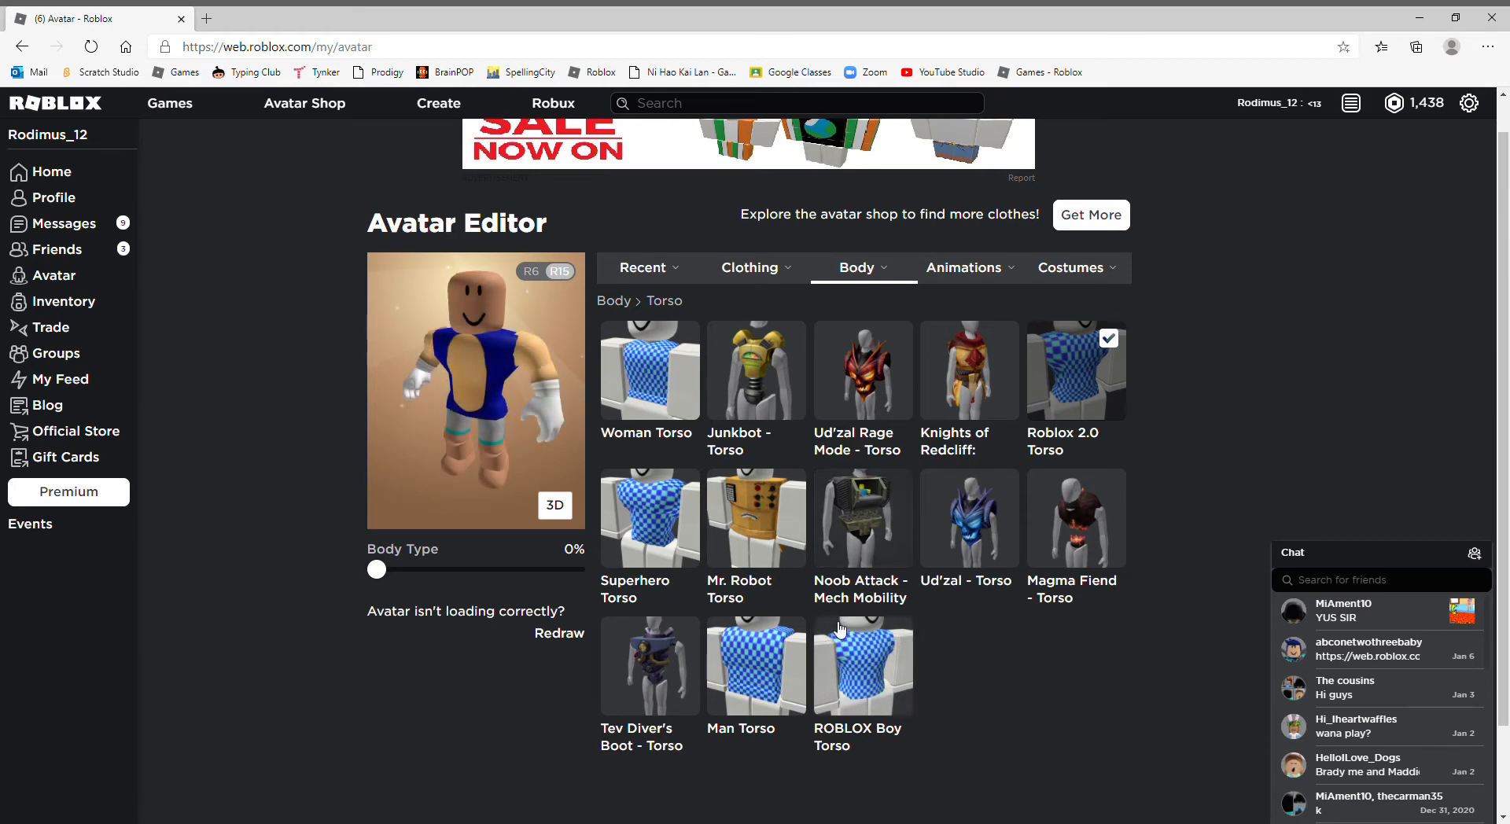
{"action": "mouse_move", "coordinate": [834, 650]}
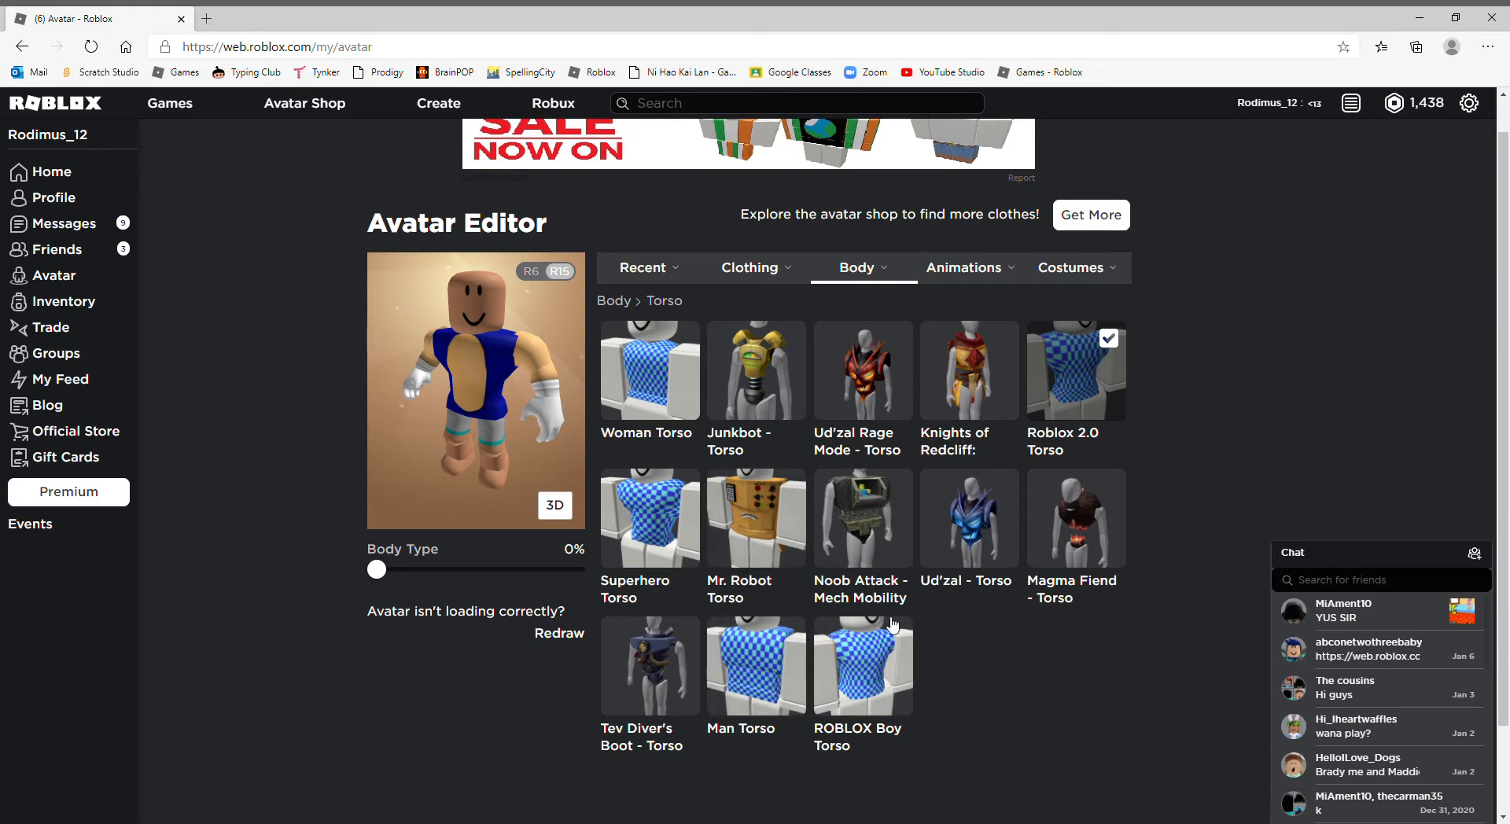
Step: Unequip the Roblox 2.0 Torso, equip the Man Torso, and move to right leg parts
{"action": "left_click", "coordinate": [1076, 370]}
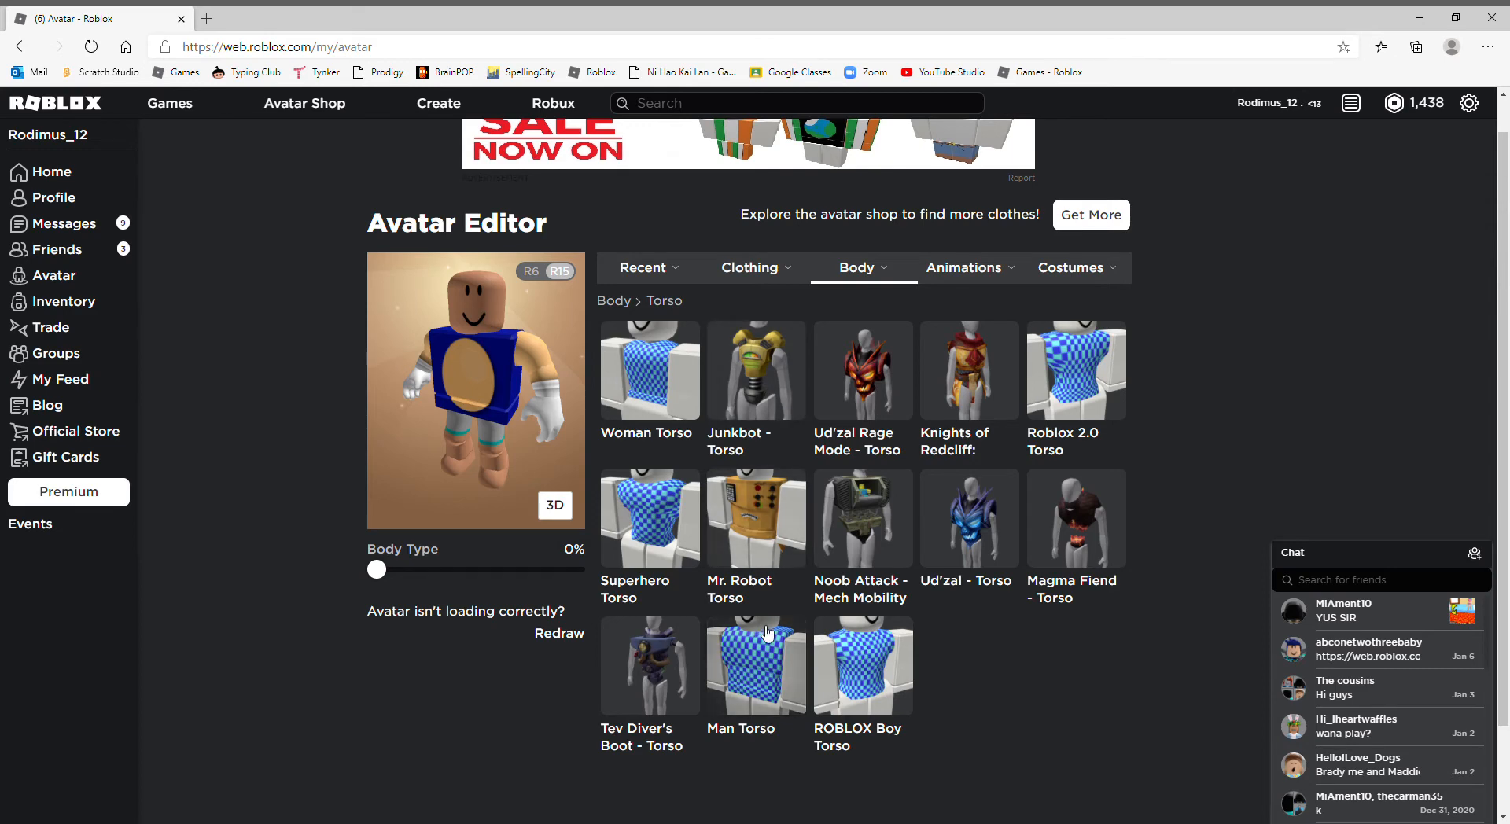
{"action": "mouse_move", "coordinate": [783, 669]}
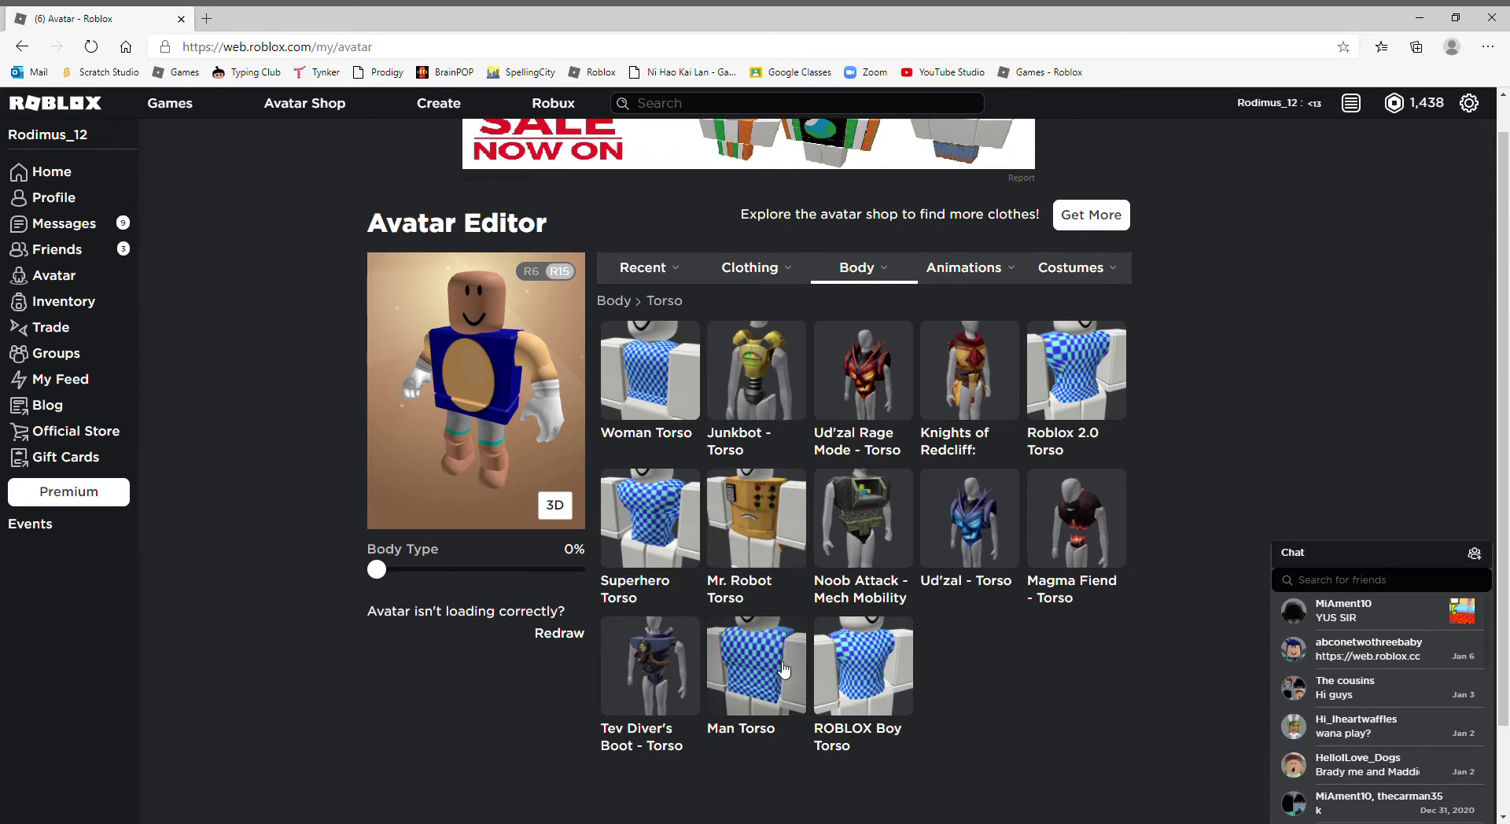
{"action": "left_click", "coordinate": [755, 665]}
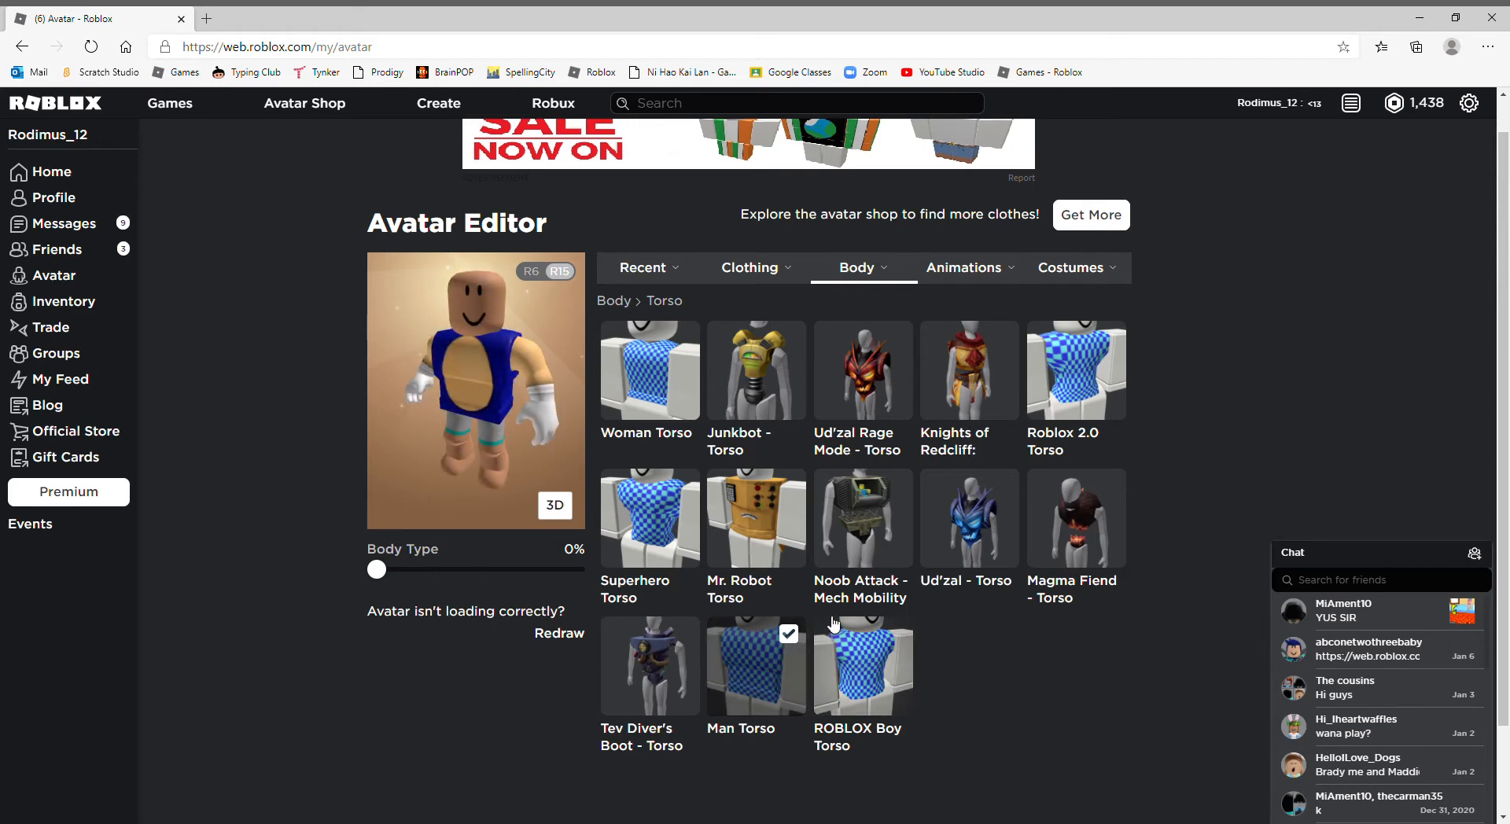
{"action": "left_click", "coordinate": [858, 267]}
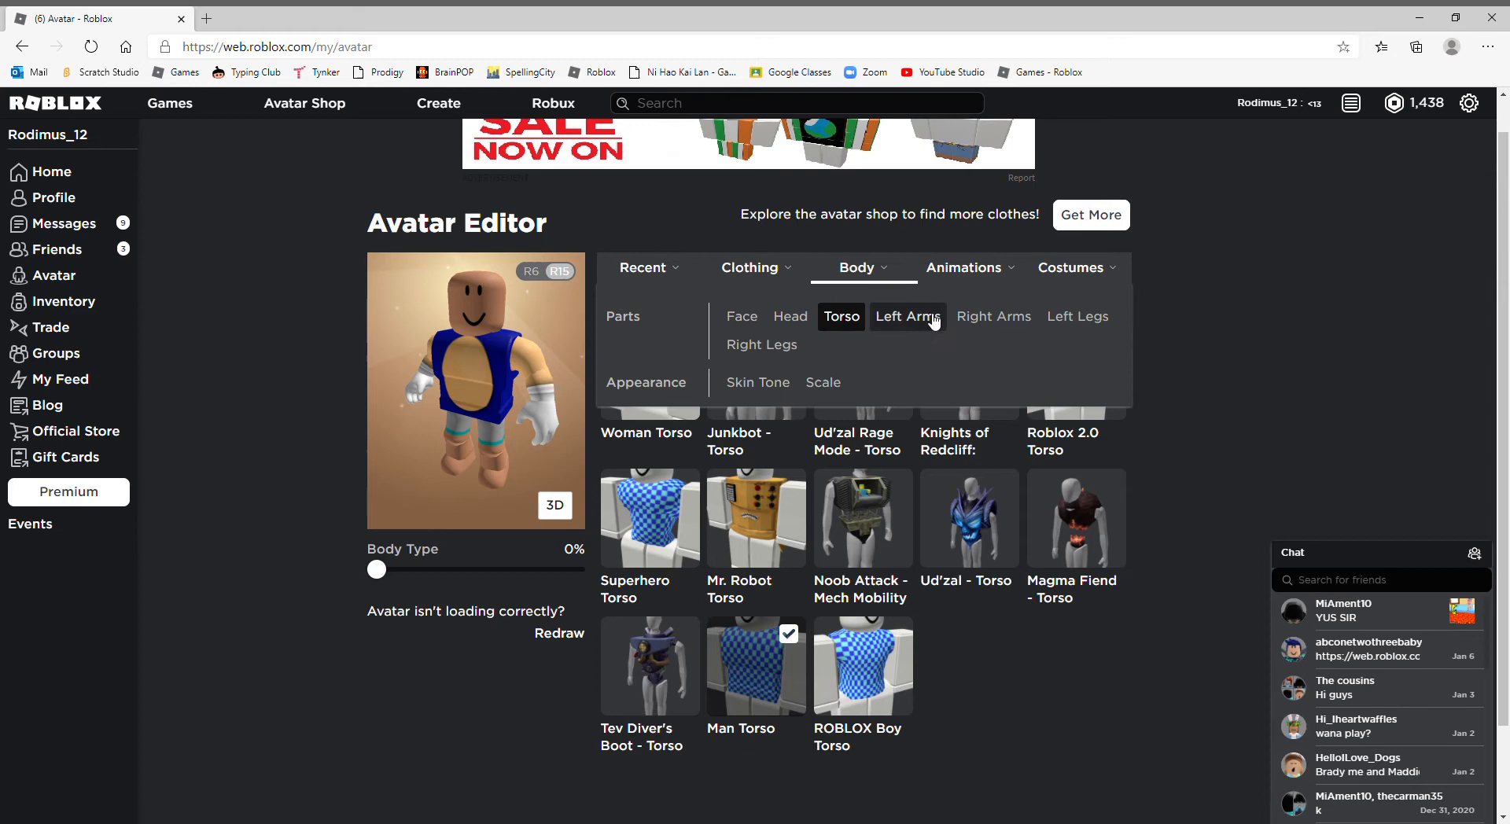
{"action": "left_click", "coordinate": [762, 345]}
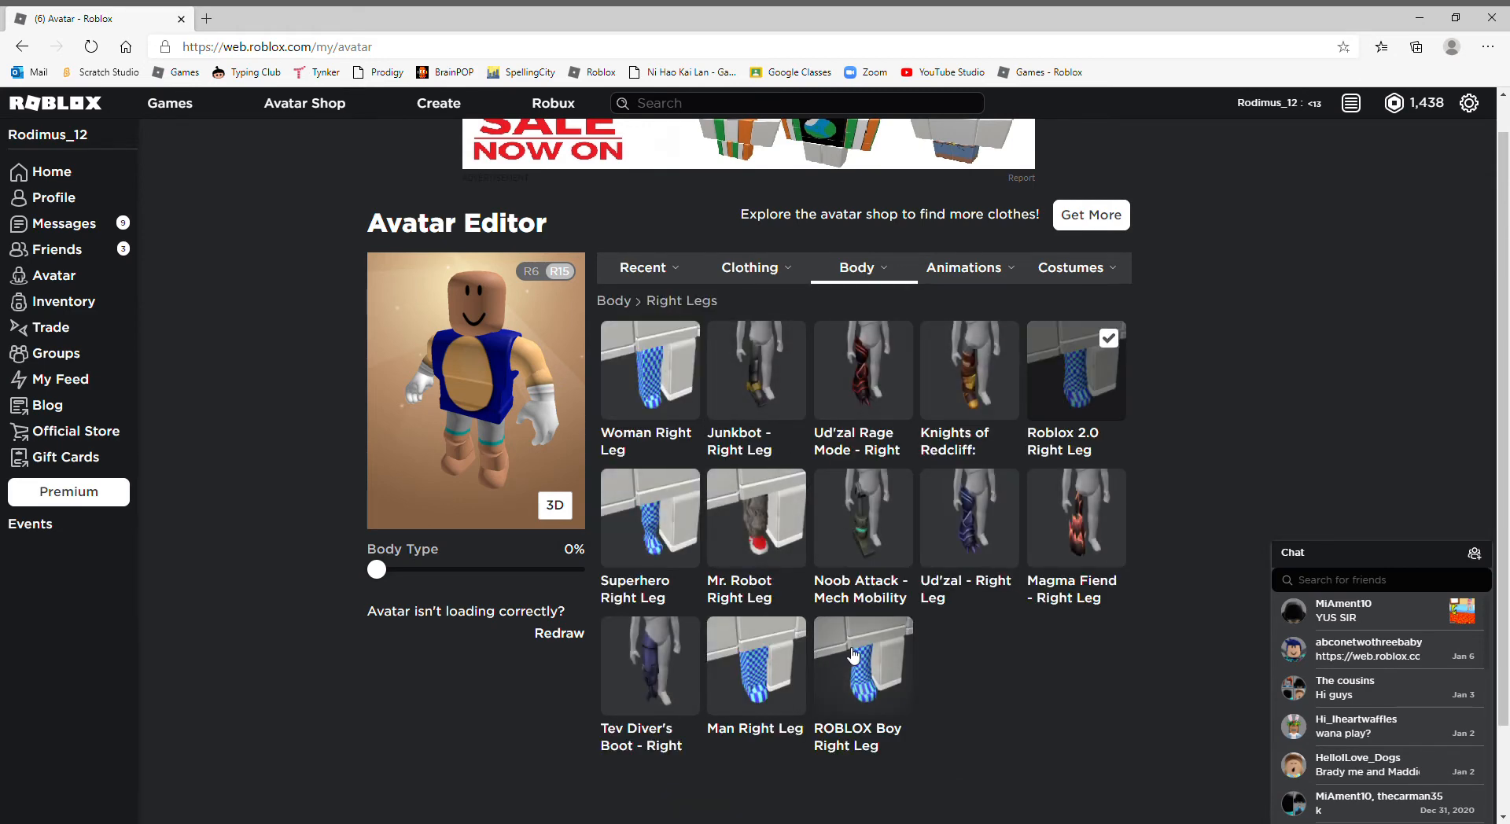
Step: Equip the ROBLOX Boy Right Leg and Left Leg
{"action": "left_click", "coordinate": [862, 665]}
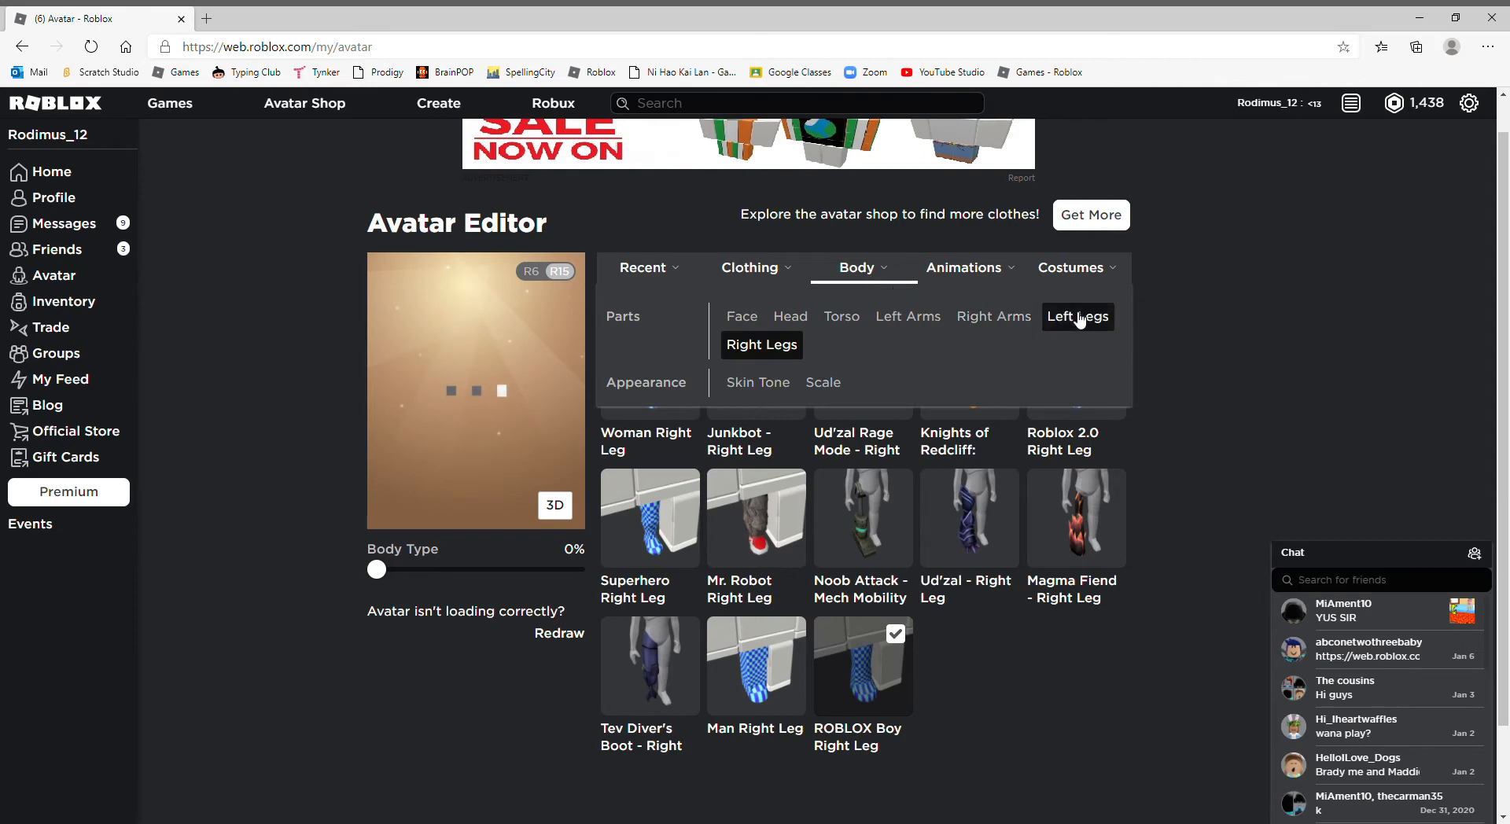
{"action": "left_click", "coordinate": [1078, 316]}
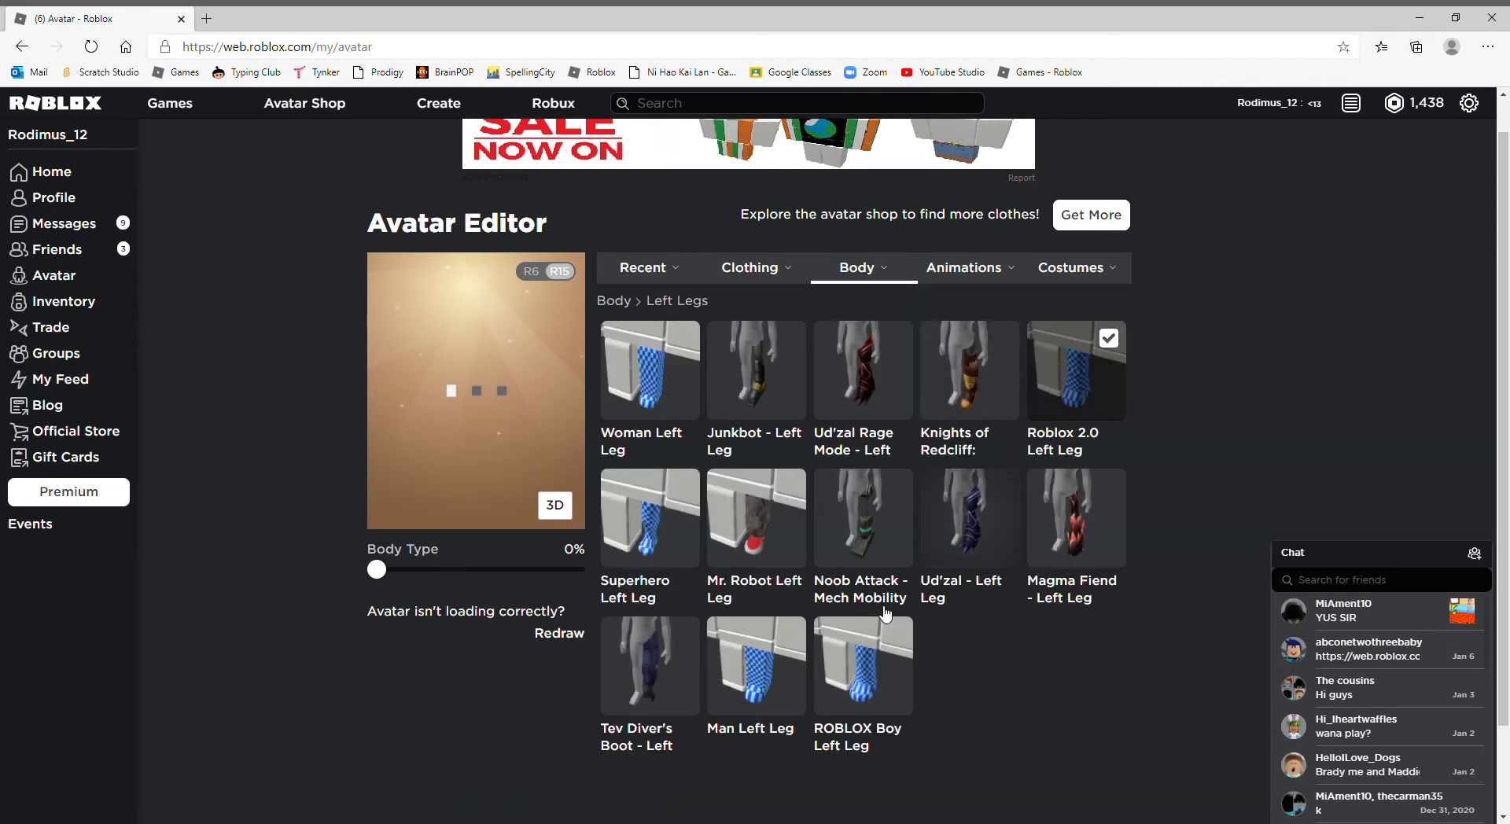
{"action": "left_click", "coordinate": [857, 268]}
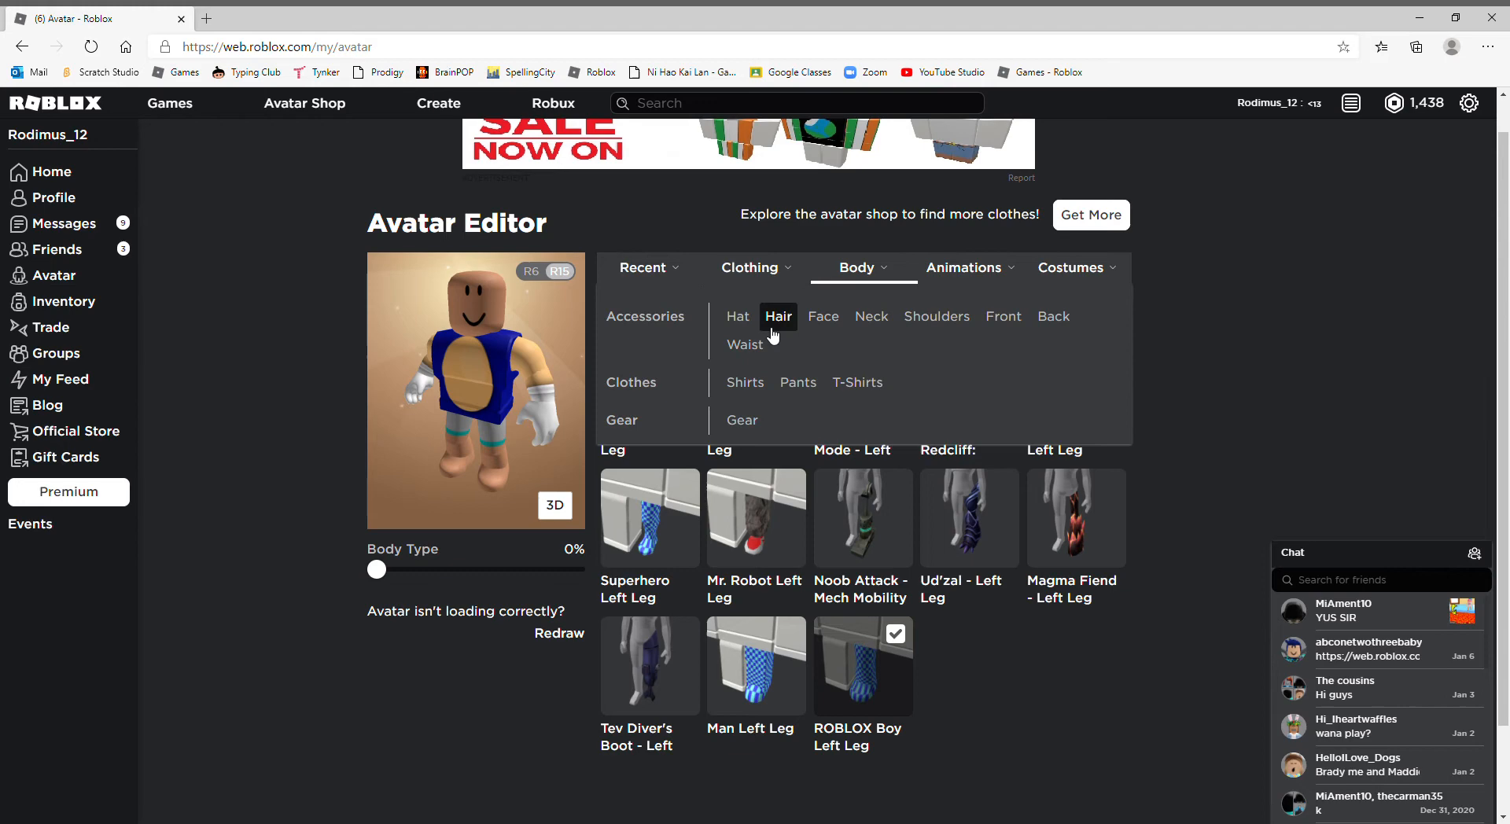
{"action": "mouse_move", "coordinate": [798, 383]}
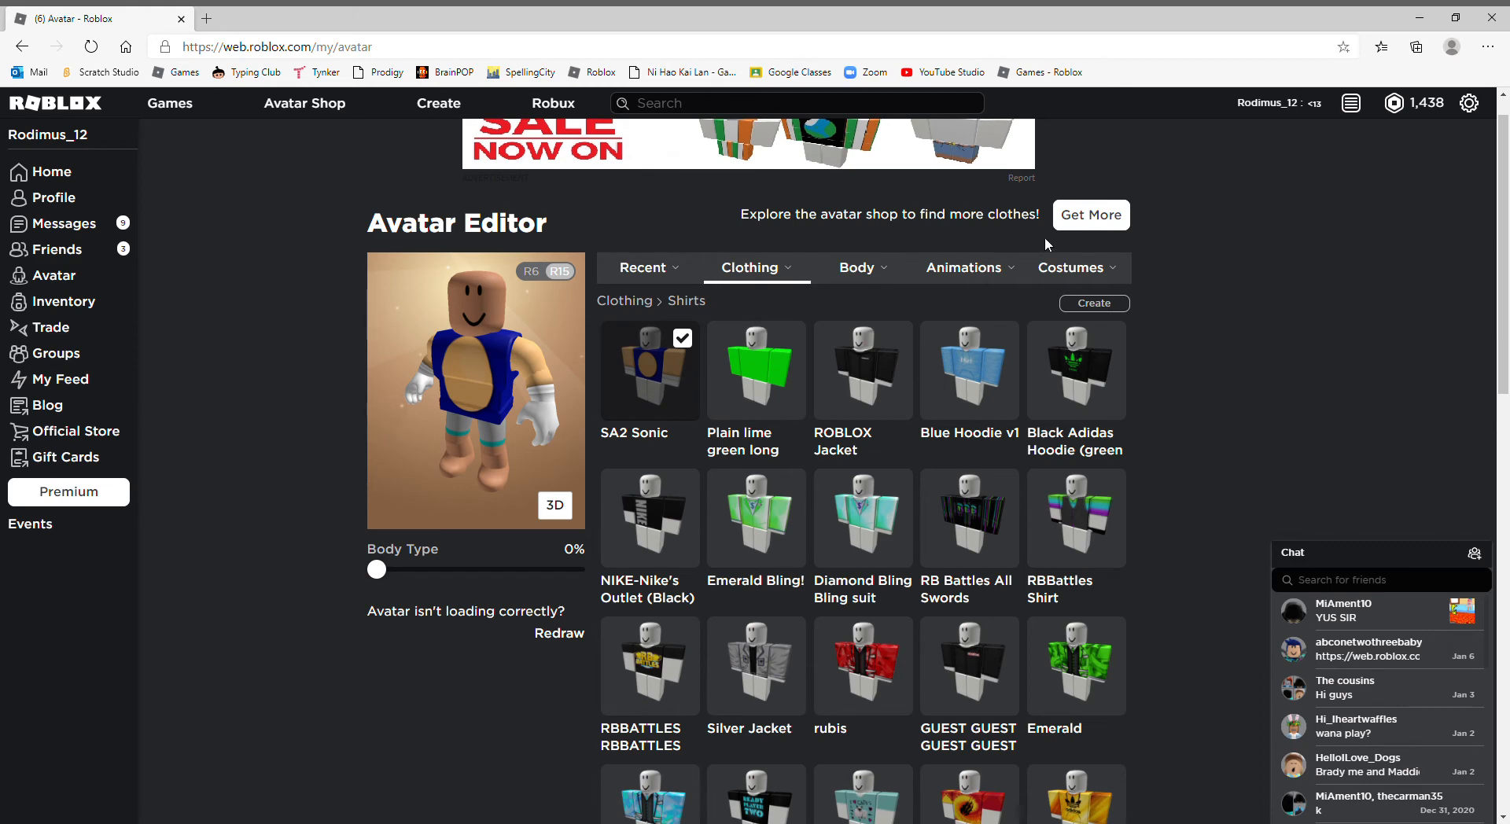
Step: Search the Avatar Shop's Clothing > Pants category for 'sa2 sonic'
{"action": "left_click", "coordinate": [305, 103]}
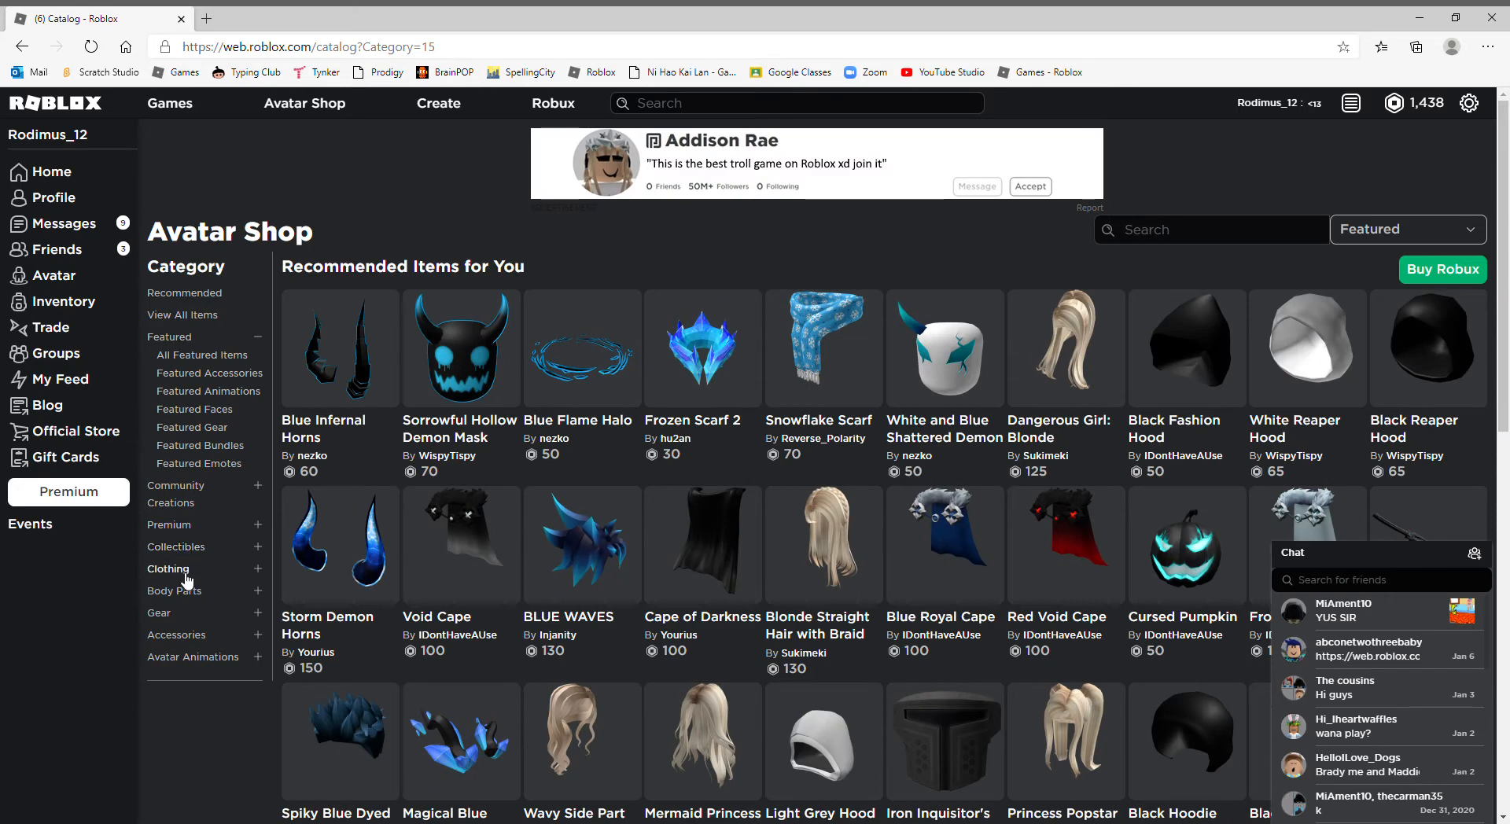
{"action": "left_click", "coordinate": [167, 568]}
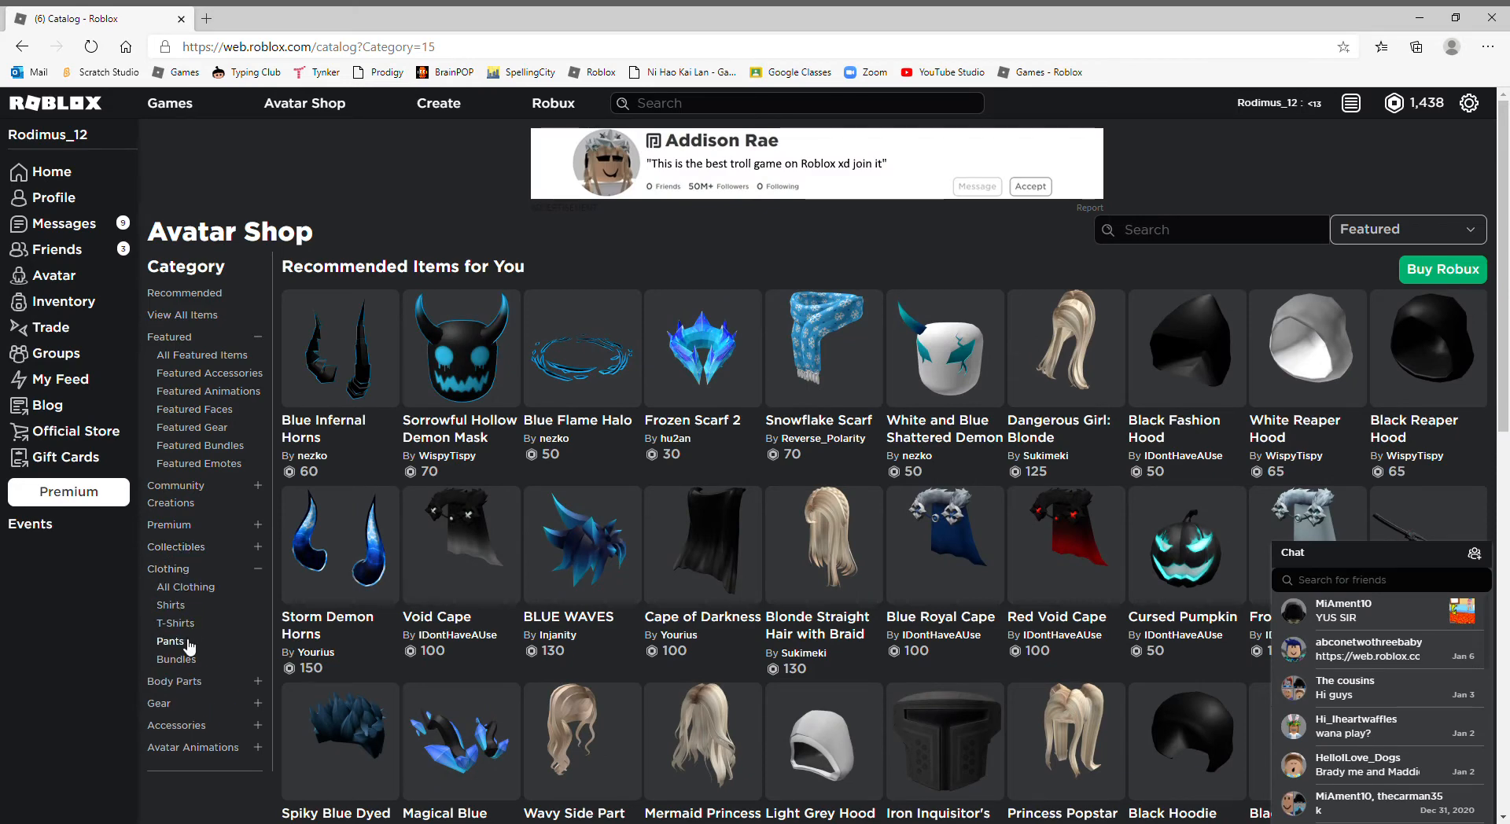
{"action": "left_click", "coordinate": [170, 640]}
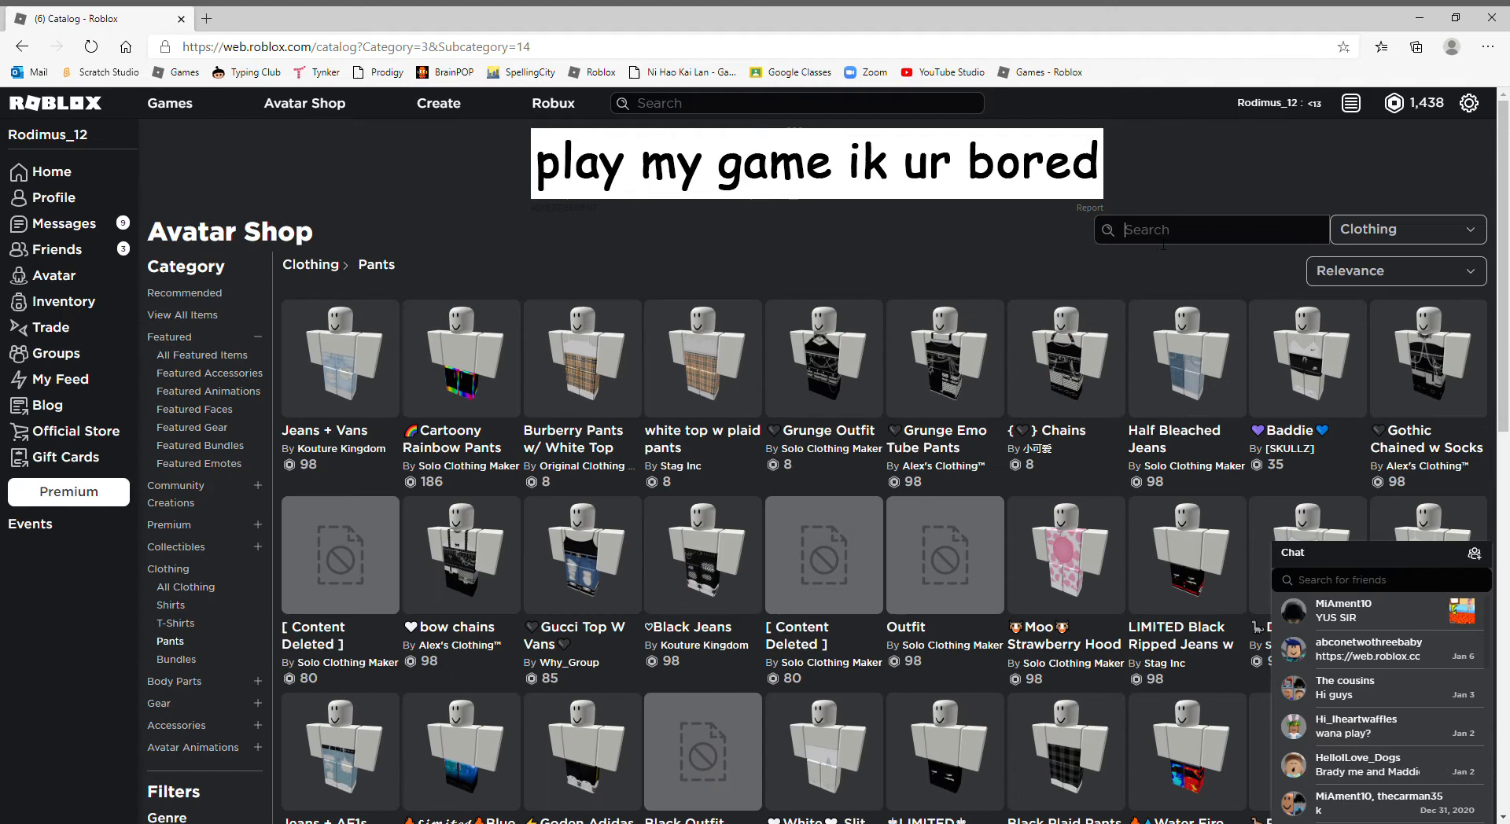
{"action": "type", "text": "sa2 sonic"}
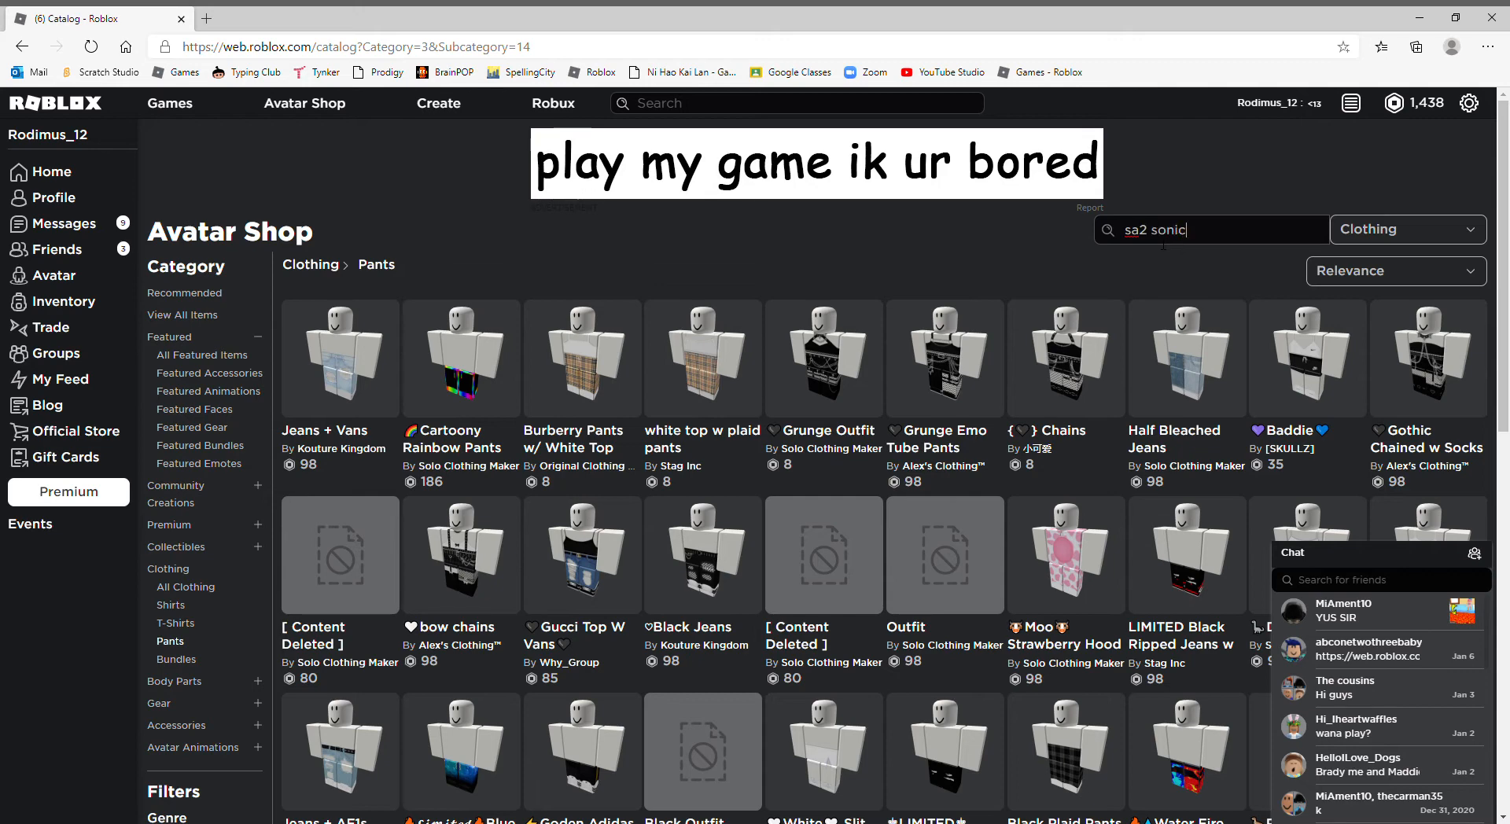
{"action": "key", "text": "Enter"}
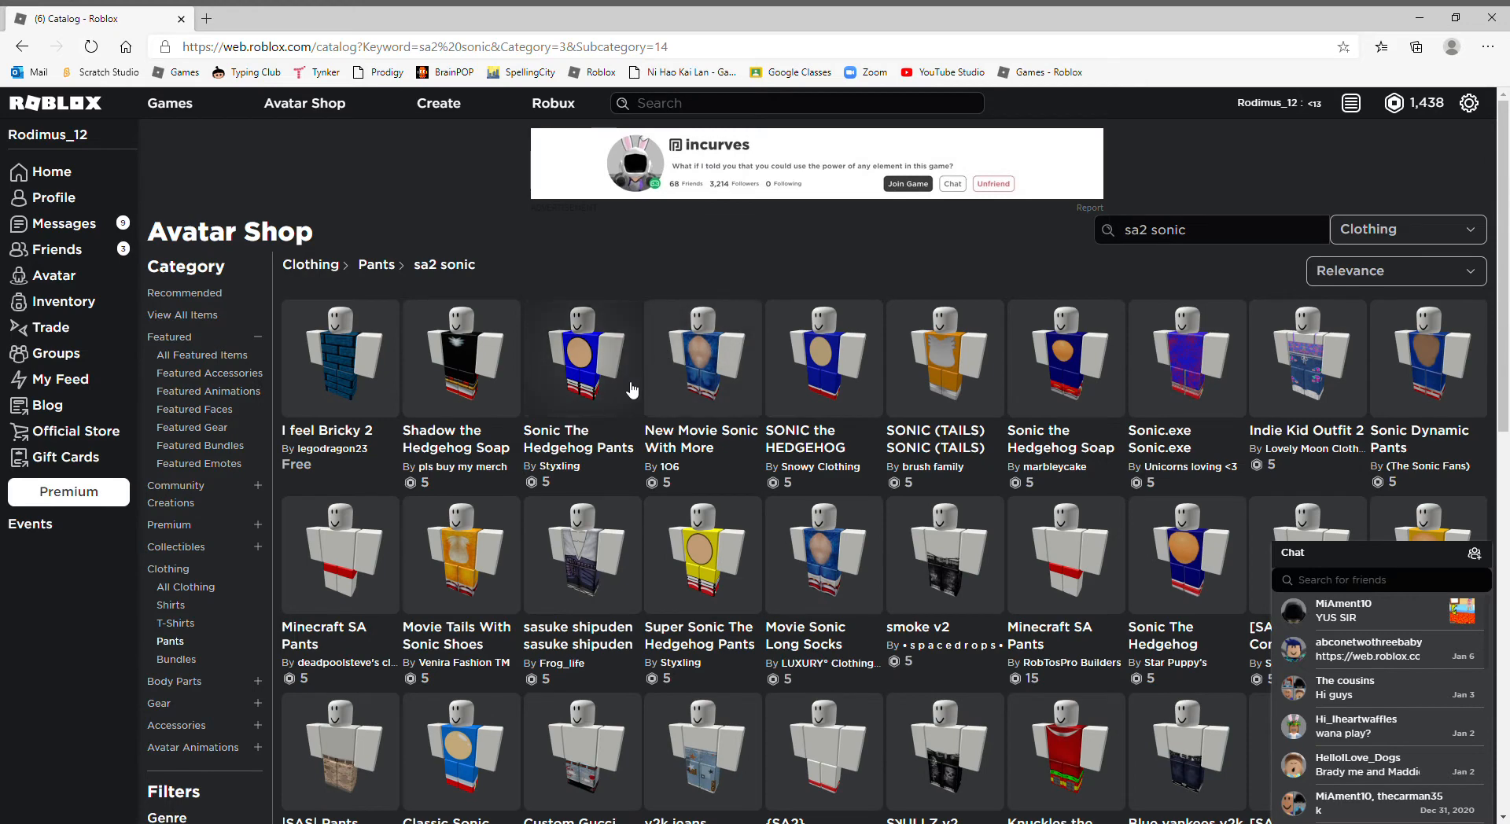
{"action": "mouse_move", "coordinate": [1189, 510]}
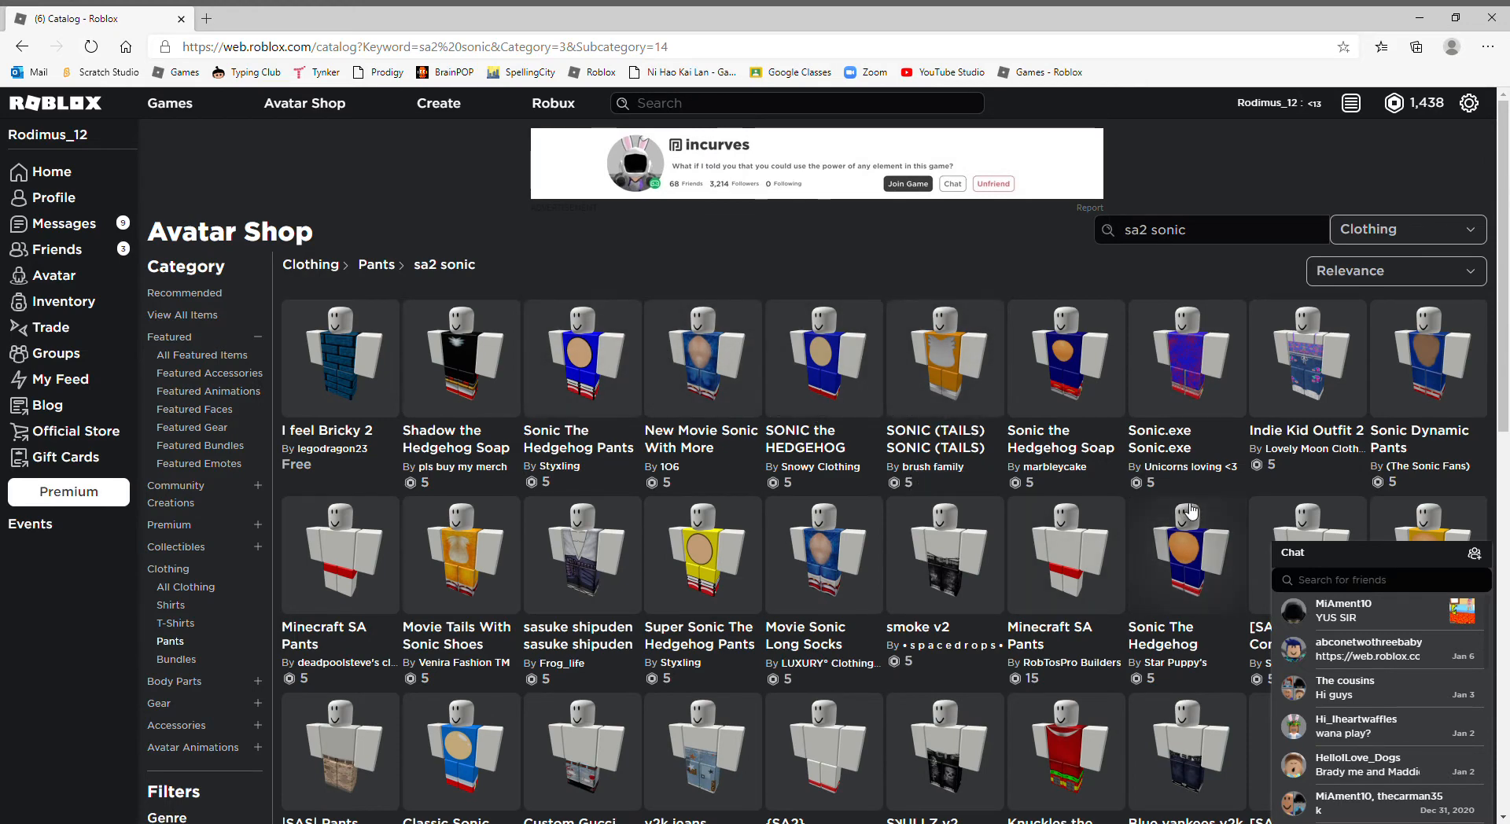
{"action": "mouse_move", "coordinate": [843, 535]}
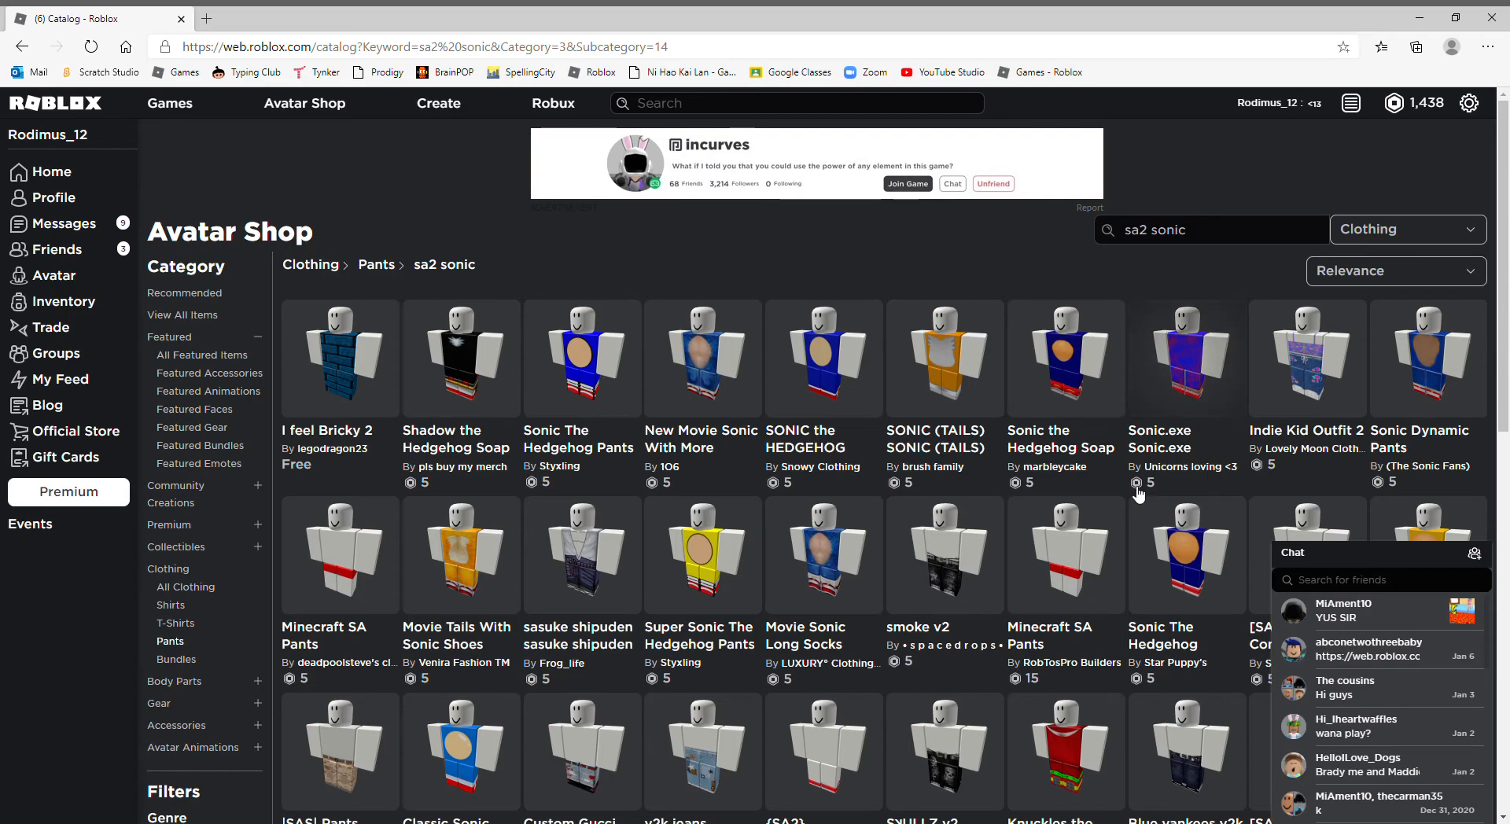
Step: Buy the SA2 Sonic pants for 5 Robux and return to the Avatar Editor
{"action": "scroll", "scroll_direction": "down", "scroll_amount": 3}
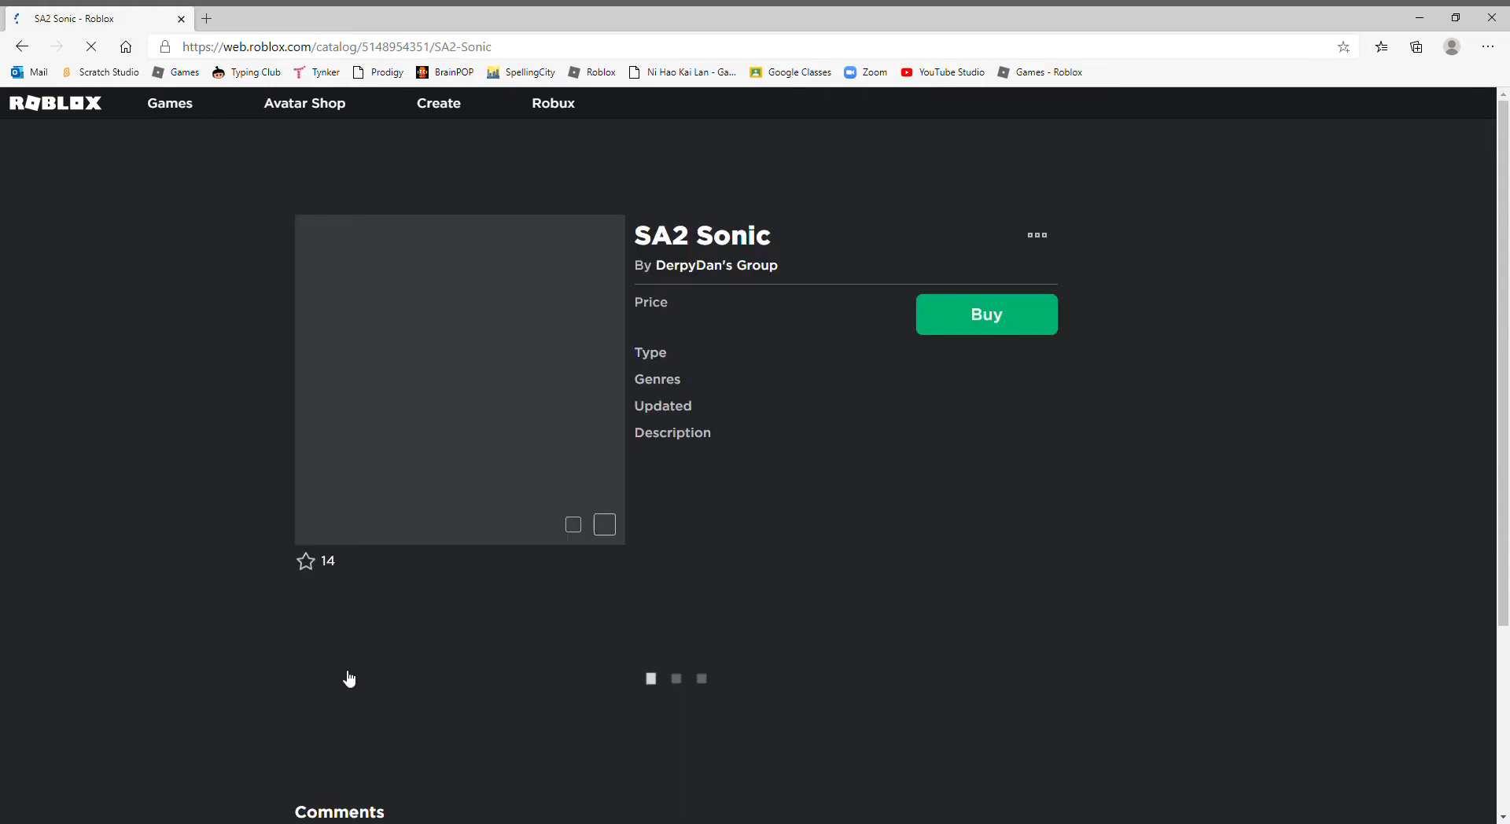
{"action": "left_click", "coordinate": [986, 313]}
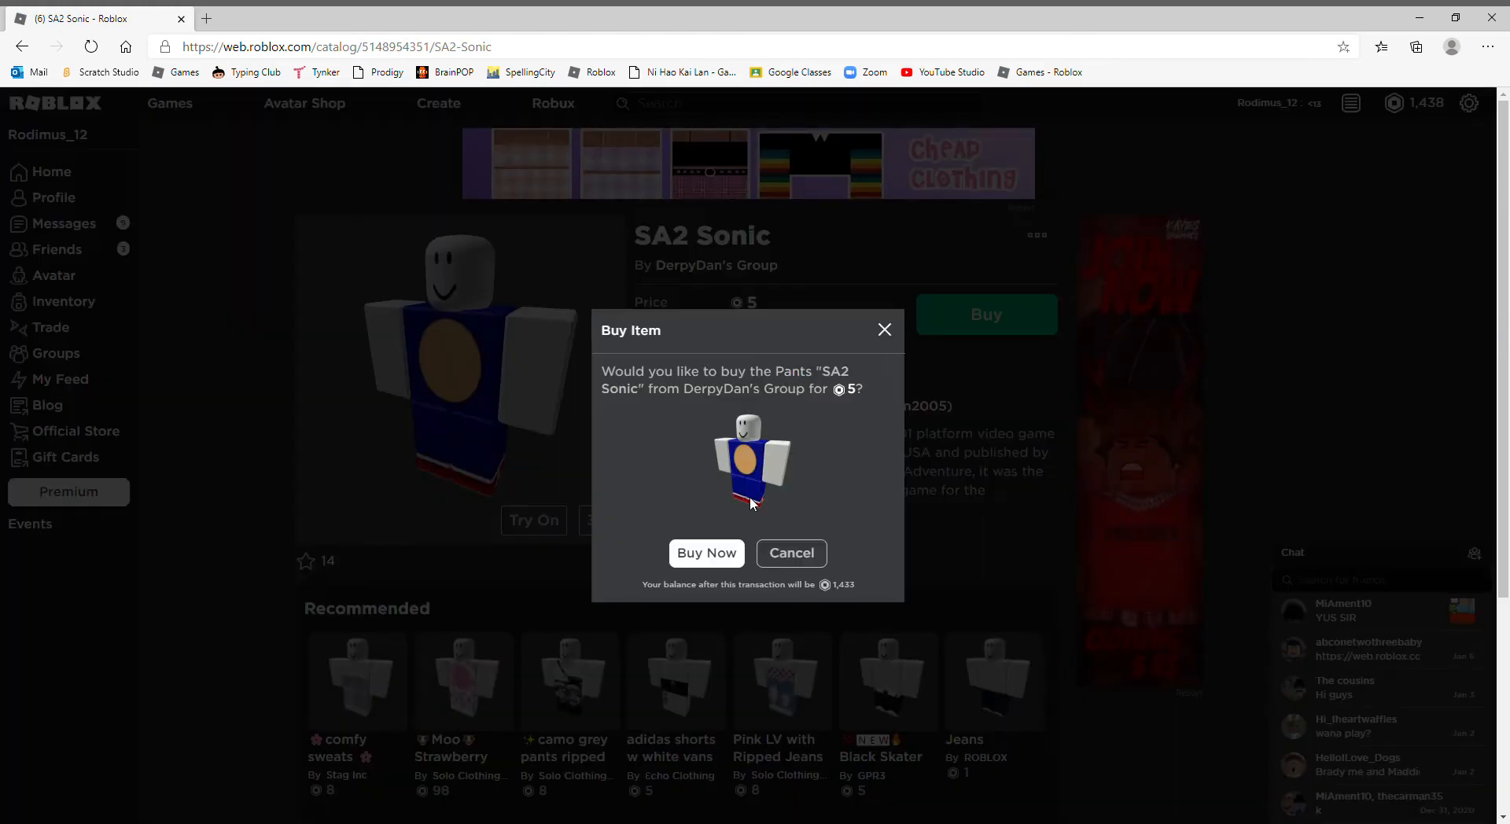
{"action": "left_click", "coordinate": [707, 552]}
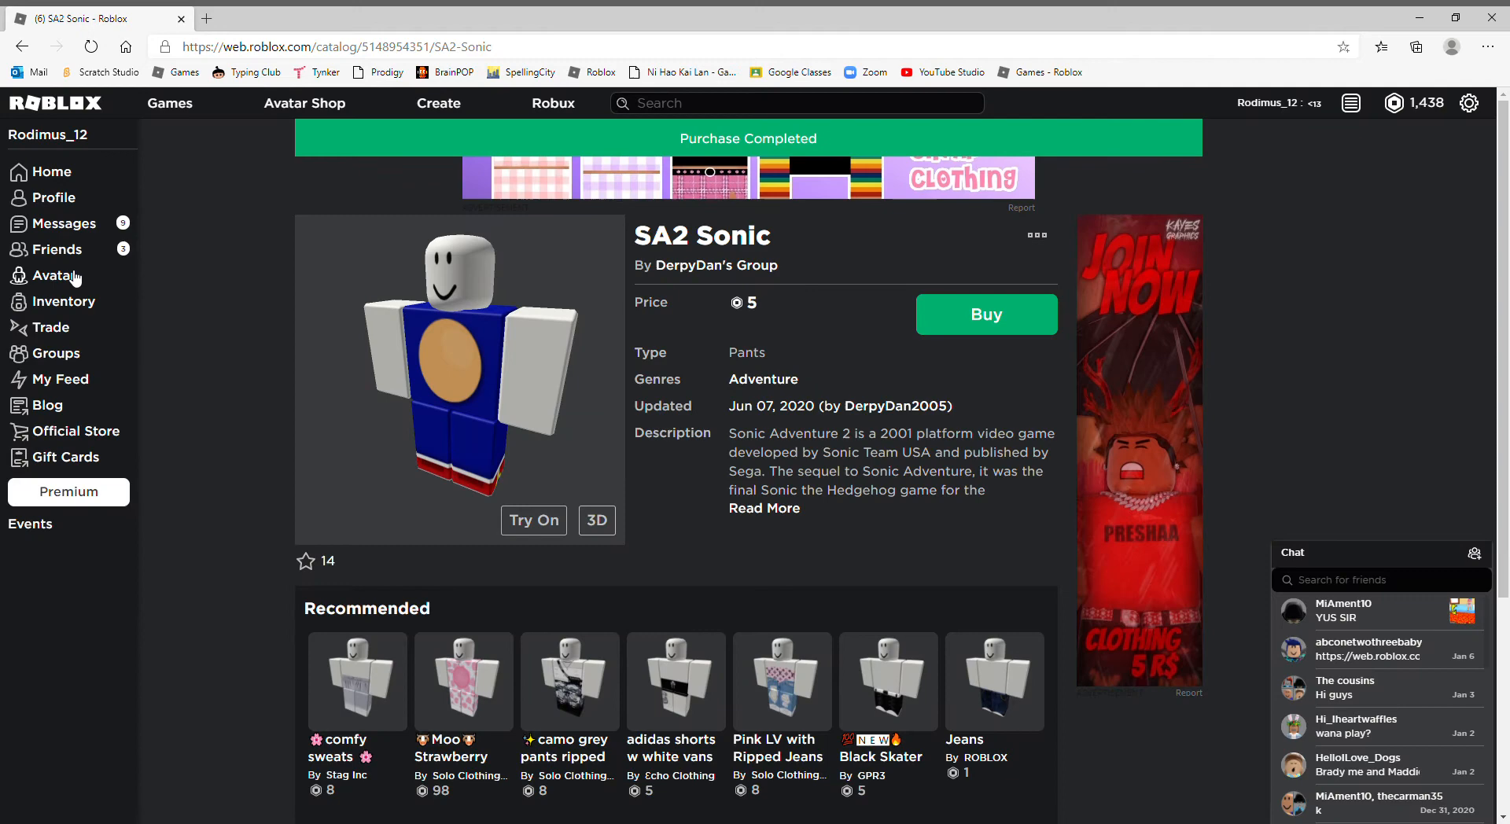
{"action": "left_click", "coordinate": [49, 276]}
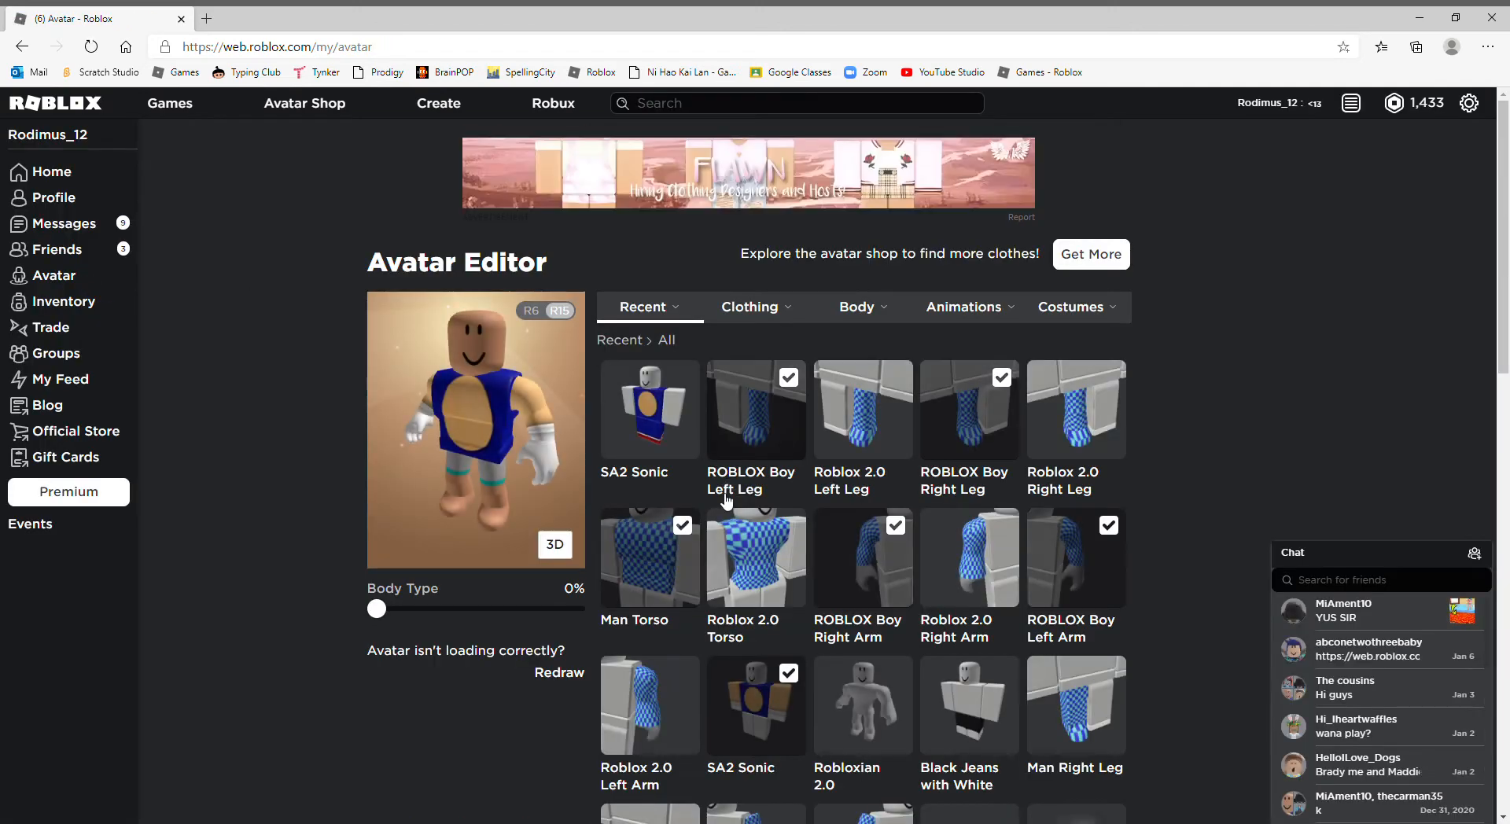
Step: Return to the Avatar Shop's recommended items
{"action": "left_click", "coordinate": [649, 409]}
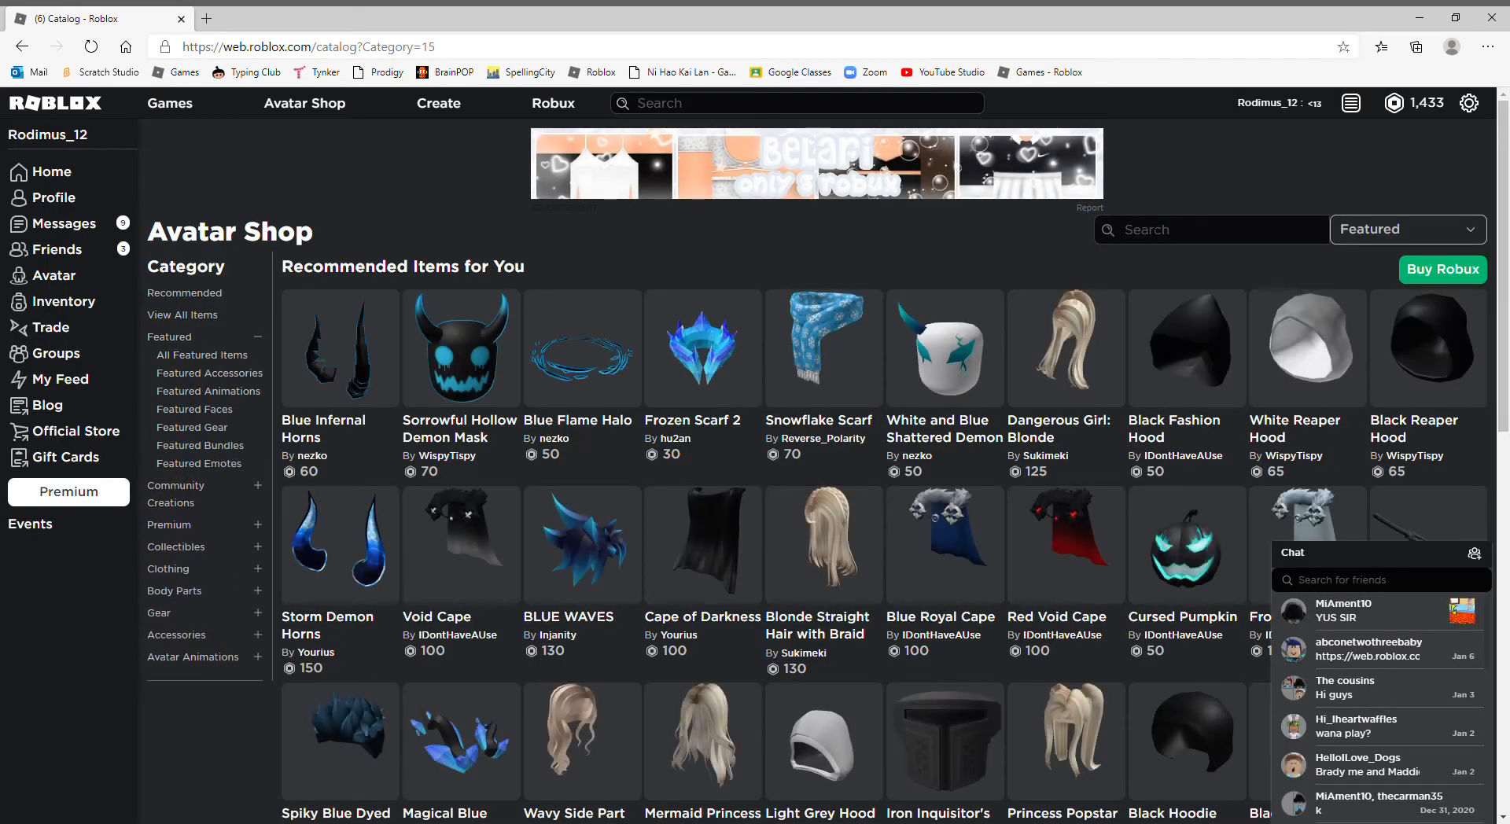
{"action": "mouse_move", "coordinate": [179, 453]}
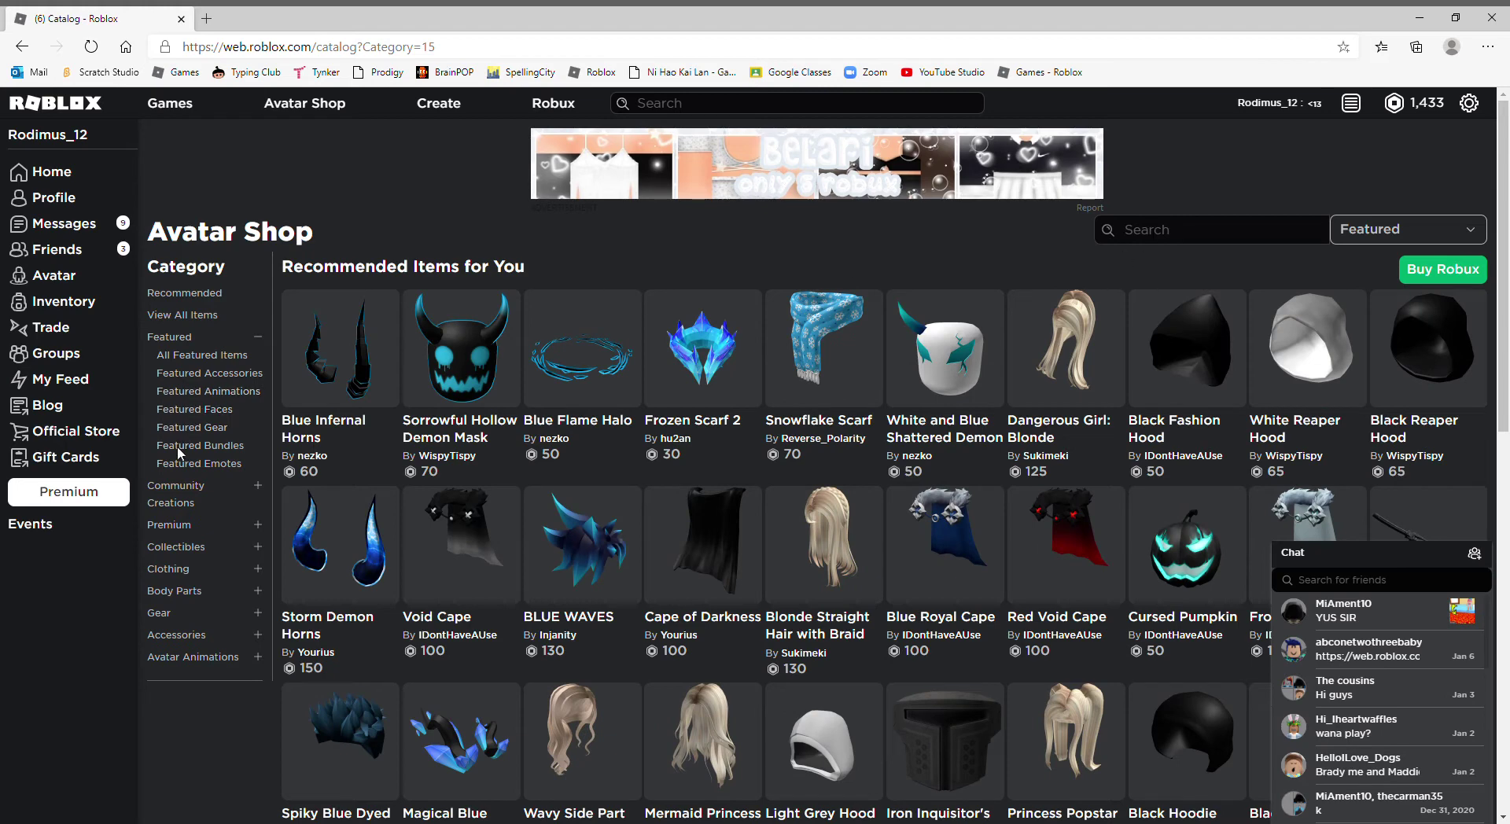
{"action": "mouse_move", "coordinate": [183, 516]}
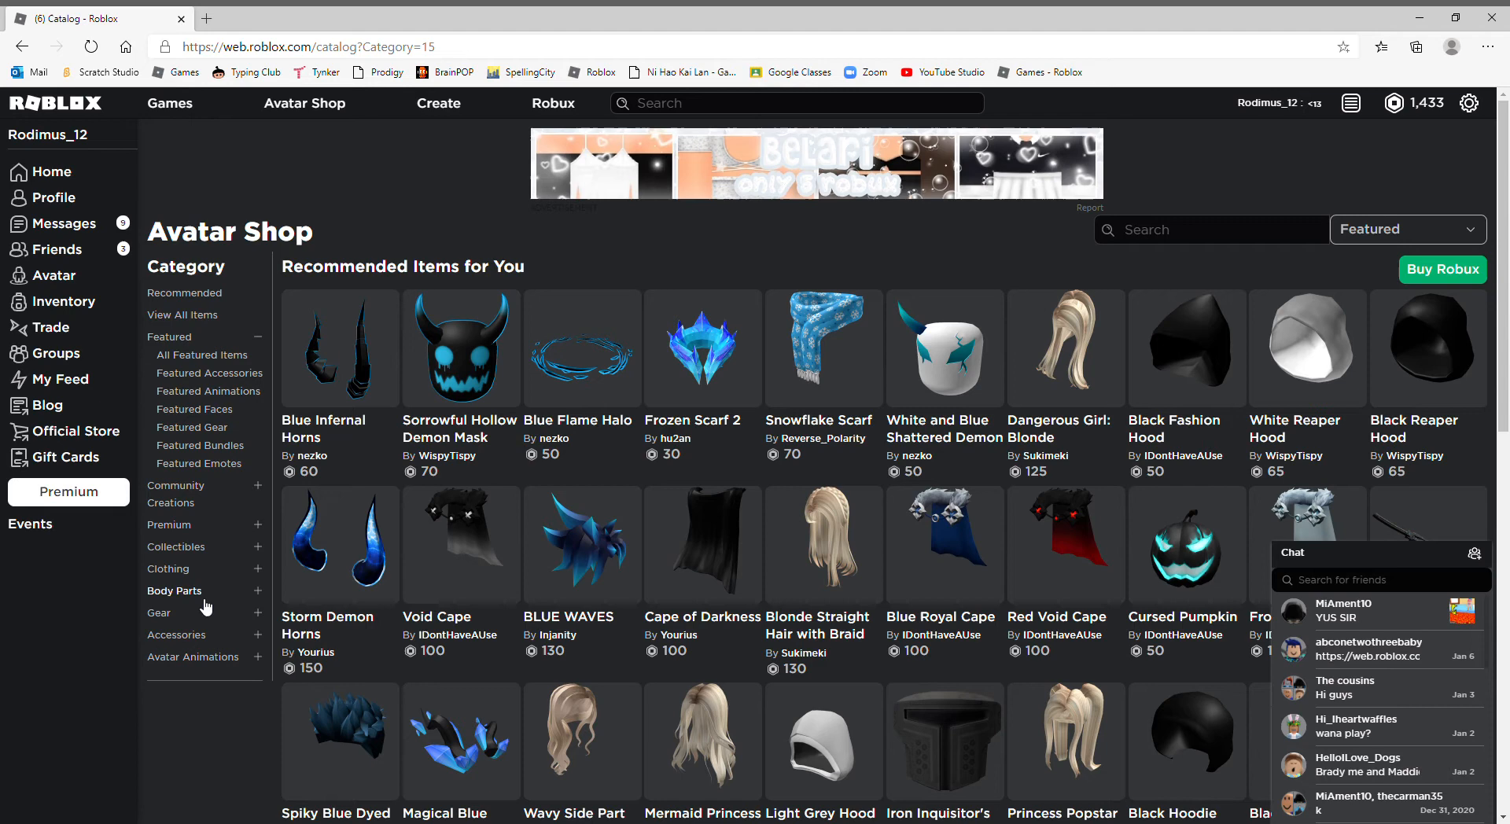
{"action": "mouse_move", "coordinate": [186, 538]}
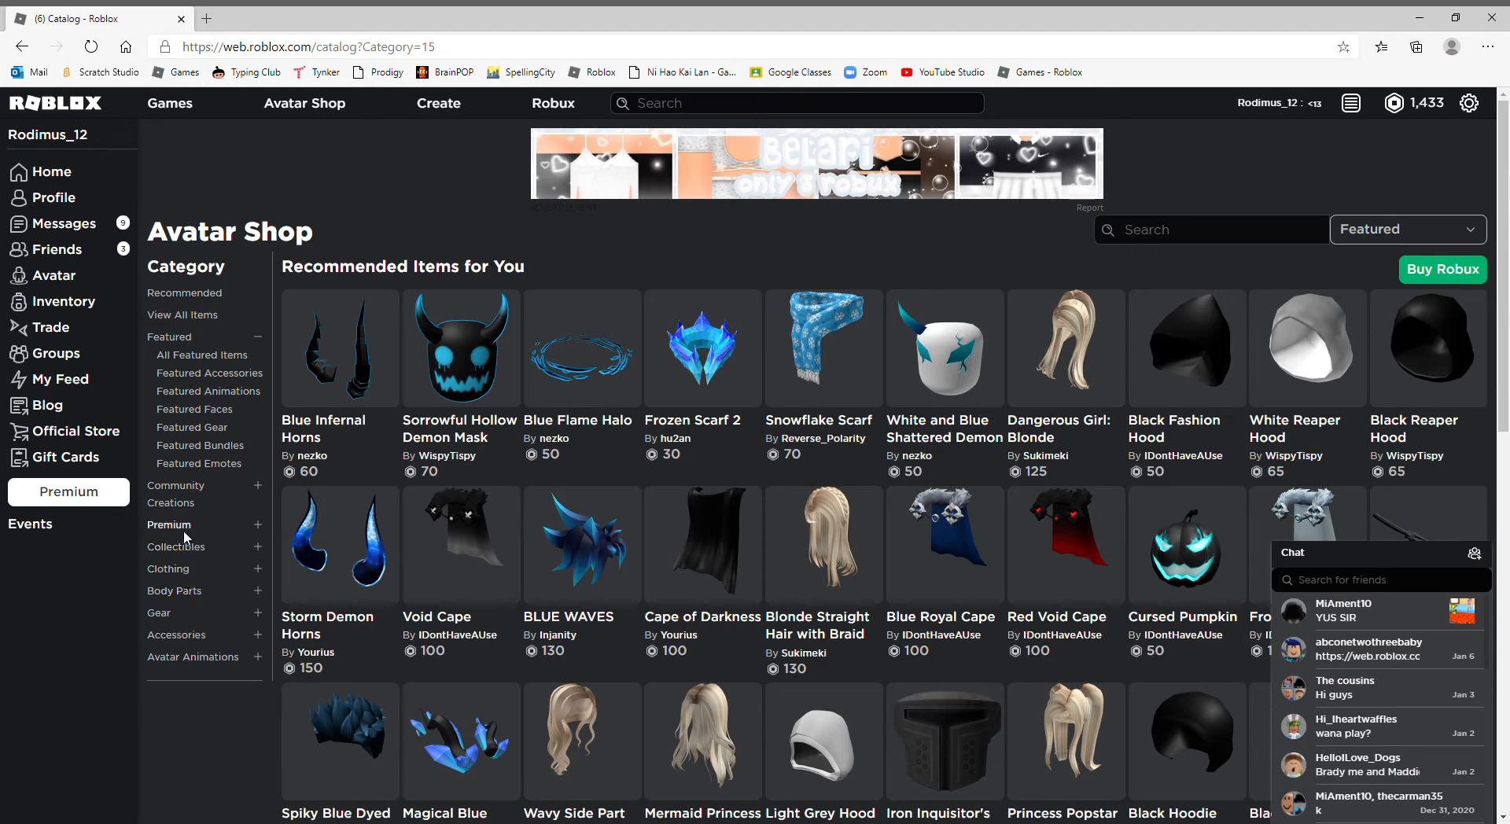
Step: Search Premium > Hair for 'sonic hair' (no items), then switch to Premium > Hats
{"action": "left_click", "coordinate": [170, 524]}
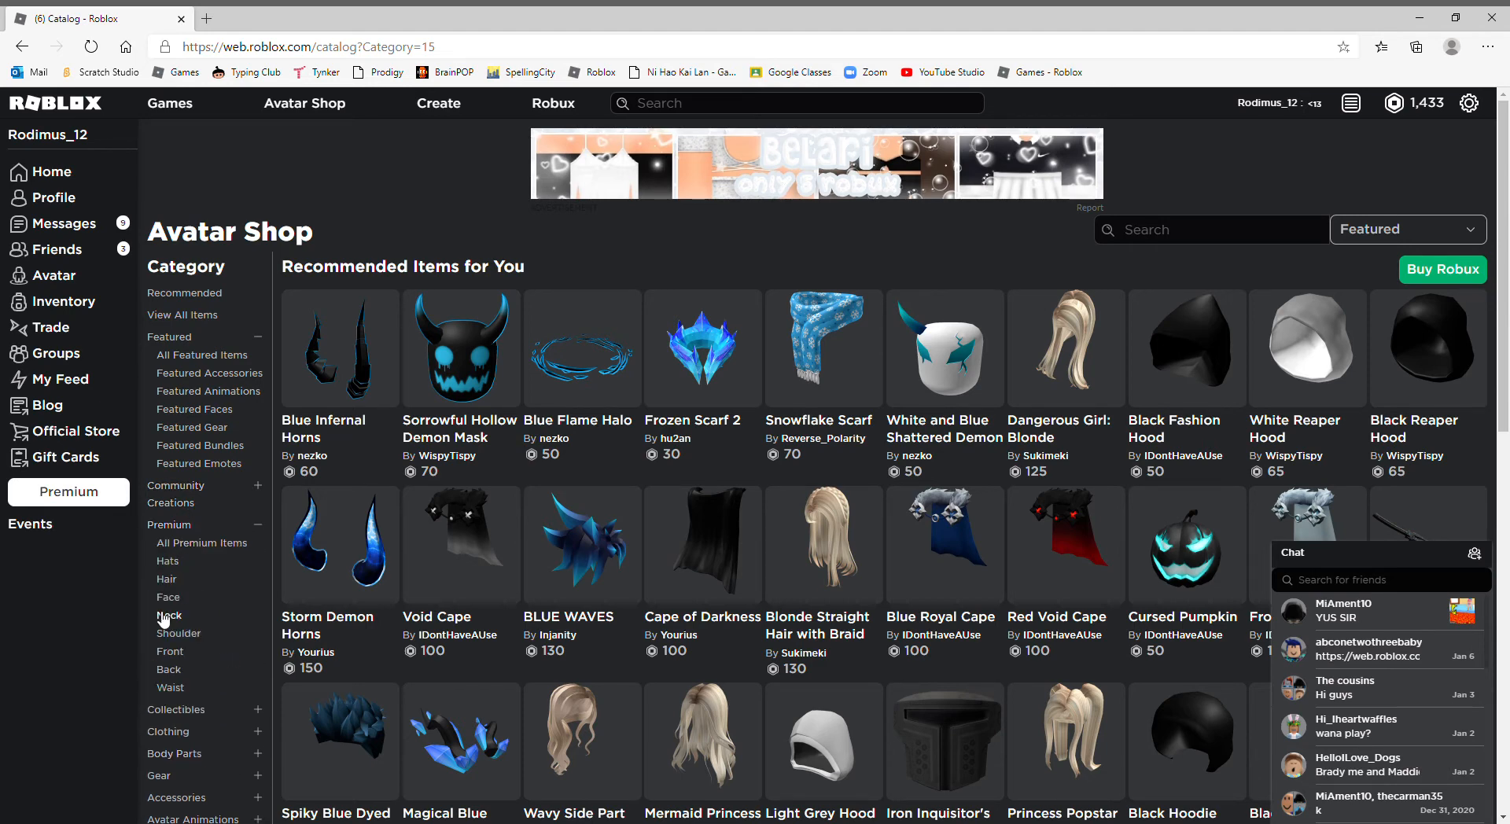
{"action": "left_click", "coordinate": [167, 579]}
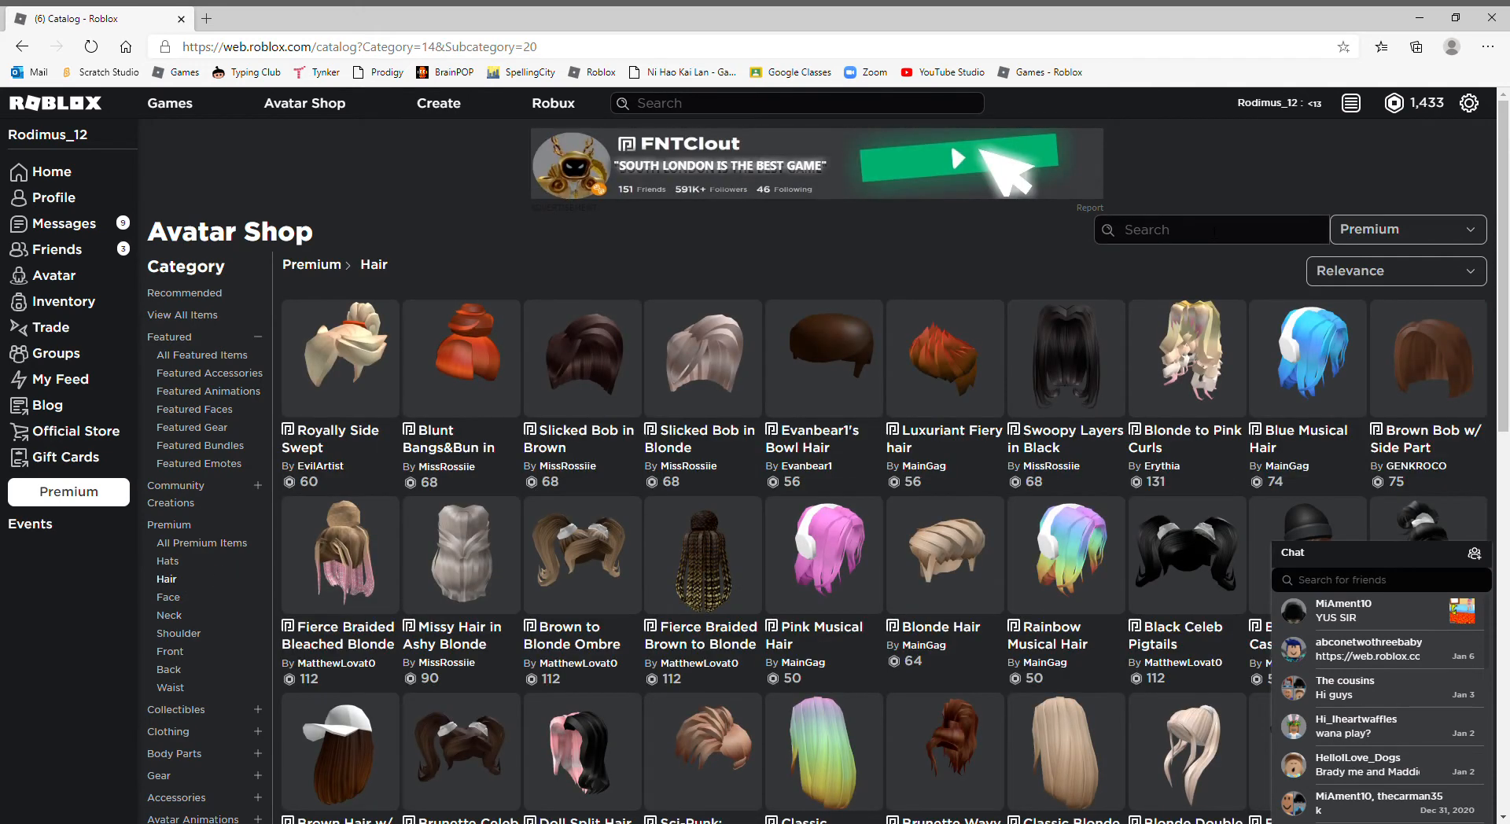
{"action": "type", "text": "sonic"}
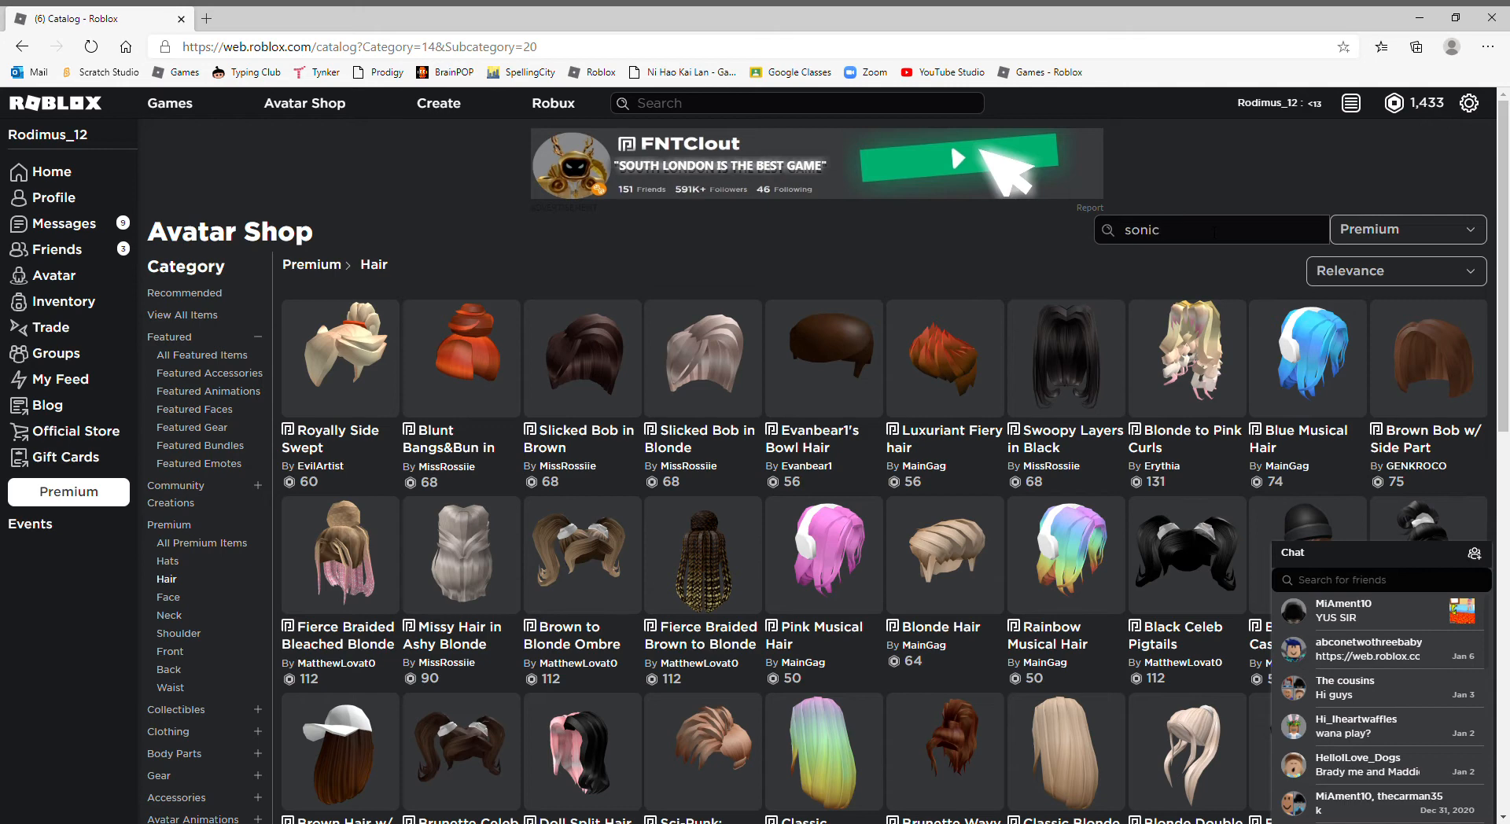
{"action": "type", "text": "ha"}
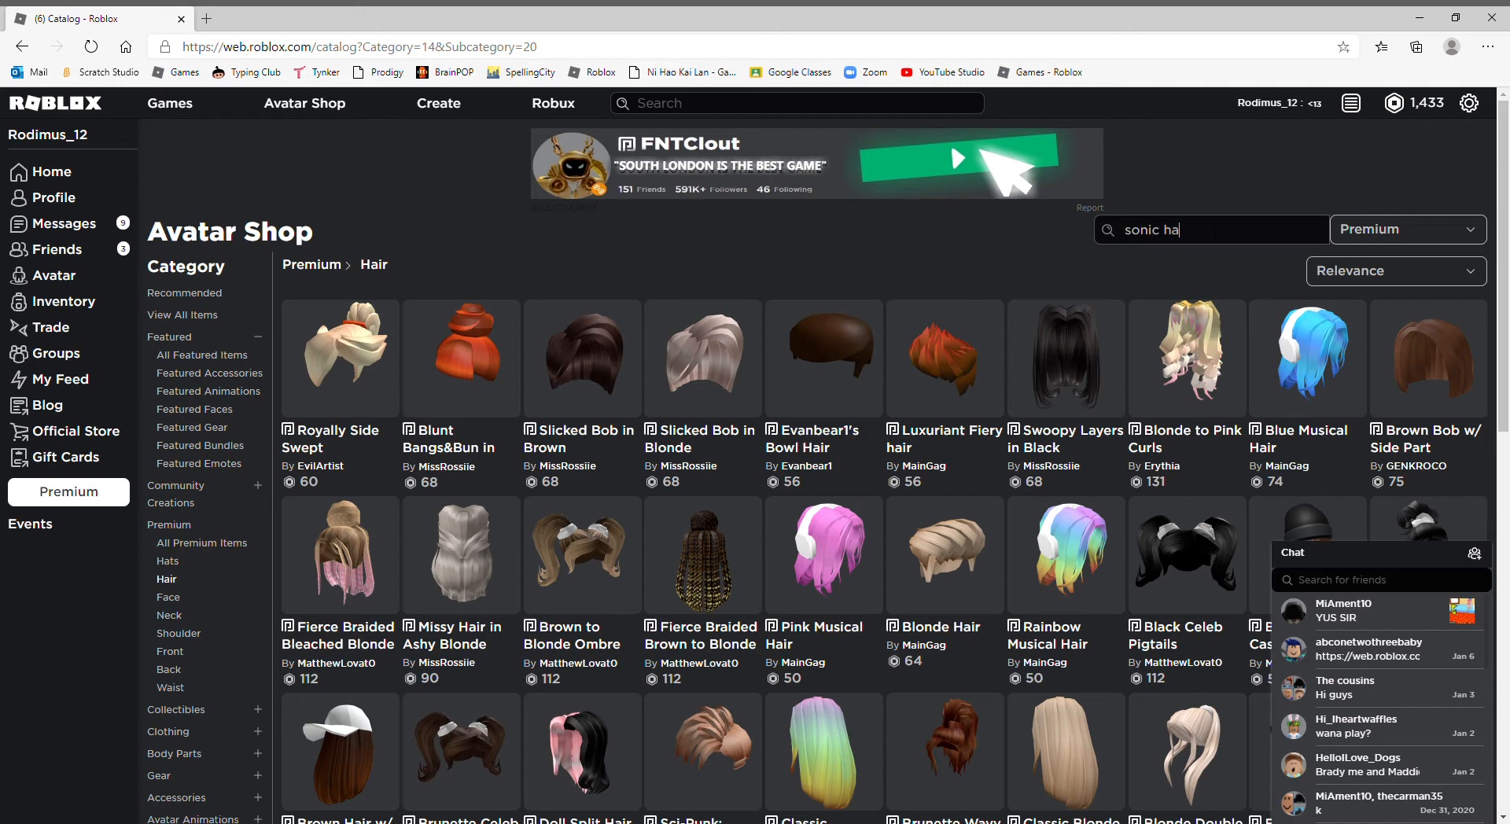
{"action": "key", "text": "Enter"}
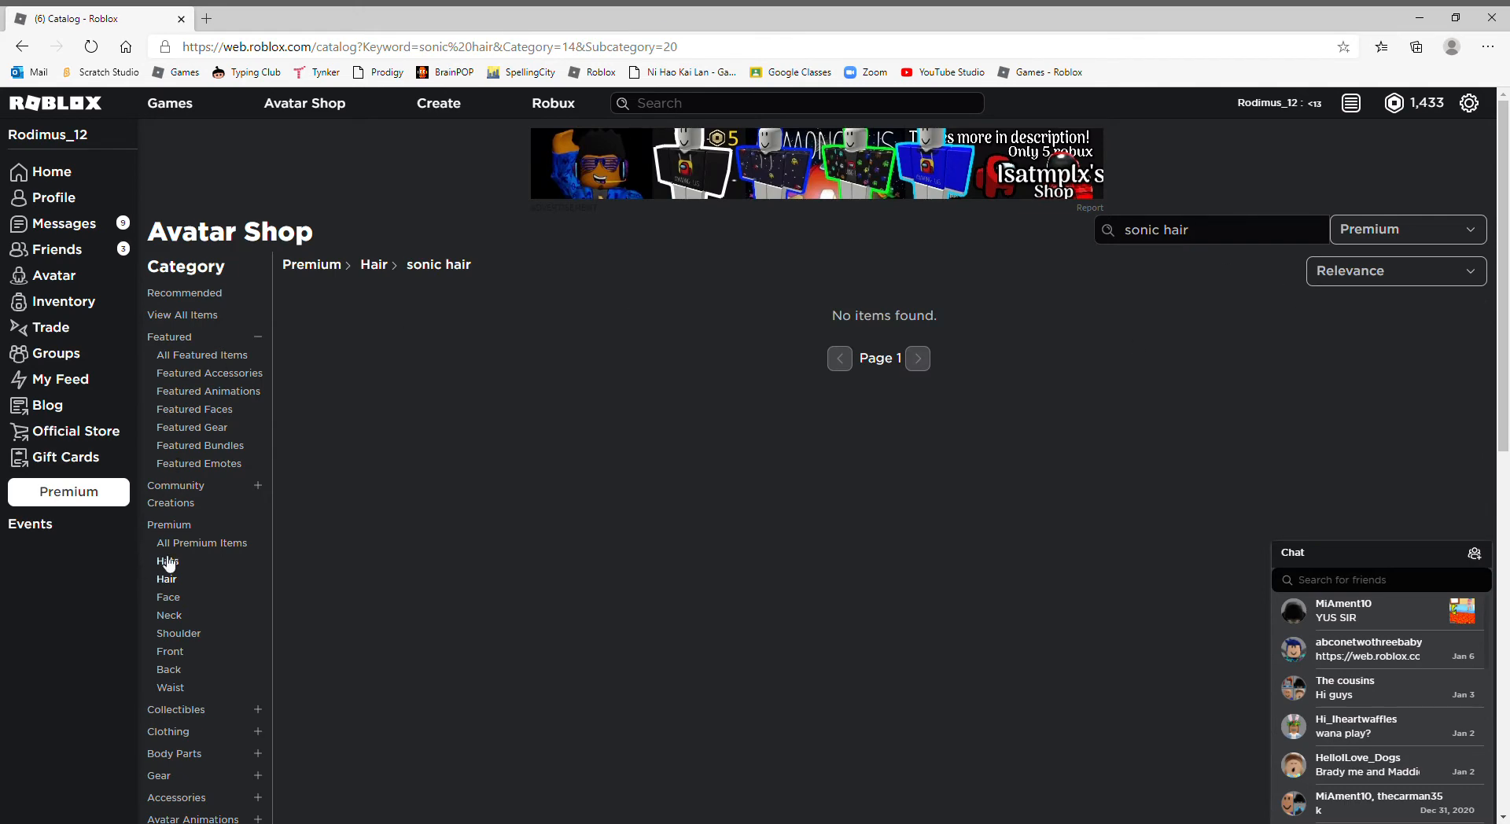
{"action": "left_click", "coordinate": [167, 562]}
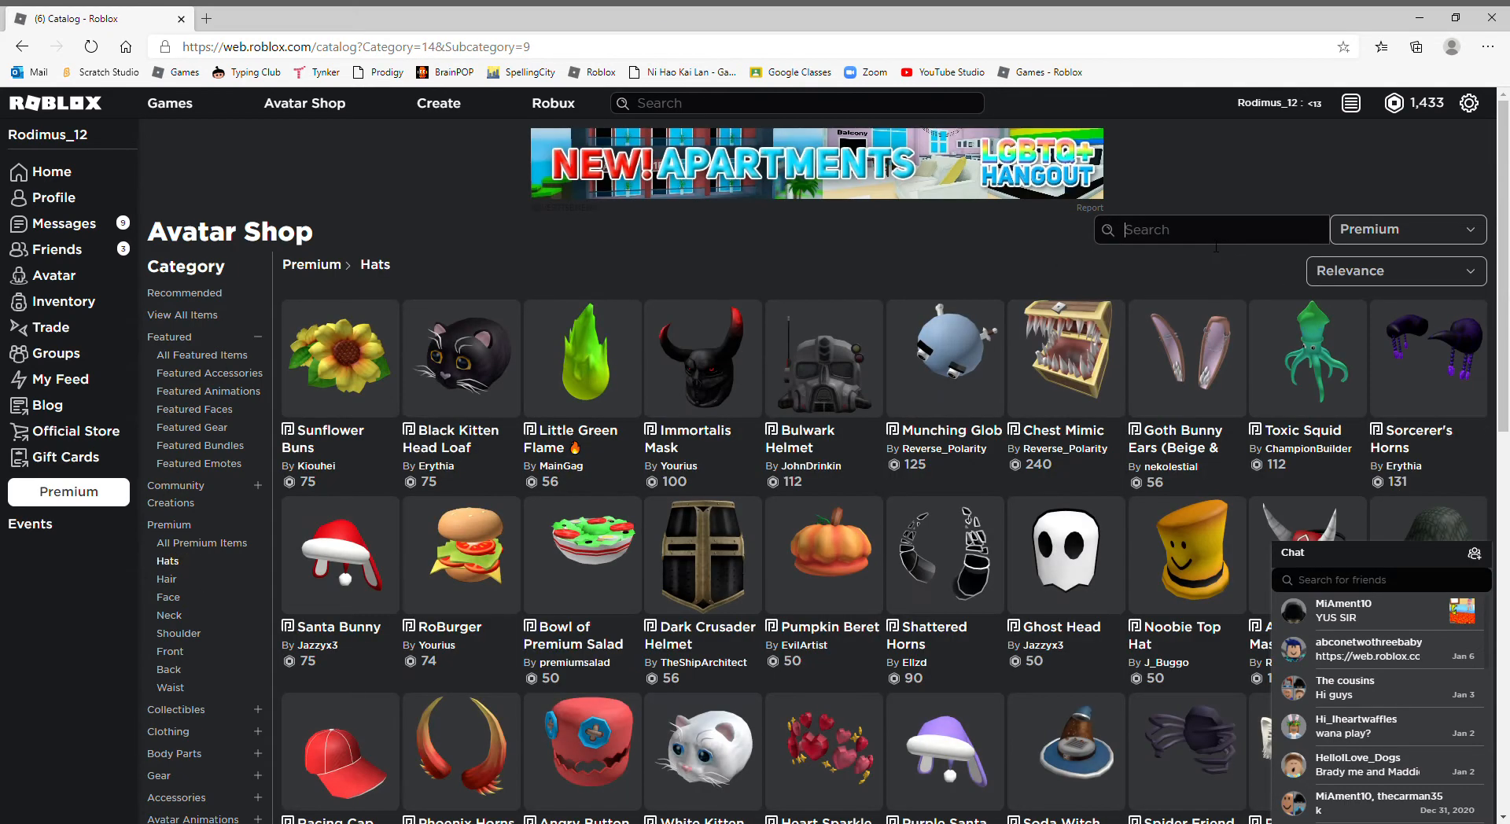
Step: Search premium hats for 'sonic quils', returning no items
{"action": "type", "text": "sonic"}
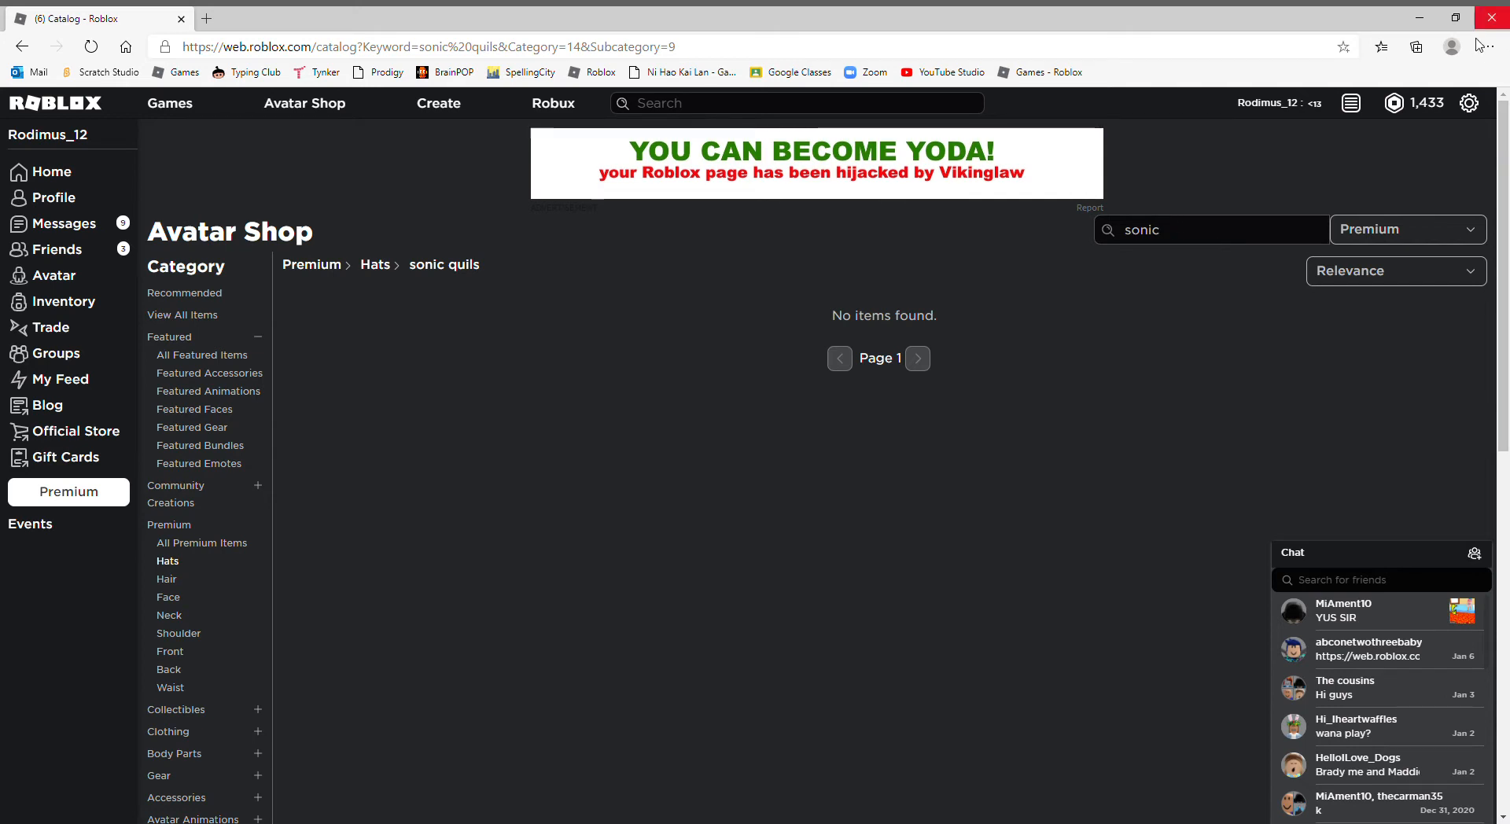
{"action": "mouse_move", "coordinate": [1470, 137]}
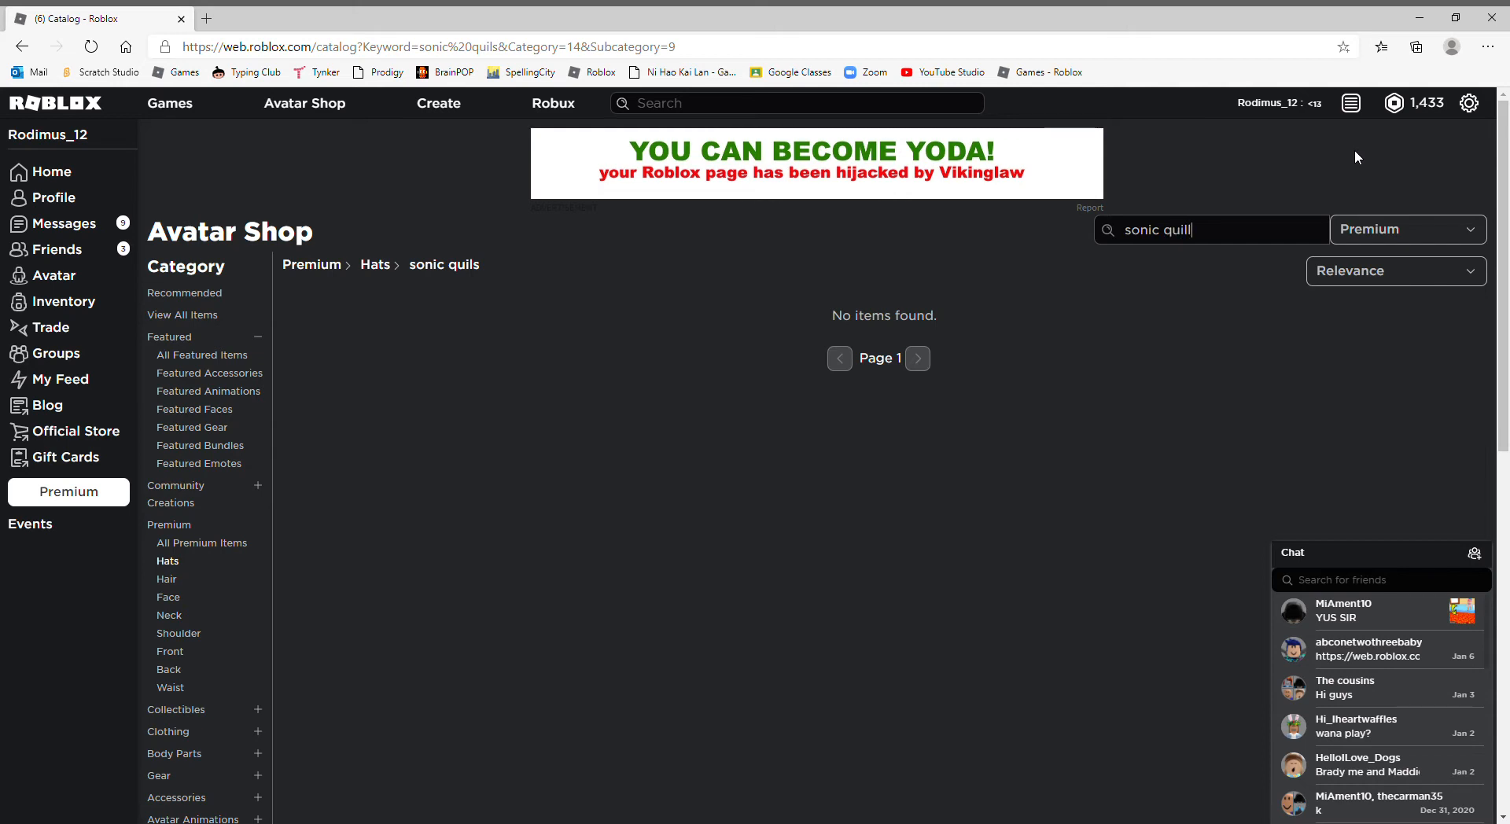
Step: Search 'sonic quills', then 'sonic' under Body Parts, then across All Categories
{"action": "type", "text": "s"}
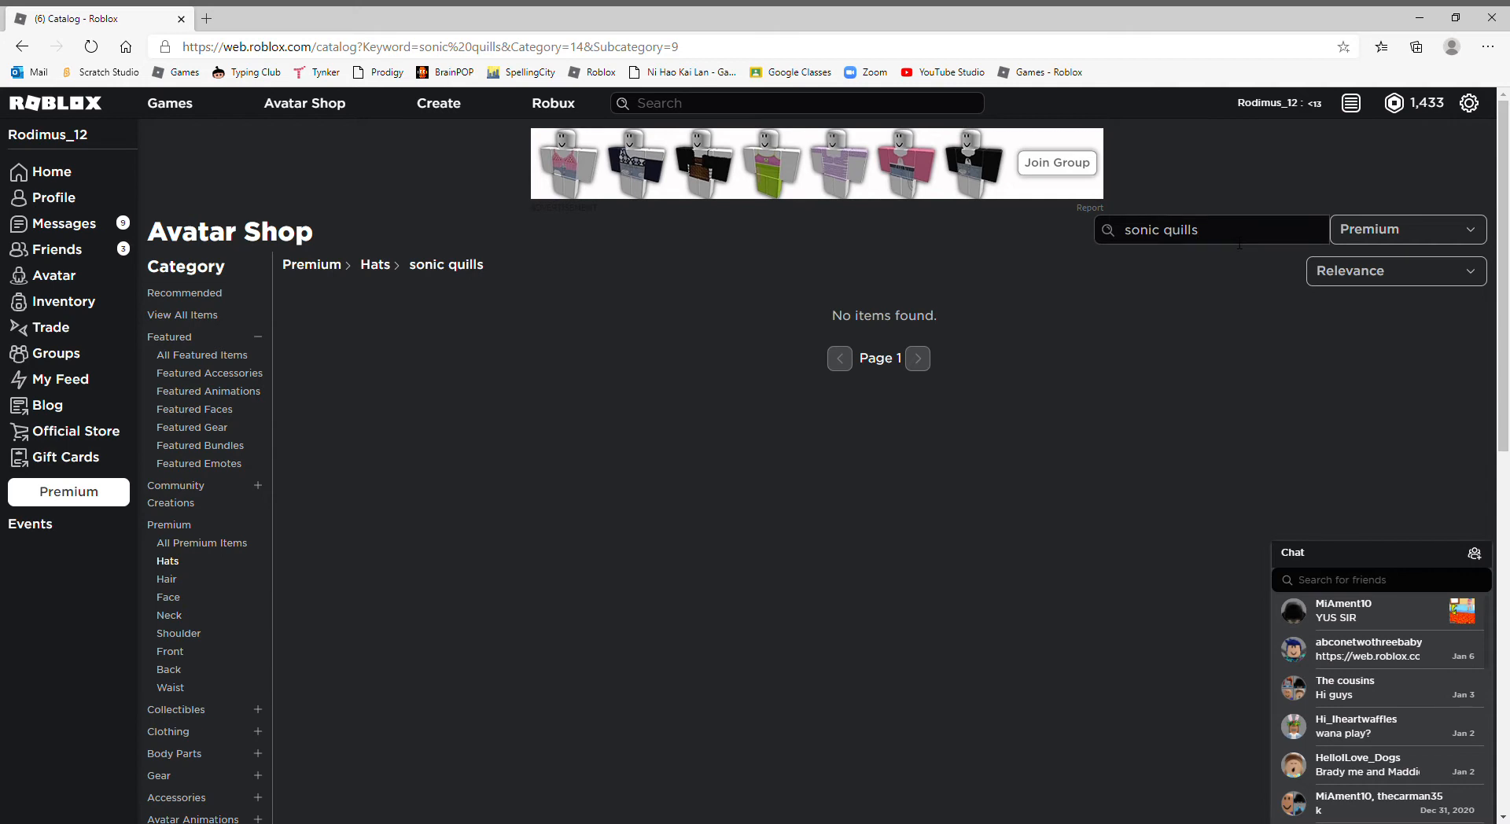
{"action": "key", "text": "Backspace"}
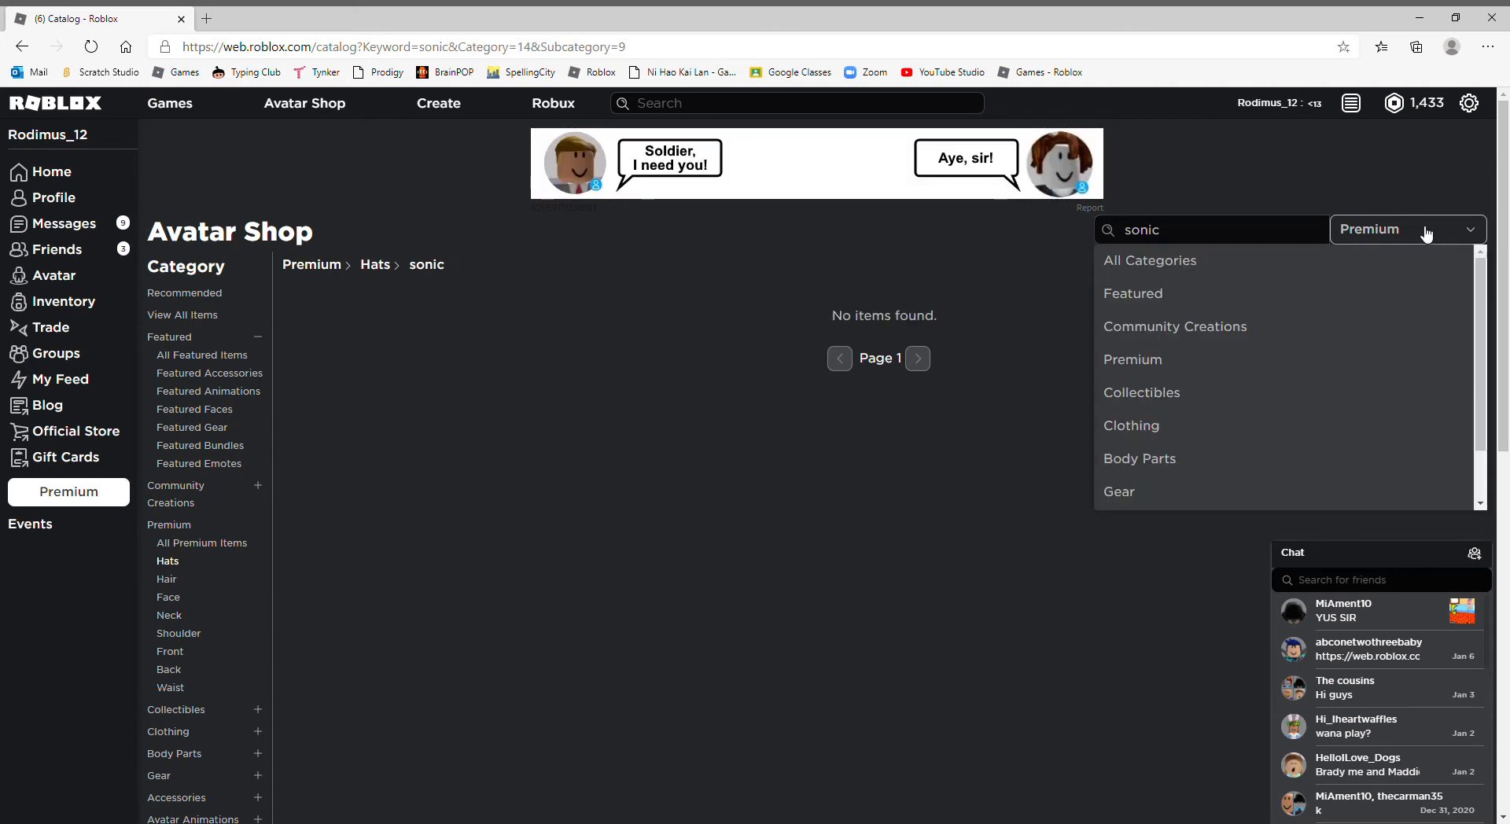
{"action": "mouse_move", "coordinate": [1195, 447]}
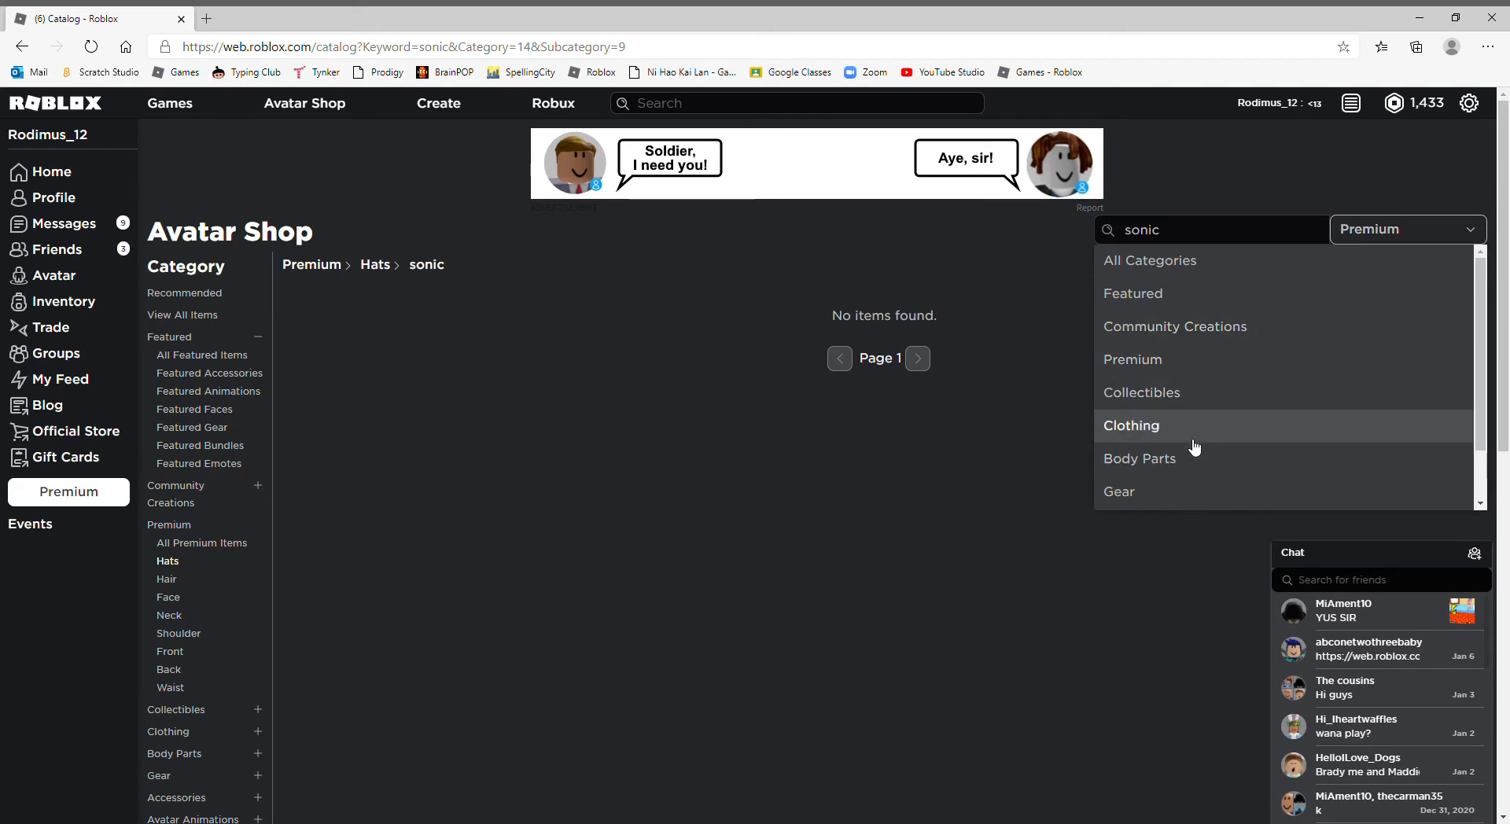
{"action": "left_click", "coordinate": [1139, 458]}
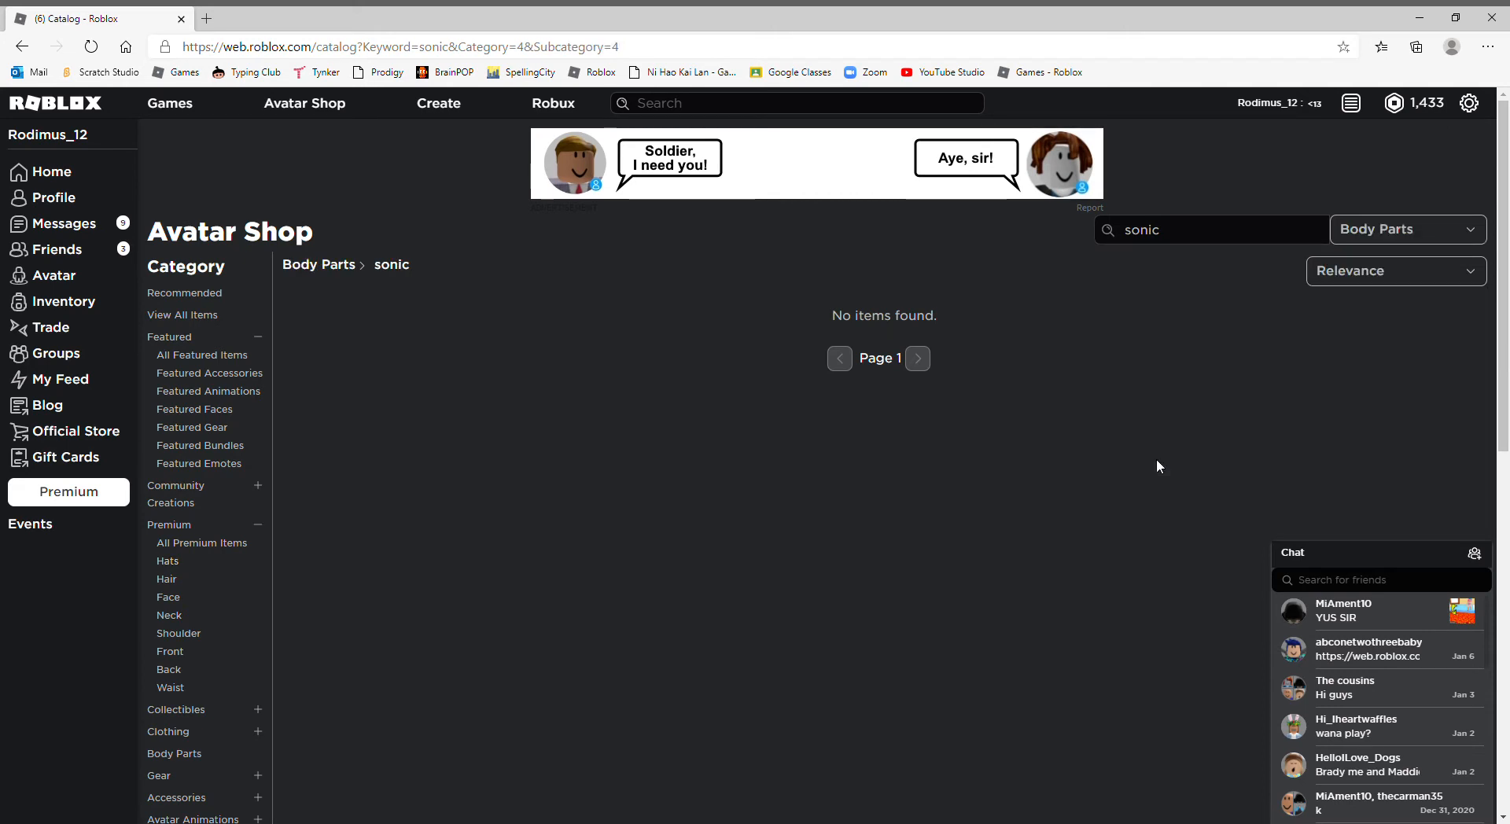
{"action": "mouse_move", "coordinate": [1220, 273]}
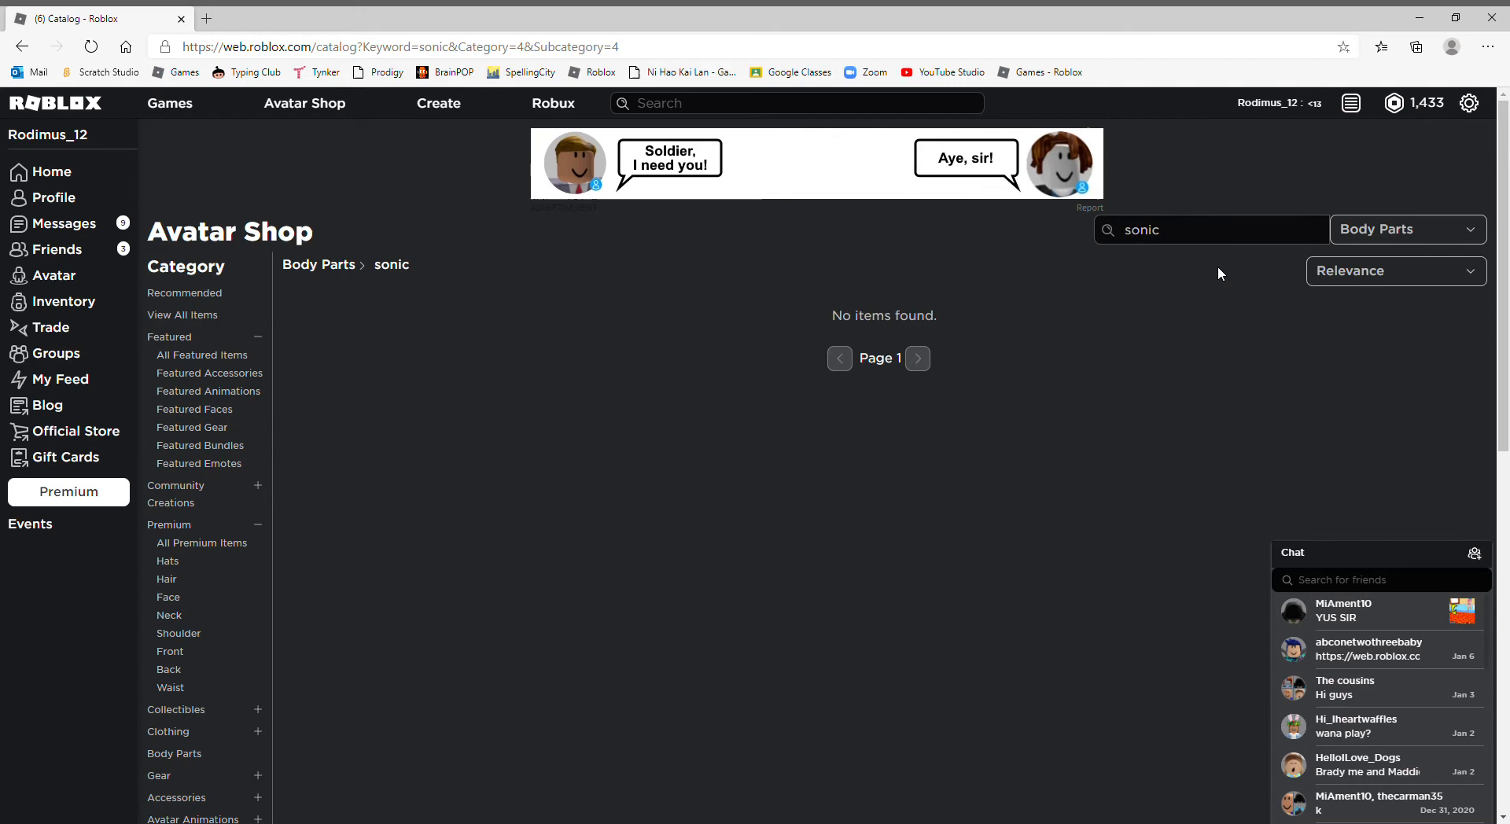
{"action": "left_click", "coordinate": [1409, 229]}
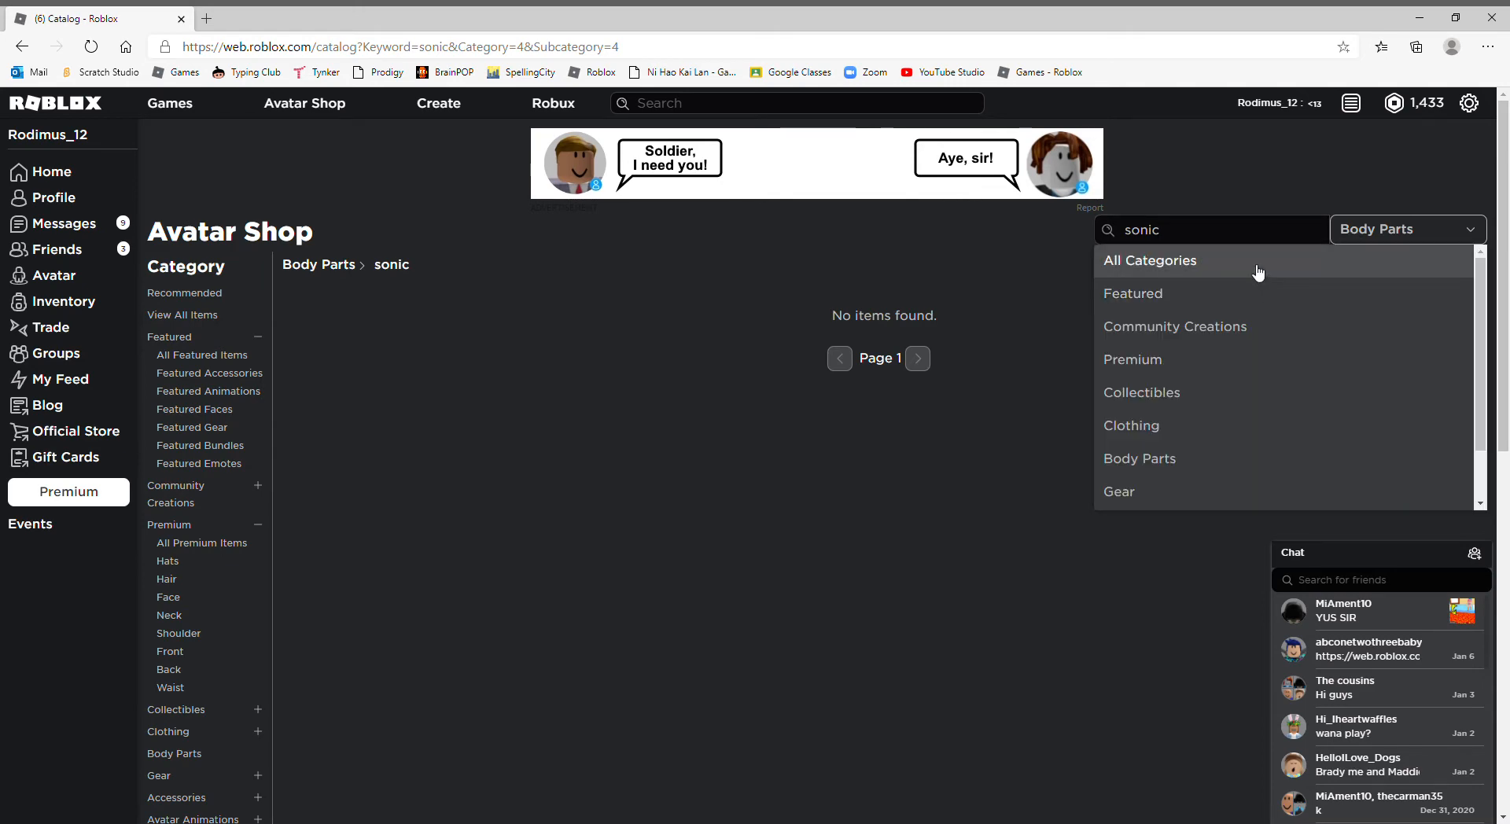
{"action": "left_click", "coordinate": [1150, 260]}
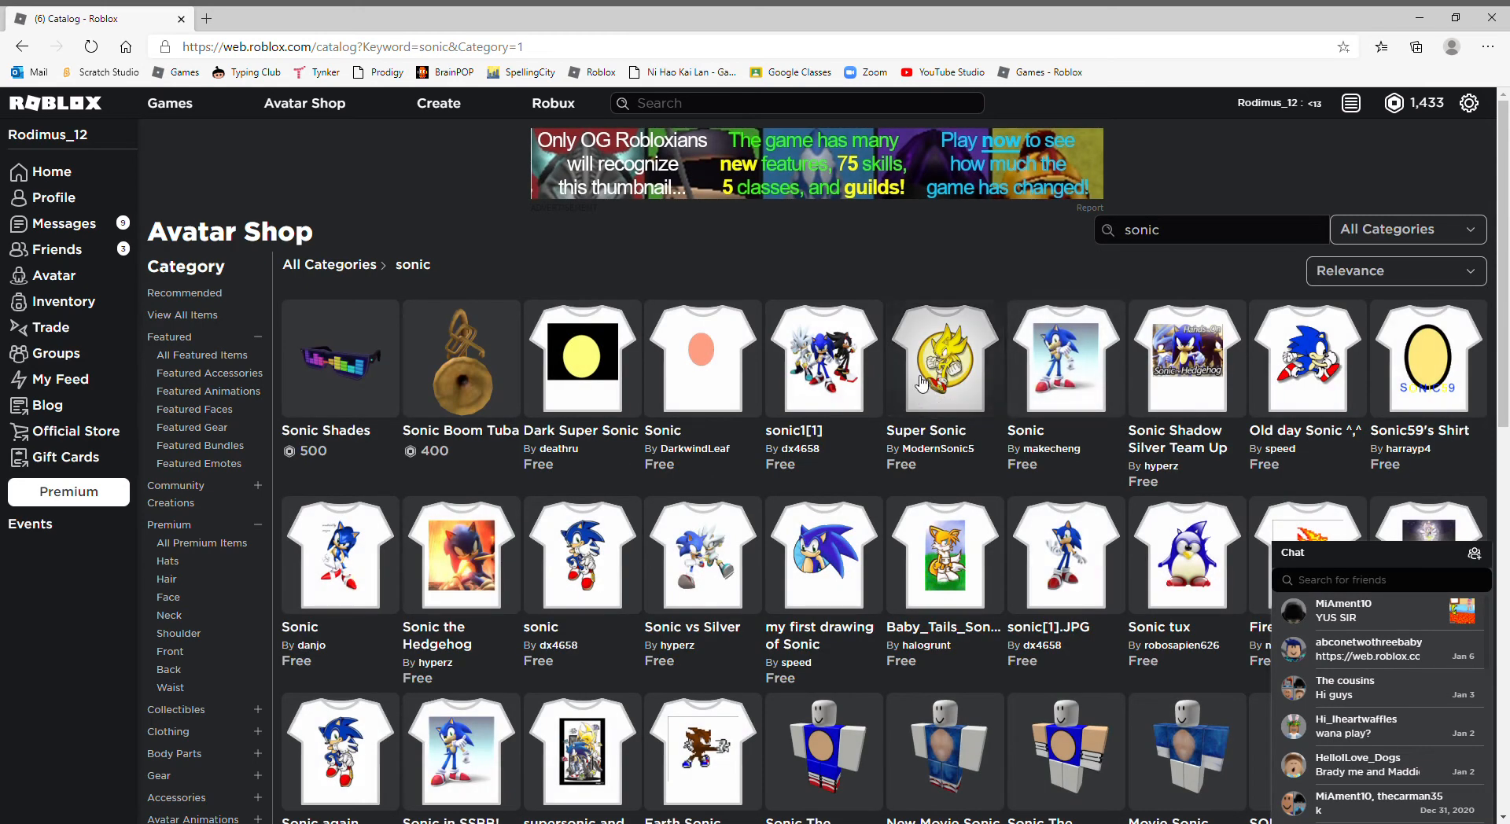
{"action": "mouse_move", "coordinate": [301, 291]}
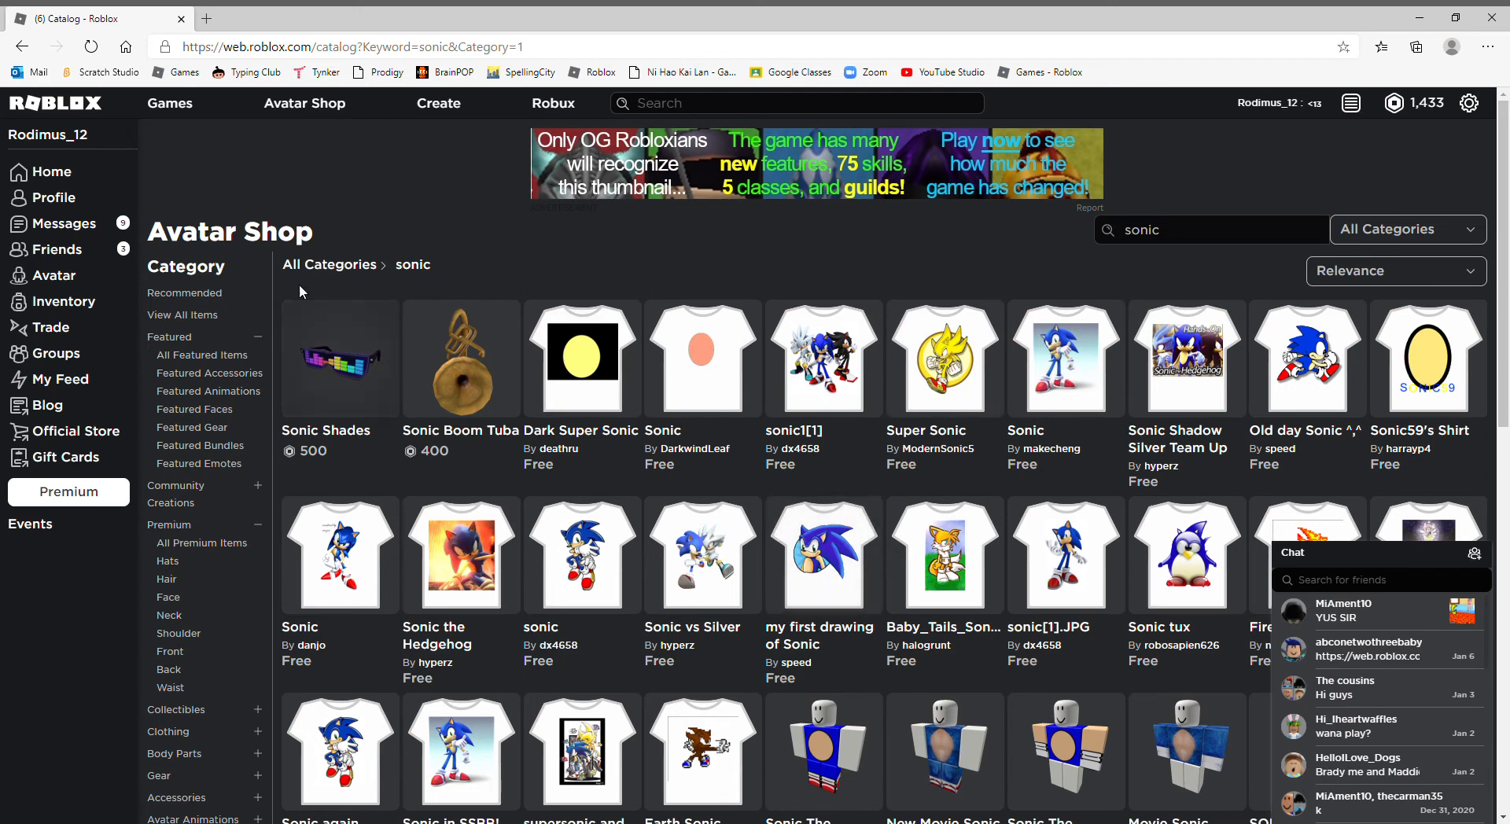
{"action": "mouse_move", "coordinate": [489, 386]}
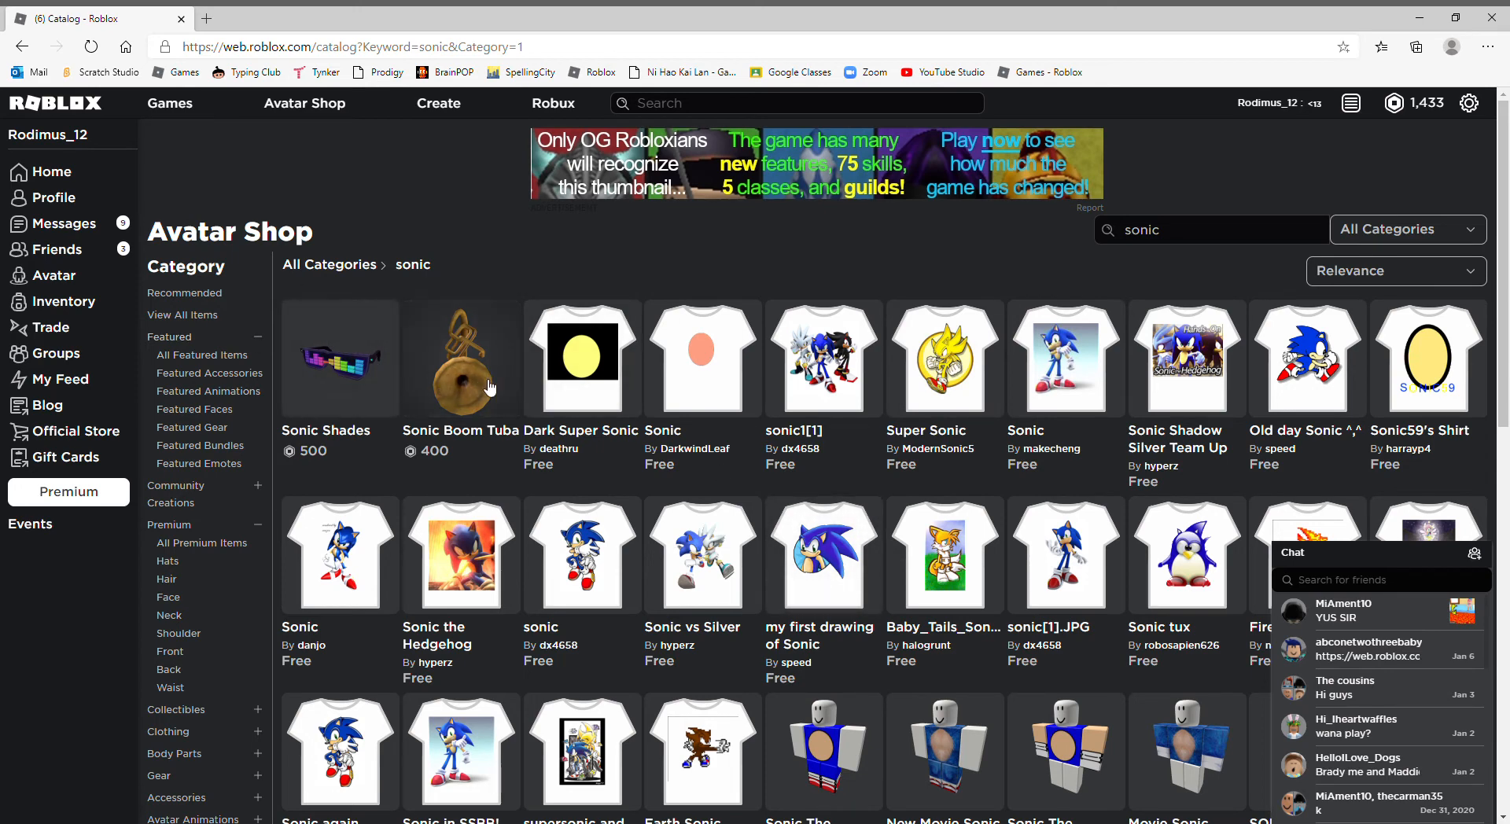
Step: Browse to the next page of sonic results, then return to the Avatar Editor
{"action": "scroll", "scroll_direction": "down", "scroll_amount": 3}
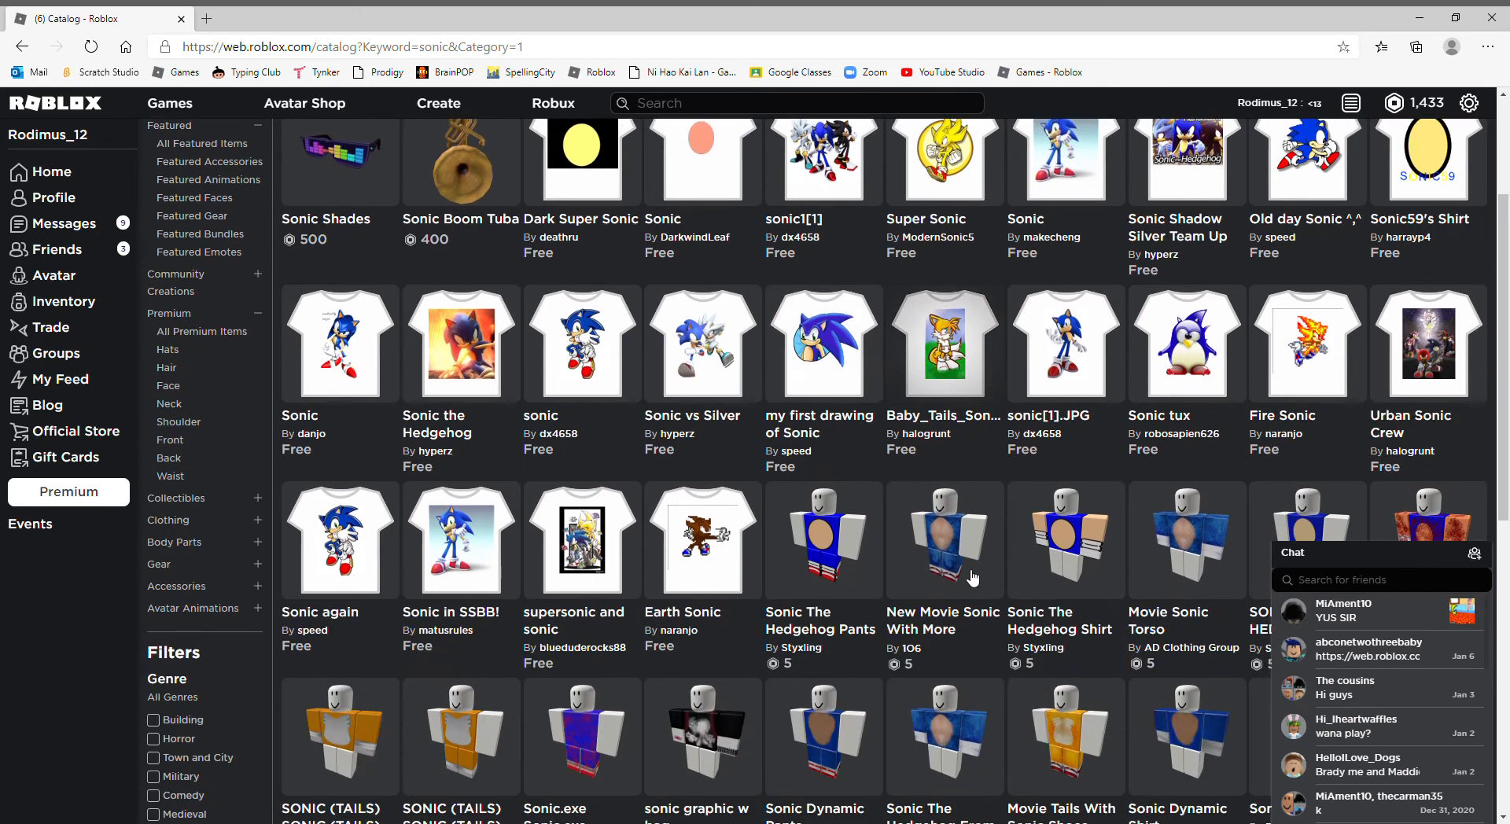
{"action": "scroll", "scroll_direction": "down", "scroll_amount": 3}
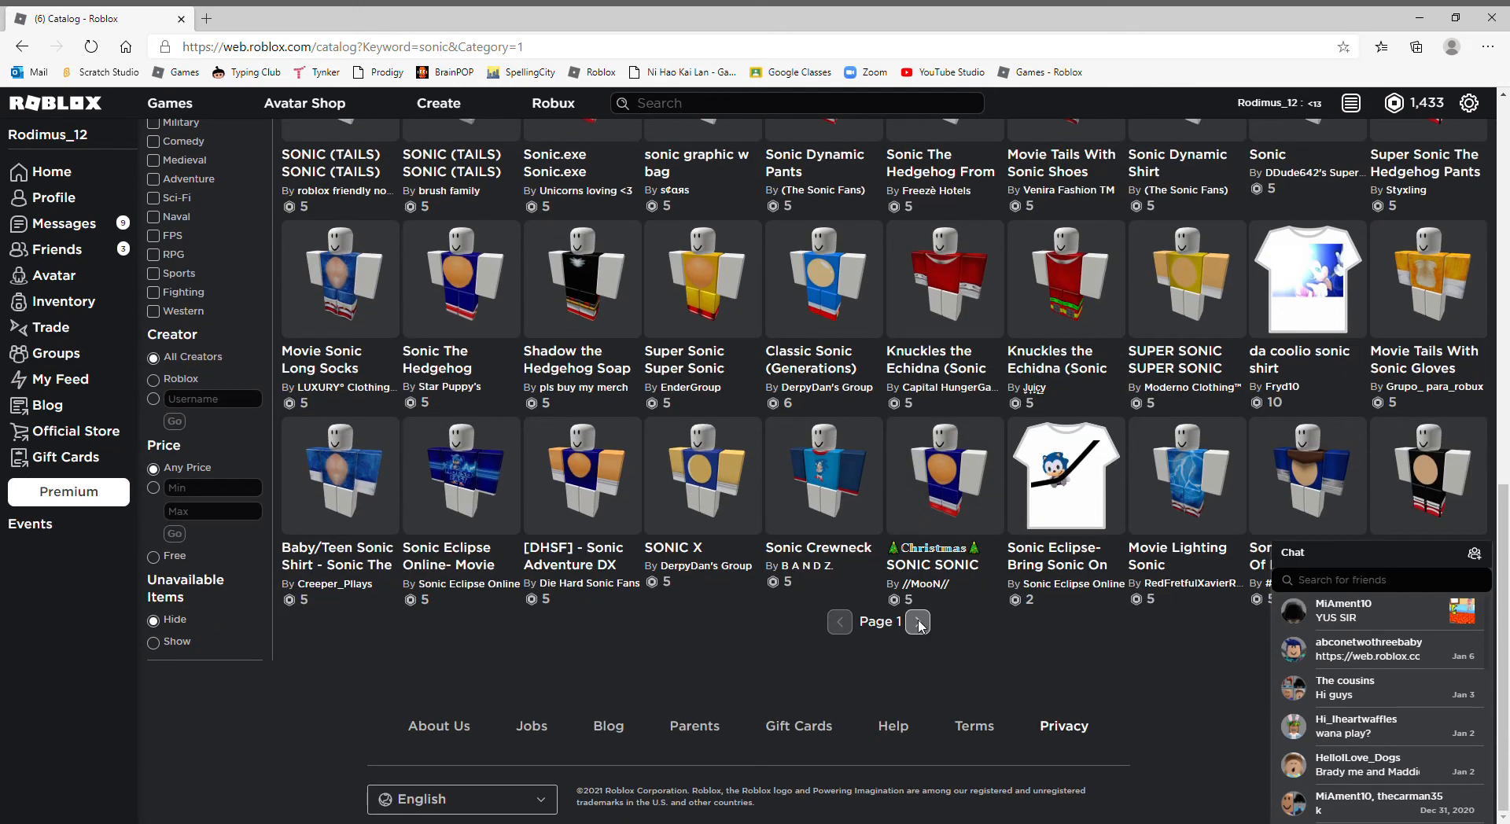
{"action": "left_click", "coordinate": [919, 621]}
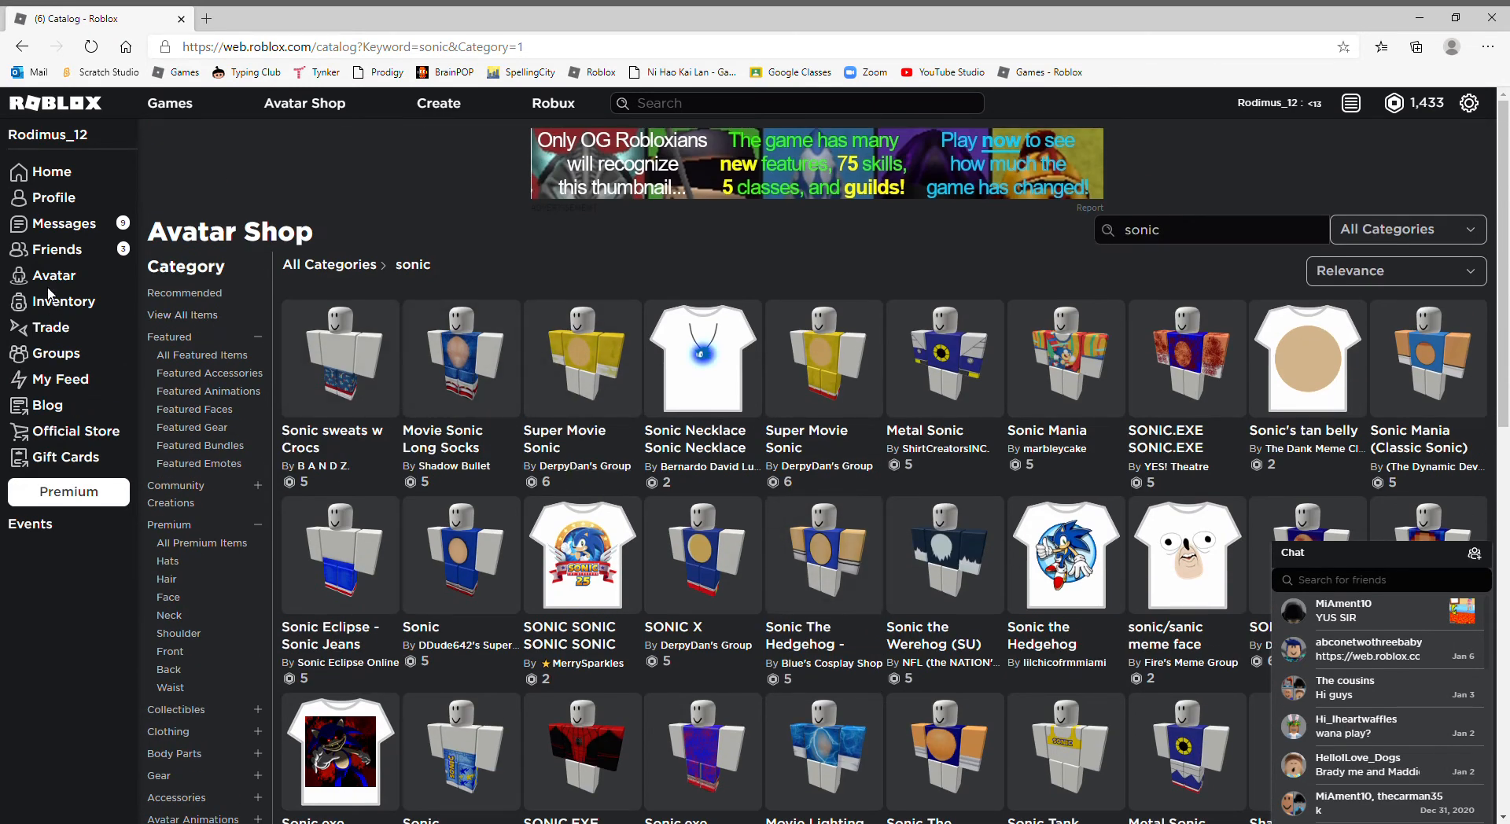
{"action": "left_click", "coordinate": [53, 276]}
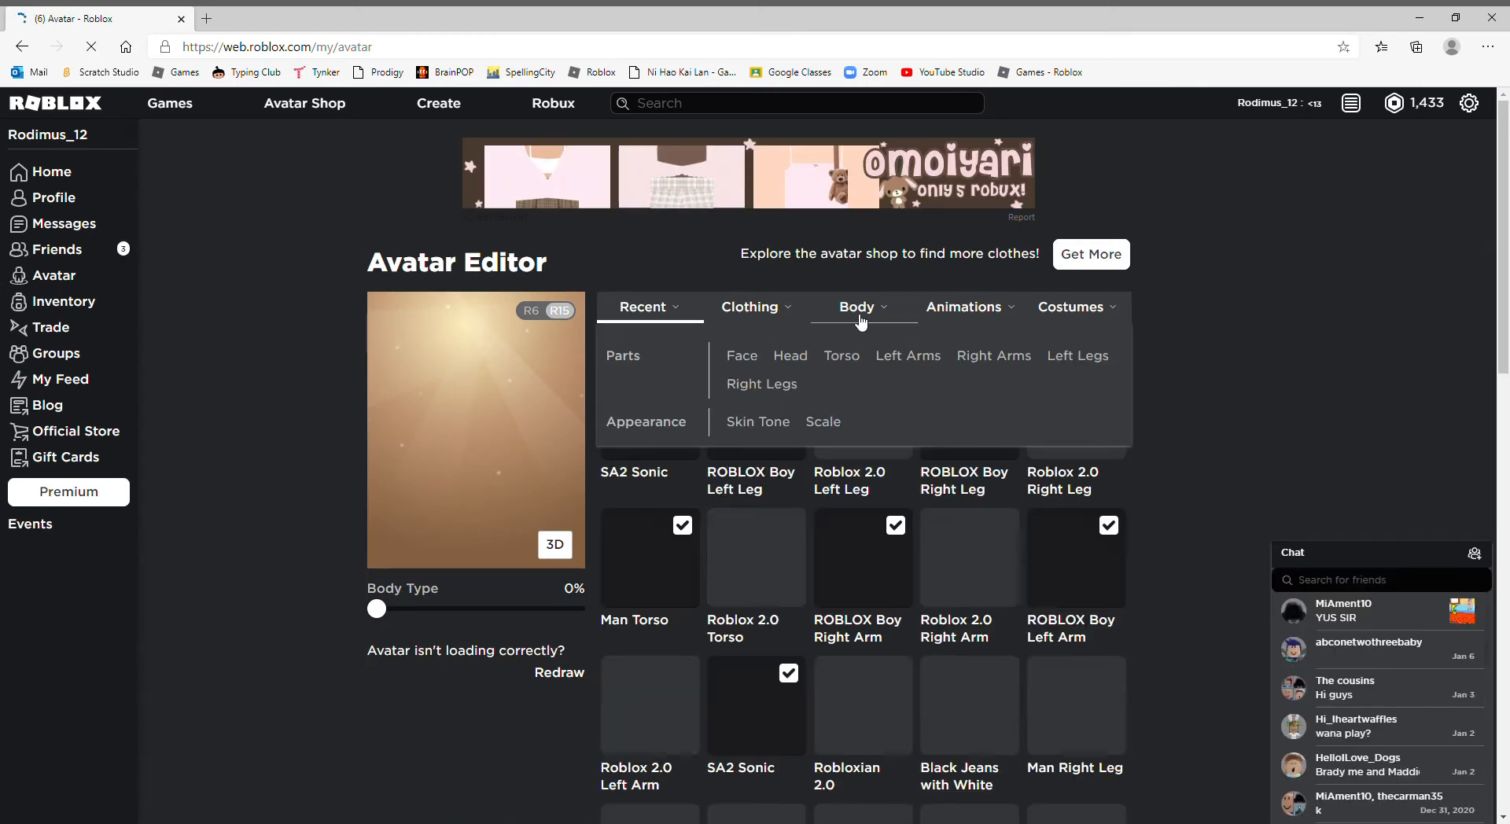
Step: Wear True Blue Hair from the owned hair list, check it in 3D, and return to the Avatar Shop
{"action": "left_click", "coordinate": [749, 307]}
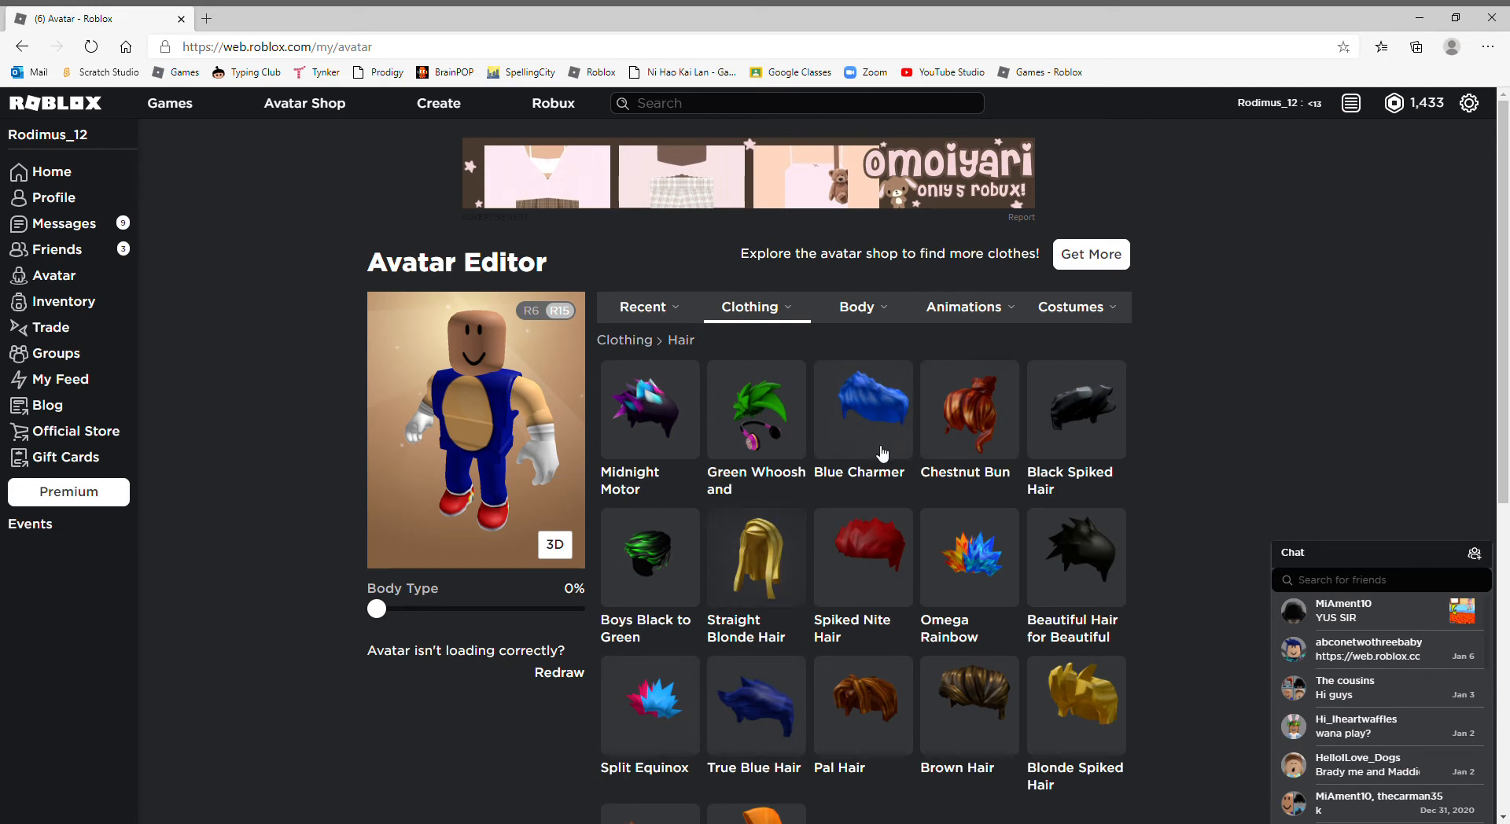
{"action": "scroll", "scroll_direction": "down", "scroll_amount": 3}
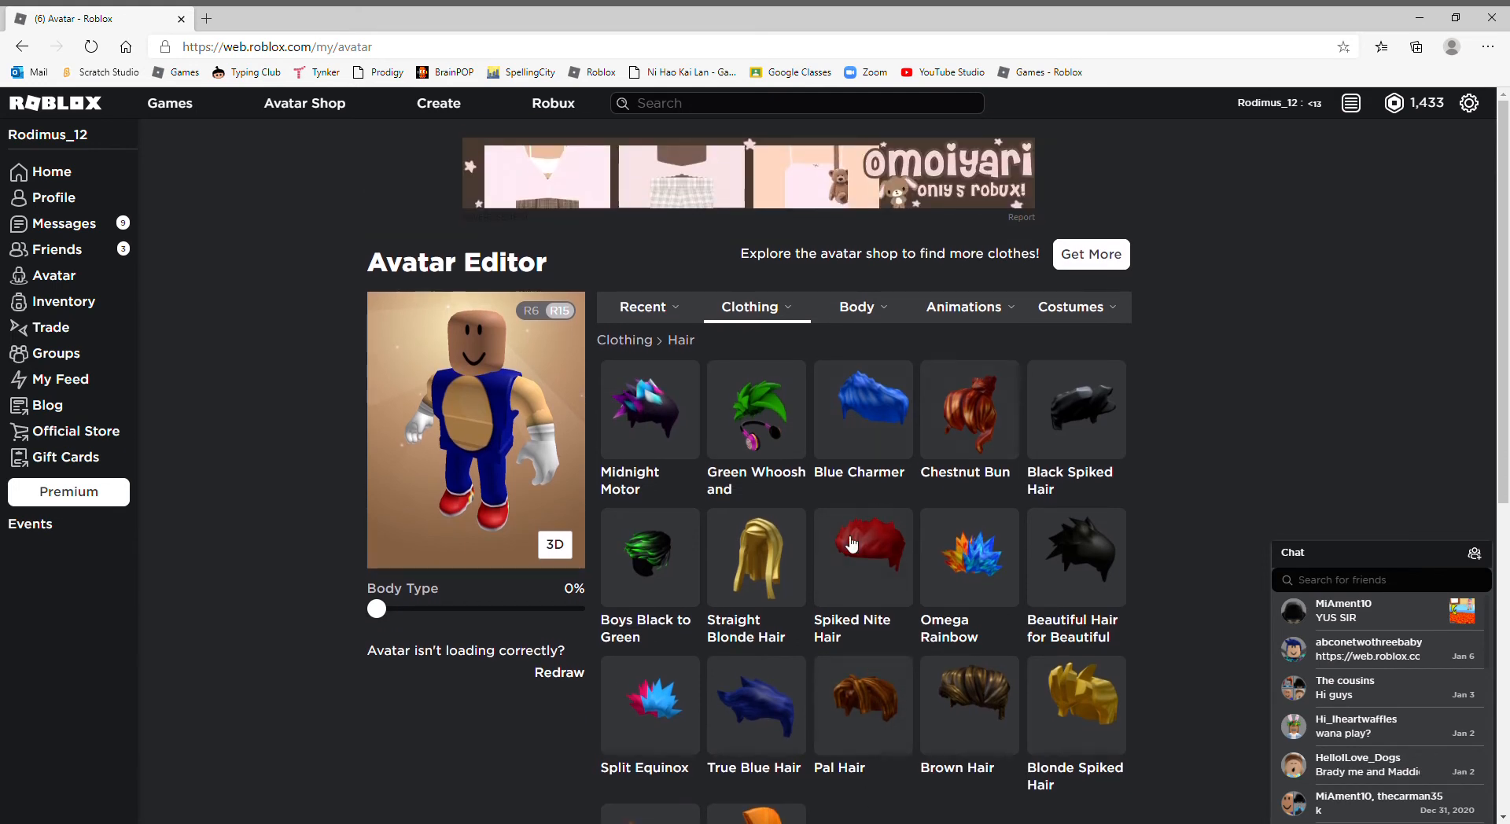
{"action": "mouse_move", "coordinate": [705, 678]}
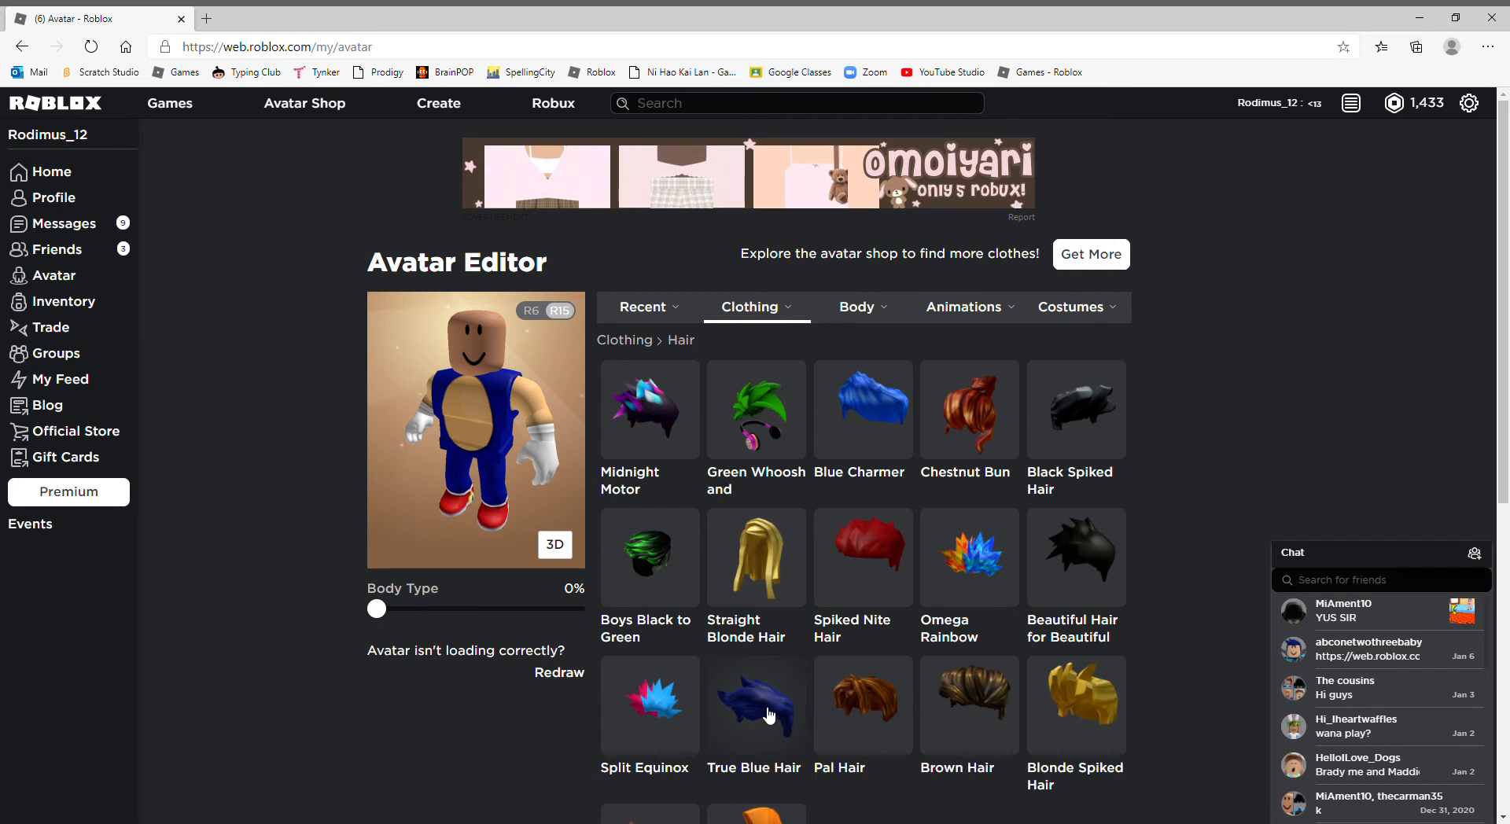
{"action": "mouse_move", "coordinate": [863, 477]}
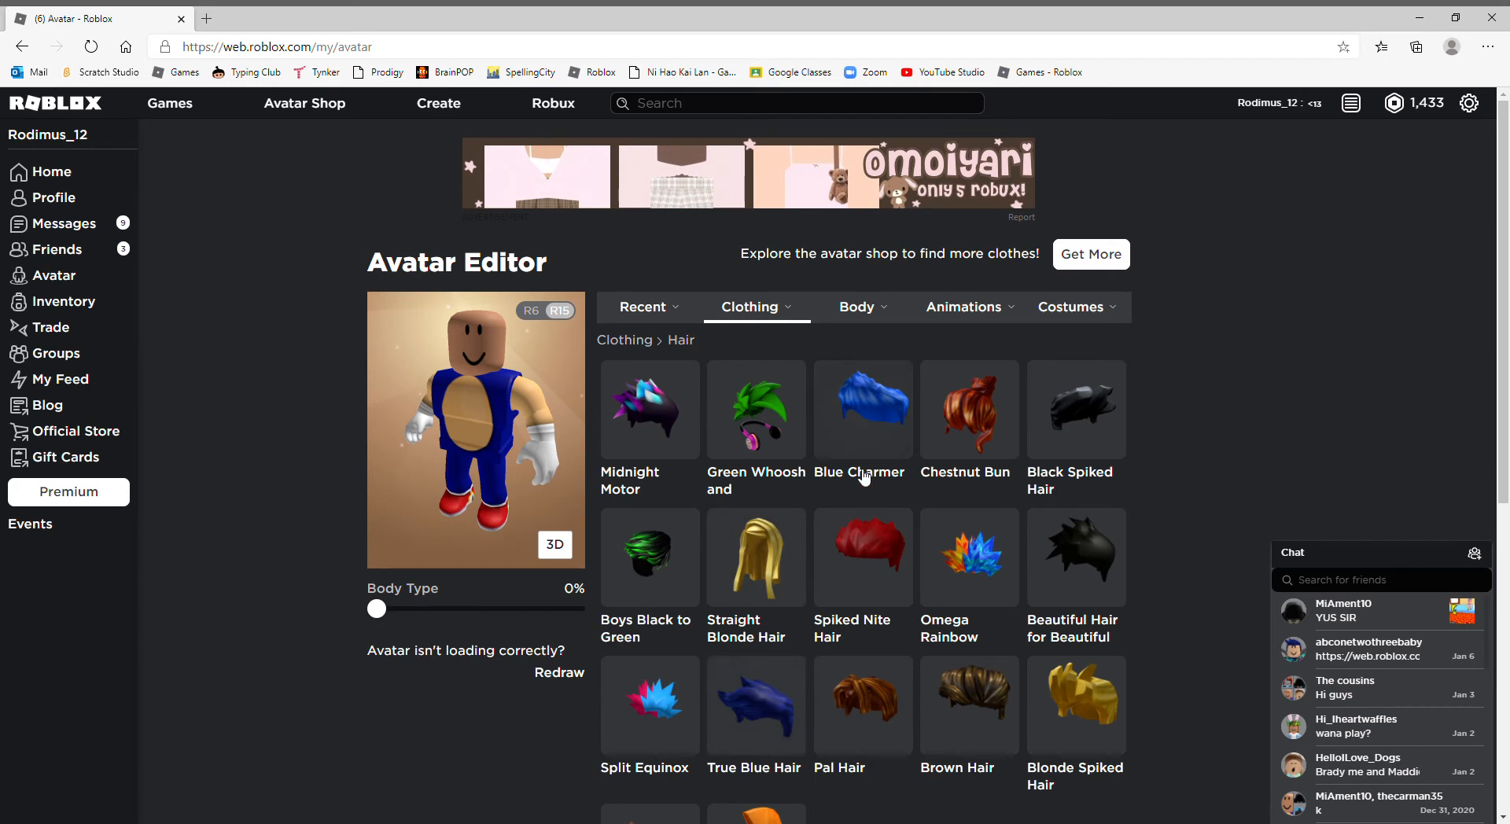
{"action": "left_click", "coordinate": [755, 706]}
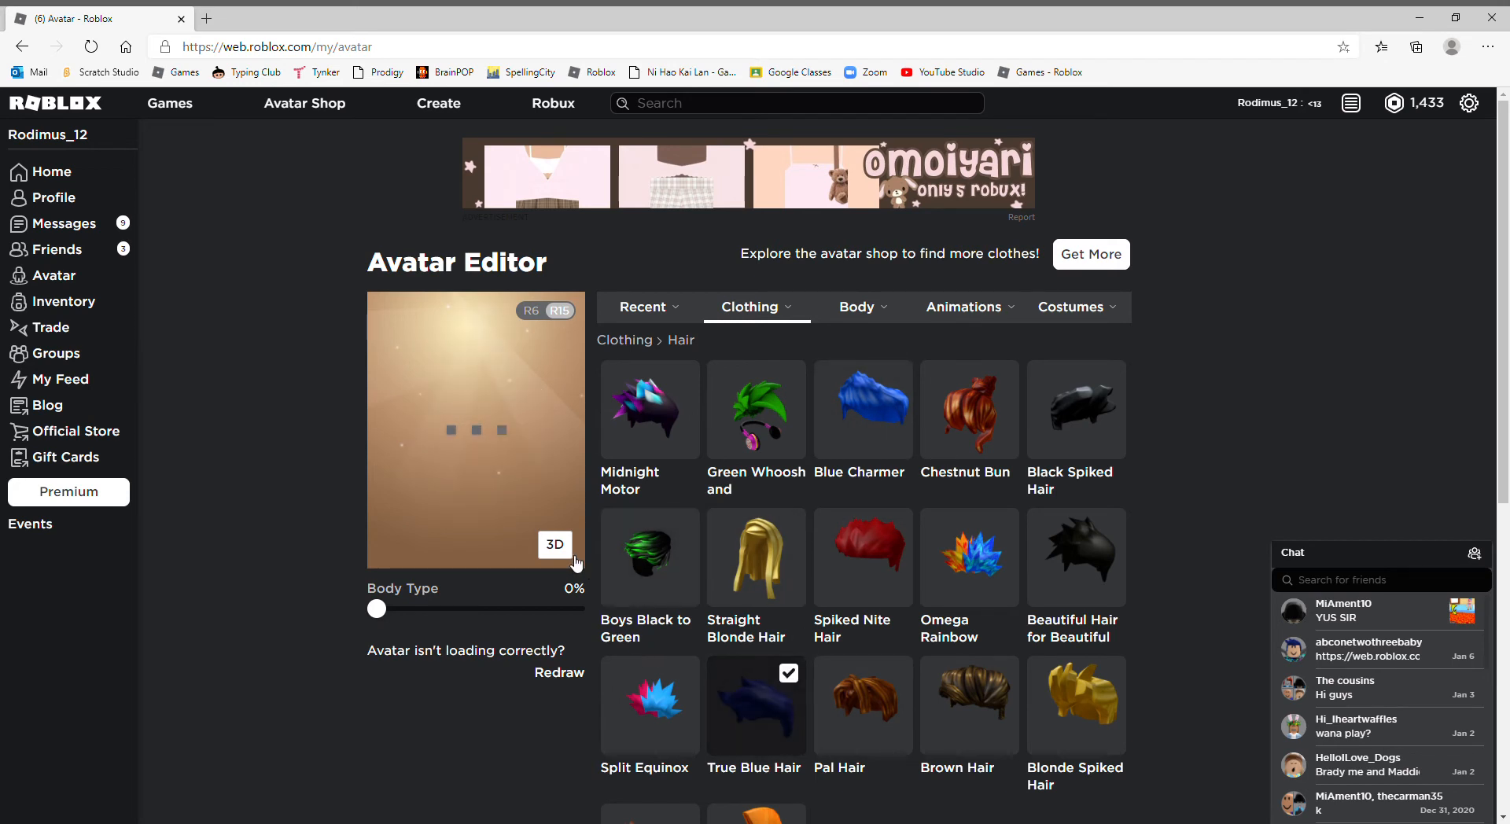
{"action": "left_click", "coordinate": [553, 545]}
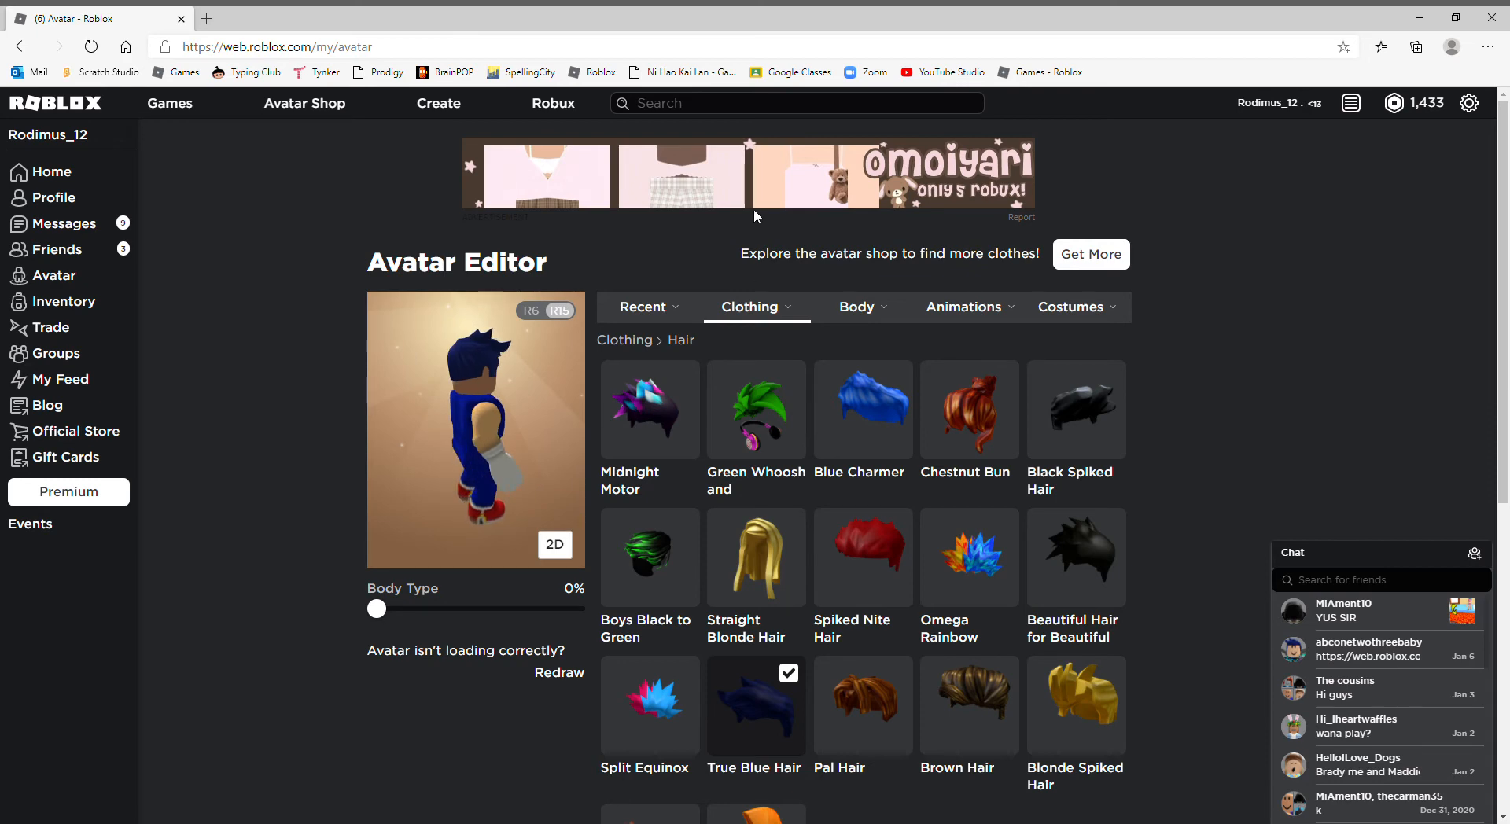
{"action": "left_click", "coordinate": [862, 411]}
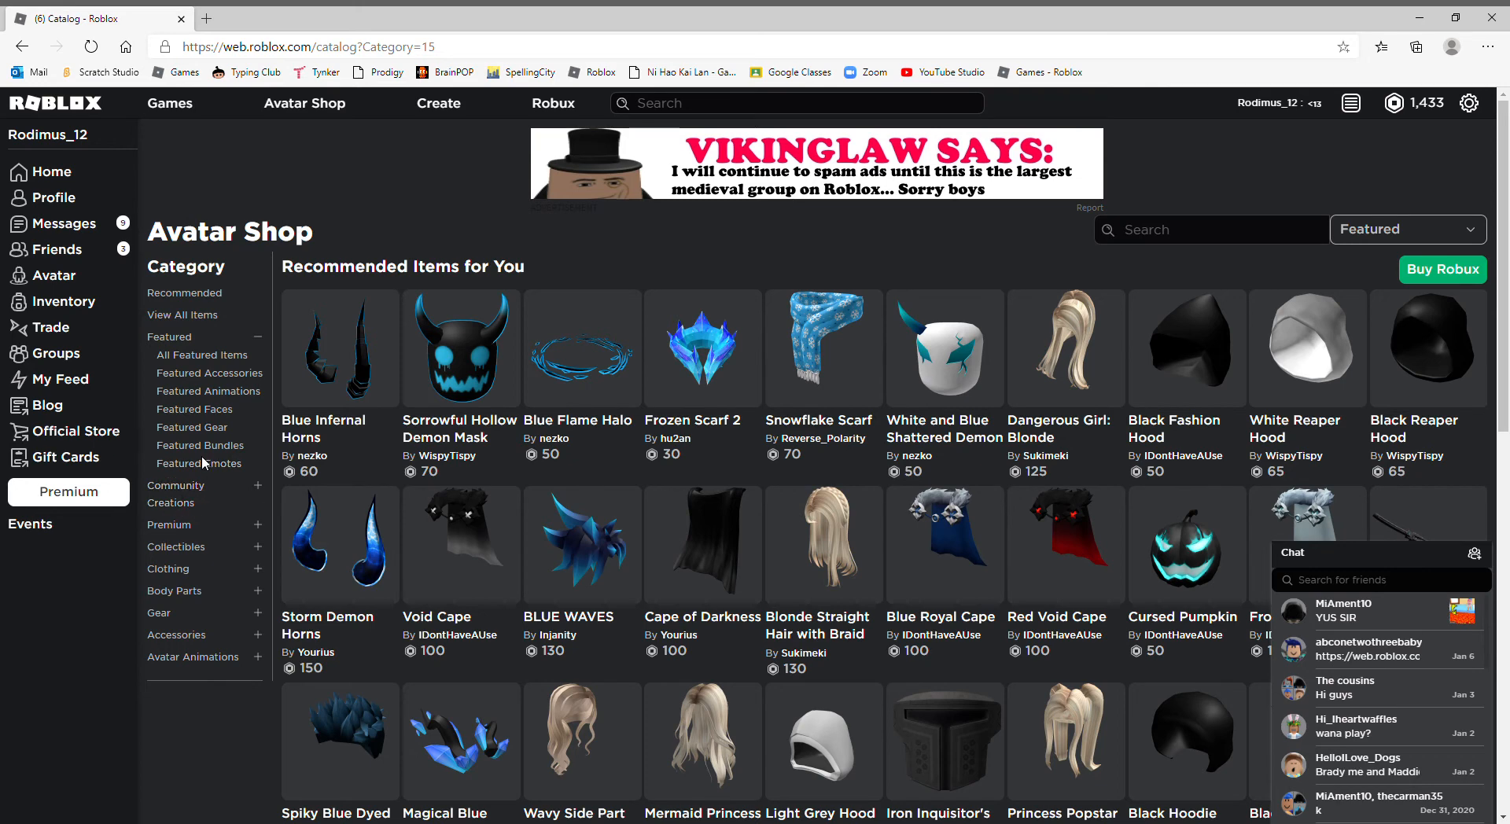
Step: Browse to the premium hair listing in the Avatar Shop
{"action": "left_click", "coordinate": [170, 524]}
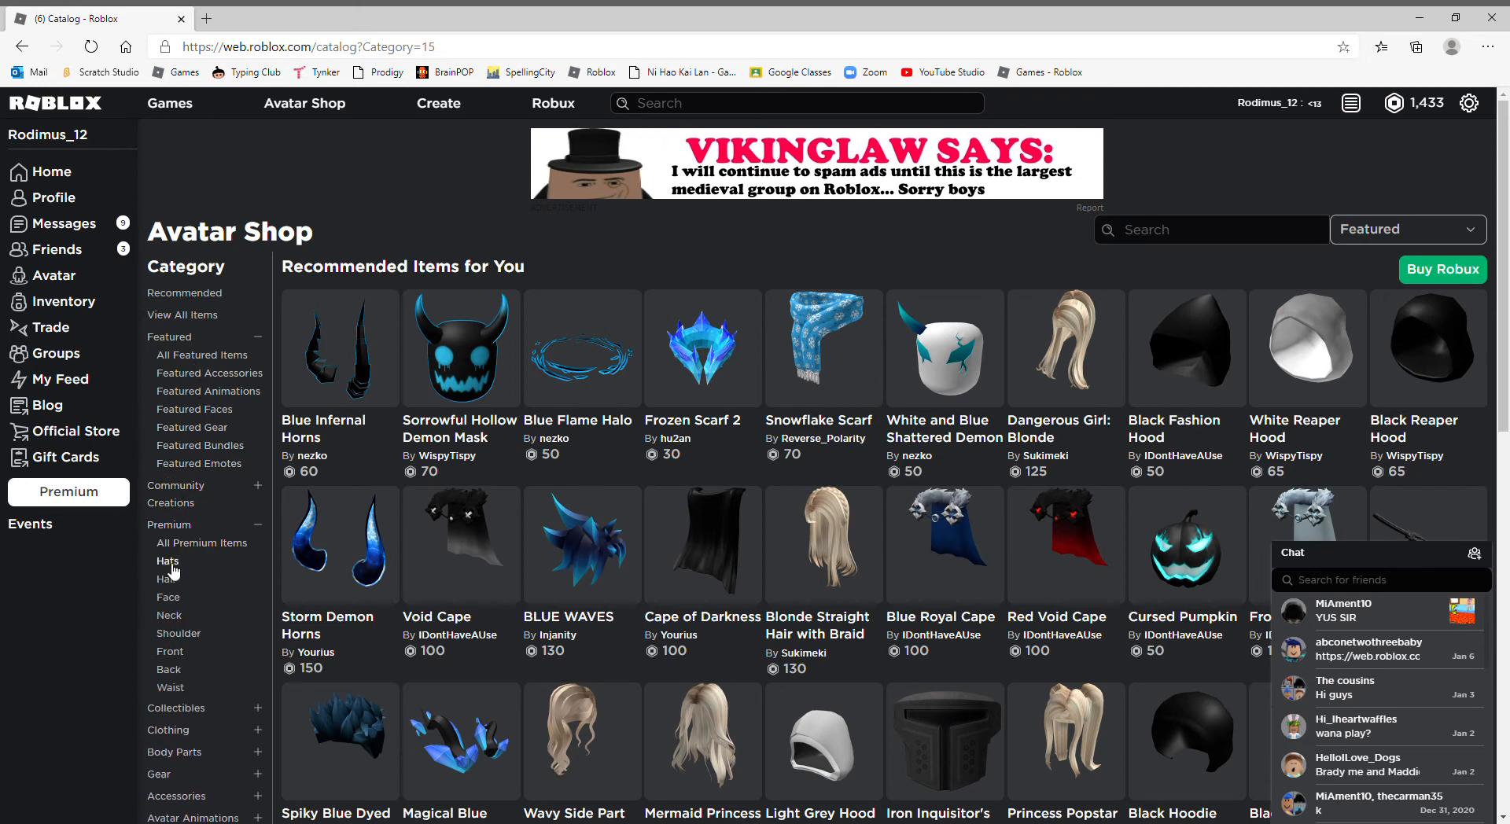
{"action": "mouse_move", "coordinate": [173, 589]}
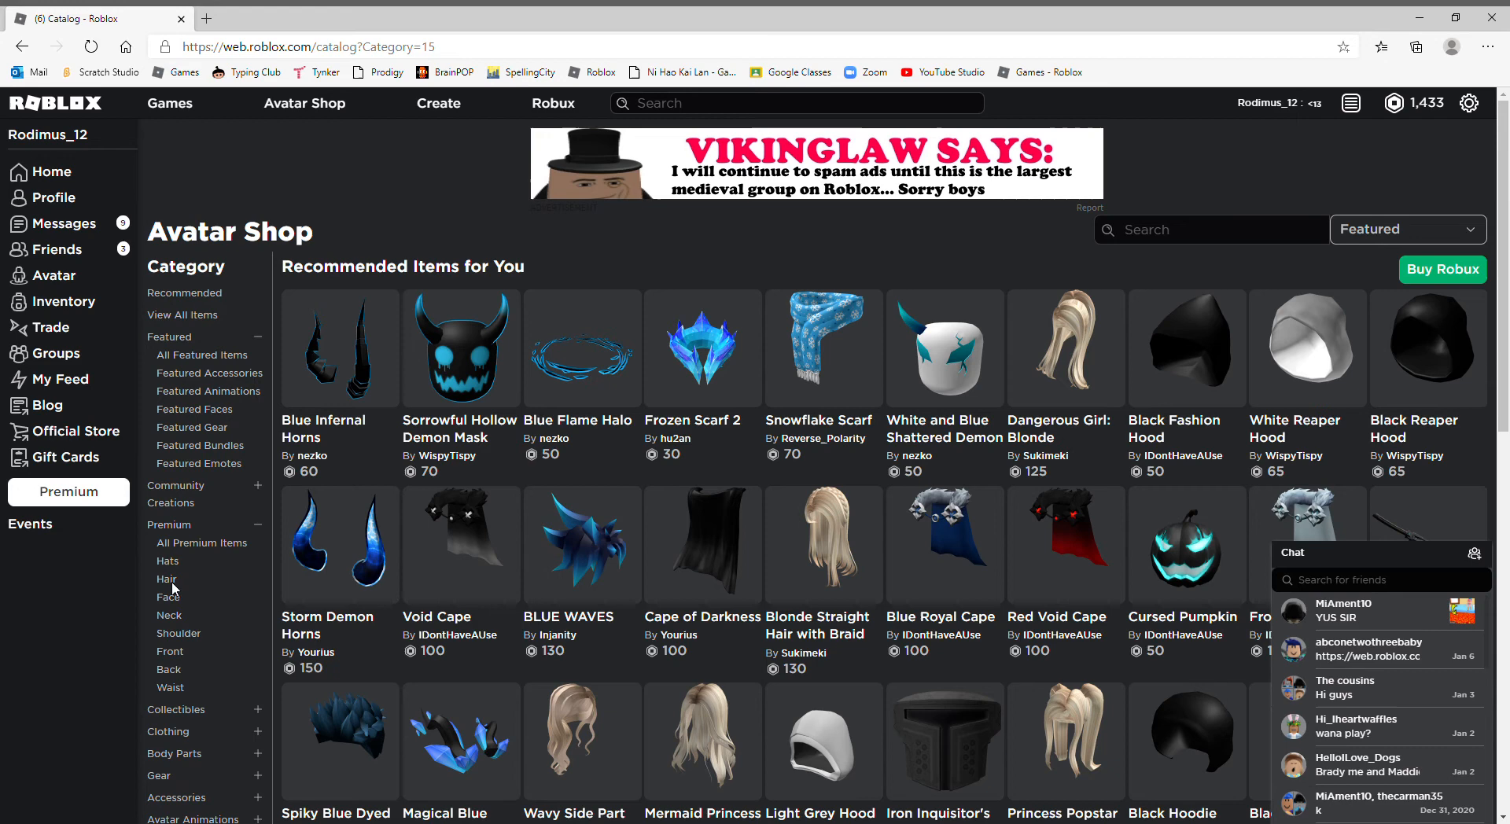
{"action": "left_click", "coordinate": [167, 579]}
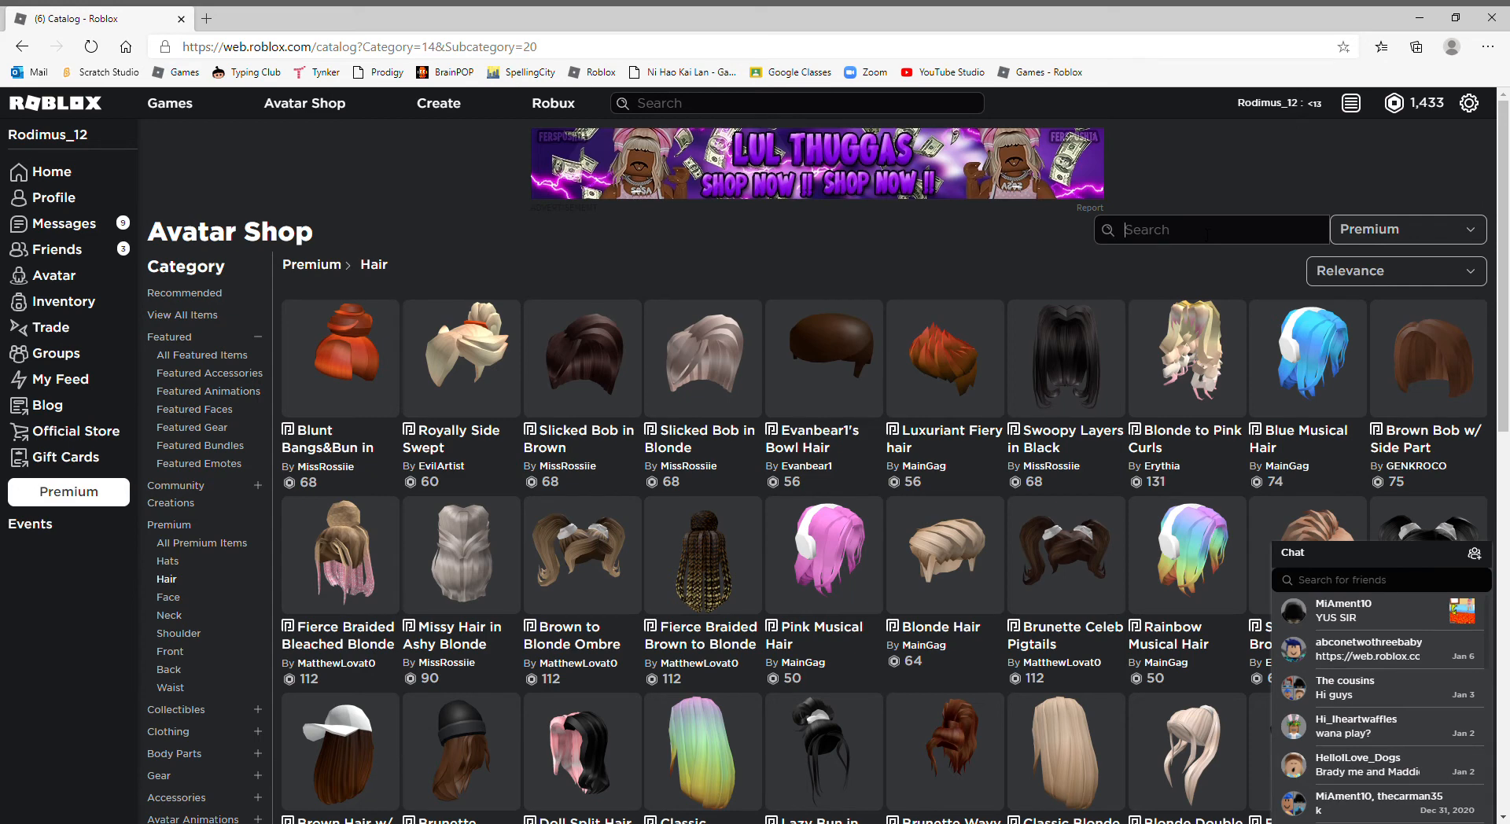
Step: Search the premium hair for 'comed back spiked hair'
{"action": "type", "text": "comed ba"}
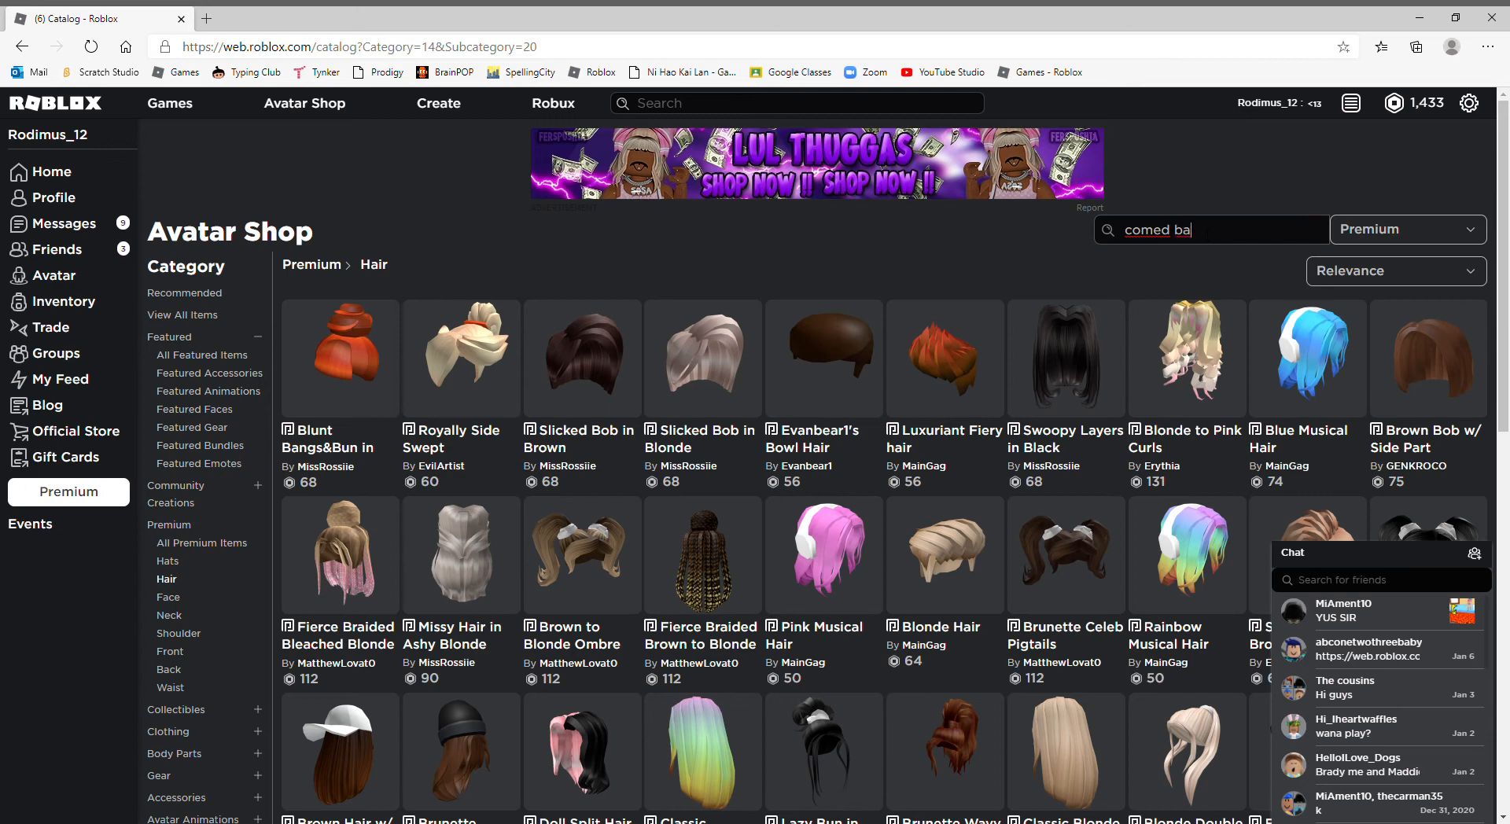
{"action": "key", "text": "Backspace"}
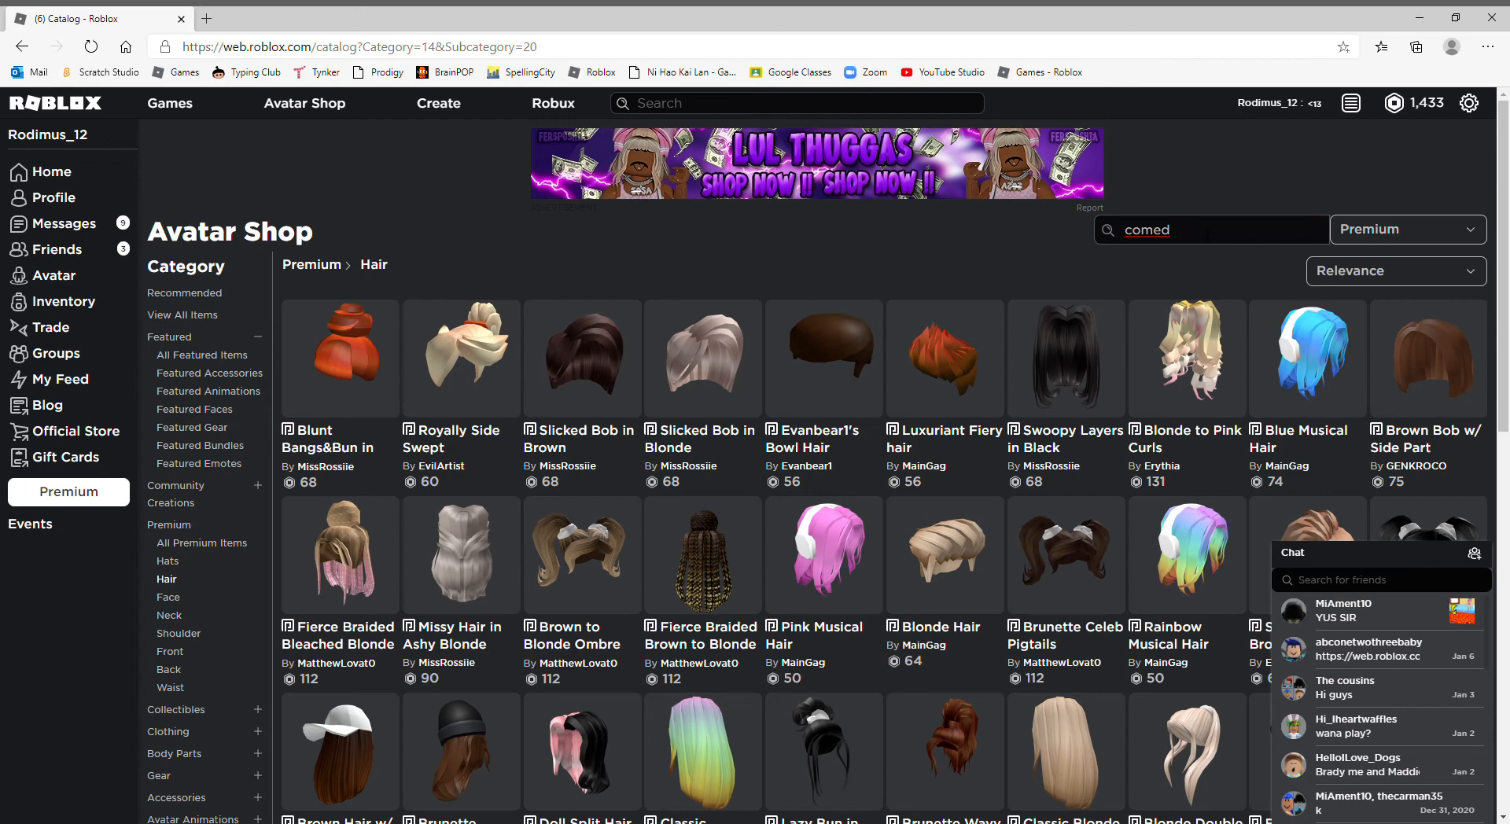
{"action": "mouse_move", "coordinate": [1408, 158]}
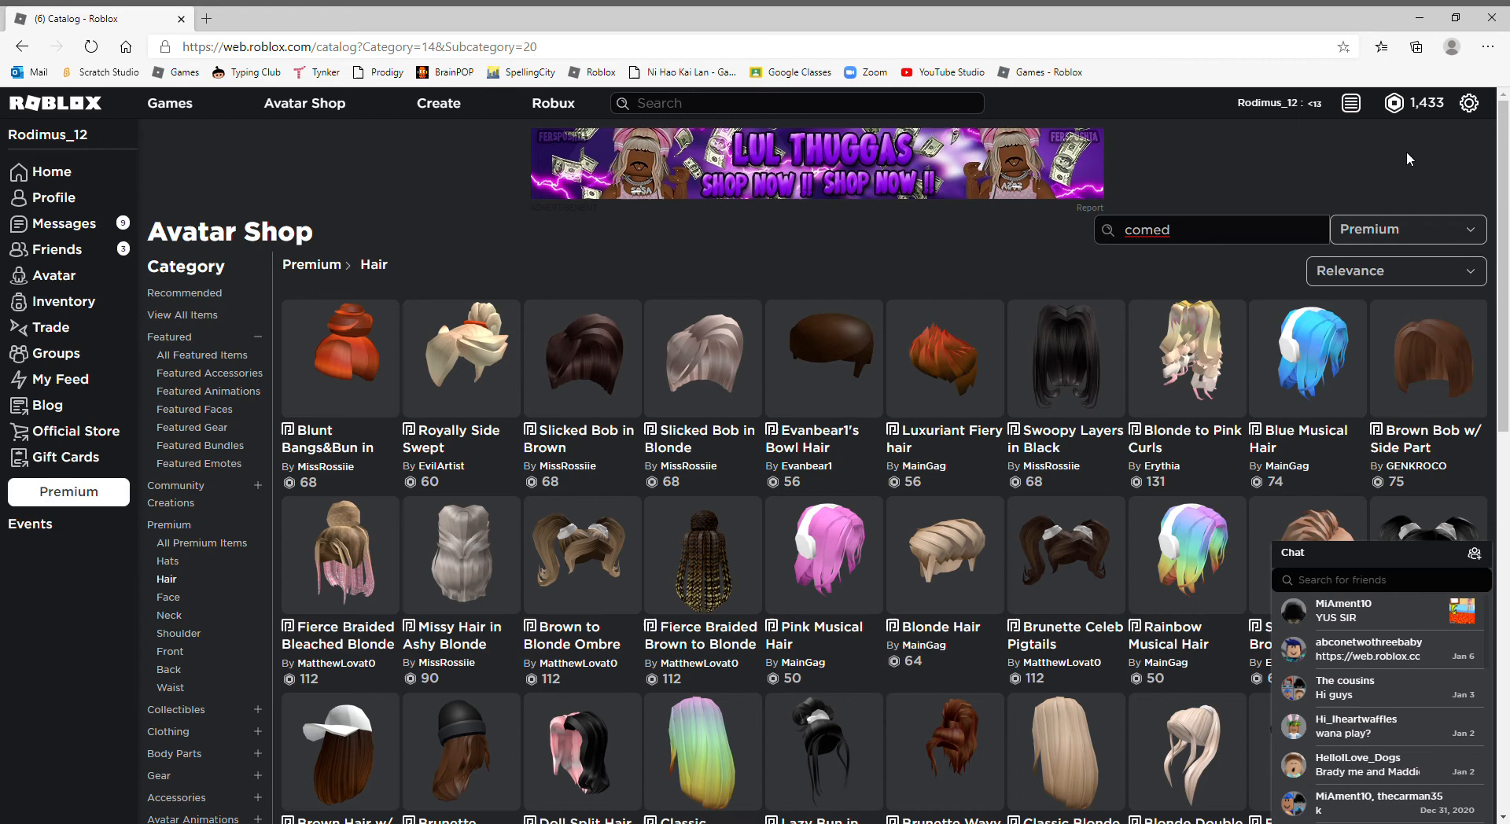
{"action": "mouse_move", "coordinate": [1460, 144]}
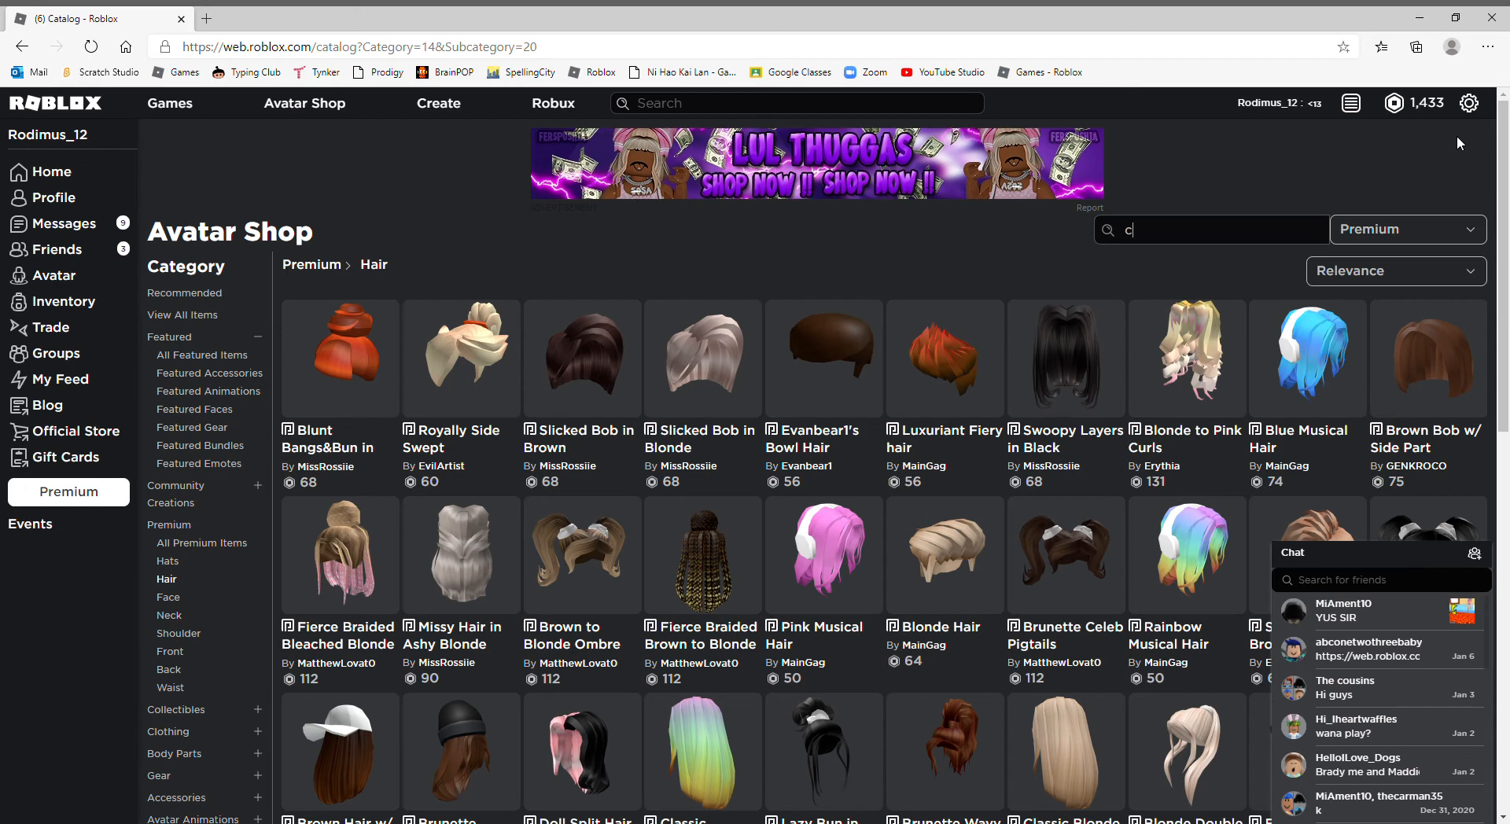
{"action": "type", "text": "ome"}
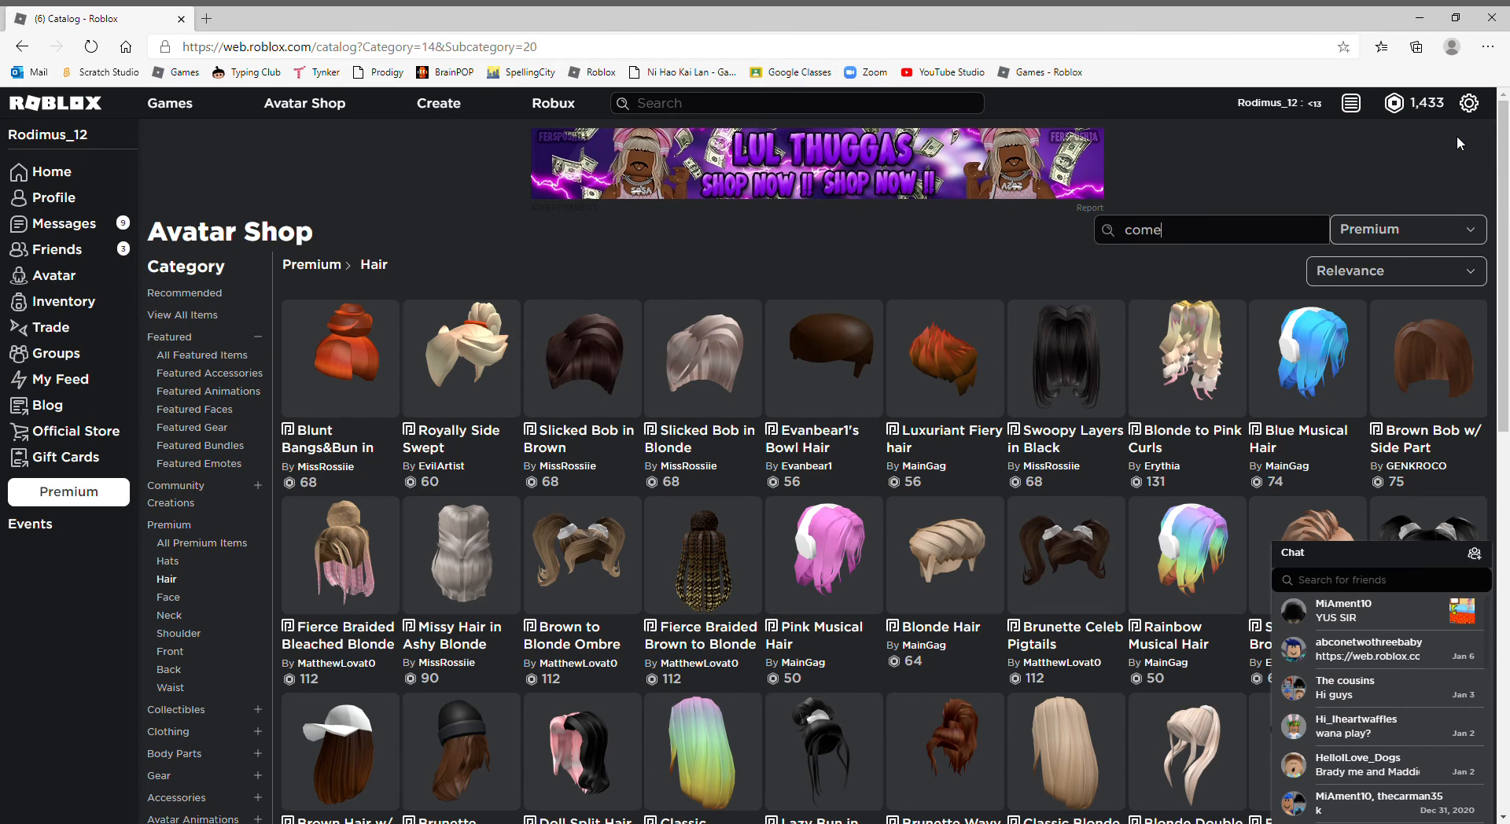
{"action": "type", "text": "d"}
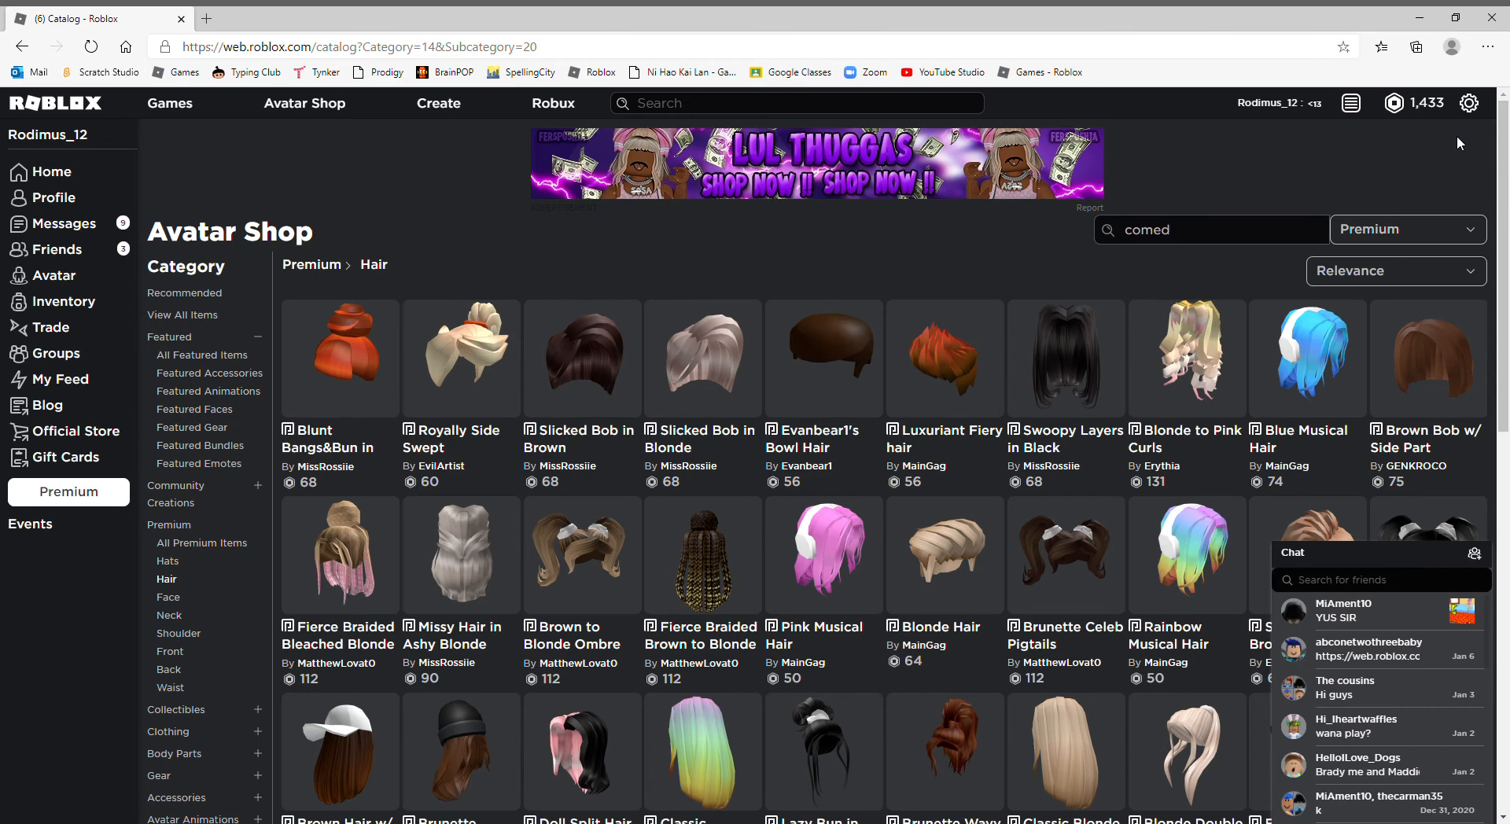
{"action": "type", "text": "back"}
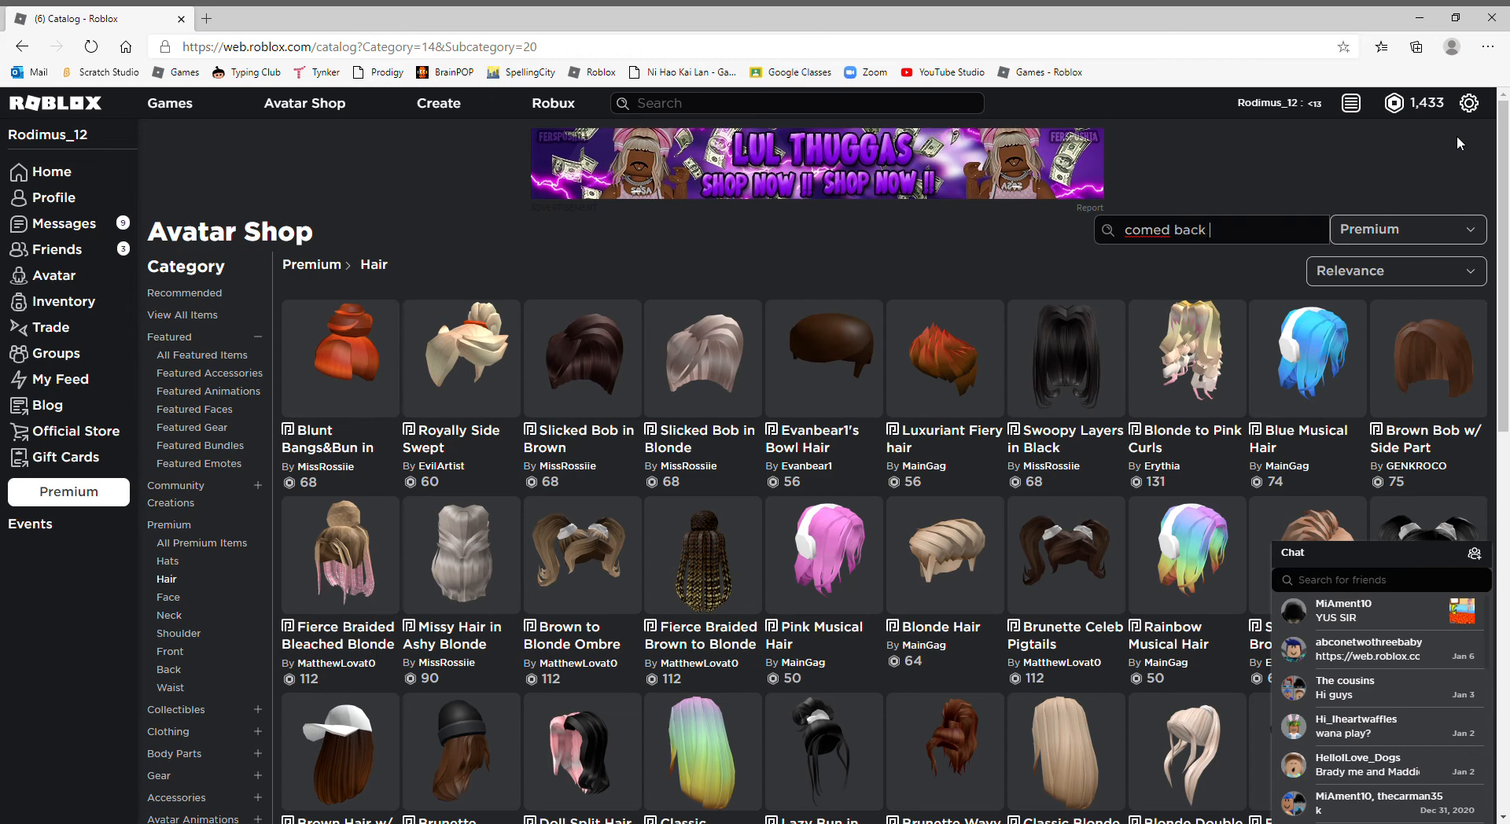
{"action": "mouse_move", "coordinate": [1456, 118]}
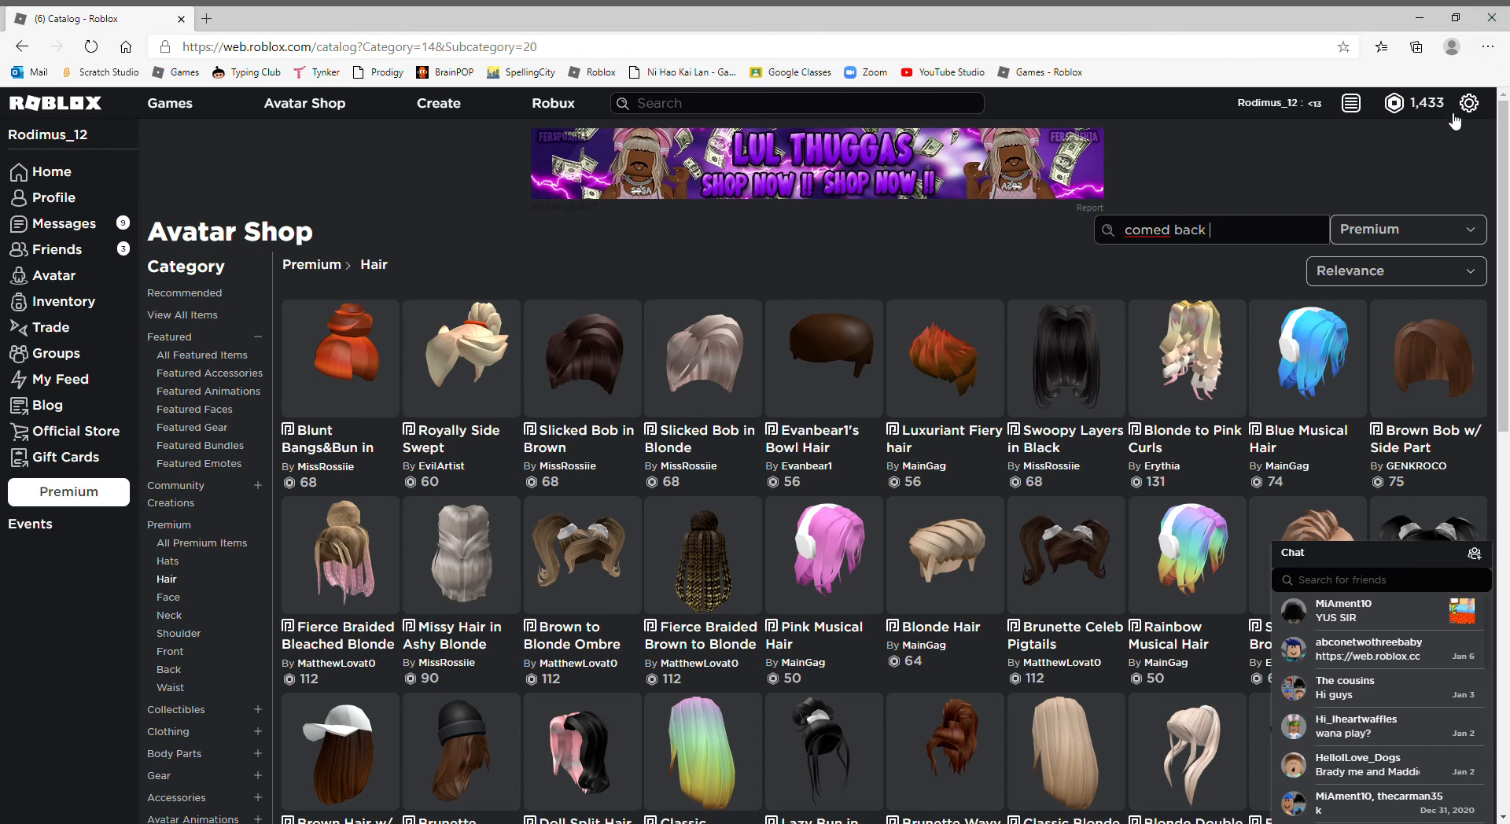
{"action": "mouse_move", "coordinate": [1482, 166]}
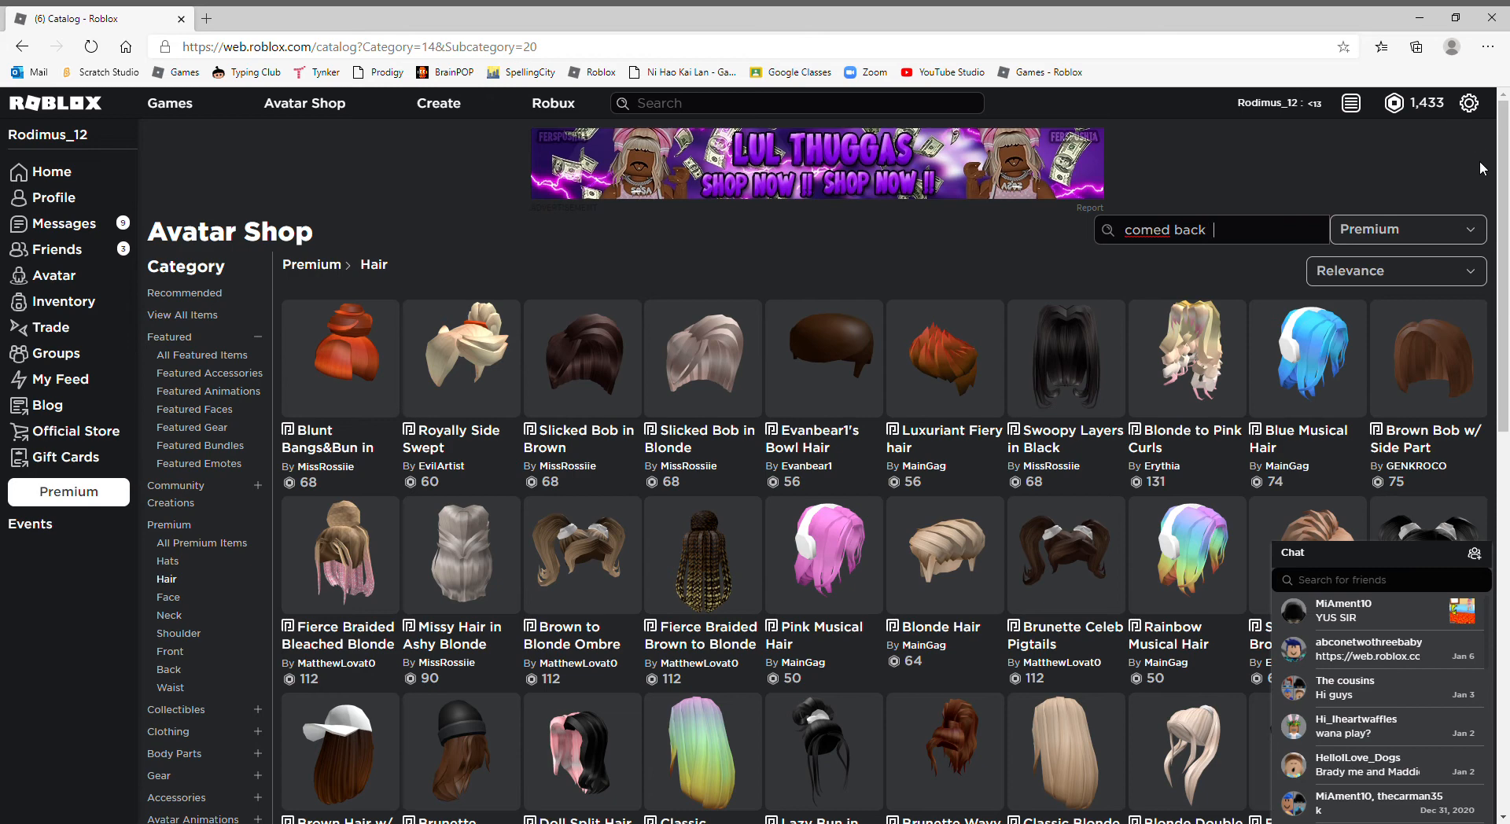
{"action": "type", "text": "s"}
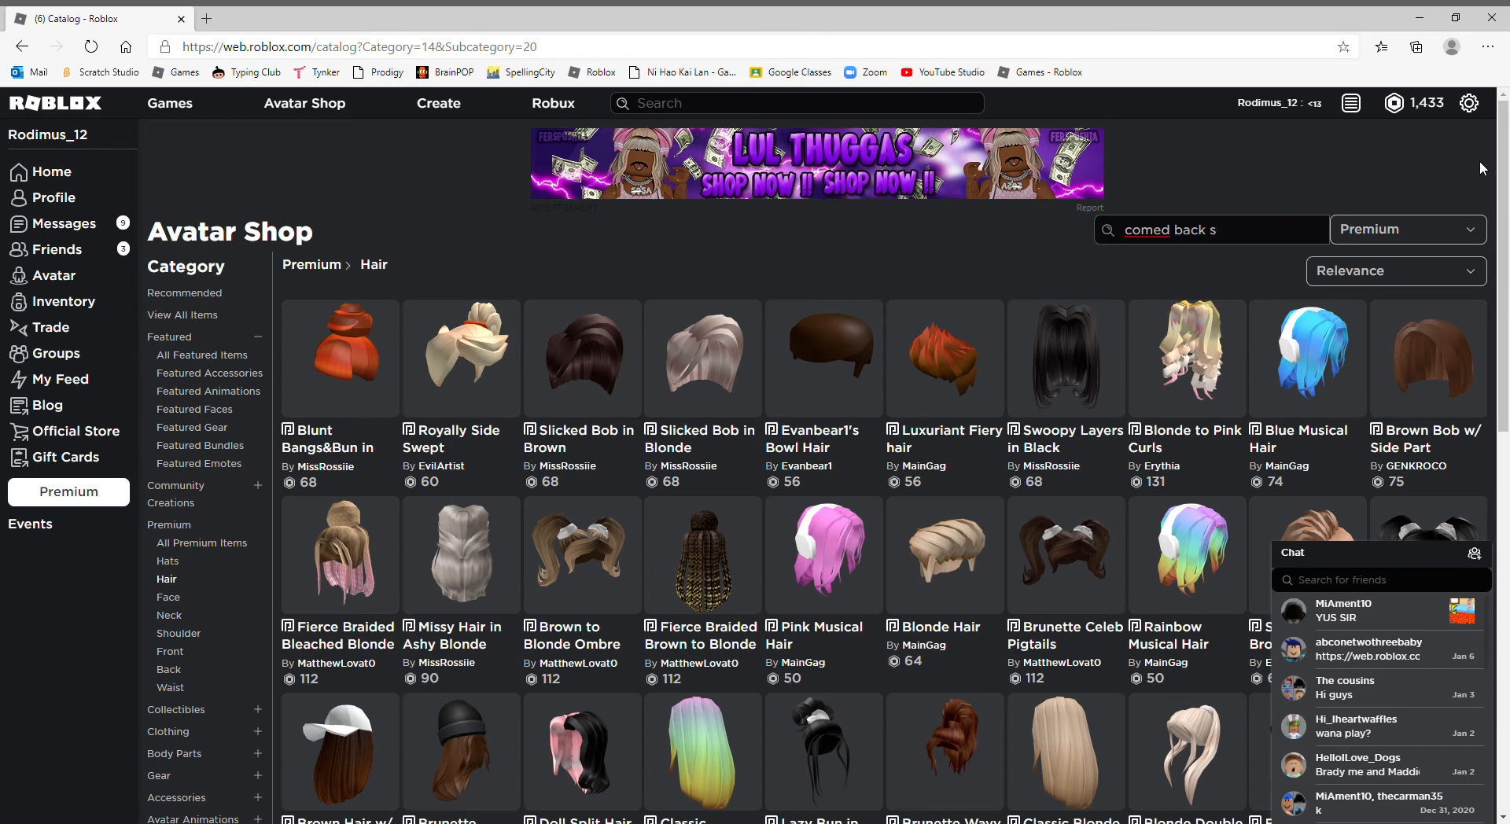
{"action": "type", "text": "picke"}
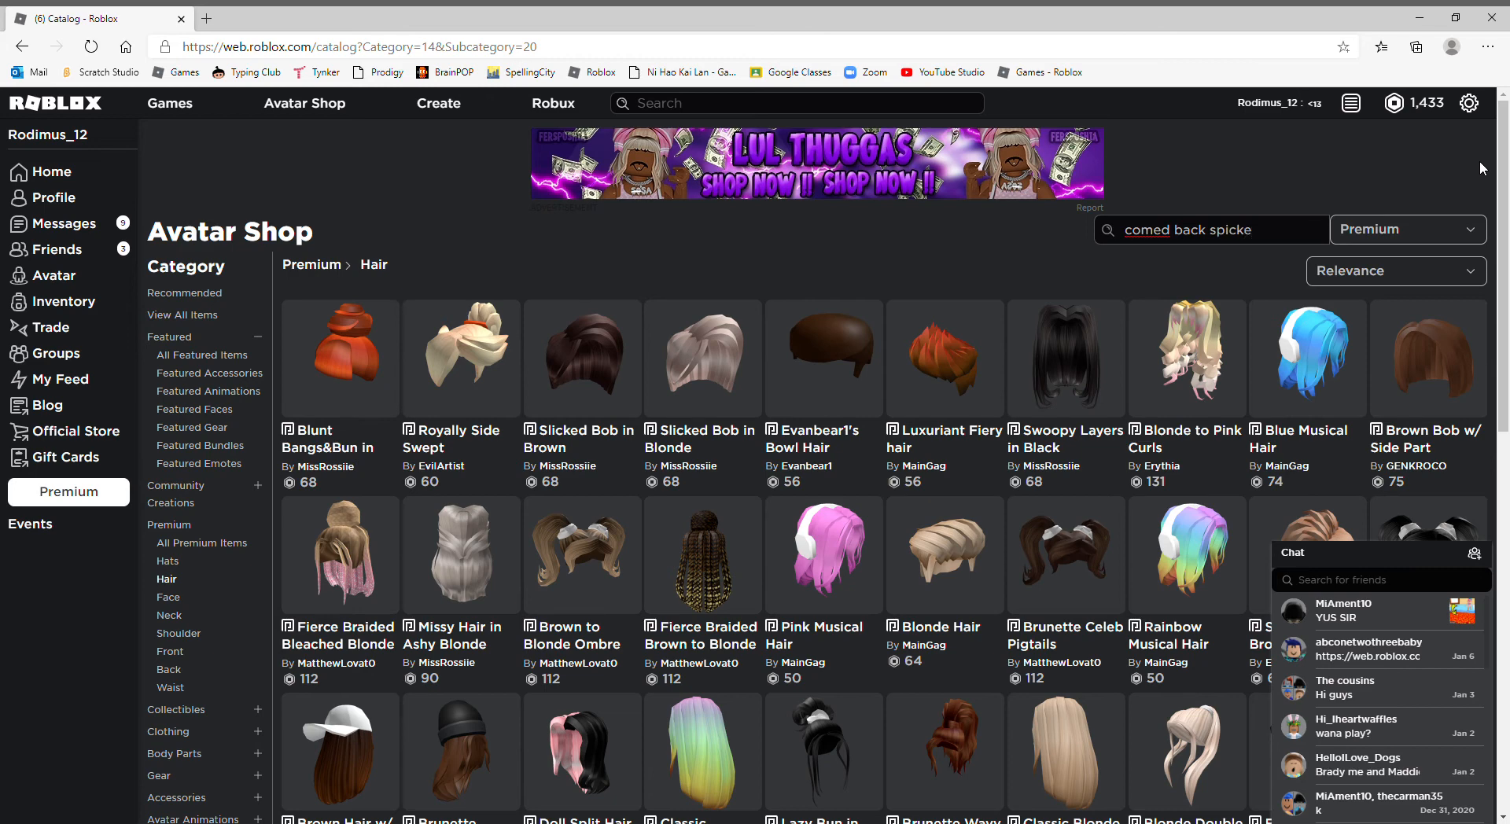
{"action": "key", "text": "Backspace"}
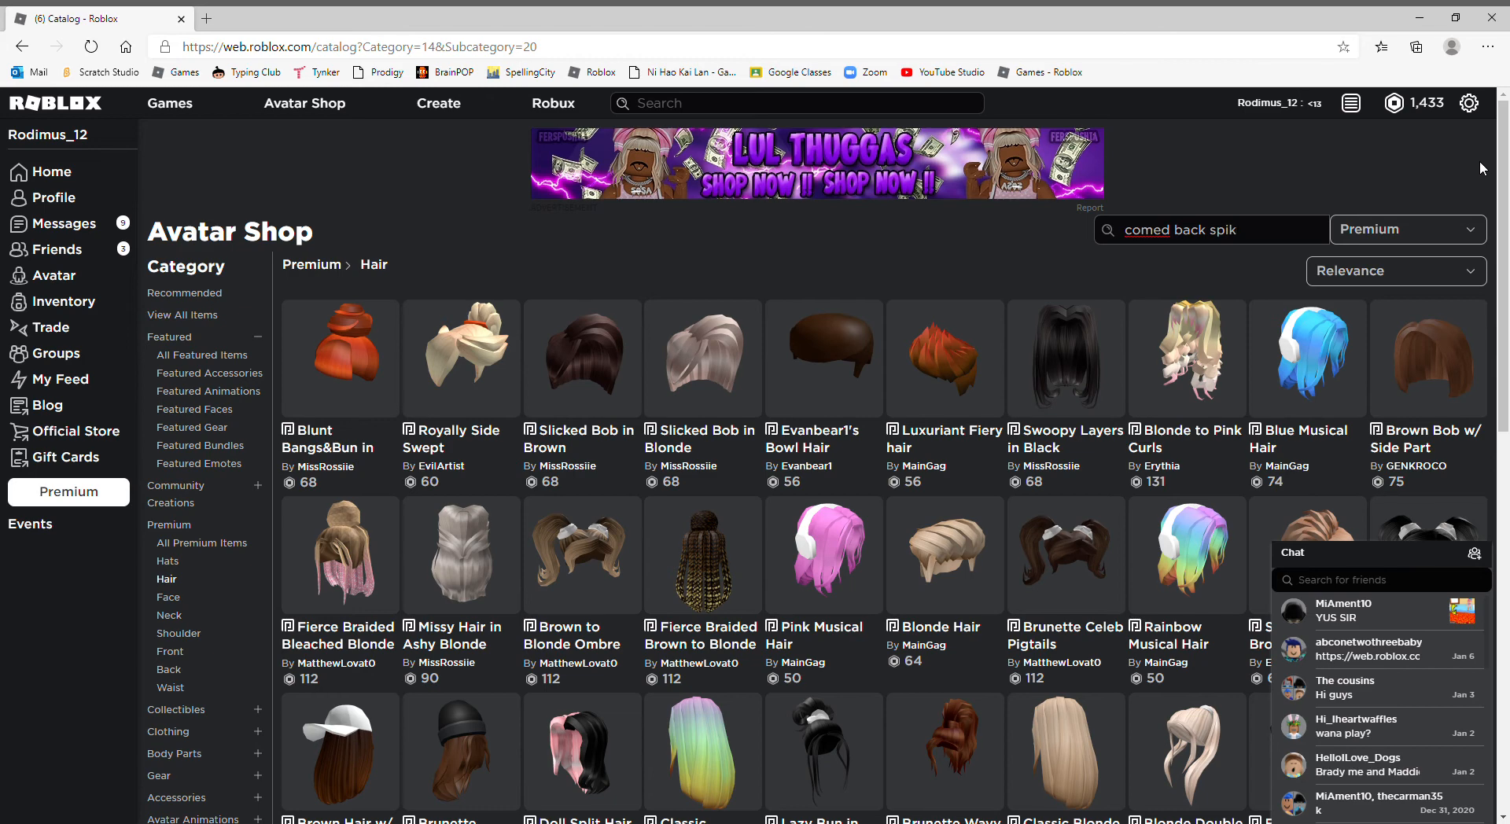
{"action": "type", "text": "ed"}
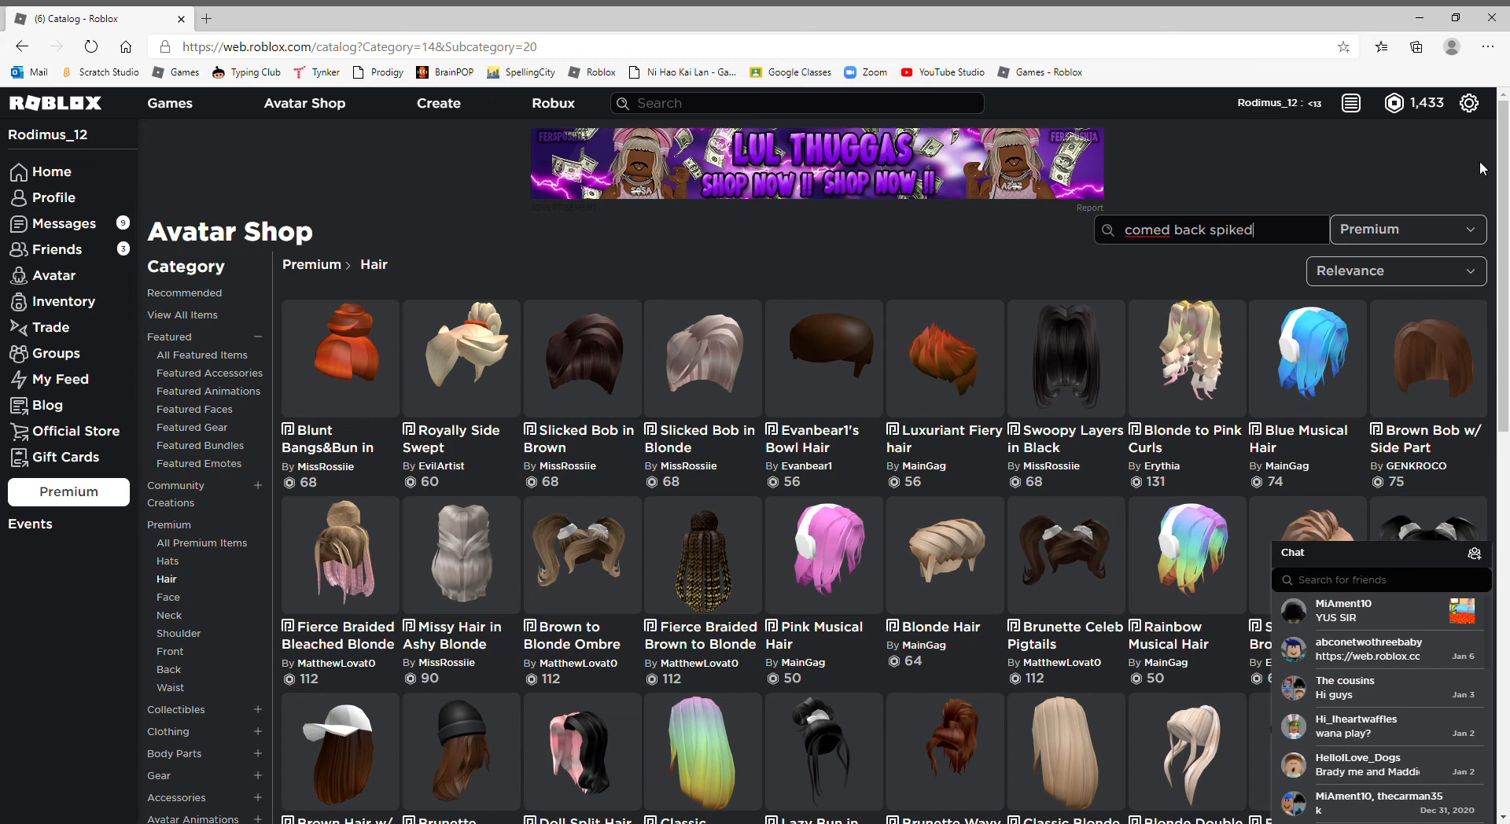
{"action": "type", "text": "a"}
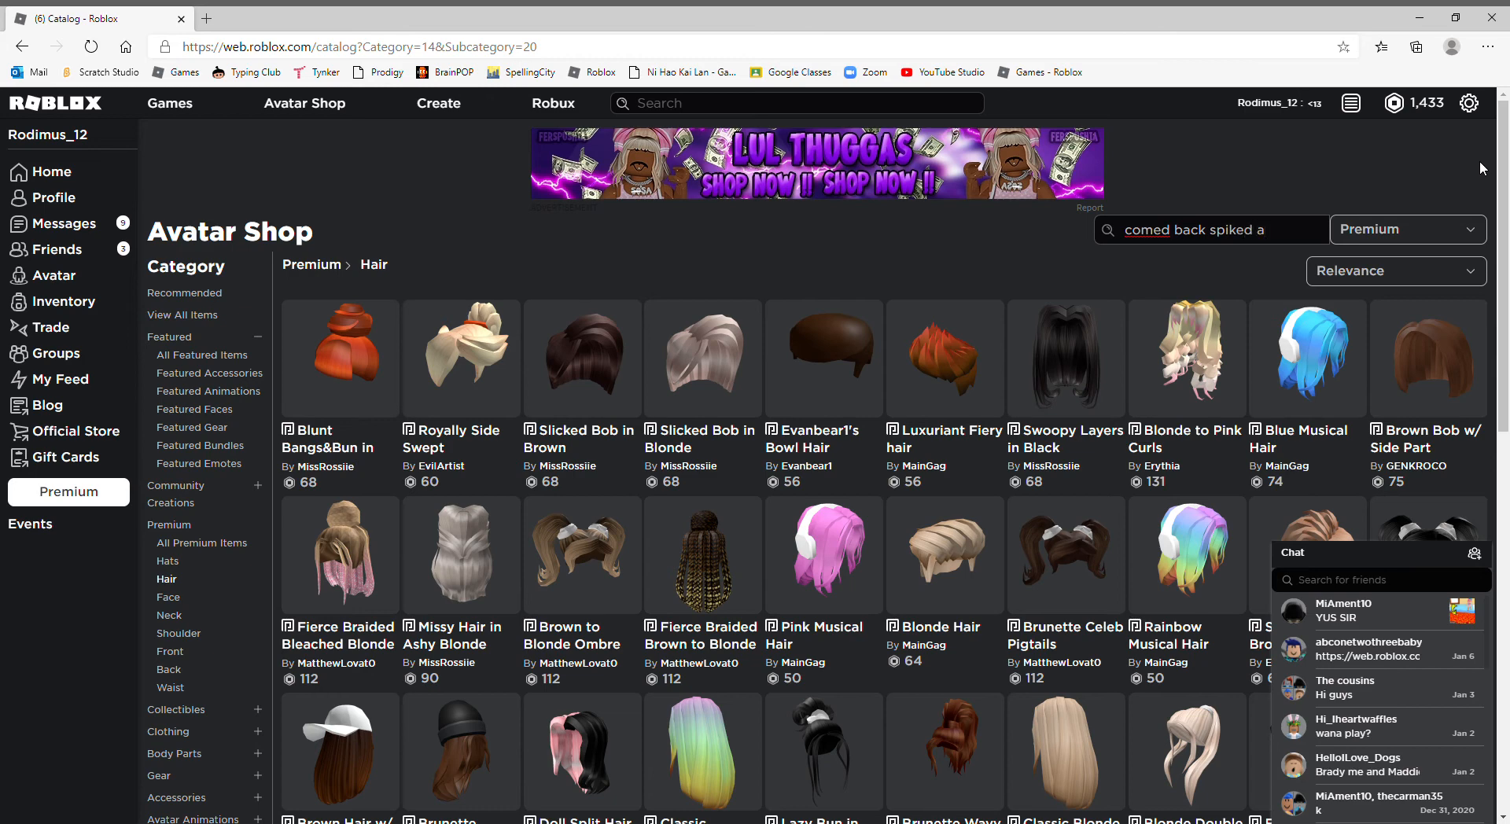
{"action": "type", "text": "hair"}
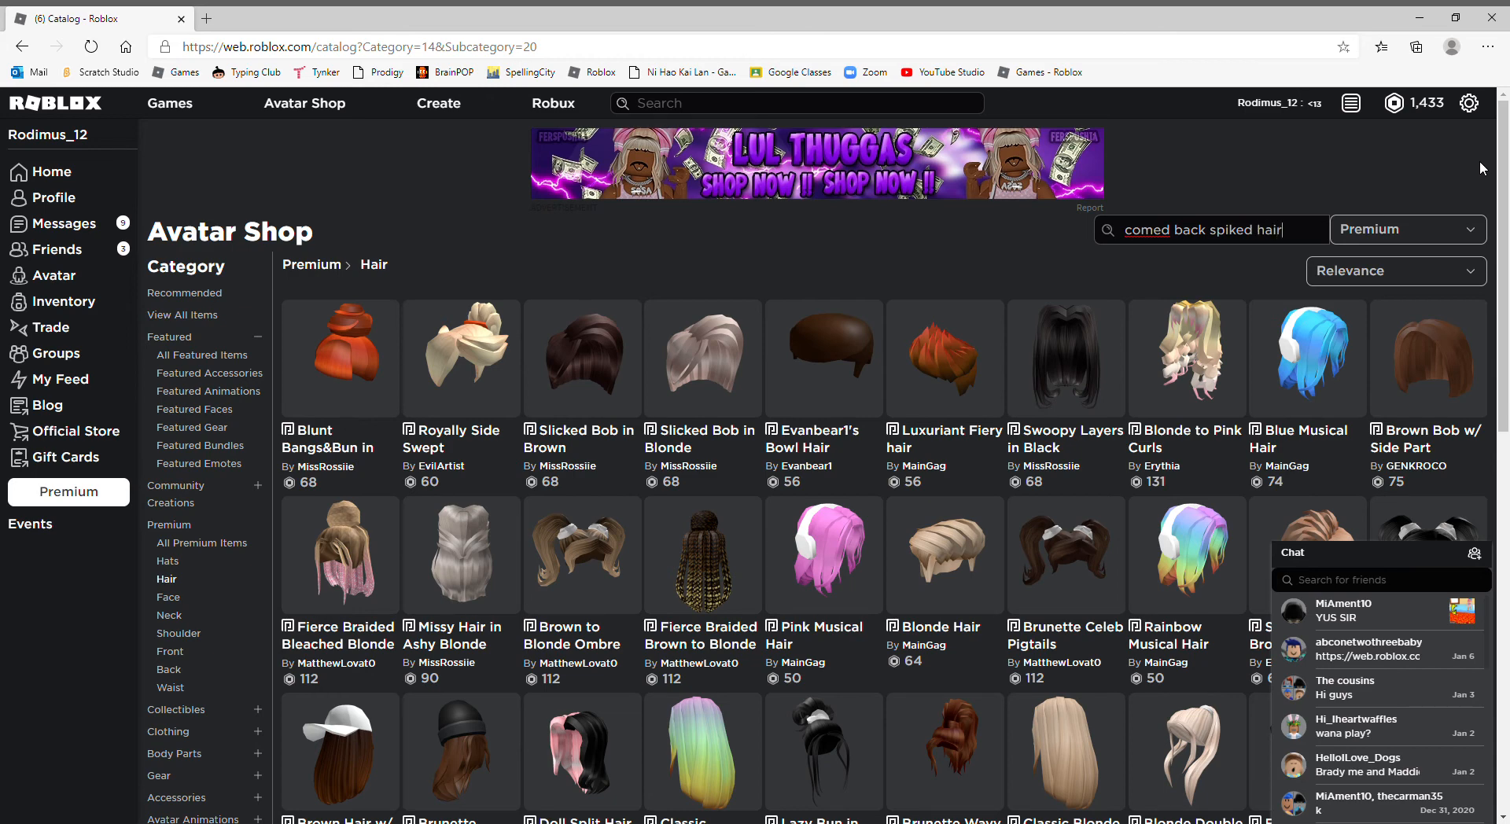
{"action": "key", "text": "Enter"}
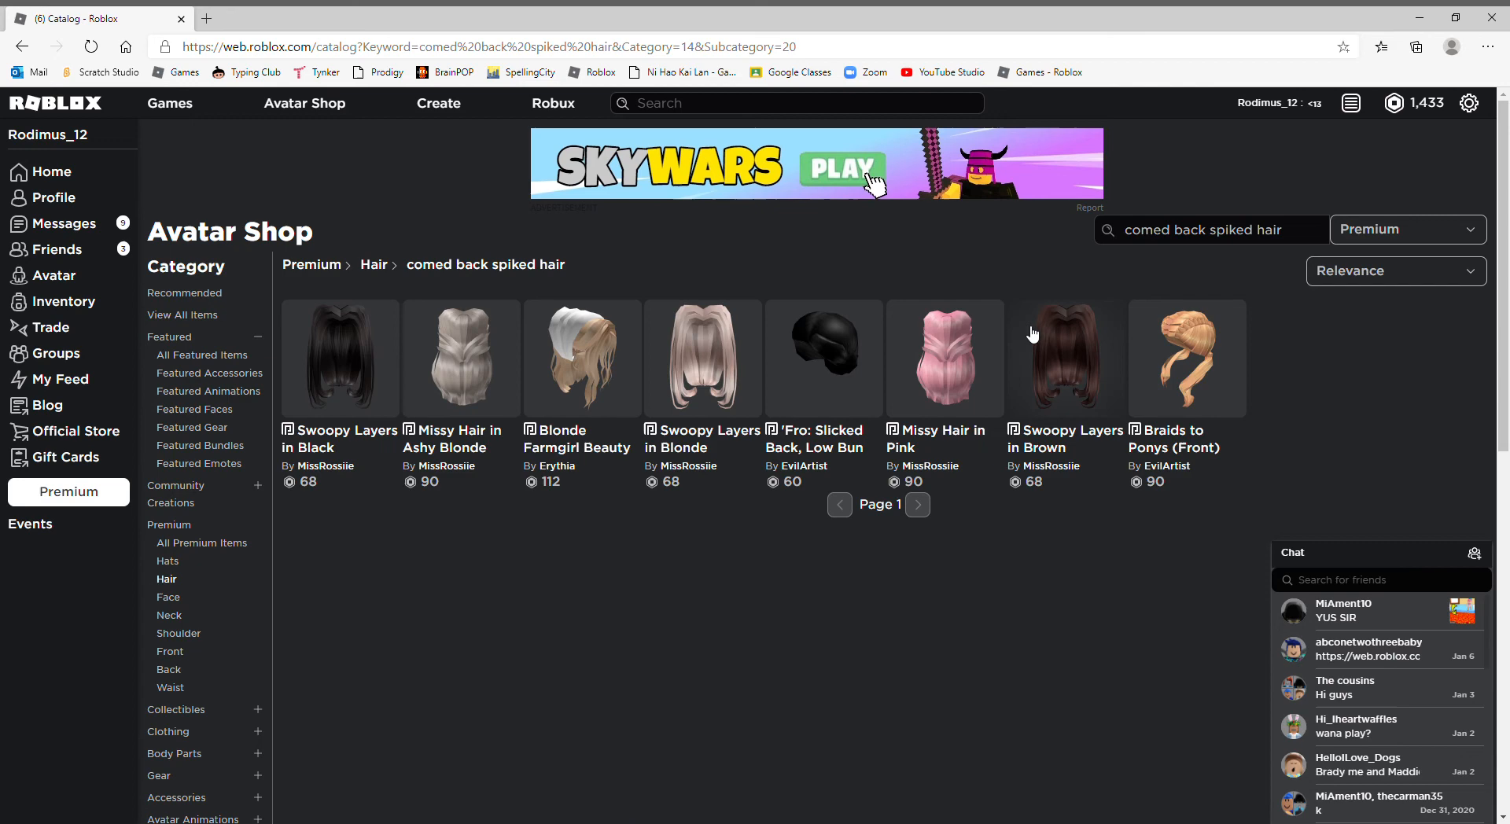
Step: Rewrite the search query toward 'blue spiked hair' so blue hairstyles are listed
{"action": "left_click", "coordinate": [1212, 228]}
{"action": "type", "text": "c"}
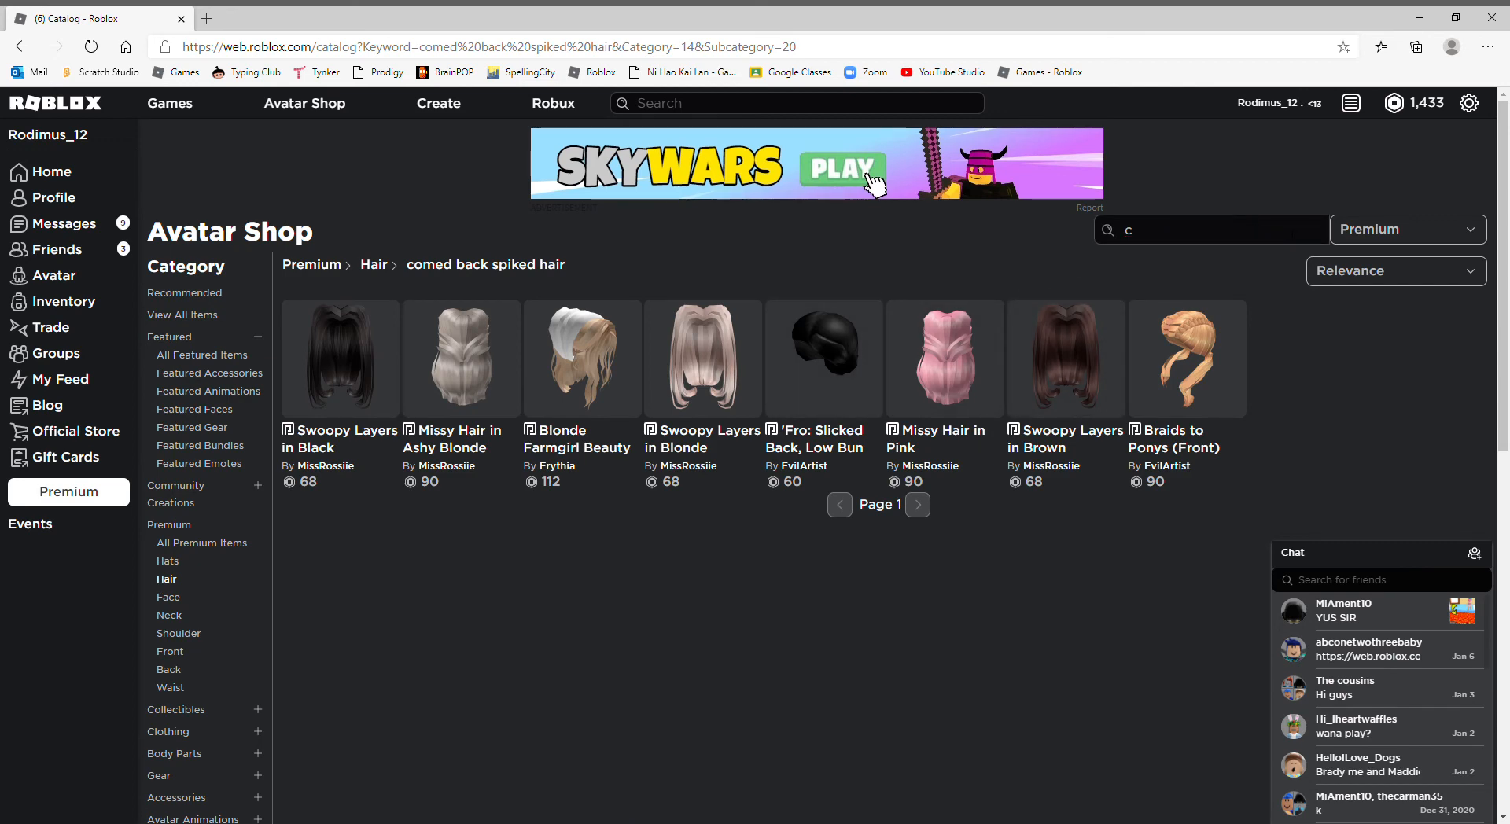
{"action": "type", "text": "s"}
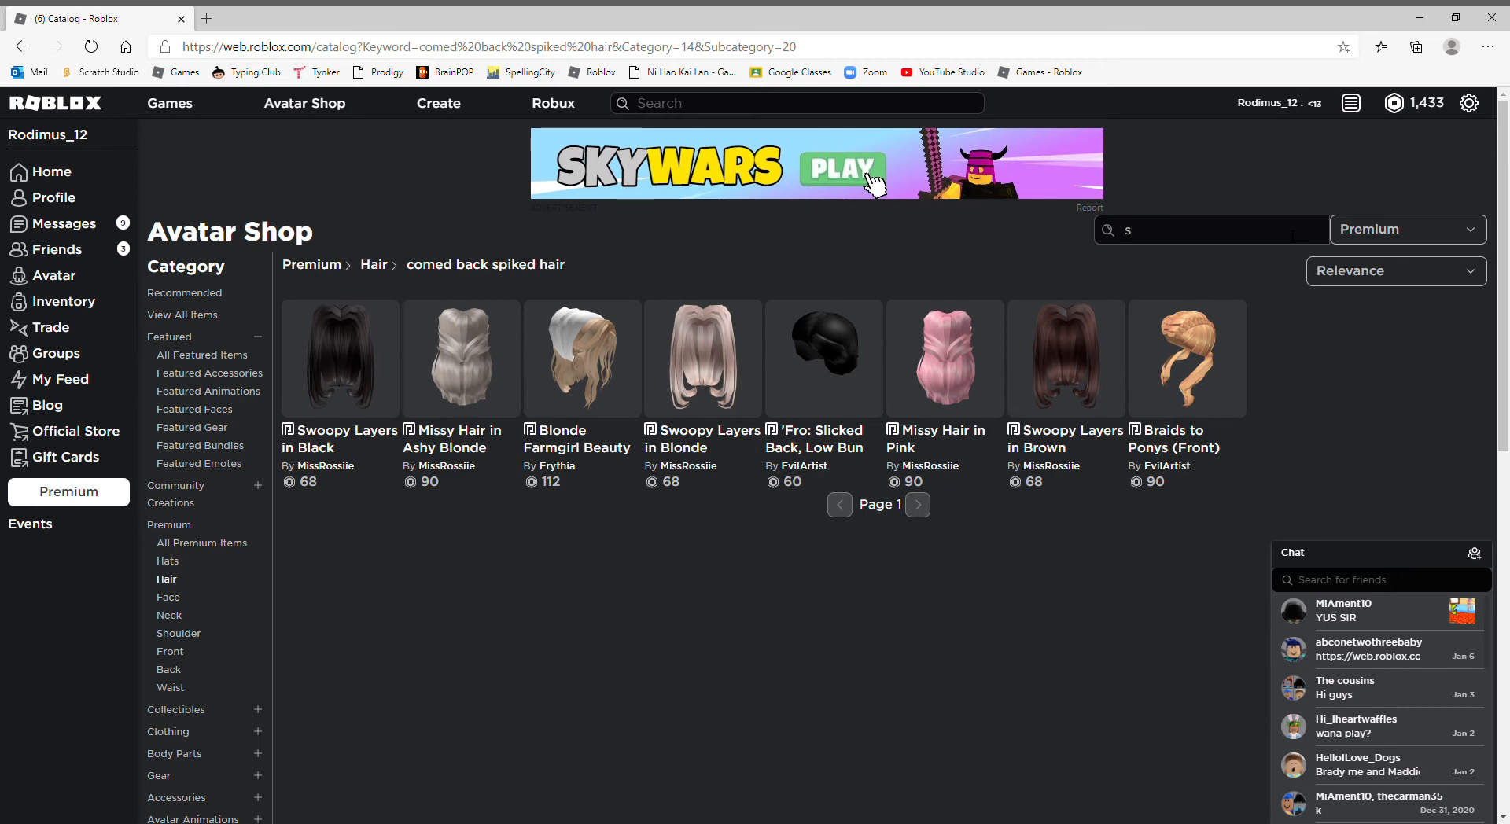
{"action": "type", "text": "piked"}
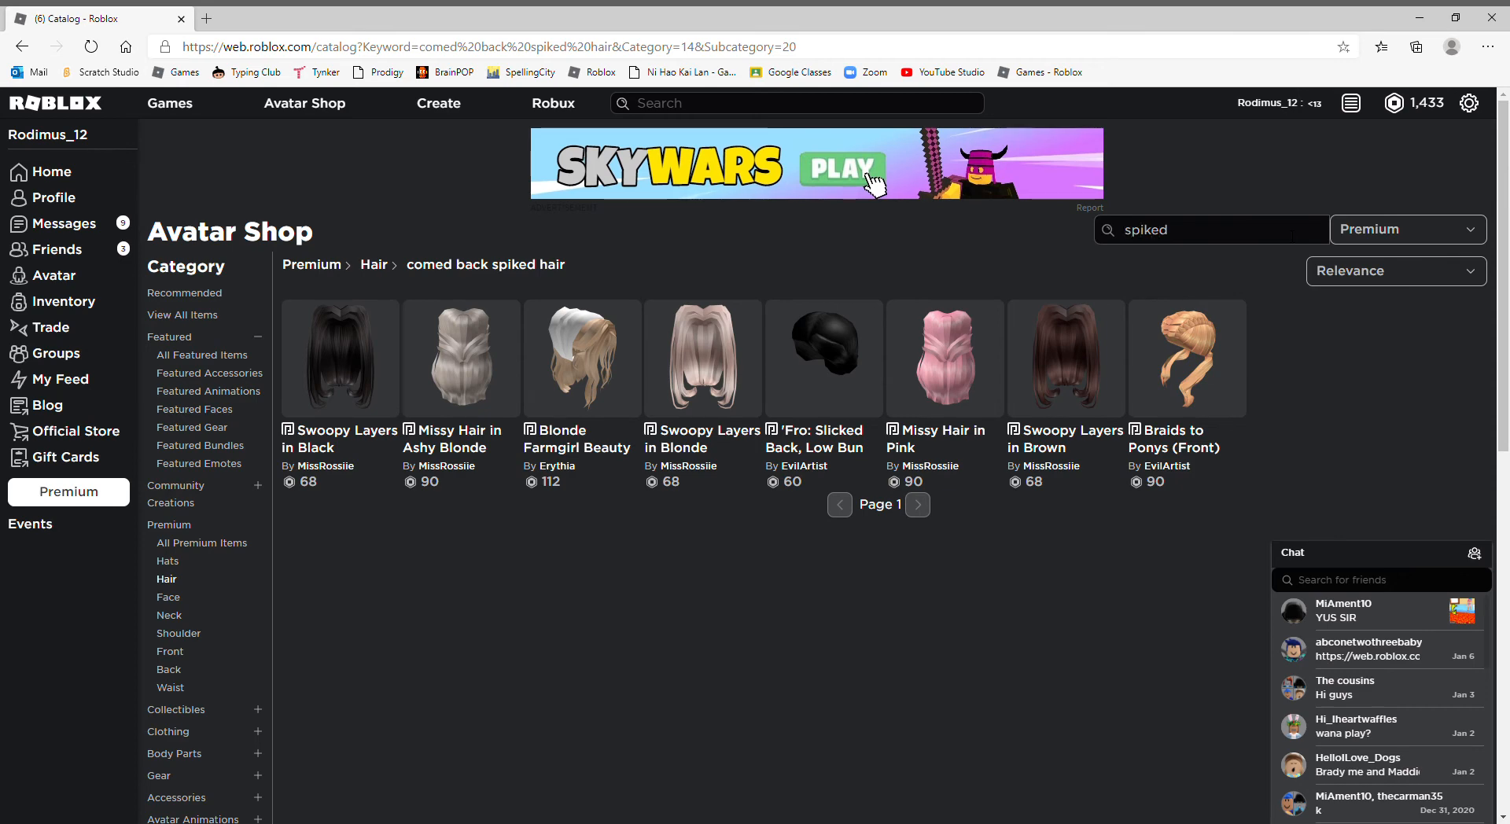
{"action": "left_click", "coordinate": [1211, 230]}
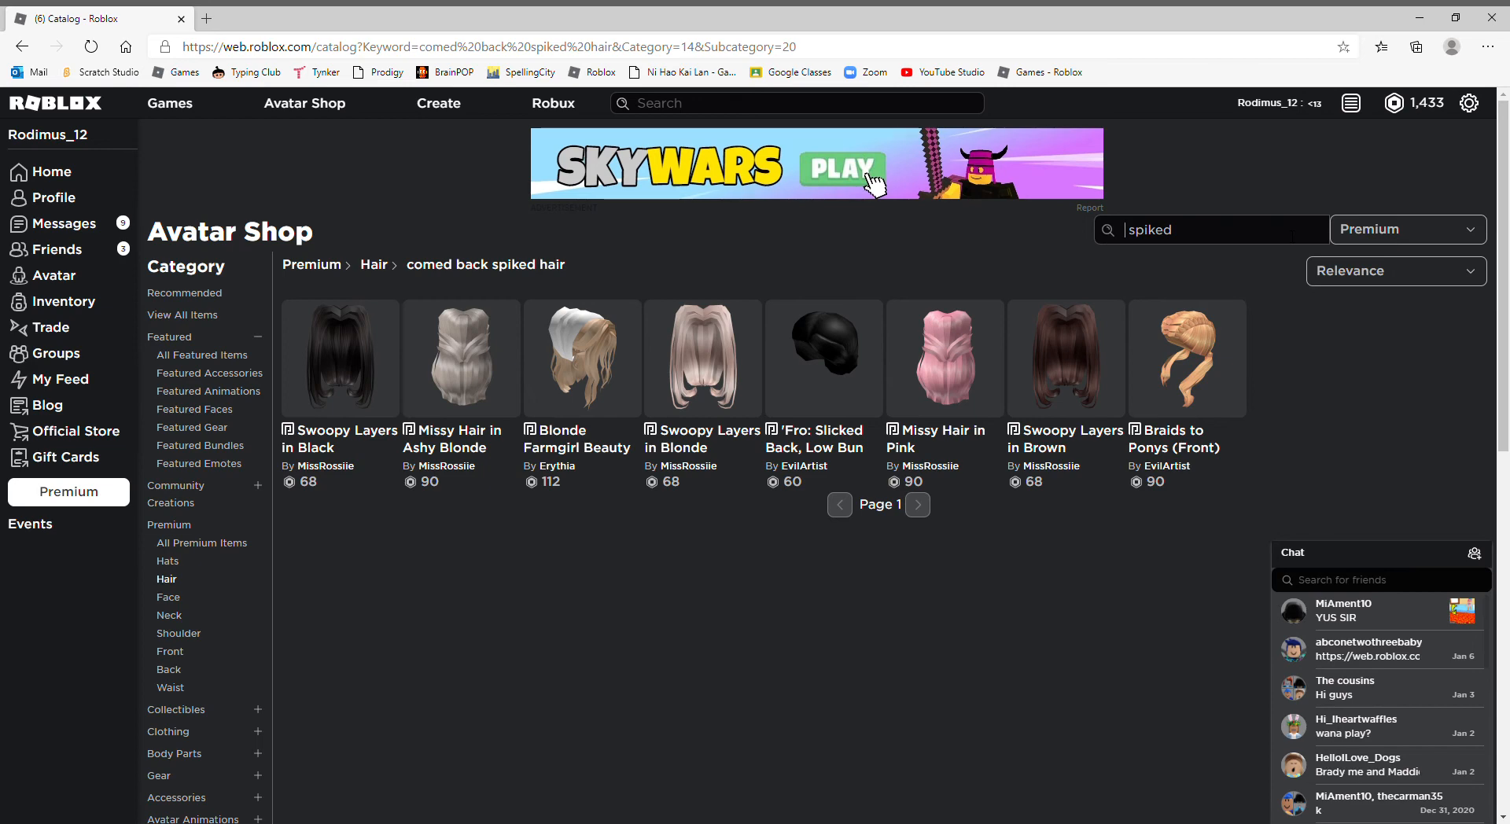
{"action": "type", "text": "blue"}
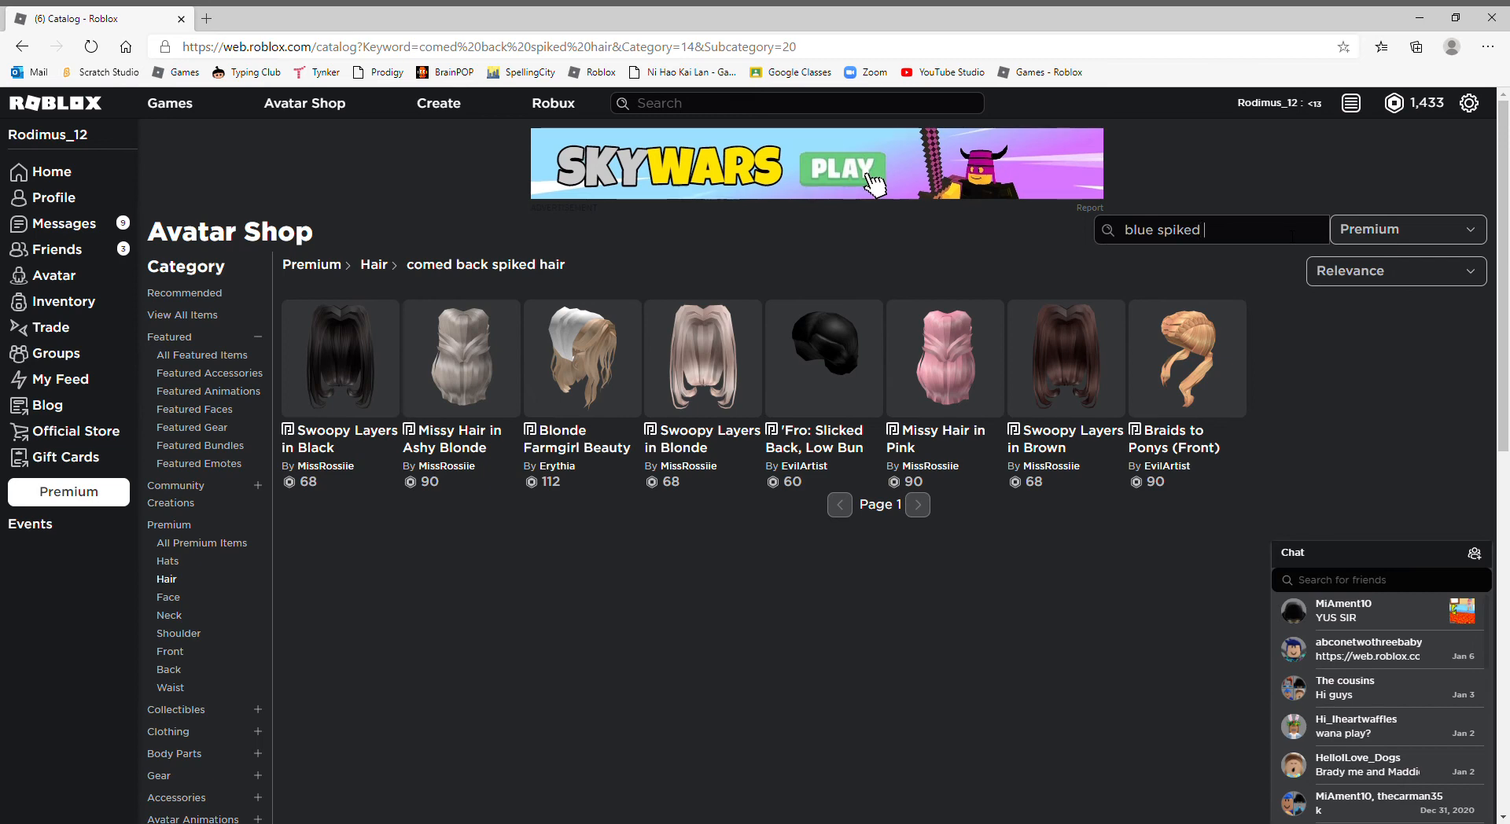
{"action": "type", "text": "hair"}
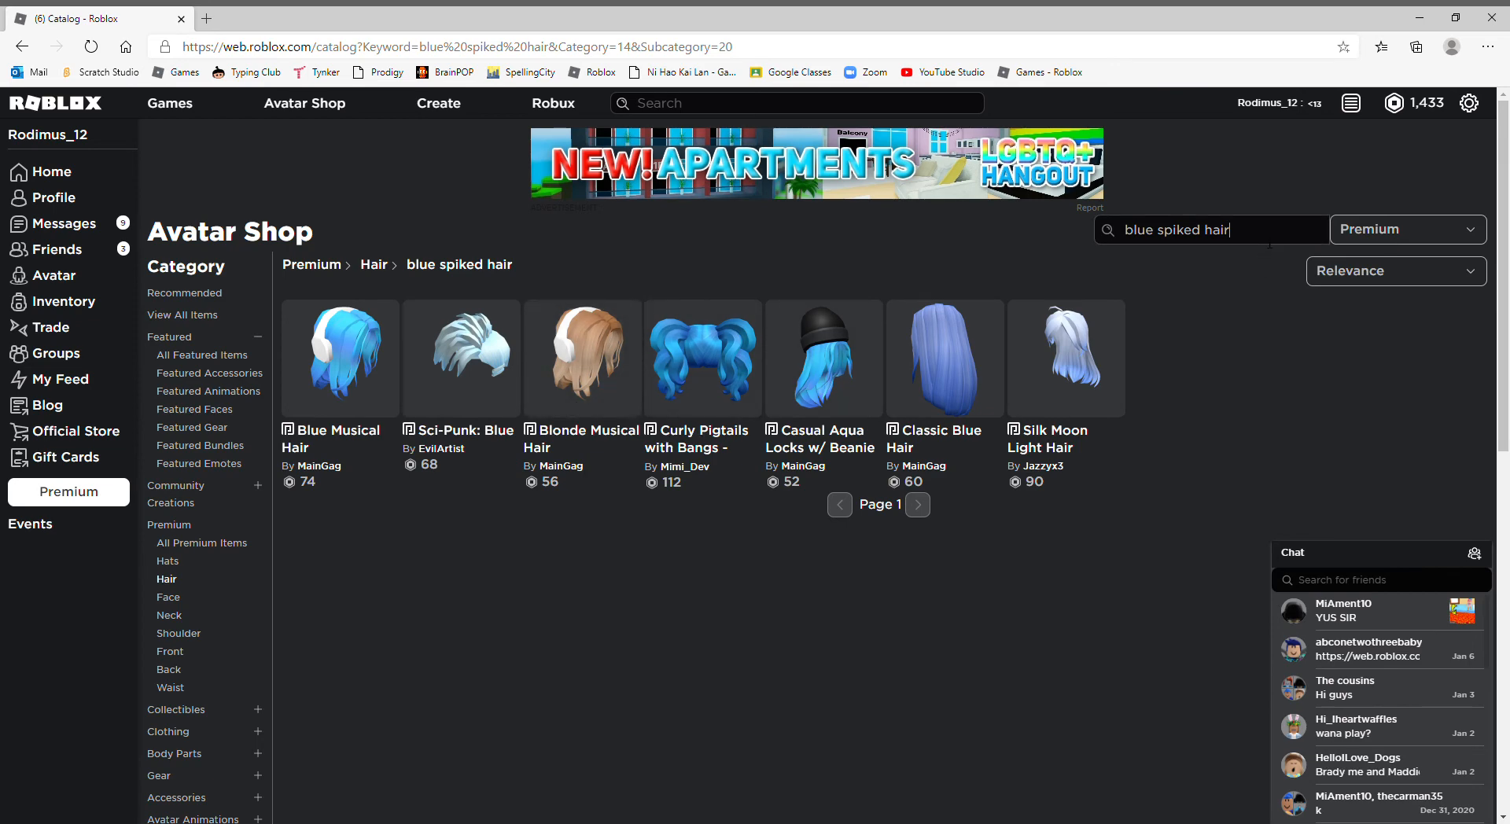
{"action": "key", "text": "Backspace"}
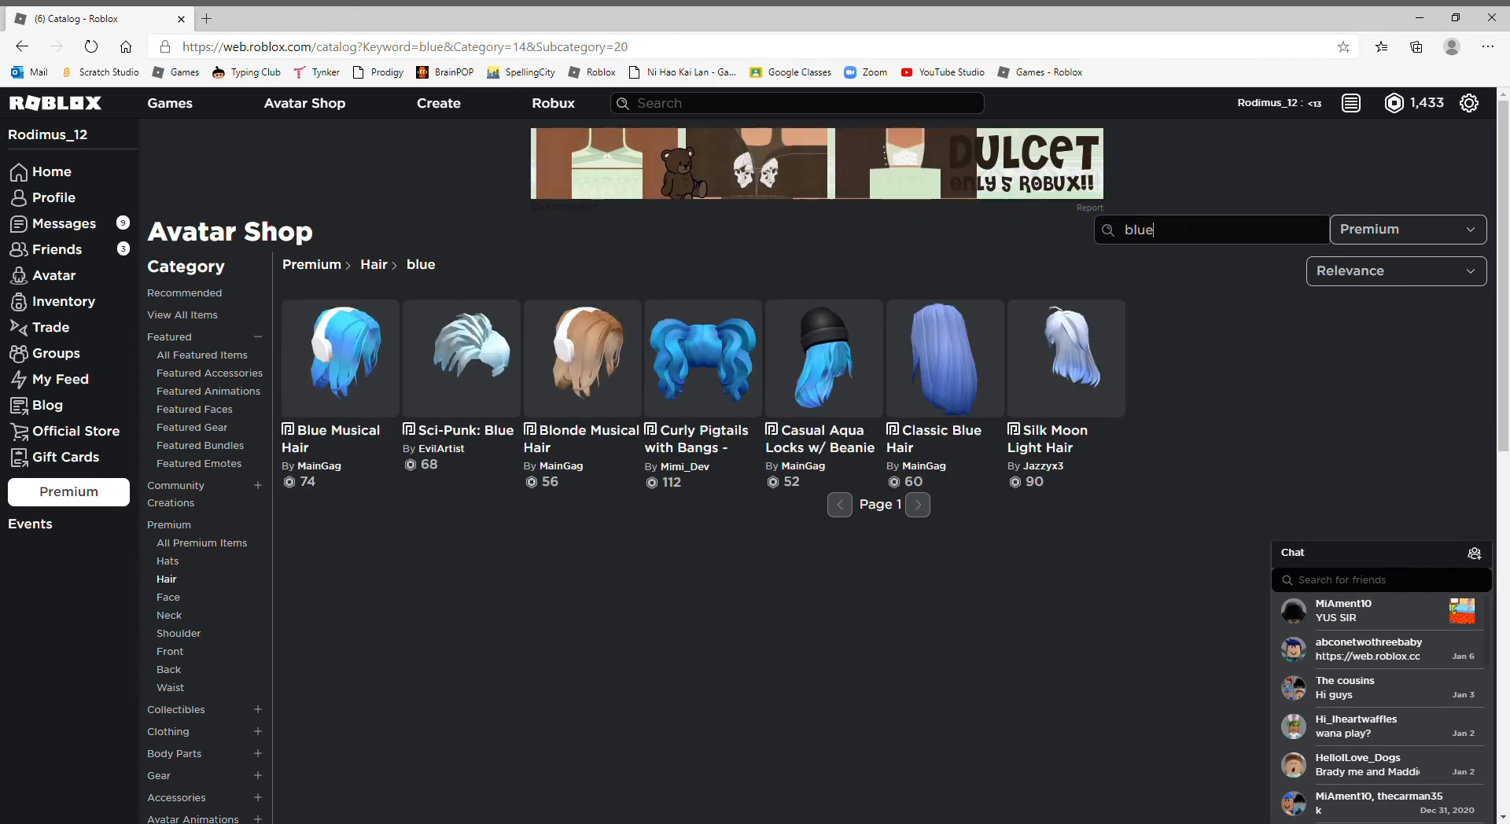
{"action": "type", "text": "hia"}
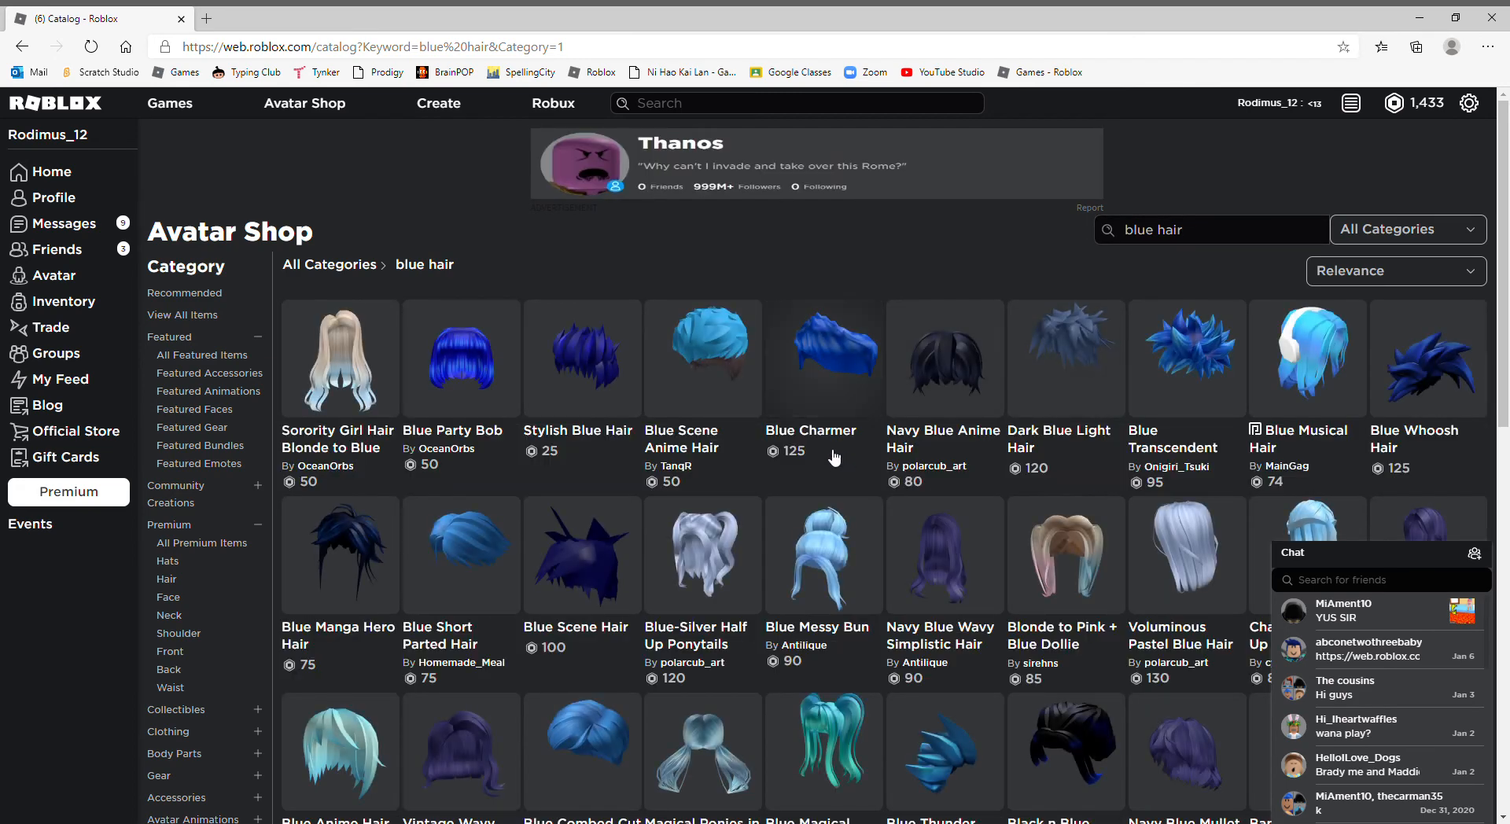
Step: Move on to the second page of blue hair results
{"action": "scroll", "scroll_direction": "down", "scroll_amount": 3}
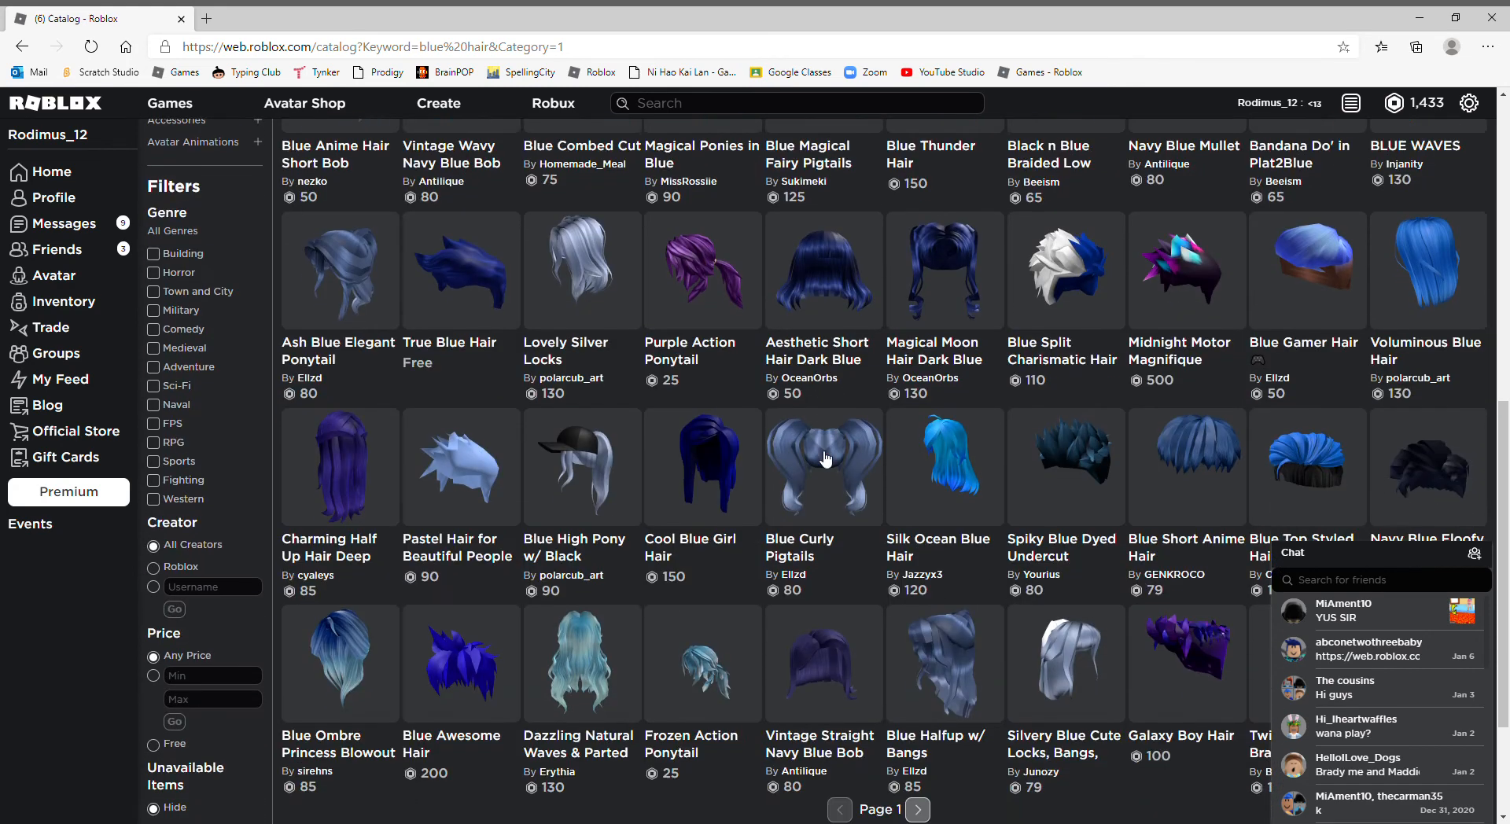
{"action": "scroll", "scroll_direction": "down", "scroll_amount": 3}
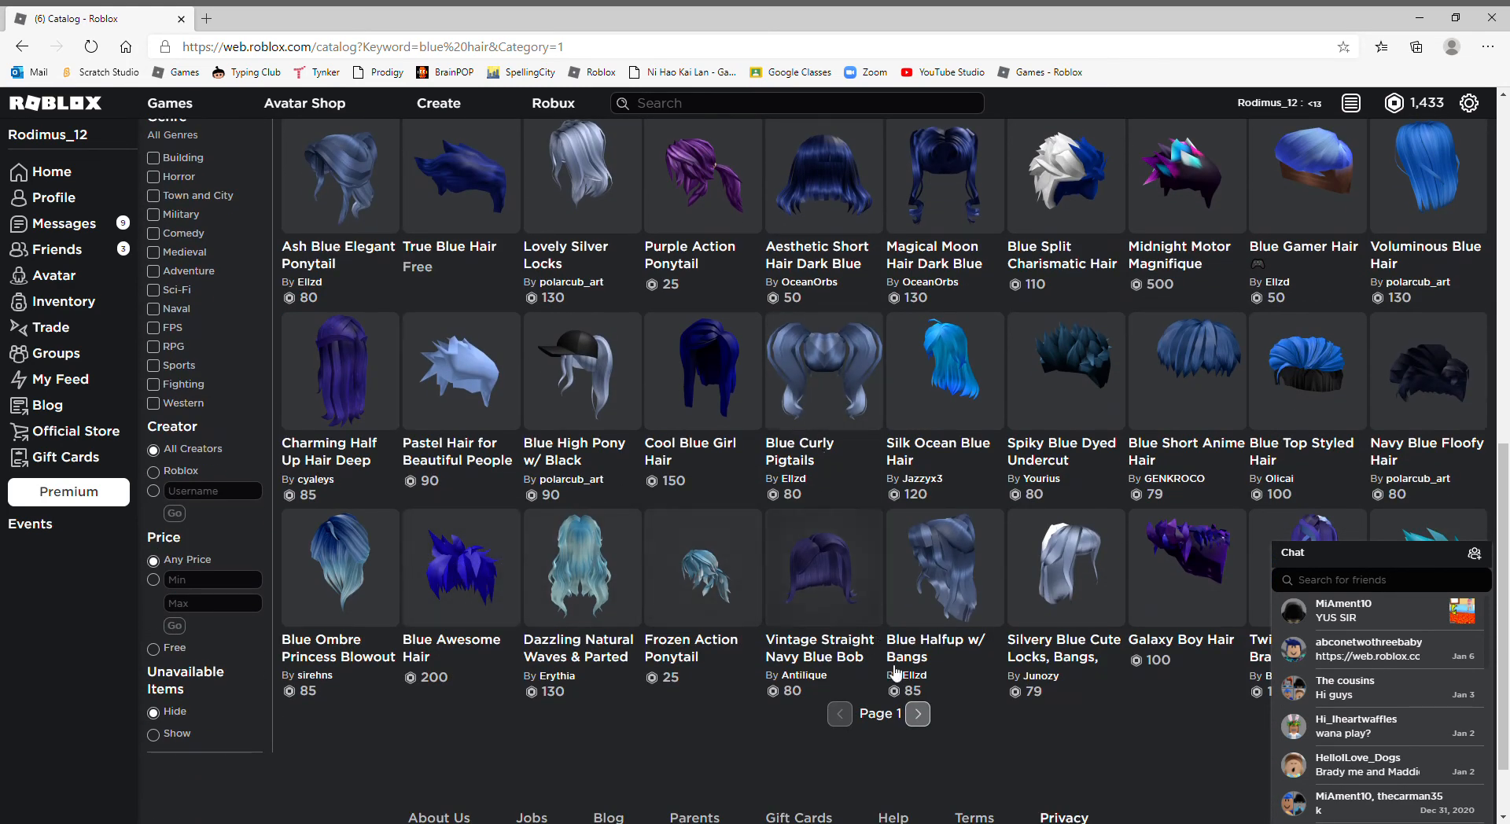
{"action": "mouse_move", "coordinate": [919, 713]}
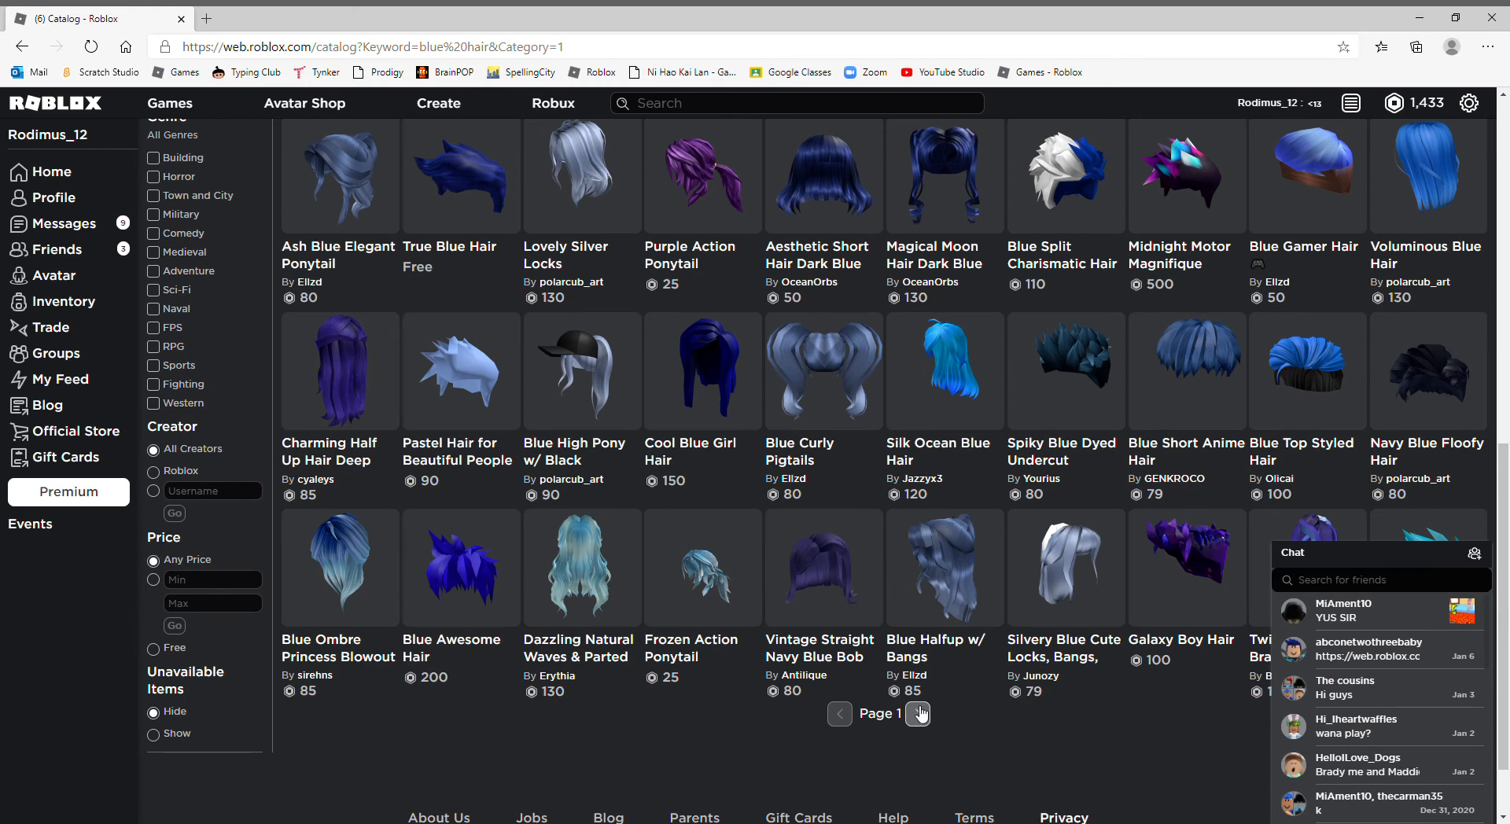
{"action": "left_click", "coordinate": [919, 713]}
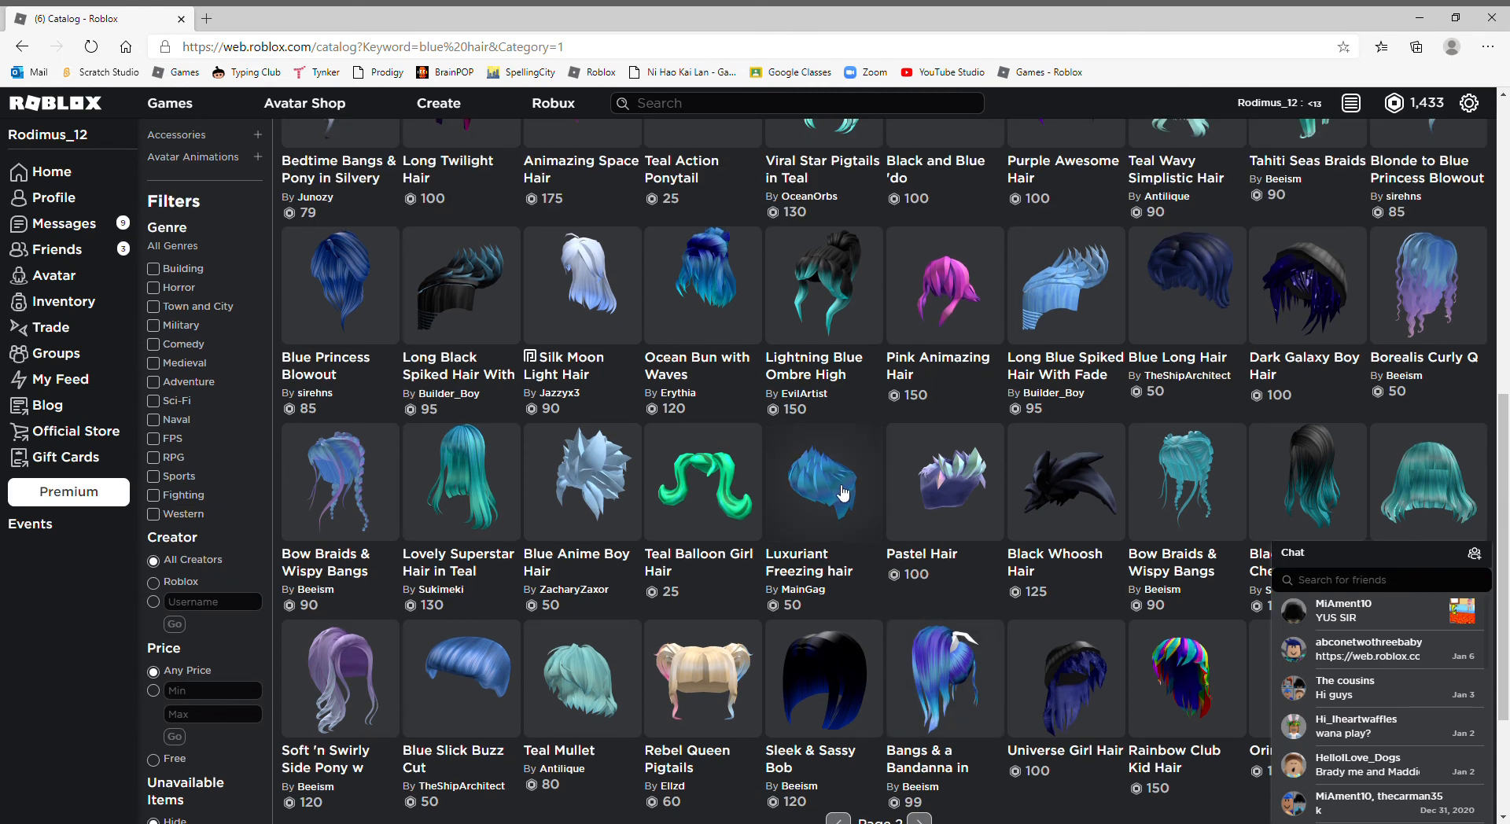
Step: Preview the Luxuriant Freezing hair on the avatar from its item page
{"action": "left_click", "coordinate": [824, 483]}
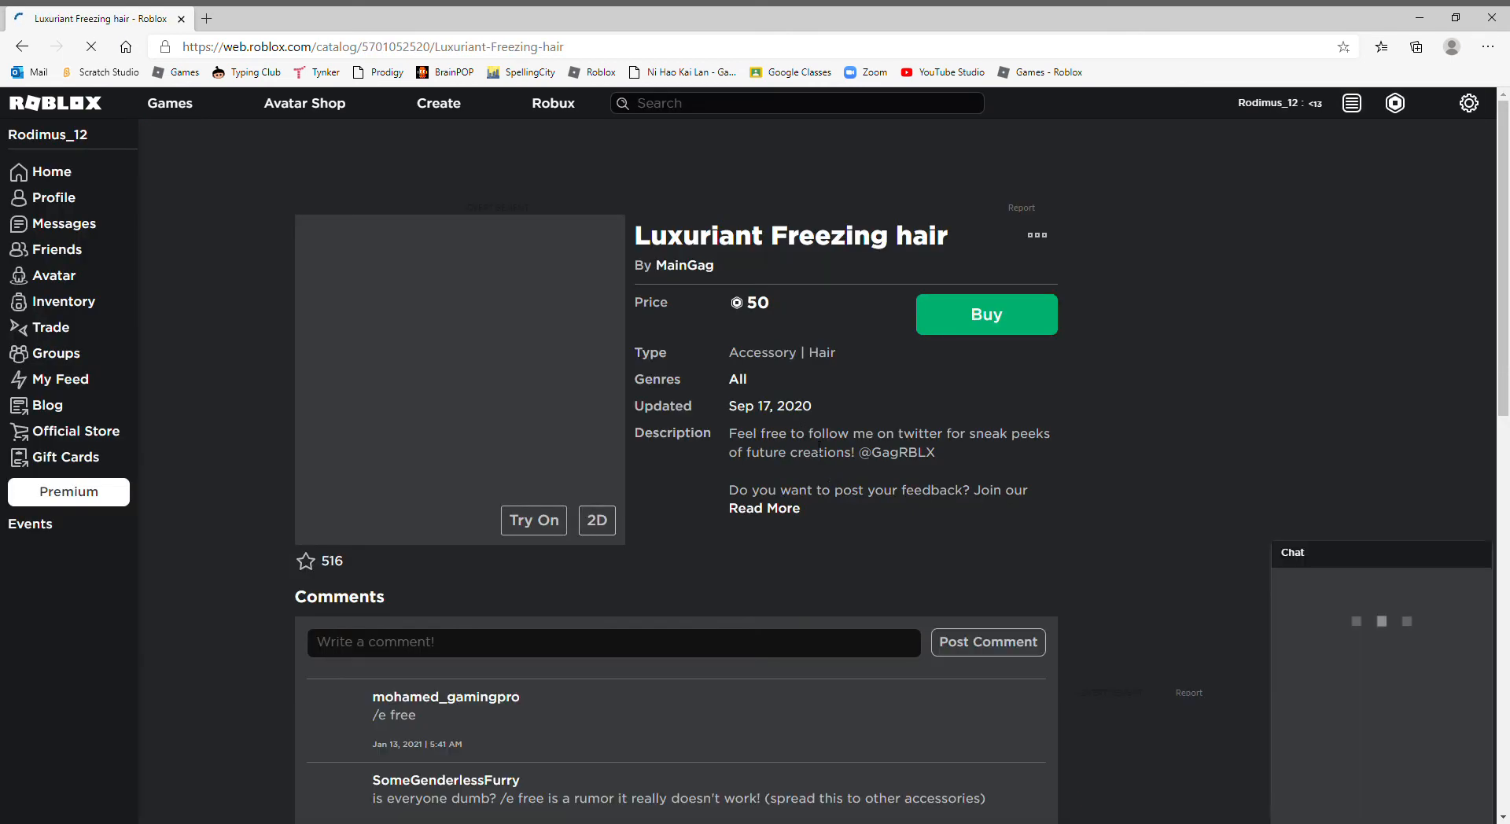
{"action": "left_click", "coordinate": [533, 519]}
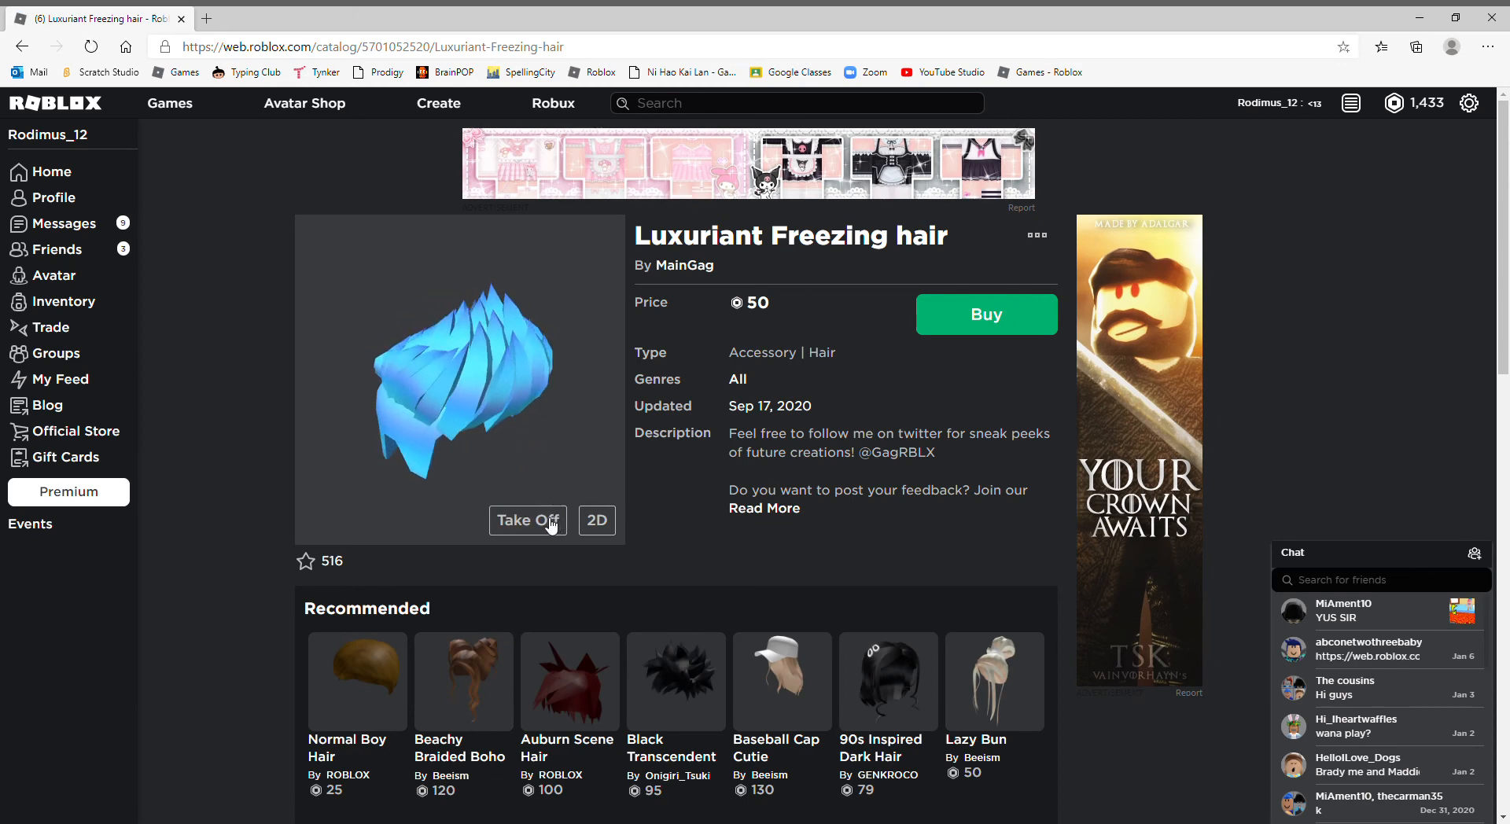
{"action": "left_click", "coordinate": [529, 521]}
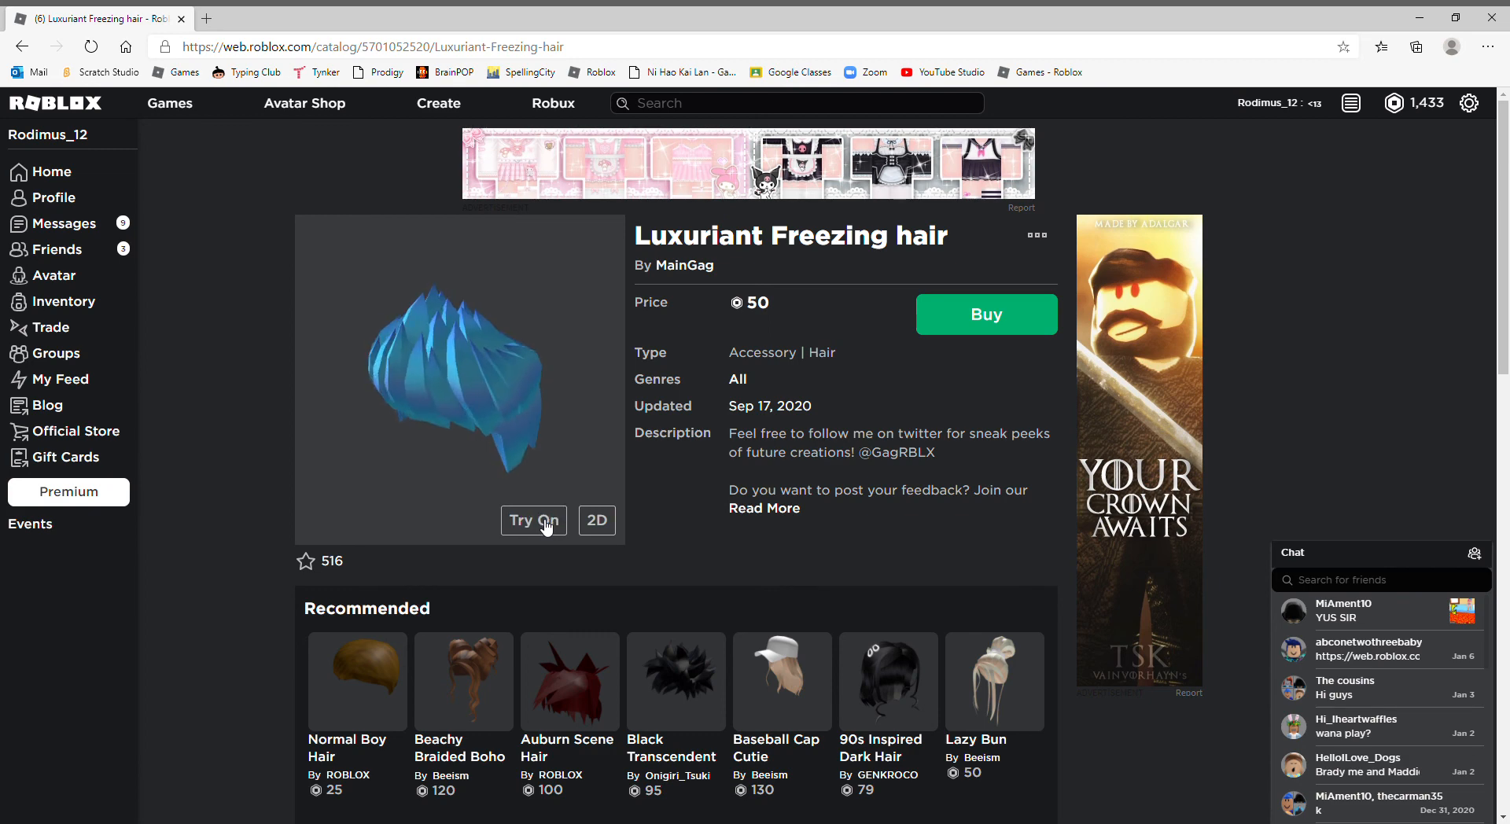
{"action": "left_click", "coordinate": [533, 521]}
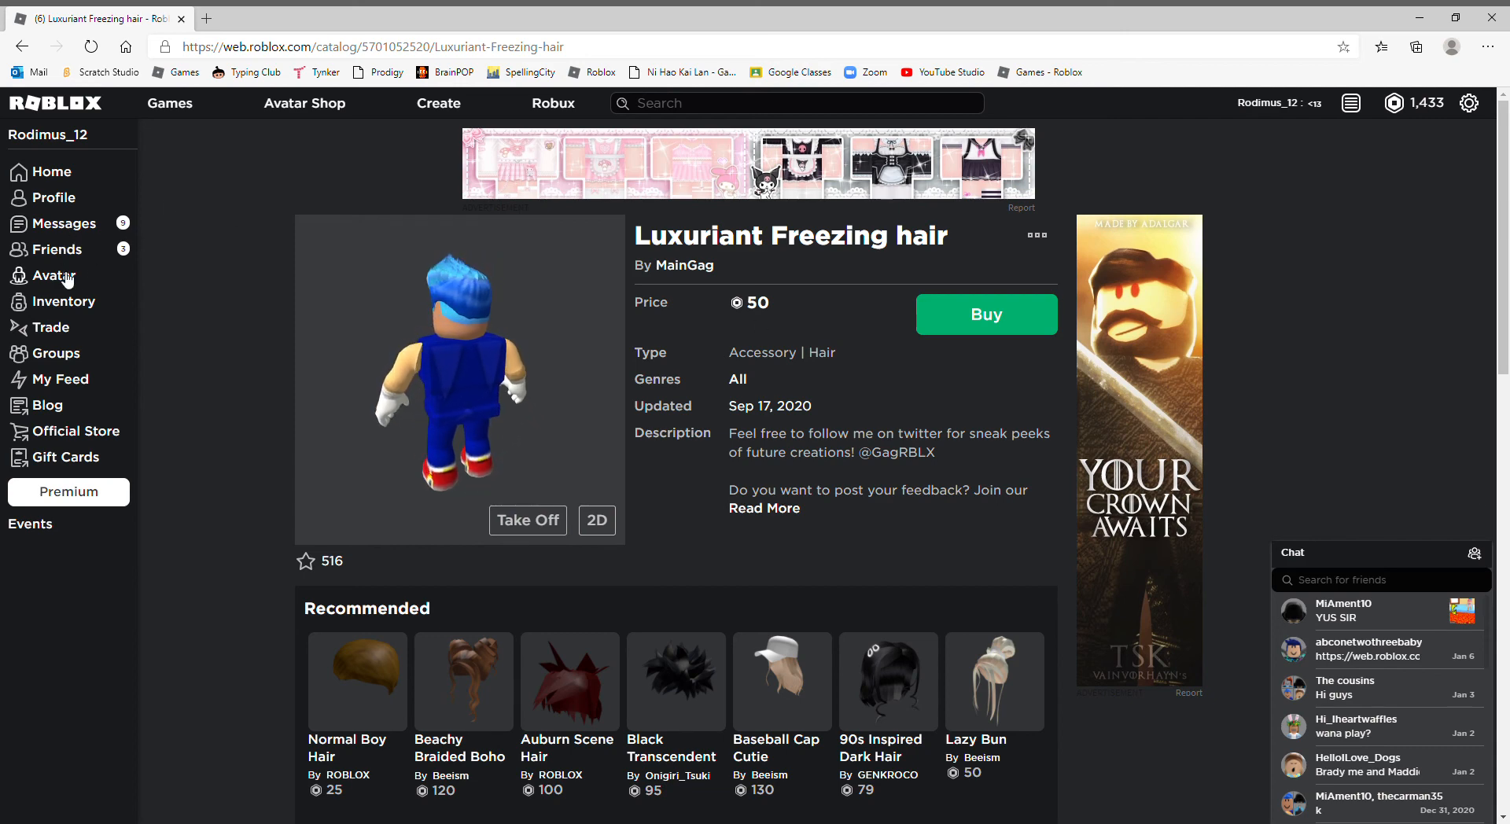
Step: Buy the Luxuriant Freezing hair for 50 Robux
{"action": "left_click", "coordinate": [987, 313]}
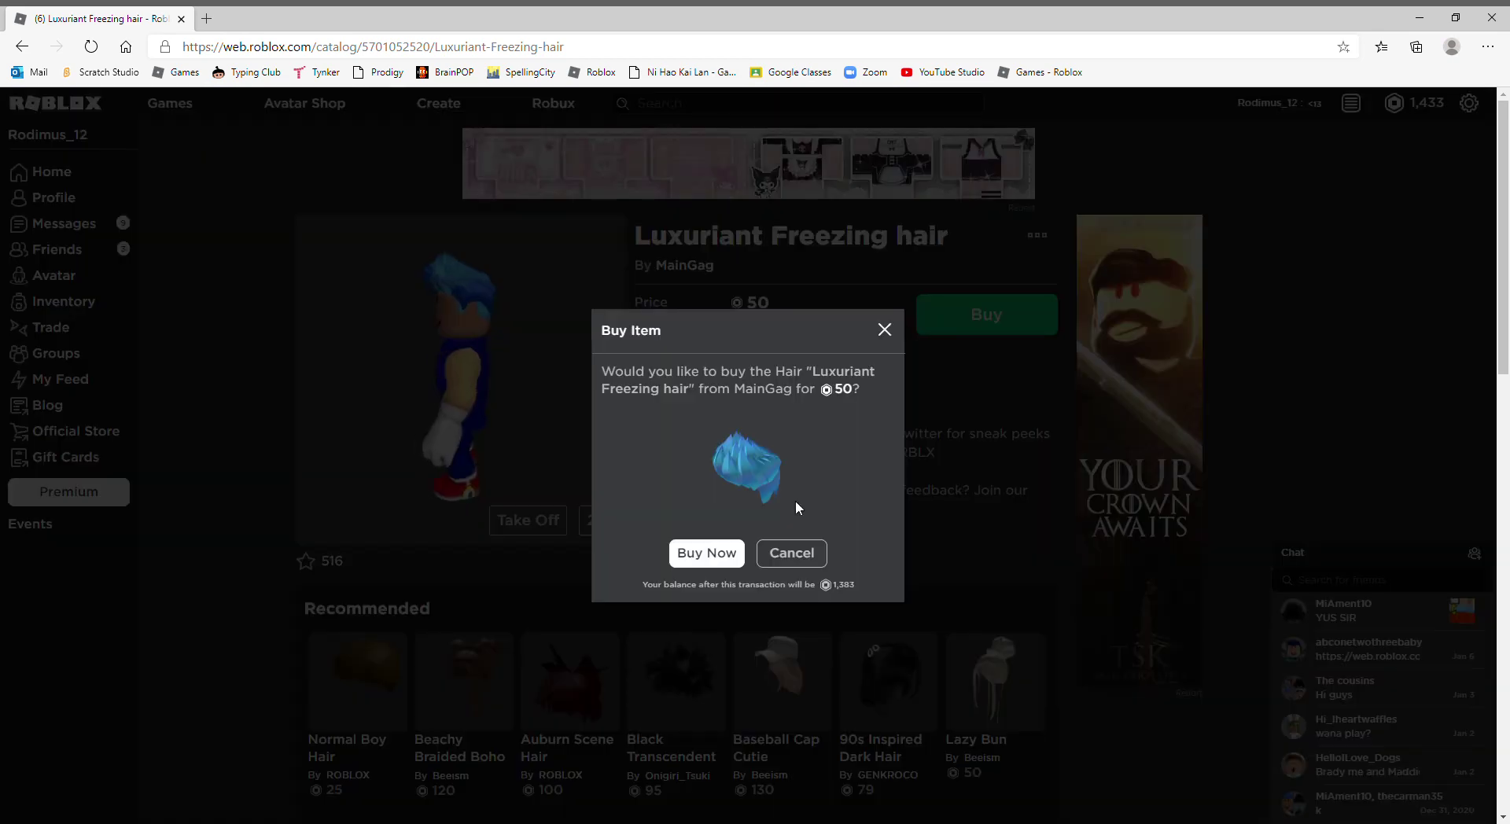
{"action": "left_click", "coordinate": [707, 552]}
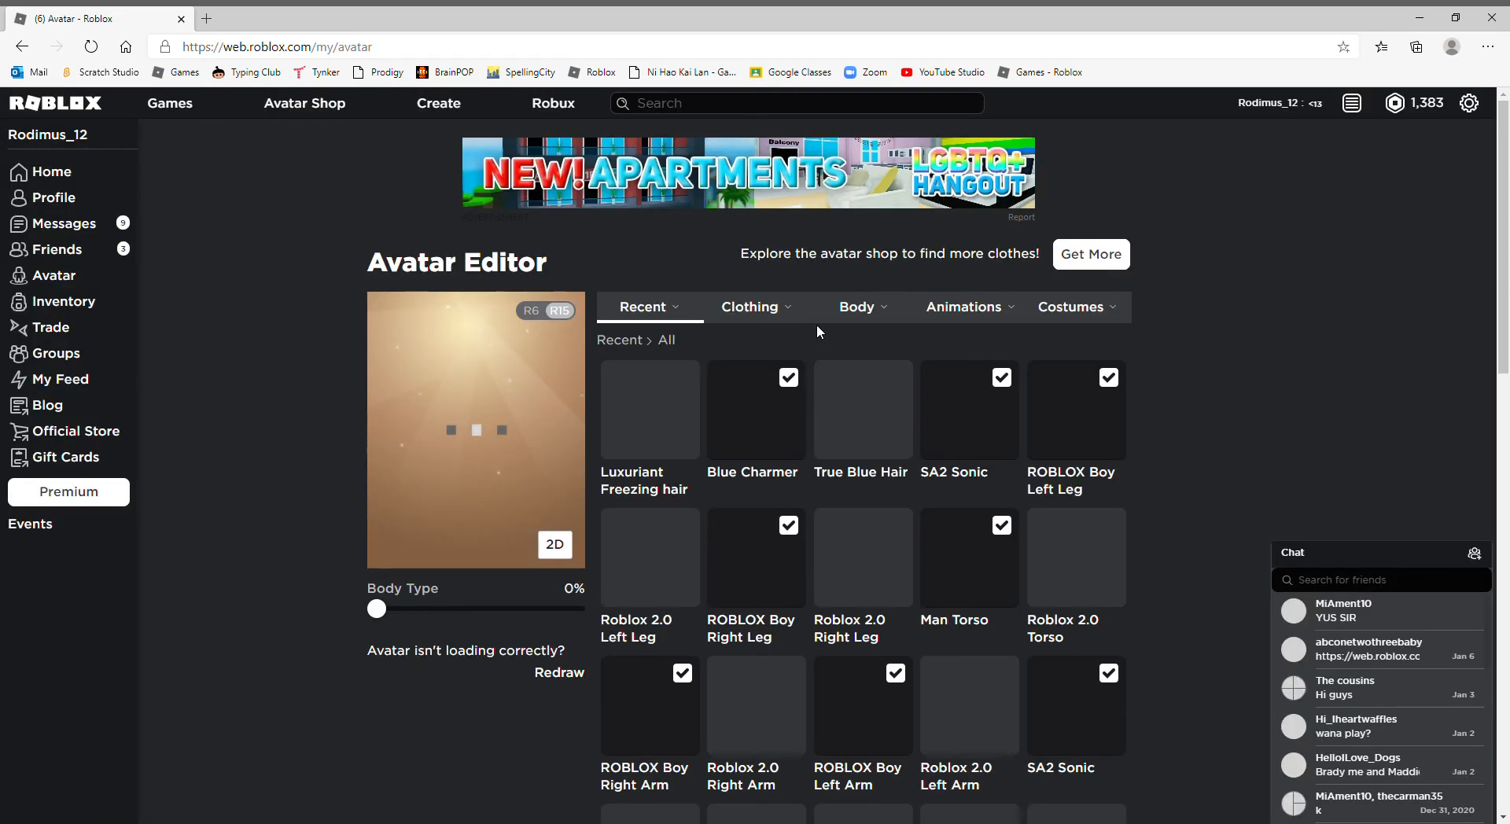
Step: Wear the Luxuriant Freezing hair and the Man Left Arm
{"action": "left_click", "coordinate": [749, 307]}
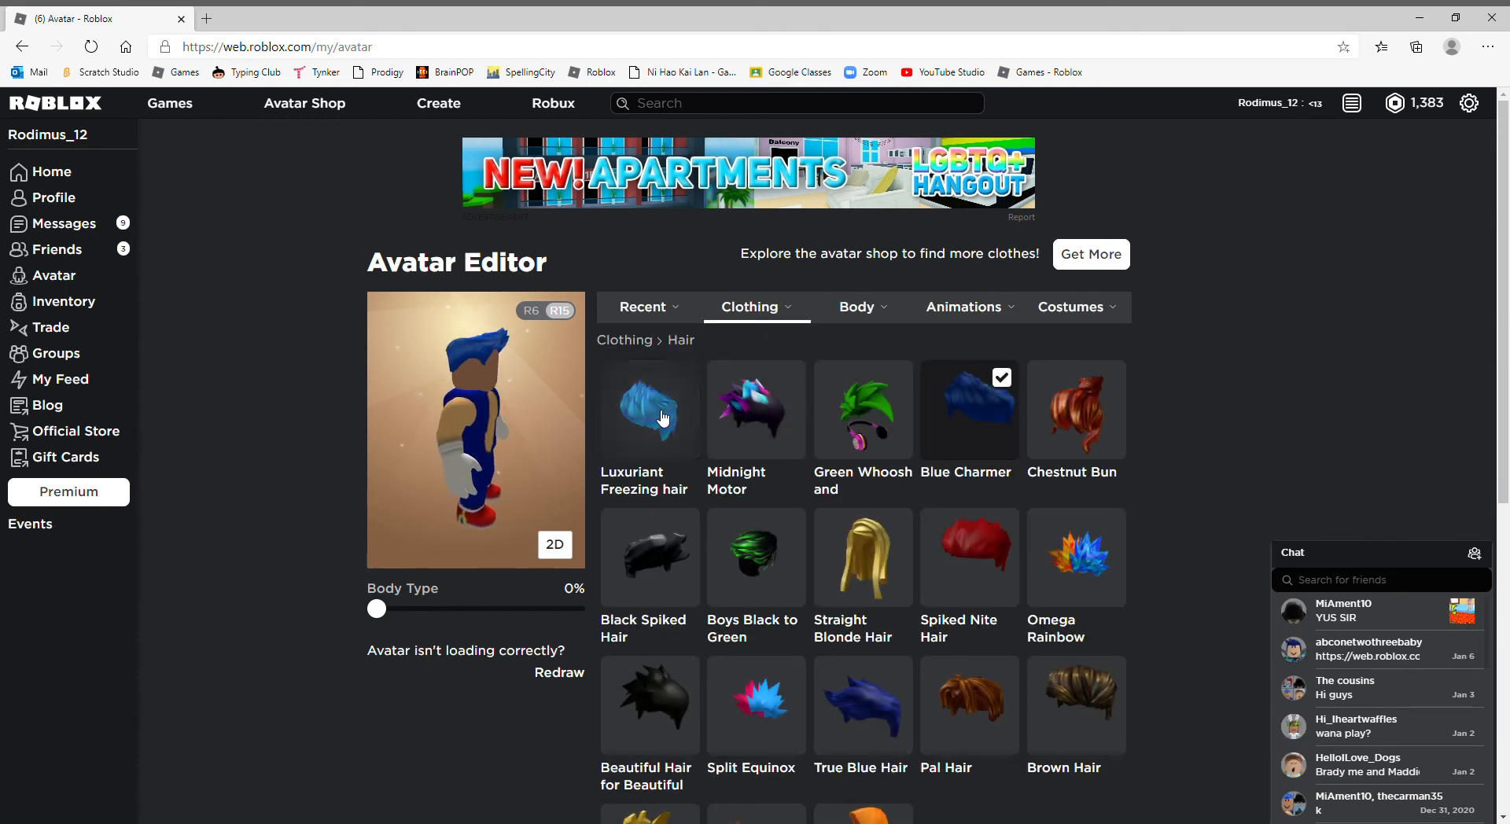
{"action": "left_click", "coordinate": [650, 409]}
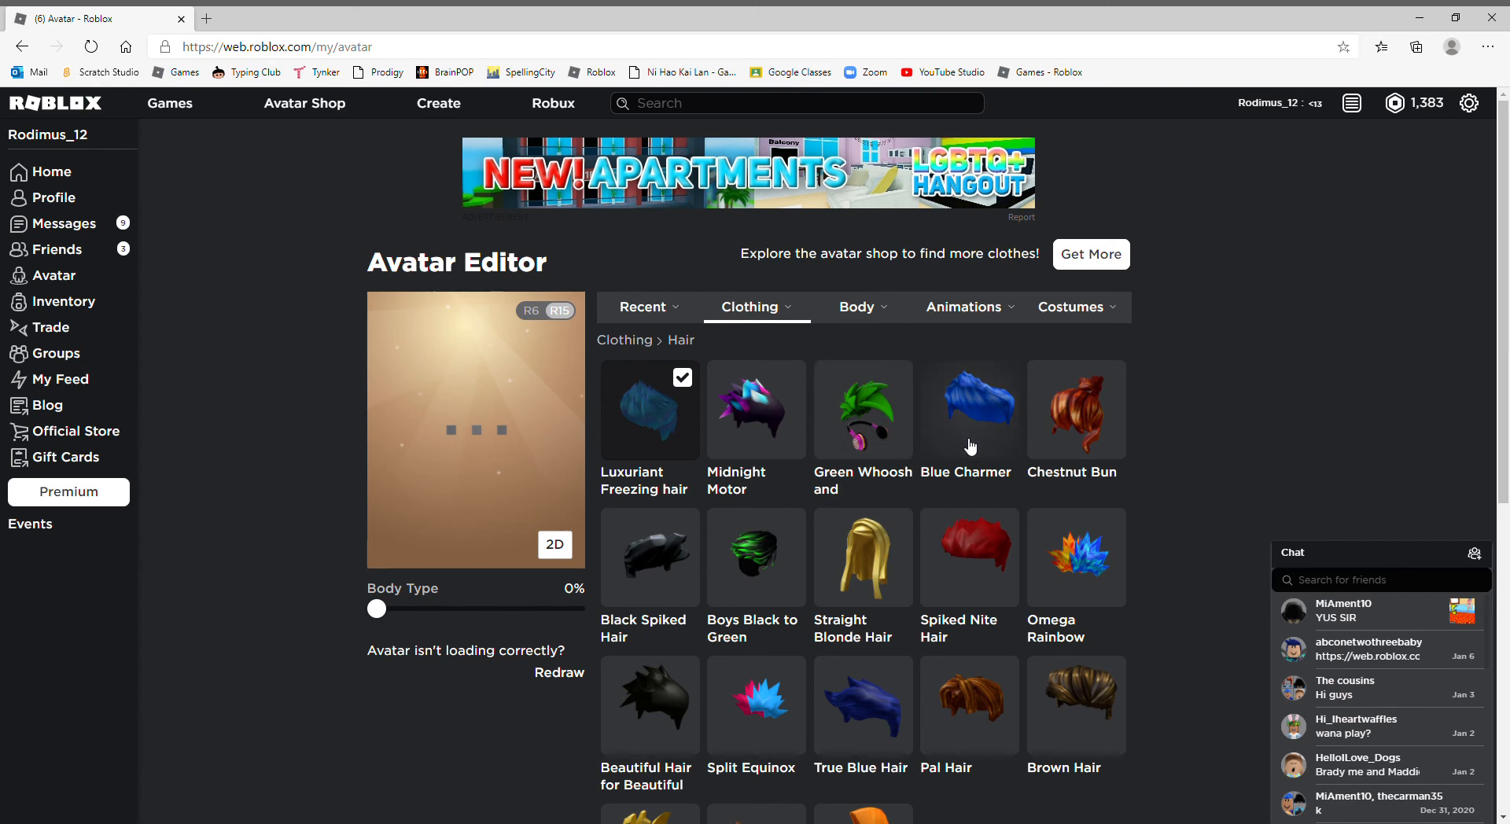
{"action": "mouse_move", "coordinate": [1015, 487]}
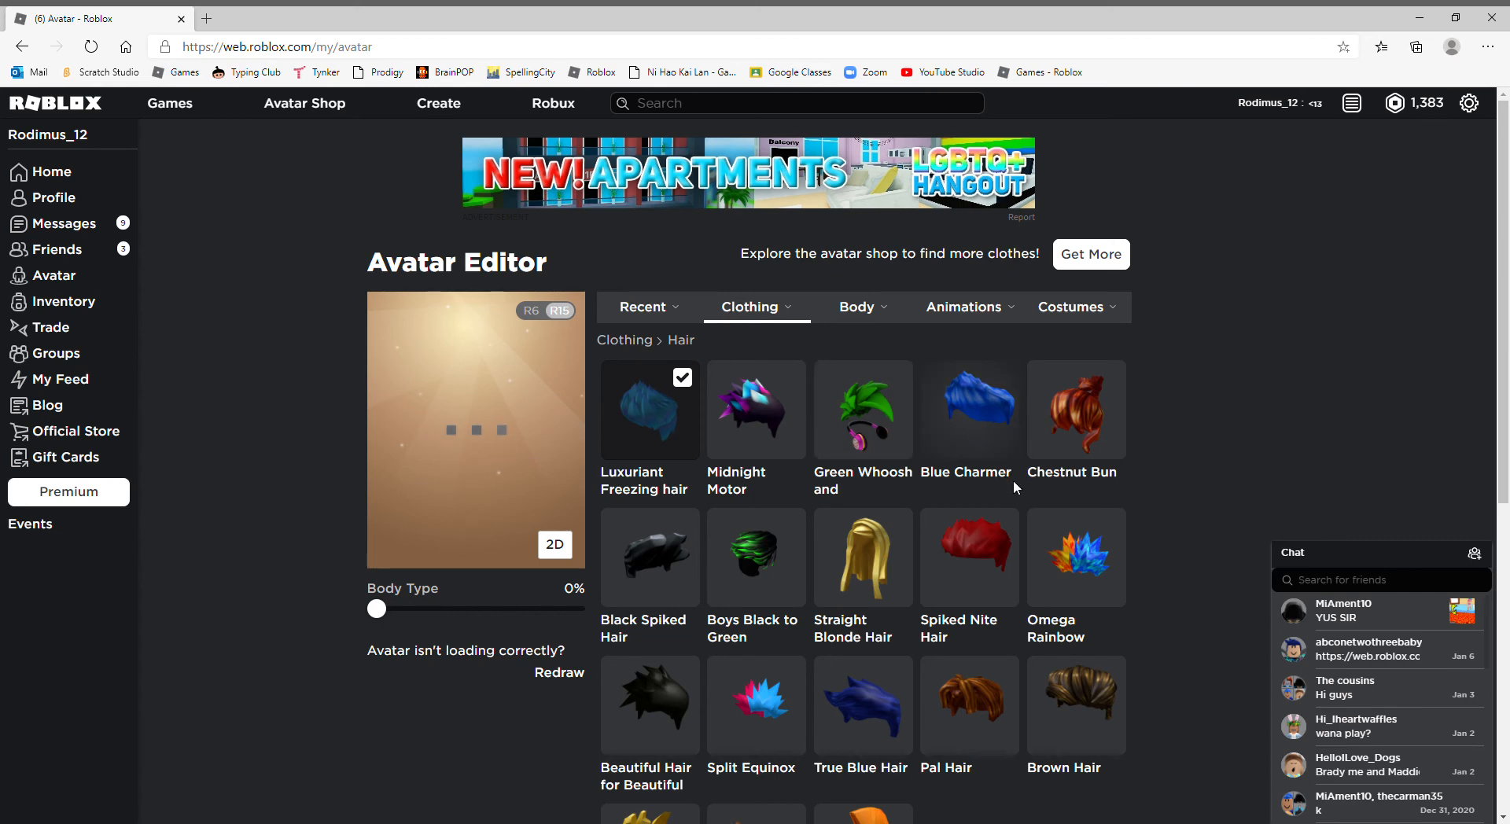
{"action": "left_click", "coordinate": [749, 307]}
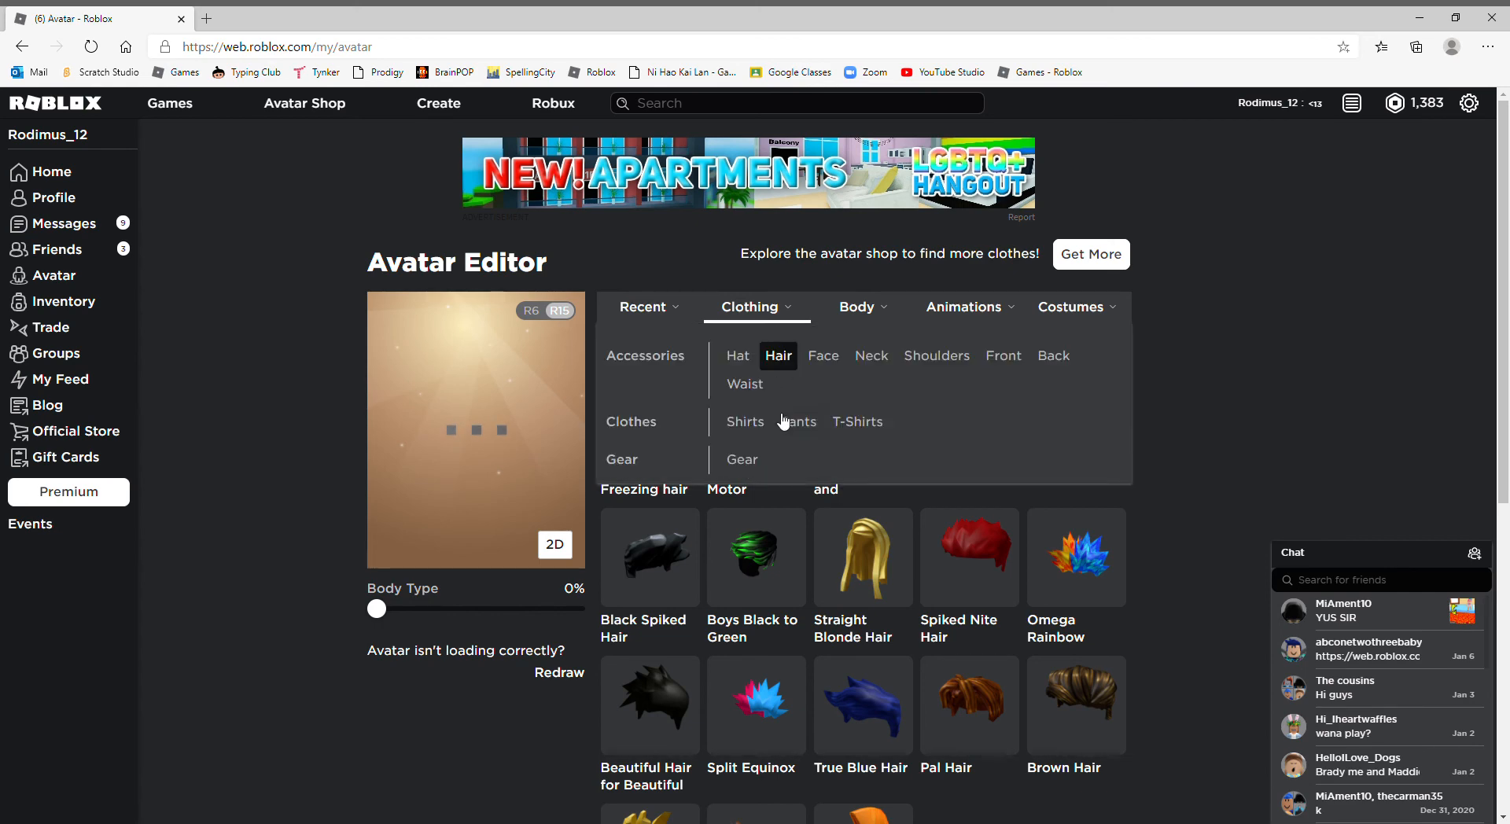
{"action": "mouse_move", "coordinate": [872, 356]}
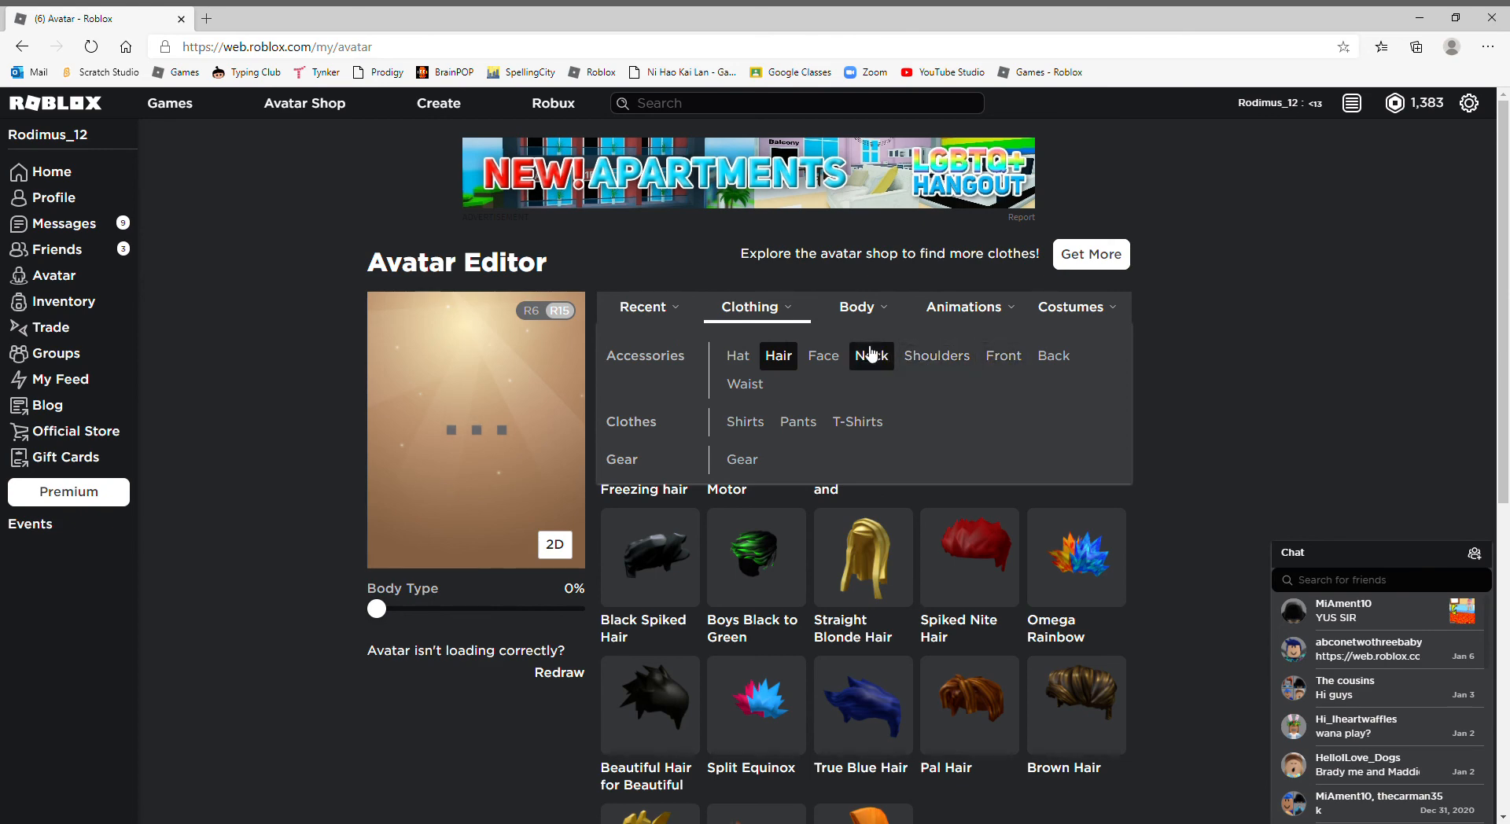
{"action": "left_click", "coordinate": [856, 307]}
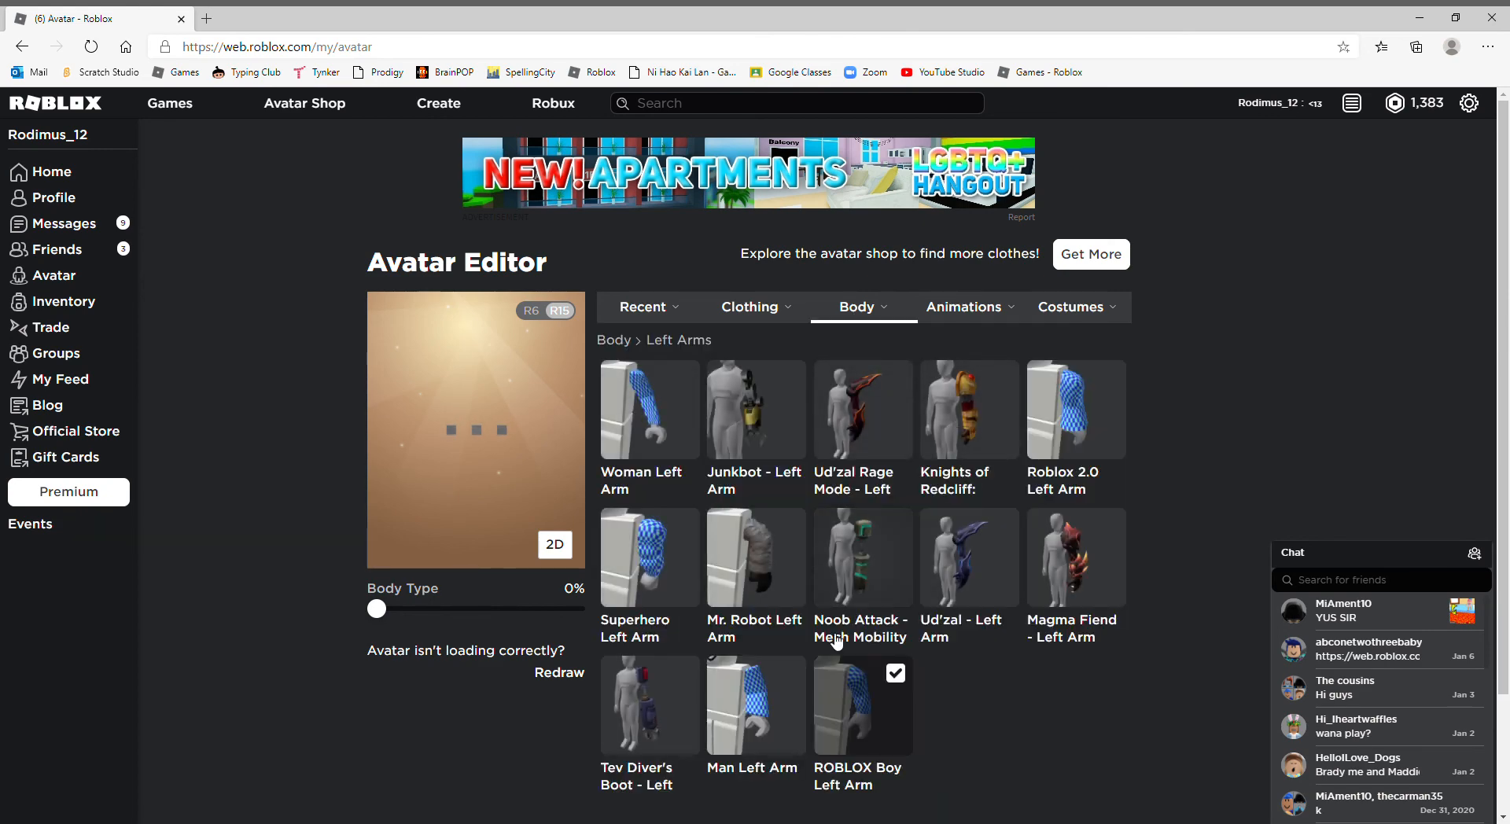
{"action": "left_click", "coordinate": [857, 306]}
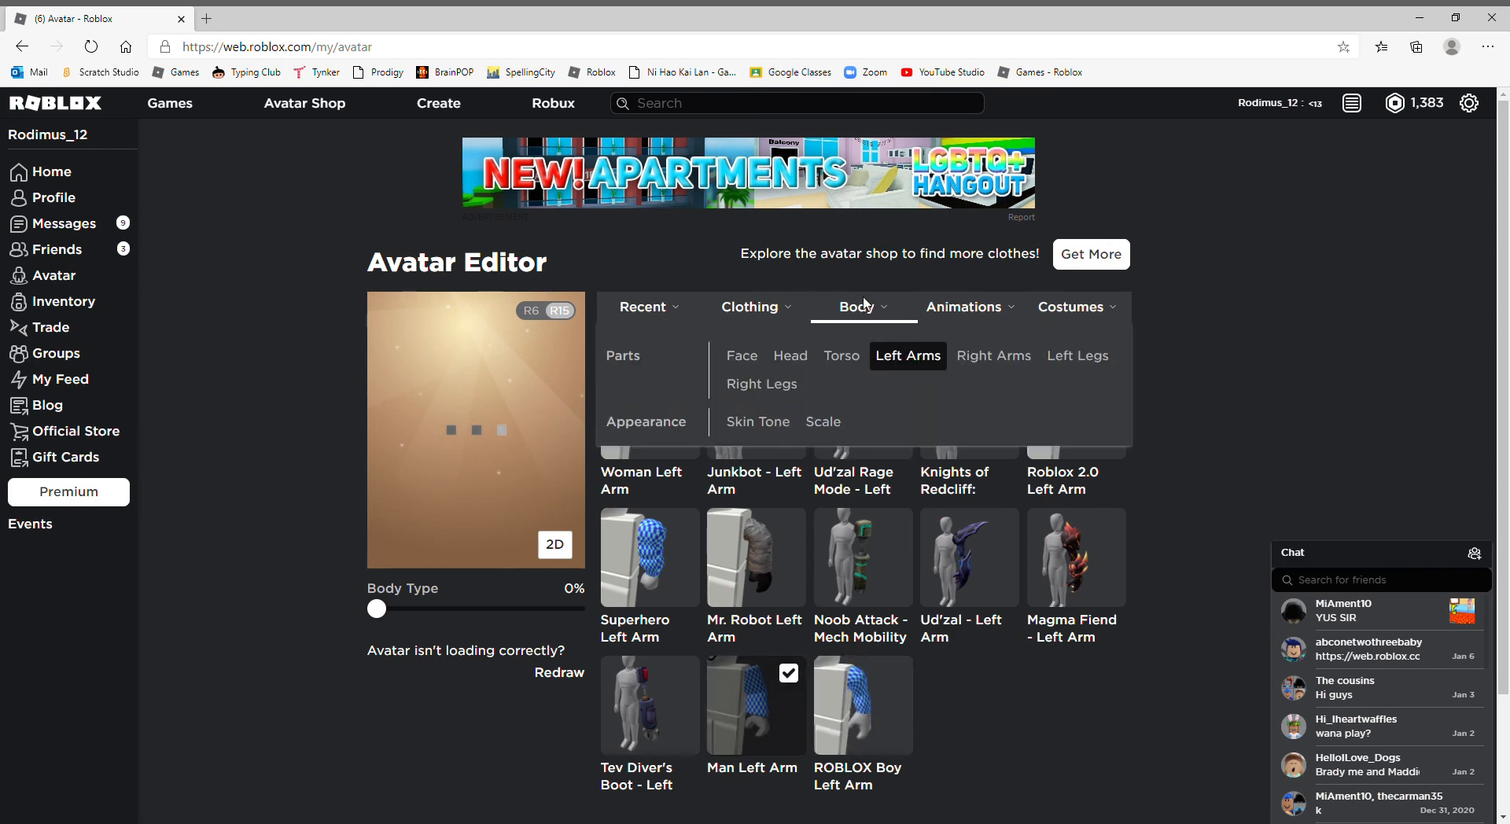
{"action": "left_click", "coordinate": [840, 356]}
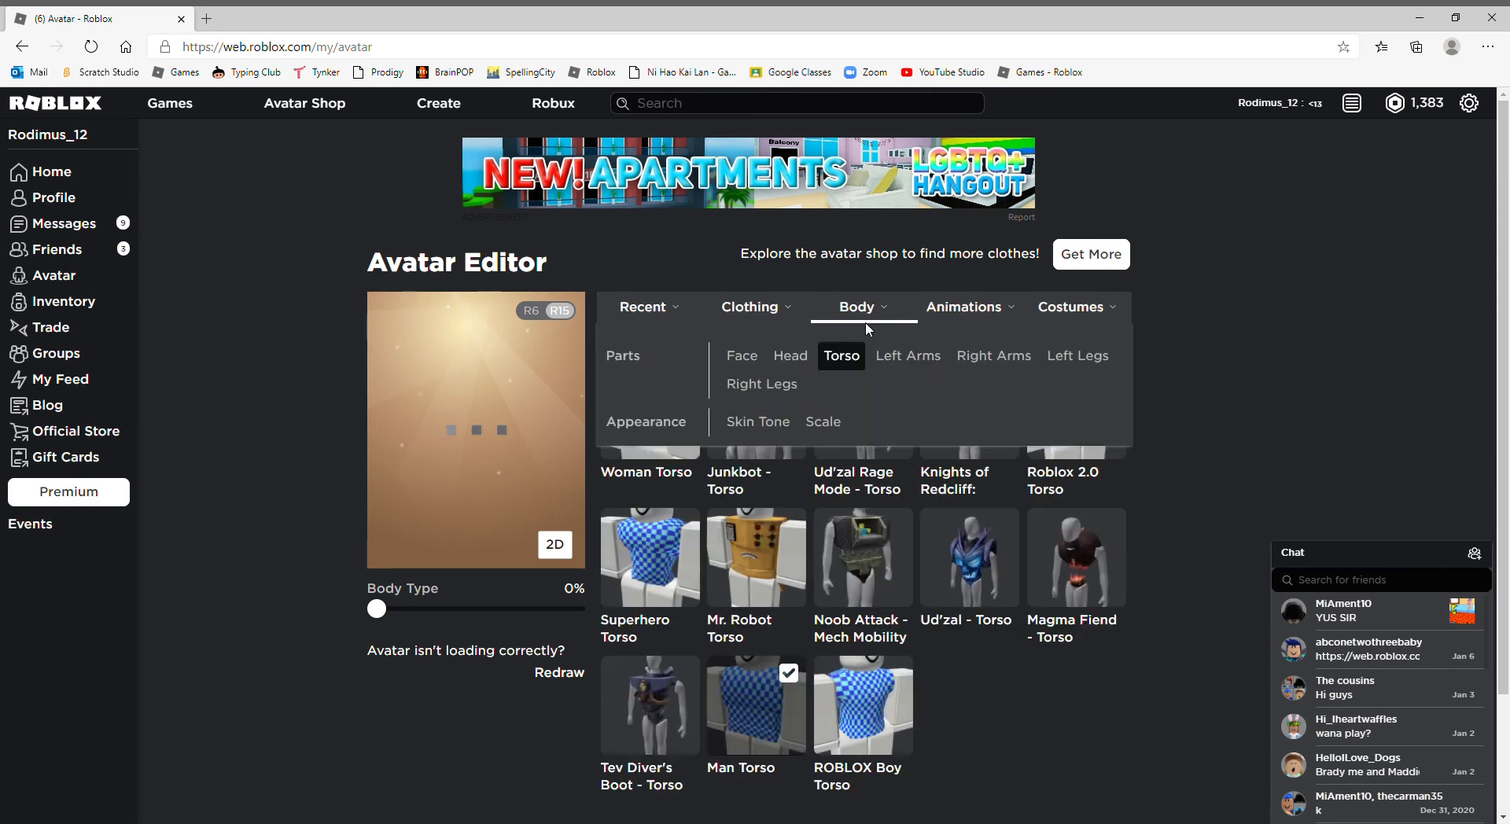
{"action": "left_click", "coordinate": [995, 356]}
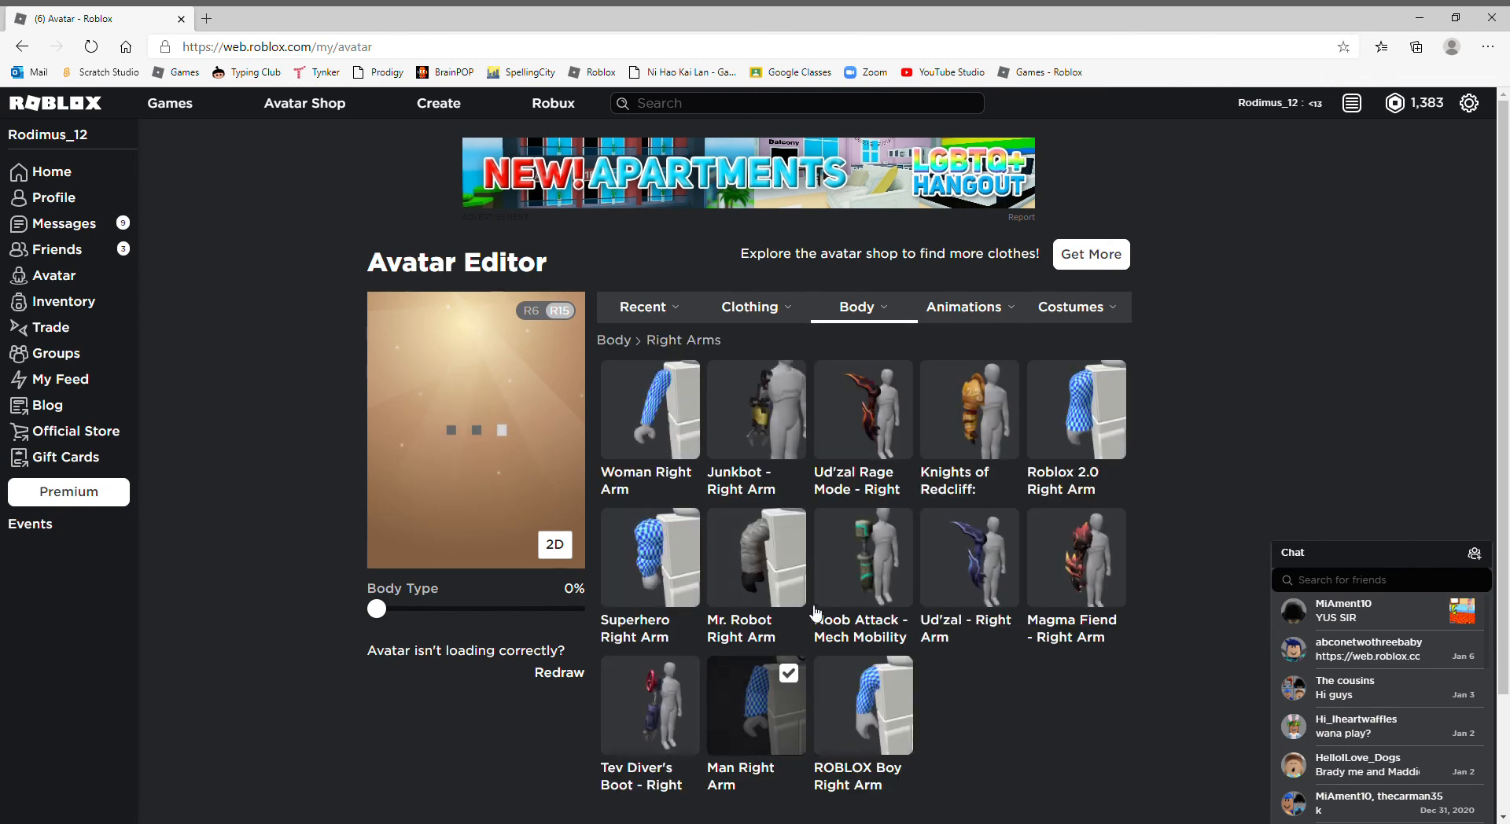
Step: Swap both legs for the Man Left Leg and Man Right Leg
{"action": "left_click", "coordinate": [858, 307]}
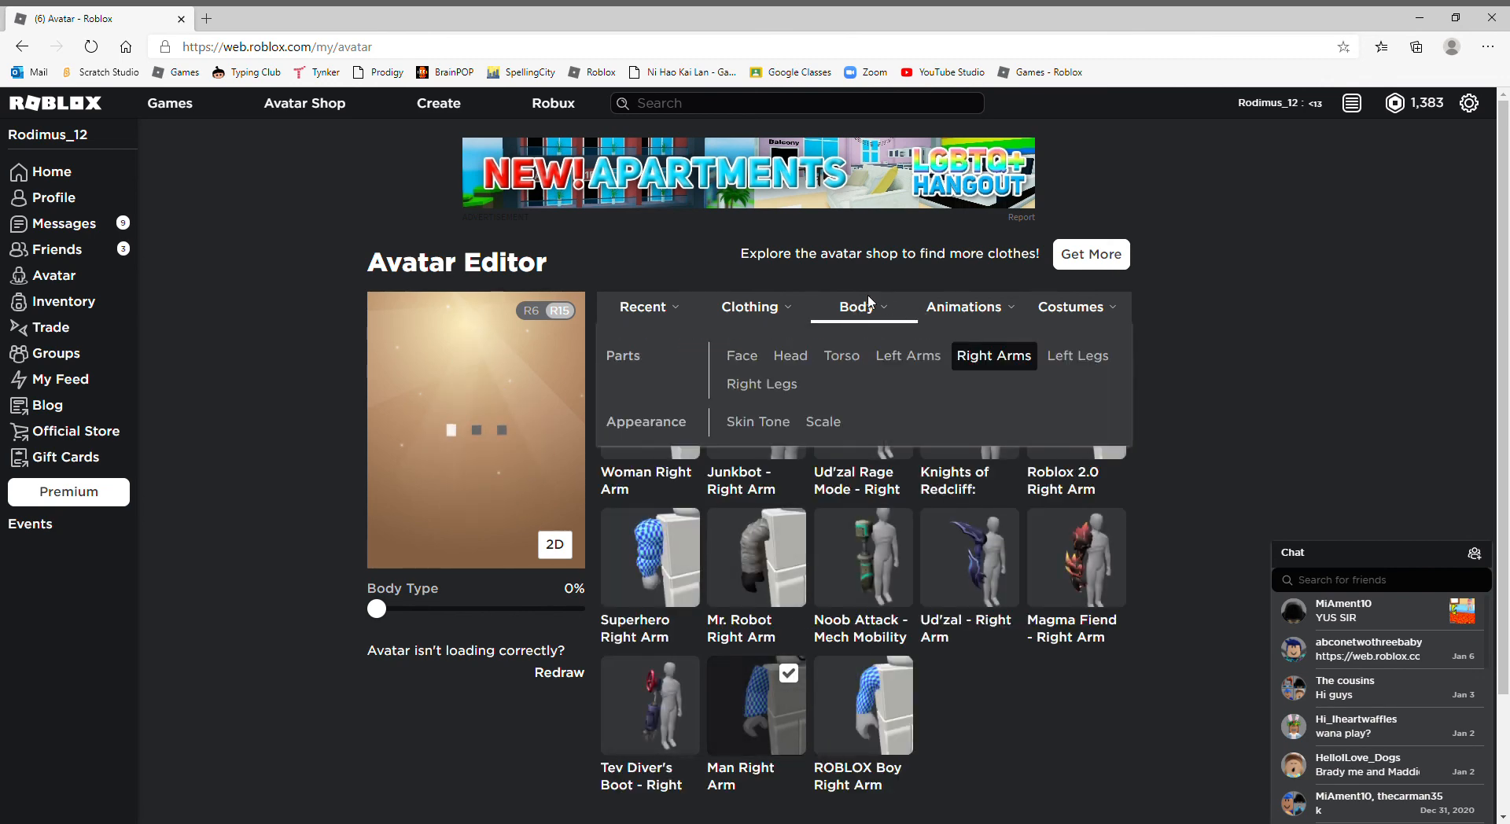
{"action": "left_click", "coordinate": [1078, 355]}
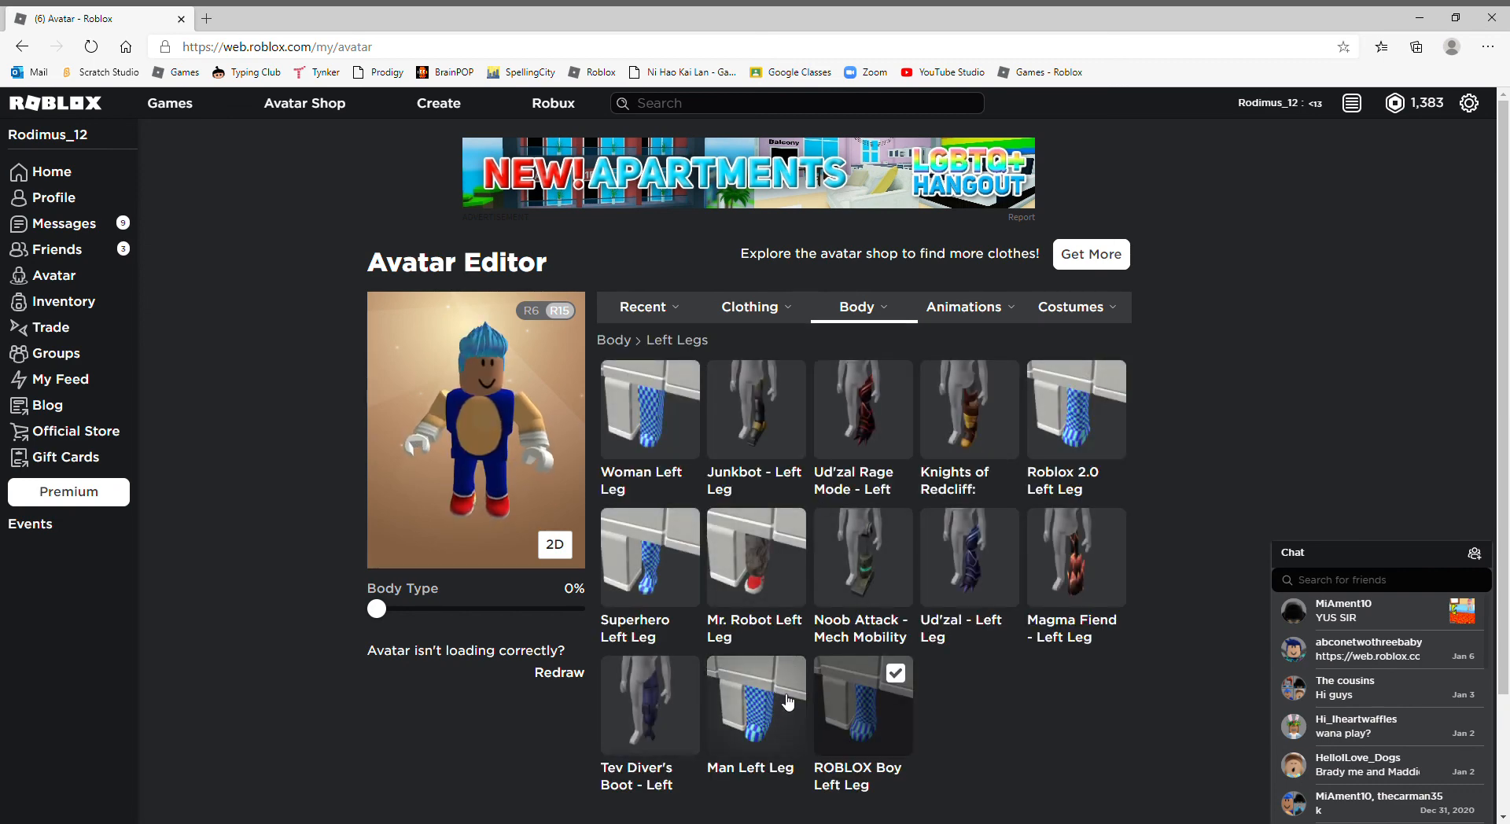
{"action": "left_click", "coordinate": [755, 705]}
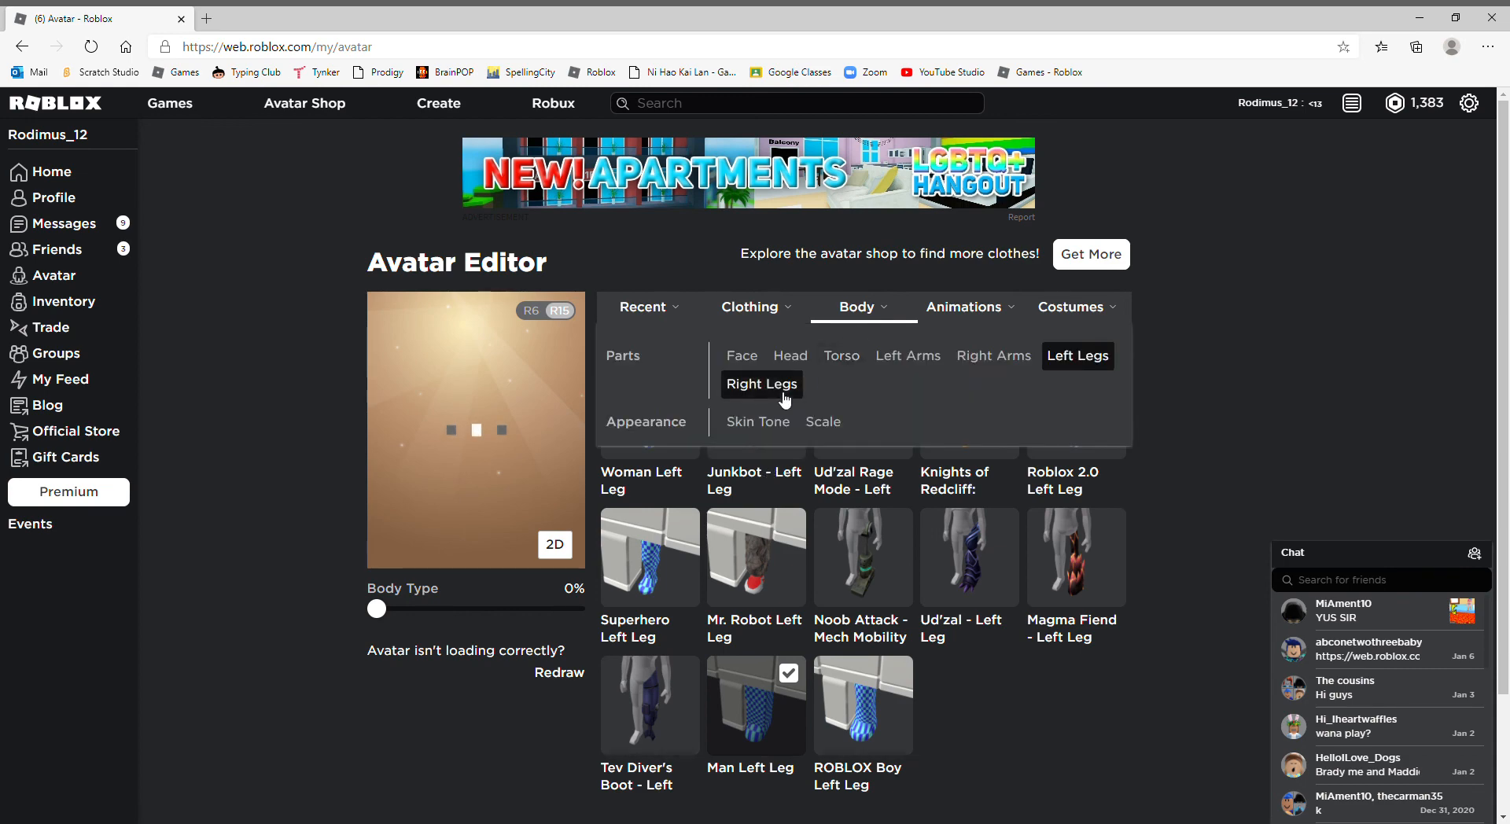
{"action": "left_click", "coordinate": [762, 384]}
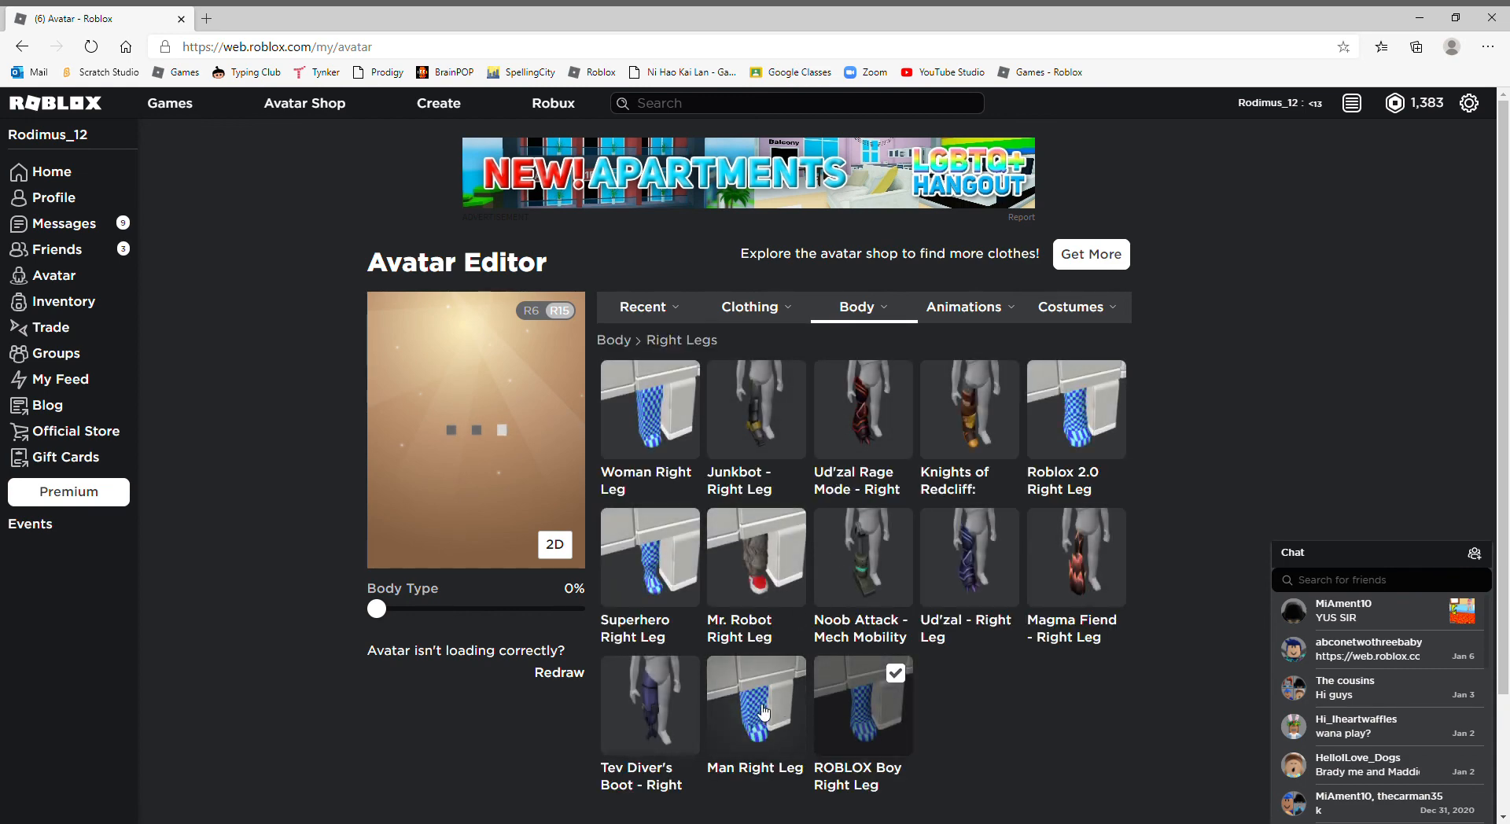
{"action": "left_click", "coordinate": [756, 705]}
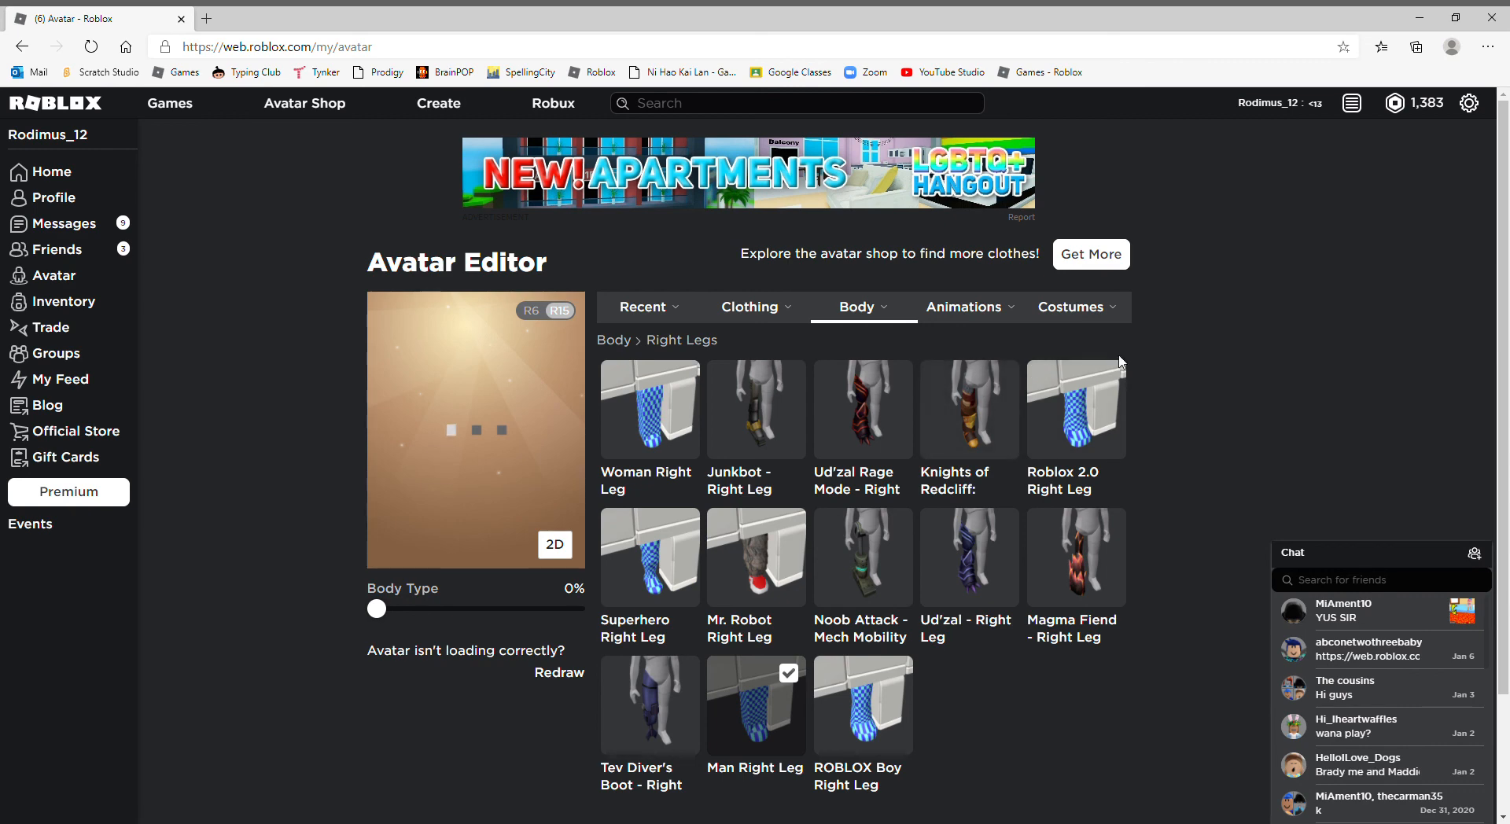
{"action": "mouse_move", "coordinate": [1325, 460]}
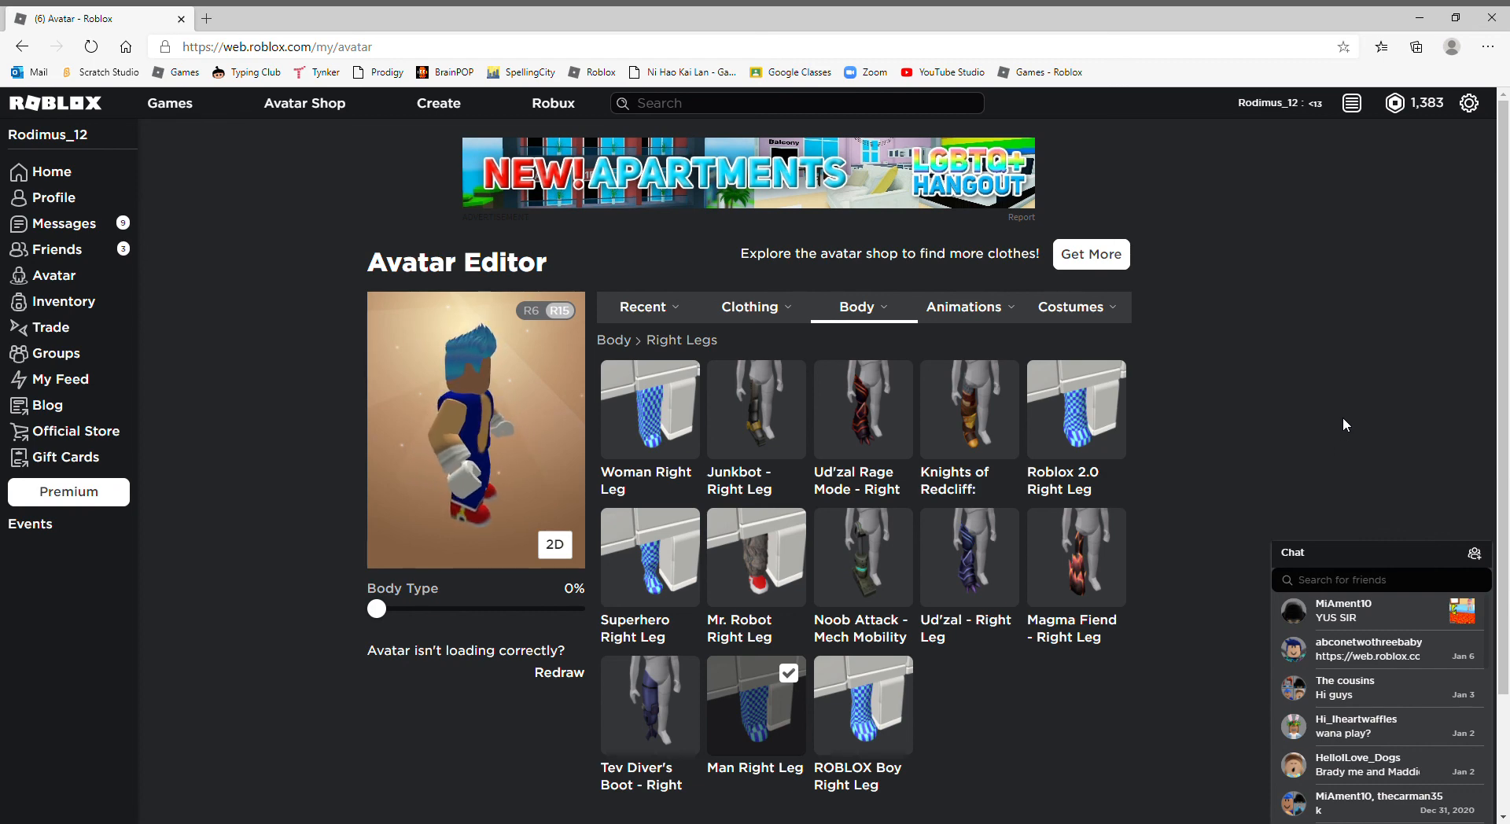
{"action": "left_click", "coordinate": [1071, 307]}
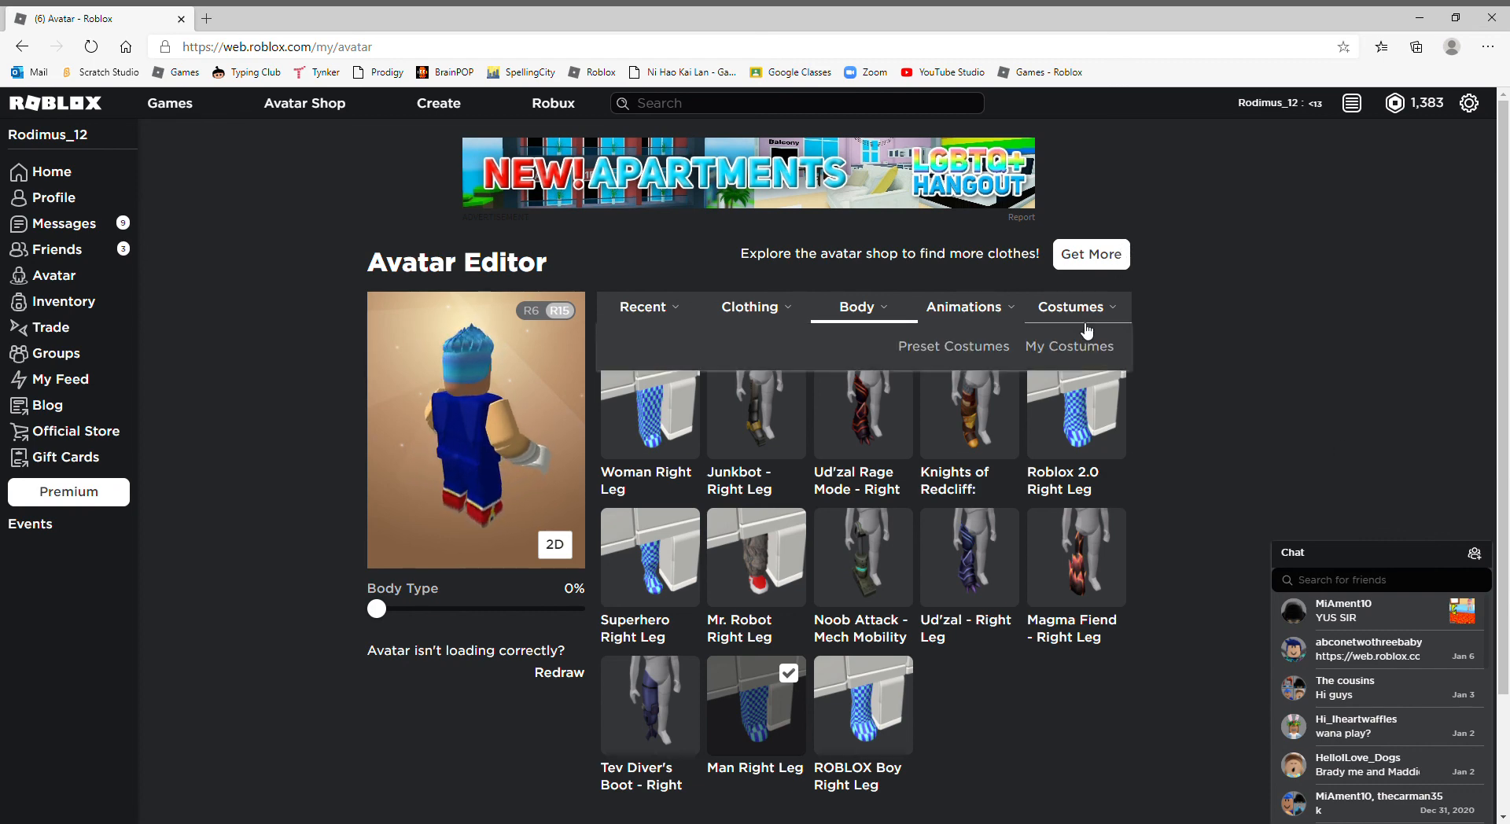
Step: Create a new costume named 'sonic' from the current look
{"action": "left_click", "coordinate": [1070, 346]}
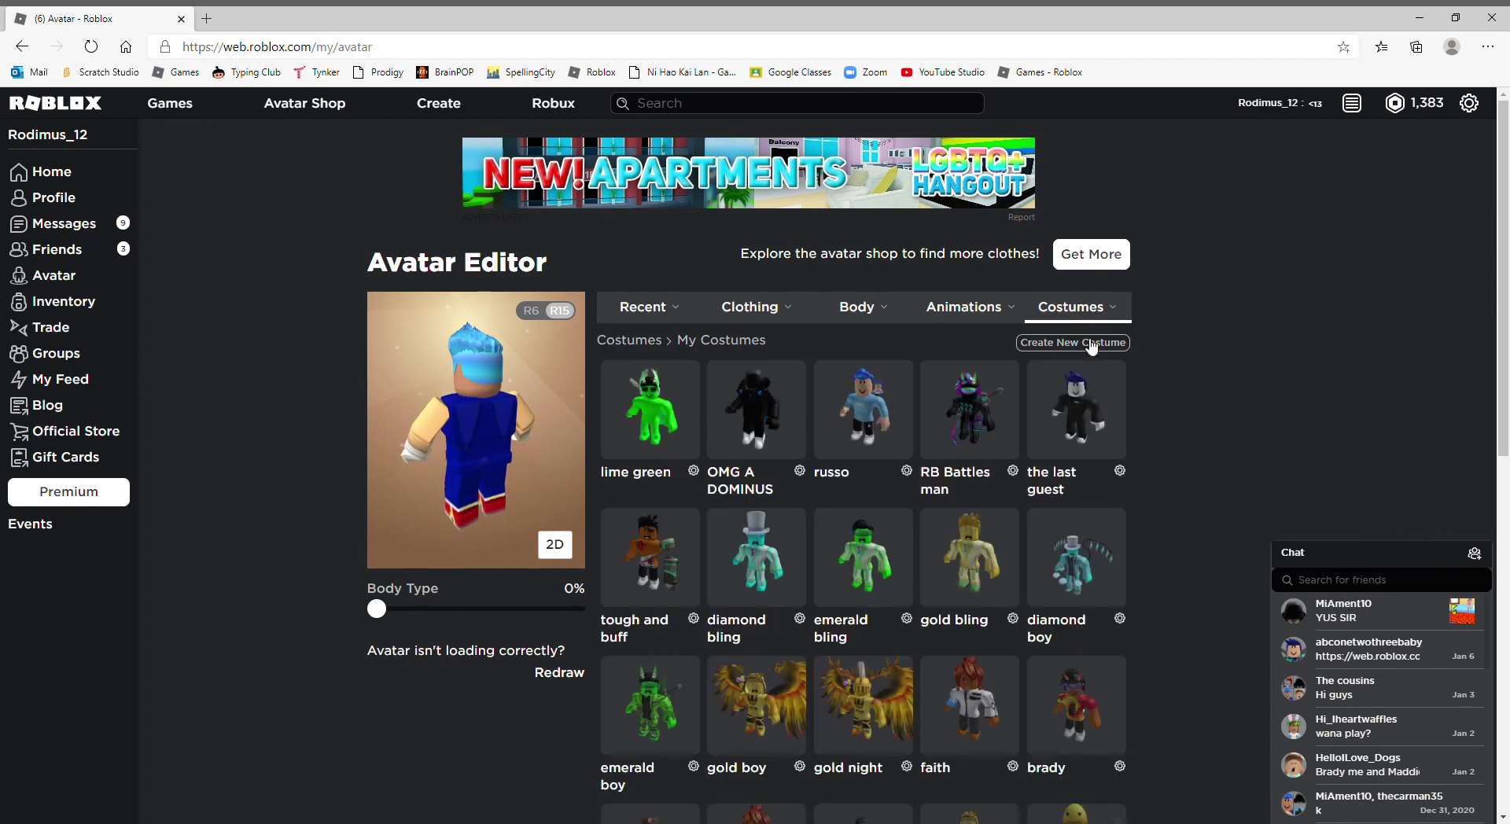
{"action": "left_click", "coordinate": [1077, 307]}
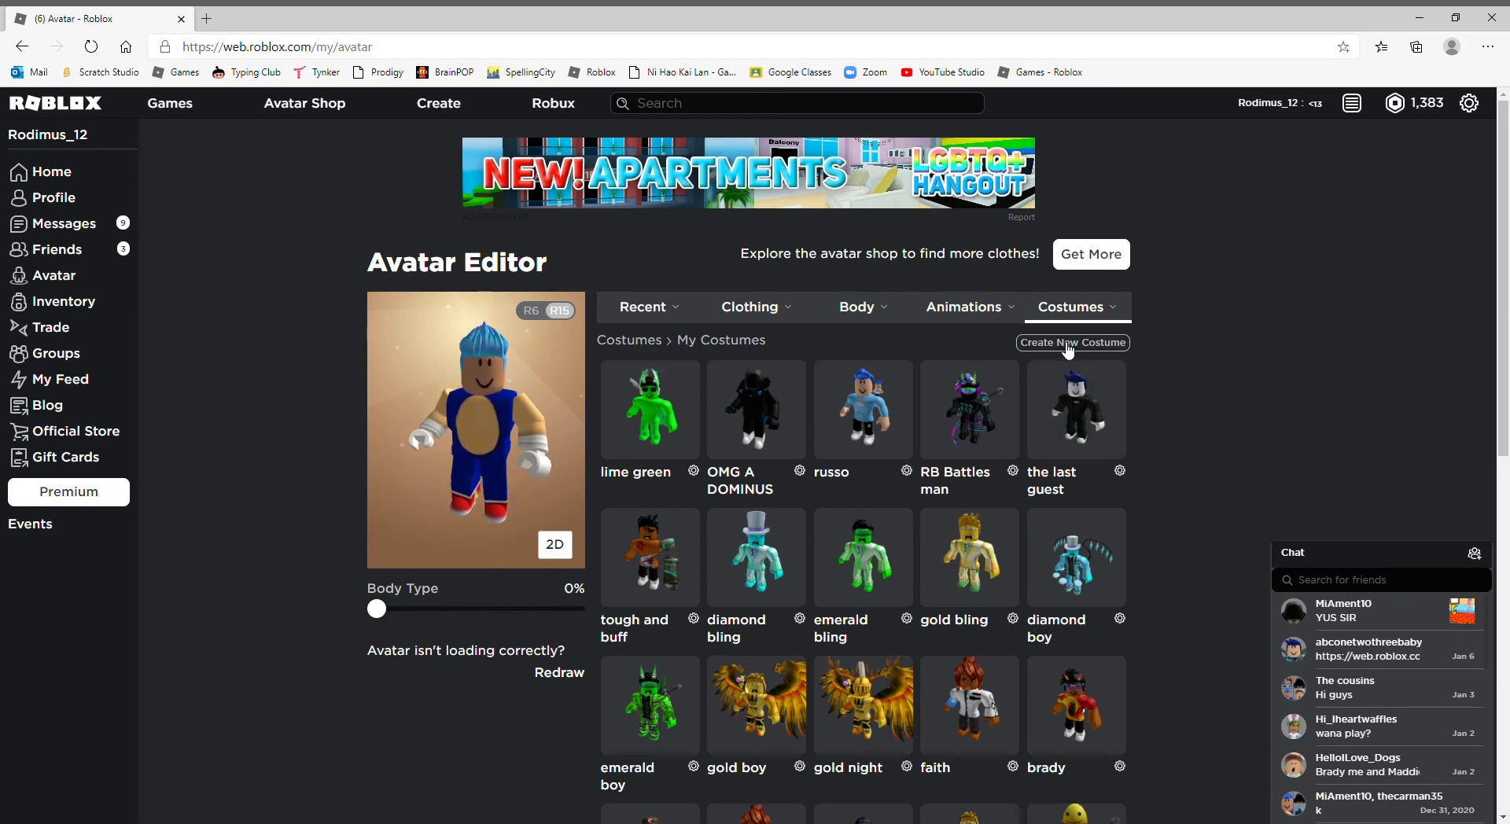
{"action": "left_click", "coordinate": [1073, 342]}
{"action": "type", "text": "s"}
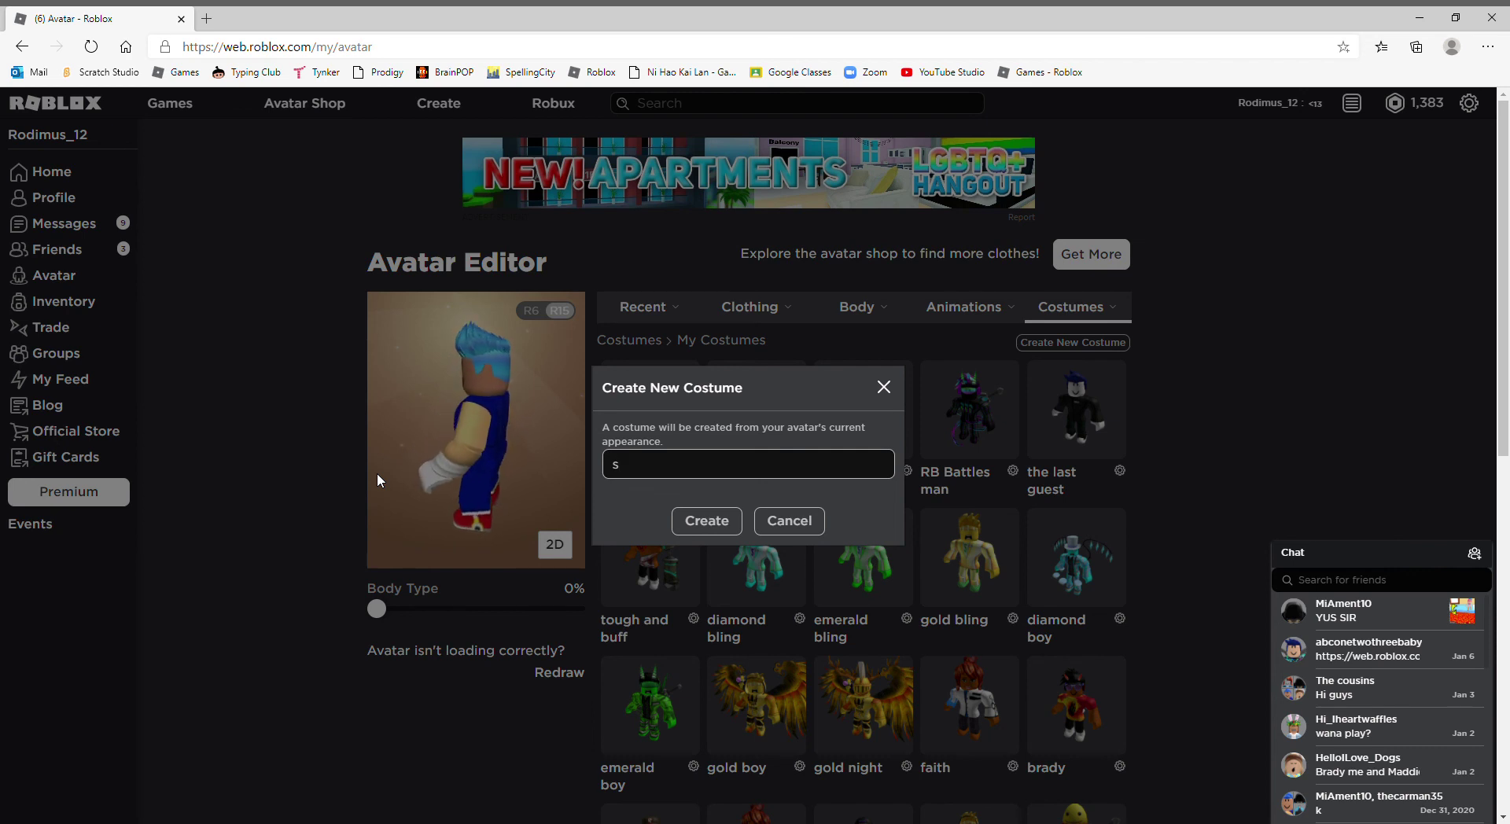
{"action": "type", "text": "o"}
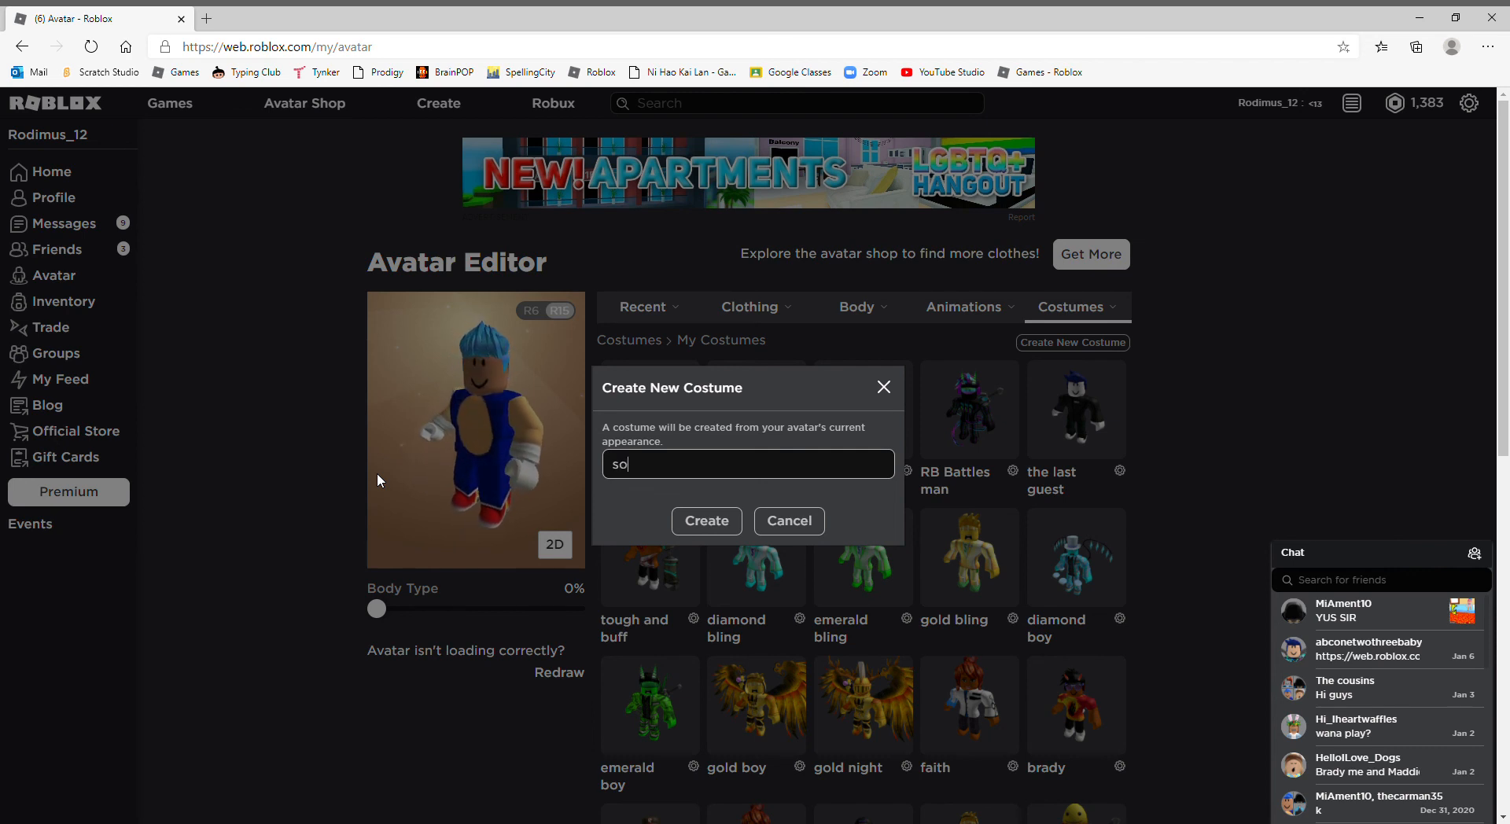
{"action": "type", "text": "nic"}
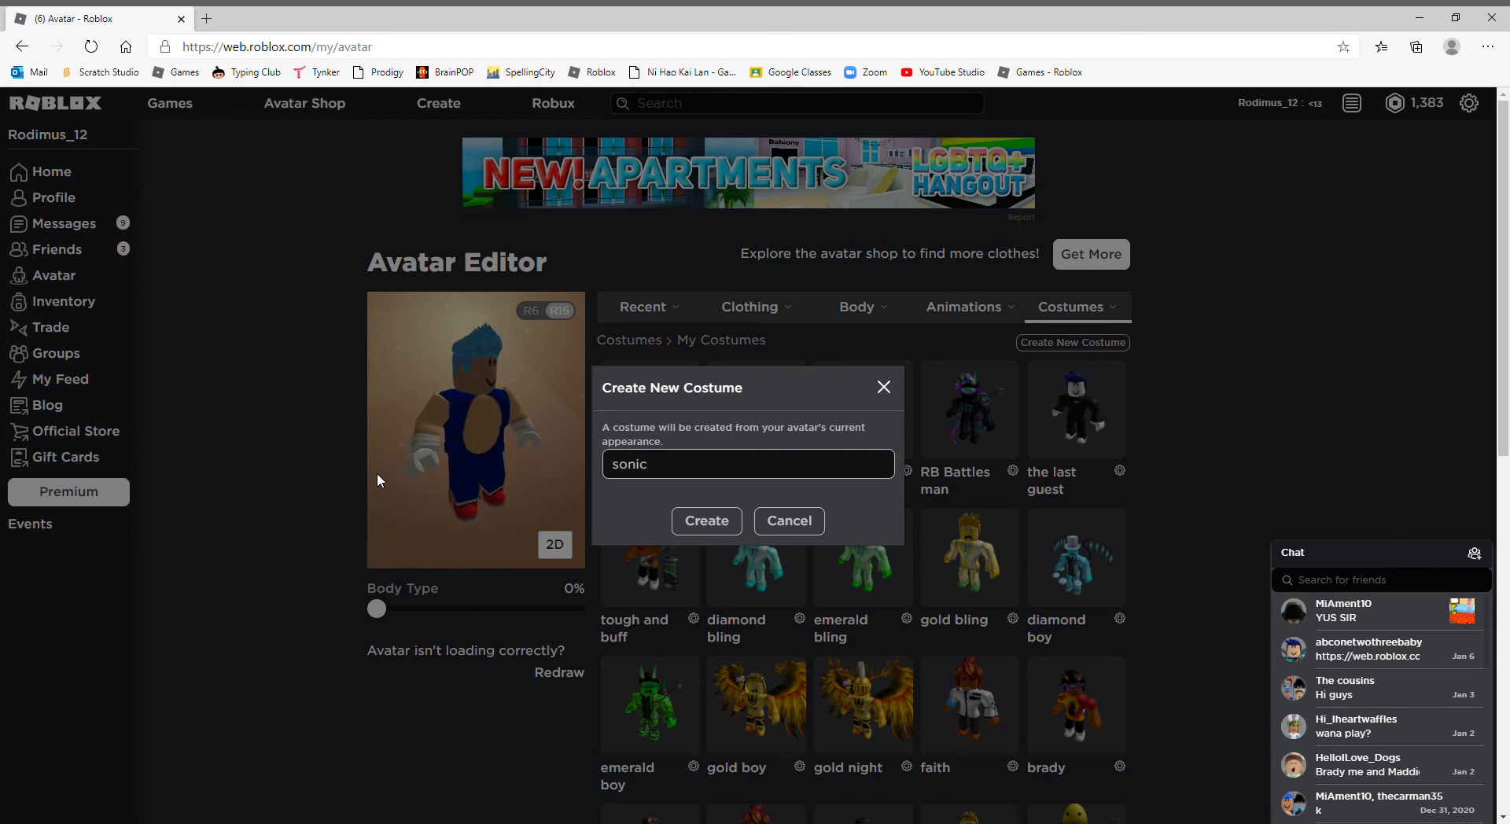
{"action": "left_click", "coordinate": [707, 521]}
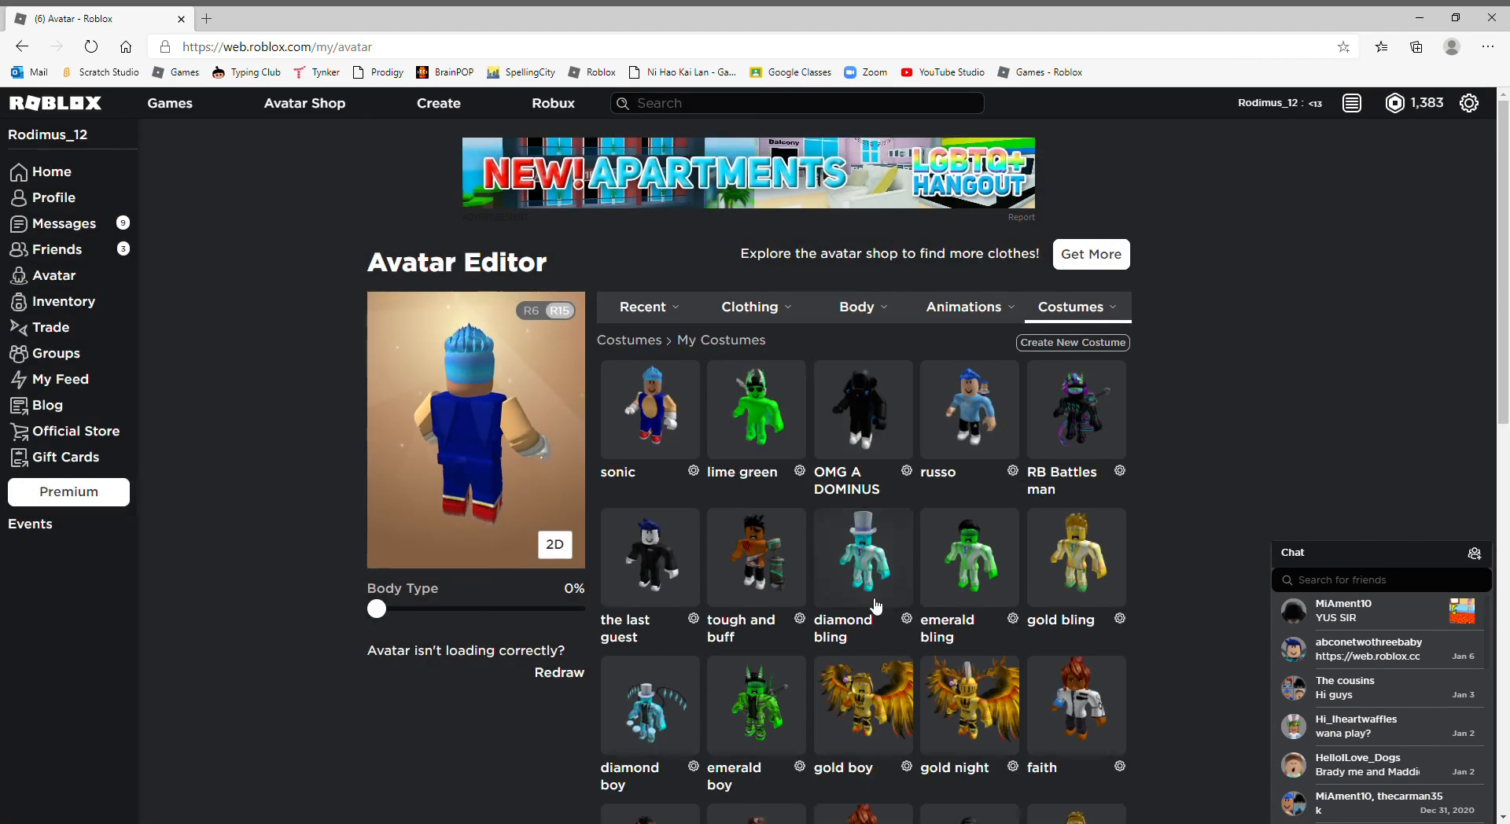
{"action": "scroll", "scroll_direction": "down", "scroll_amount": 3}
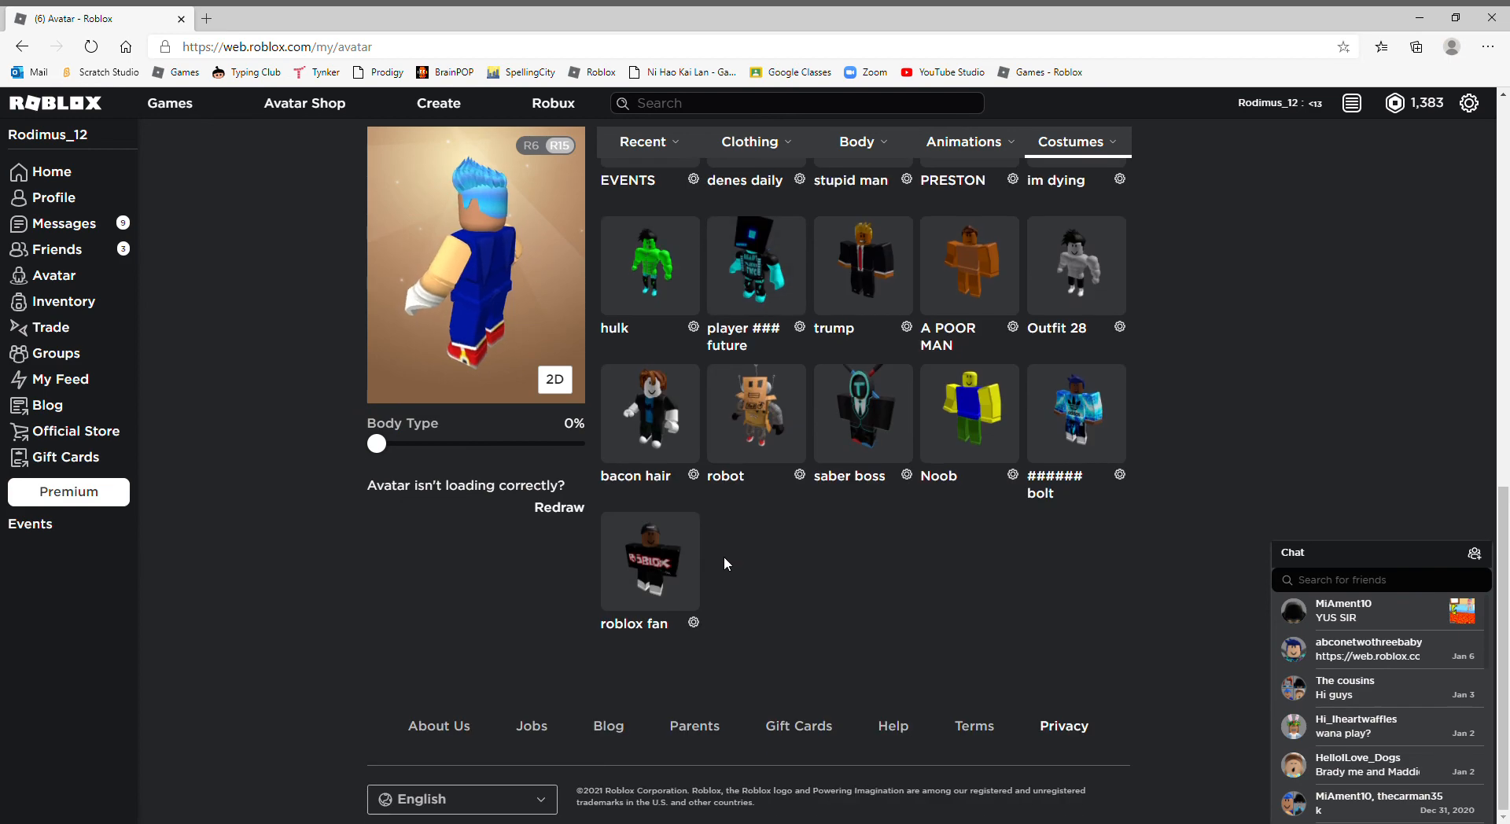
{"action": "scroll", "scroll_direction": "down", "scroll_amount": 3}
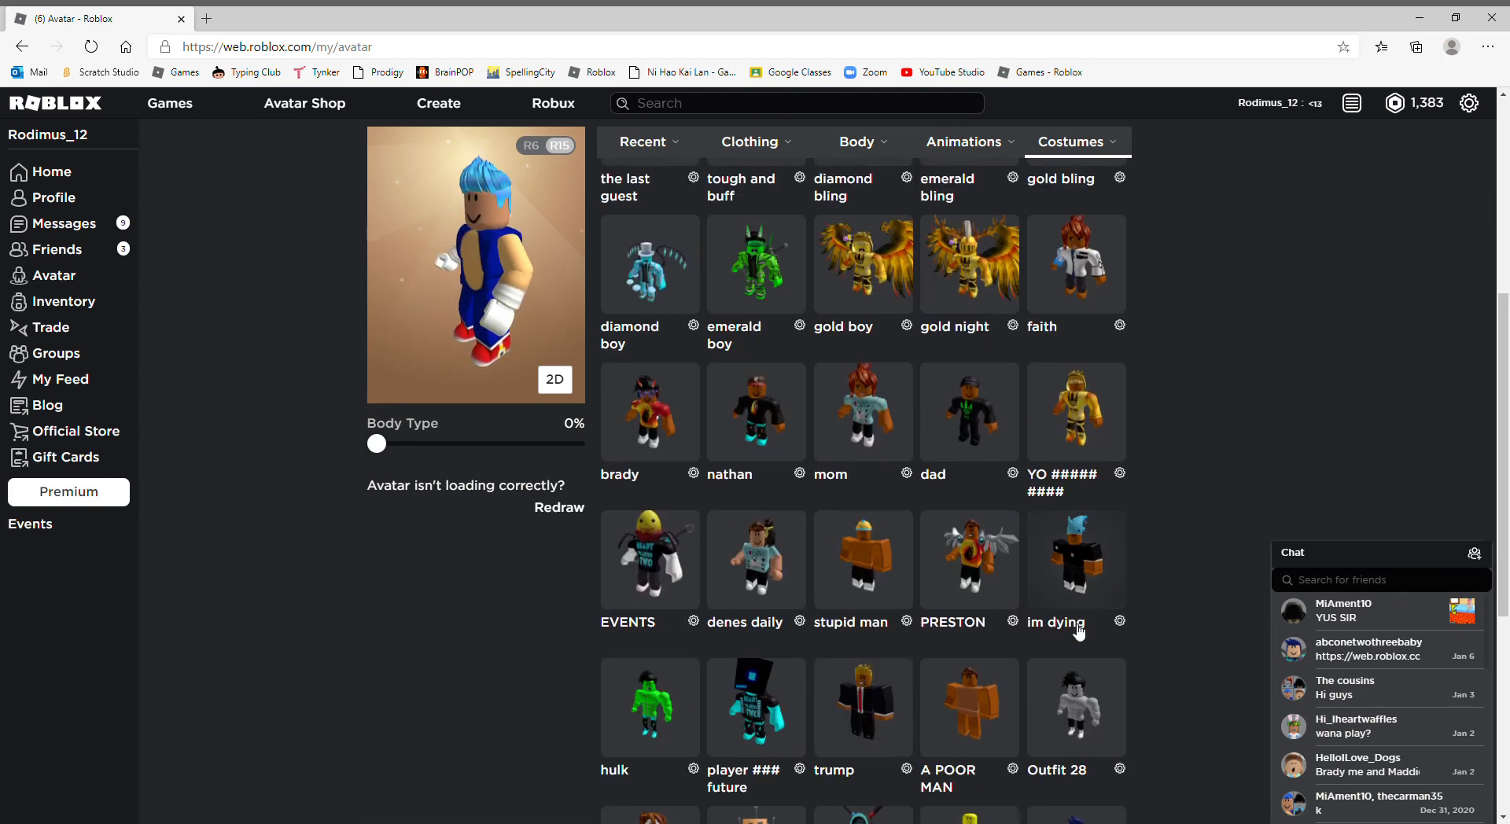